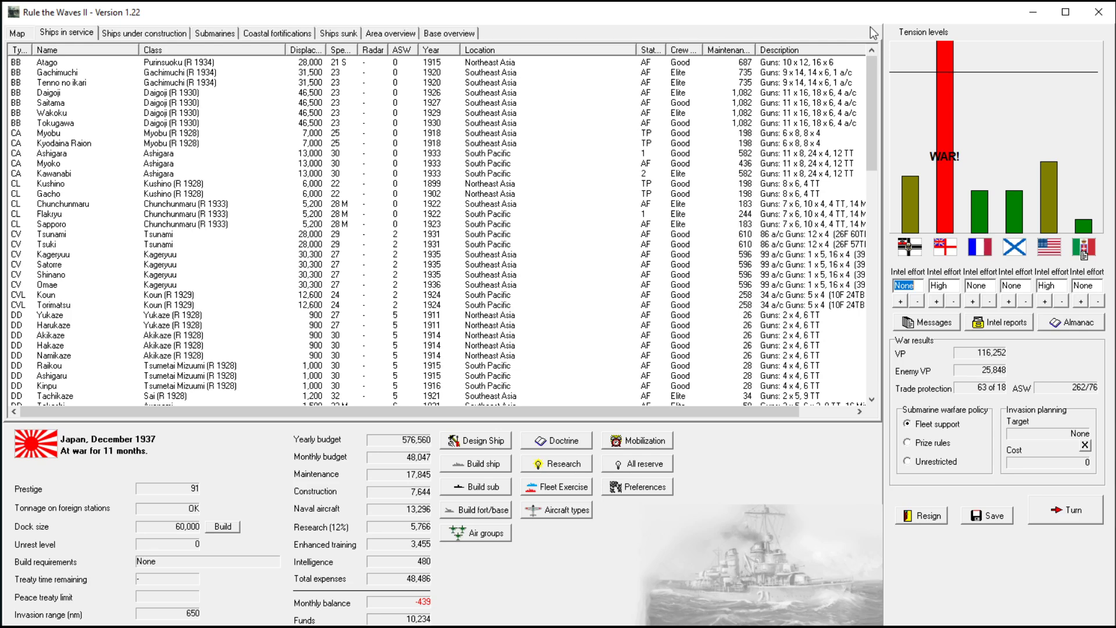
pyautogui.moveTo(836, 47)
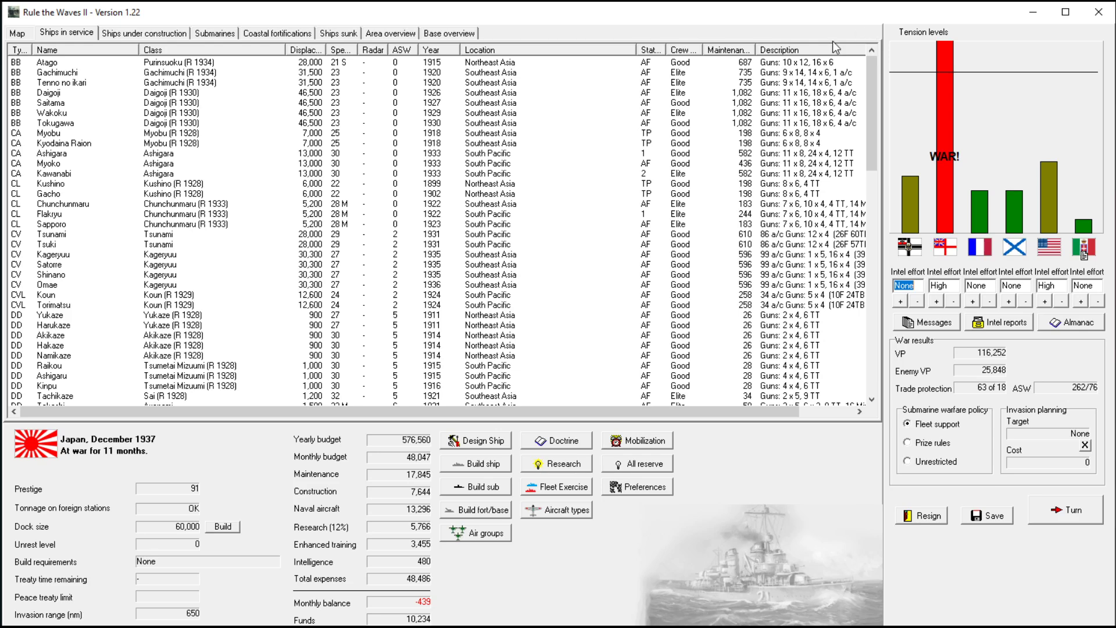
pyautogui.moveTo(497, 104)
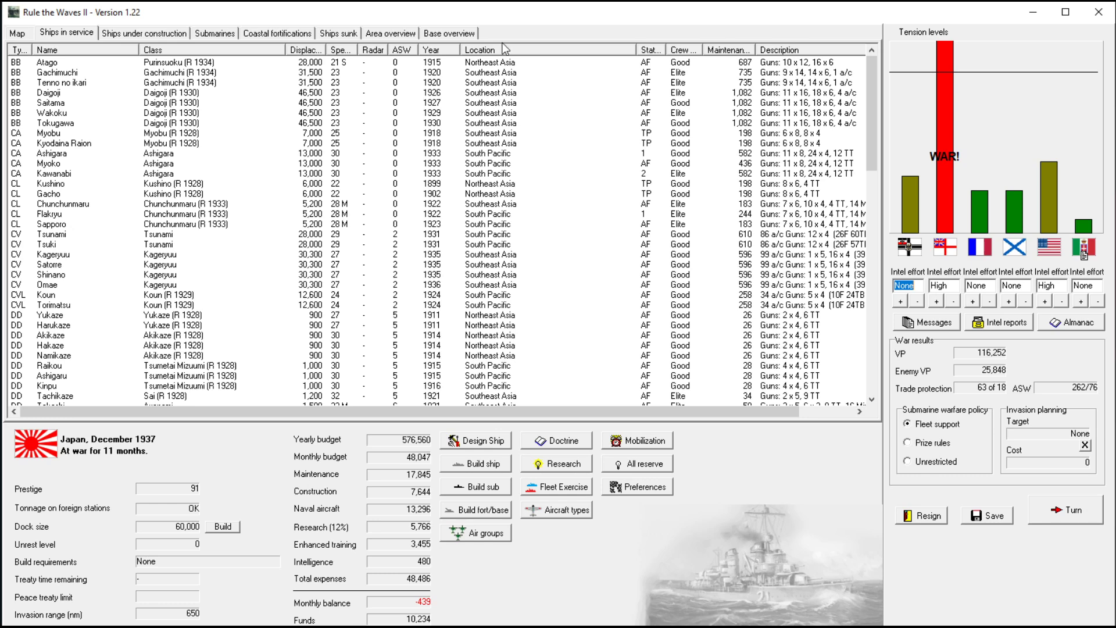
pyautogui.moveTo(395, 230)
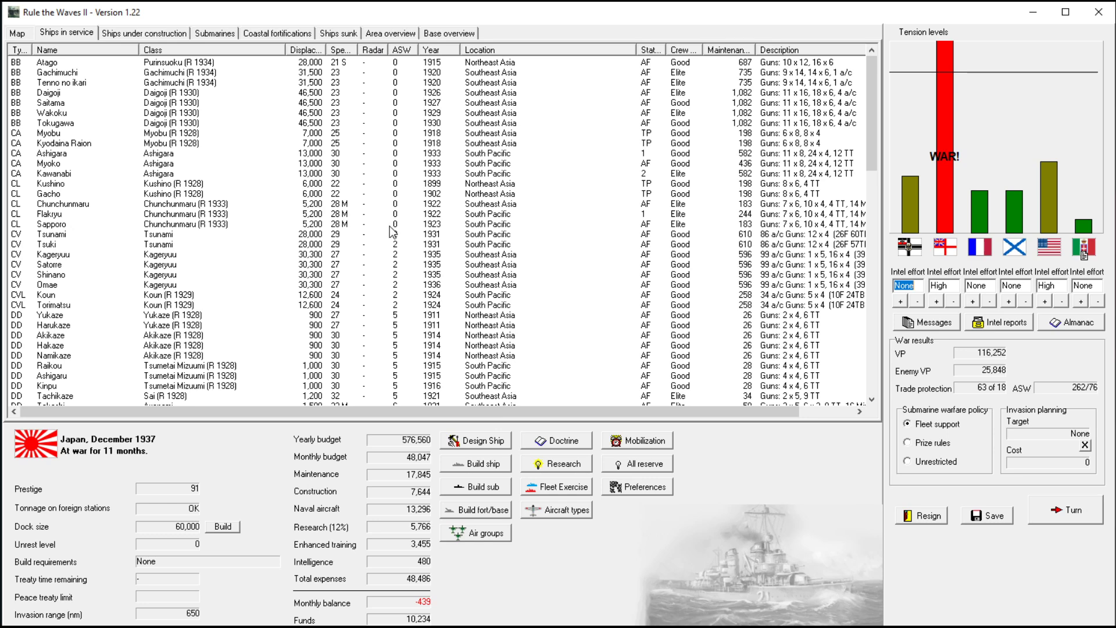
pyautogui.moveTo(426, 225)
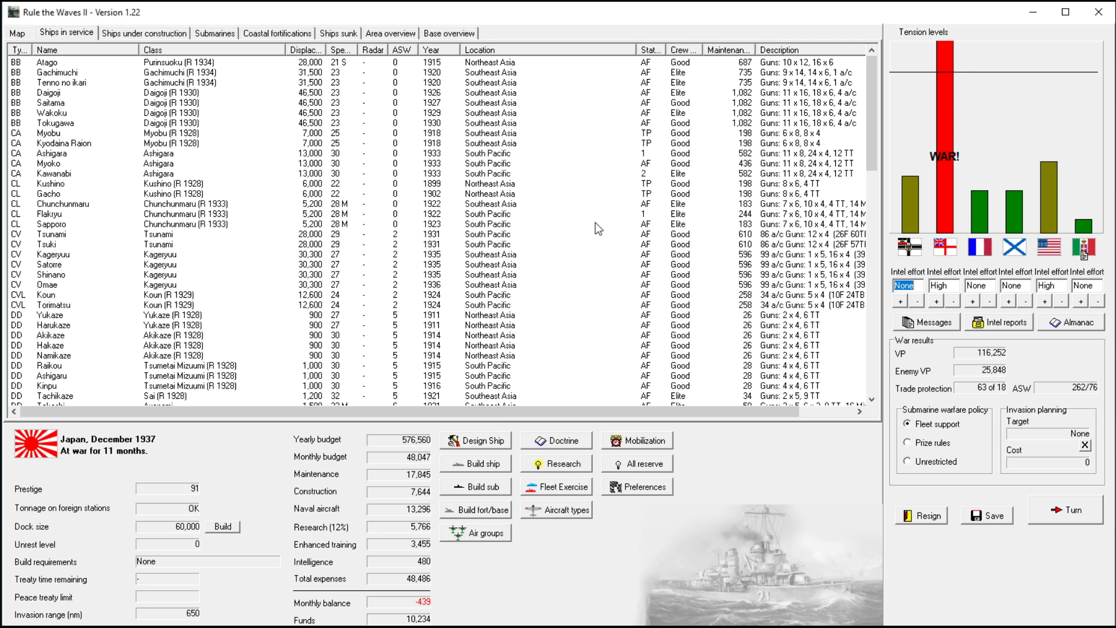
pyautogui.moveTo(365, 164)
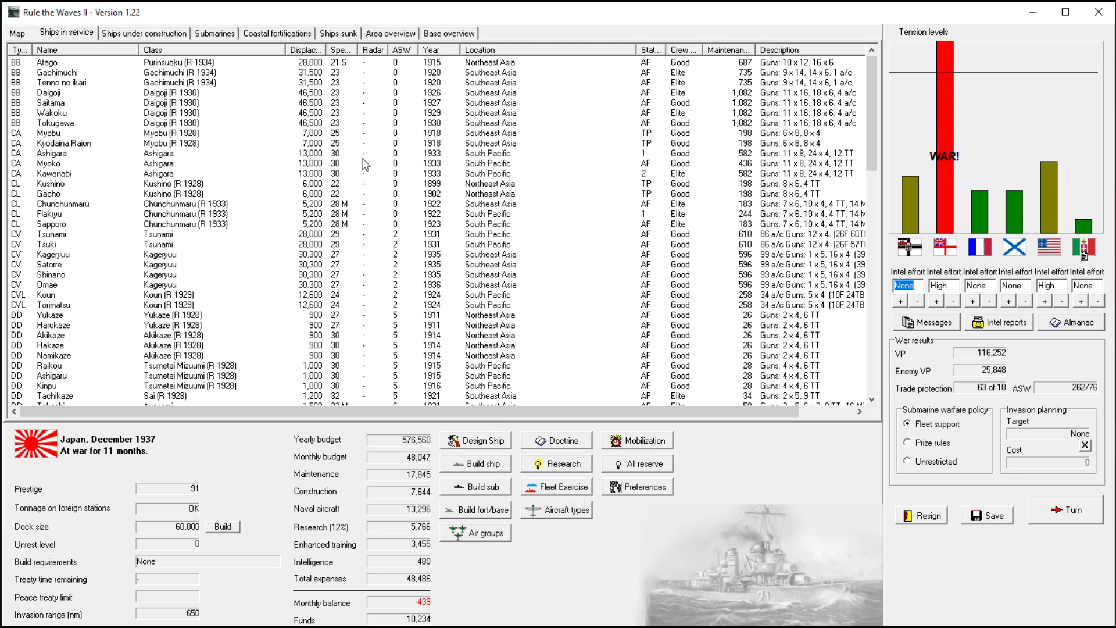
pyautogui.moveTo(389, 192)
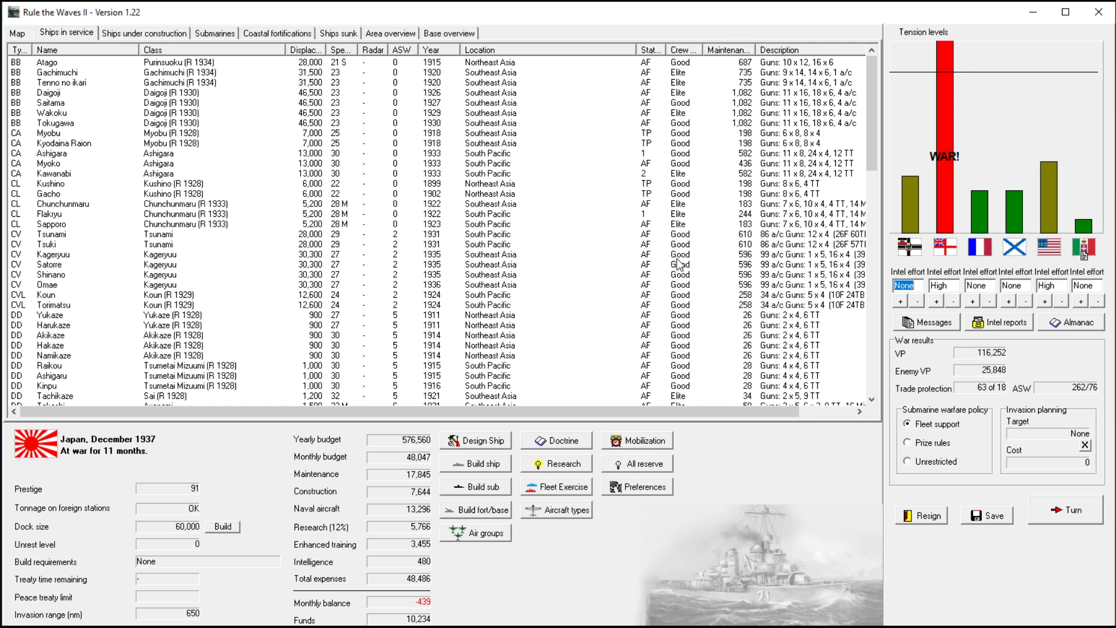
pyautogui.moveTo(268, 293)
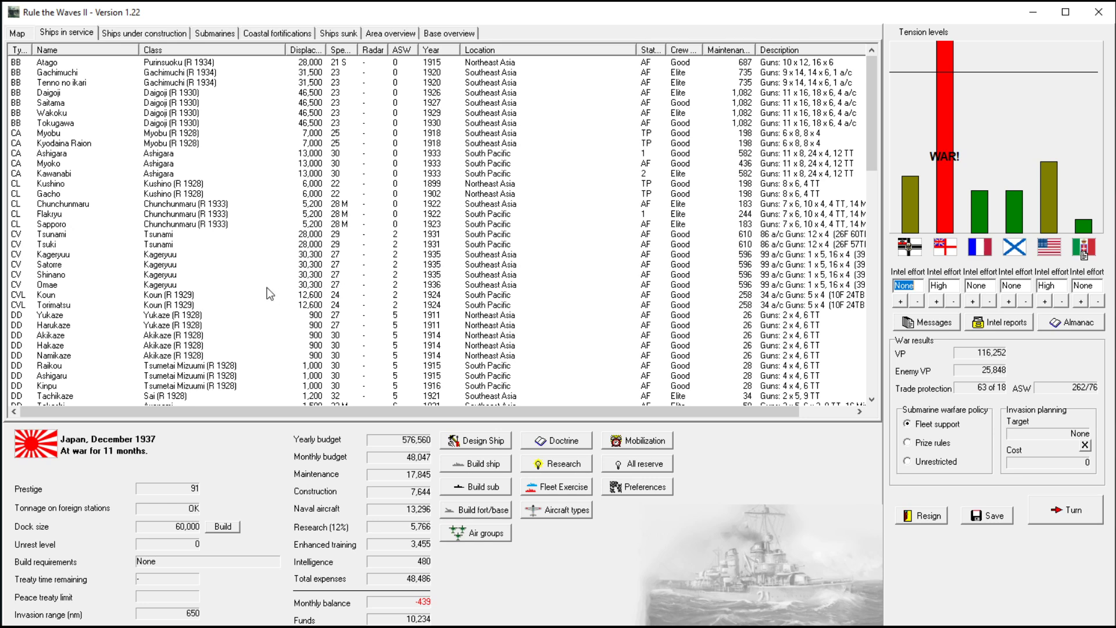
pyautogui.moveTo(202, 326)
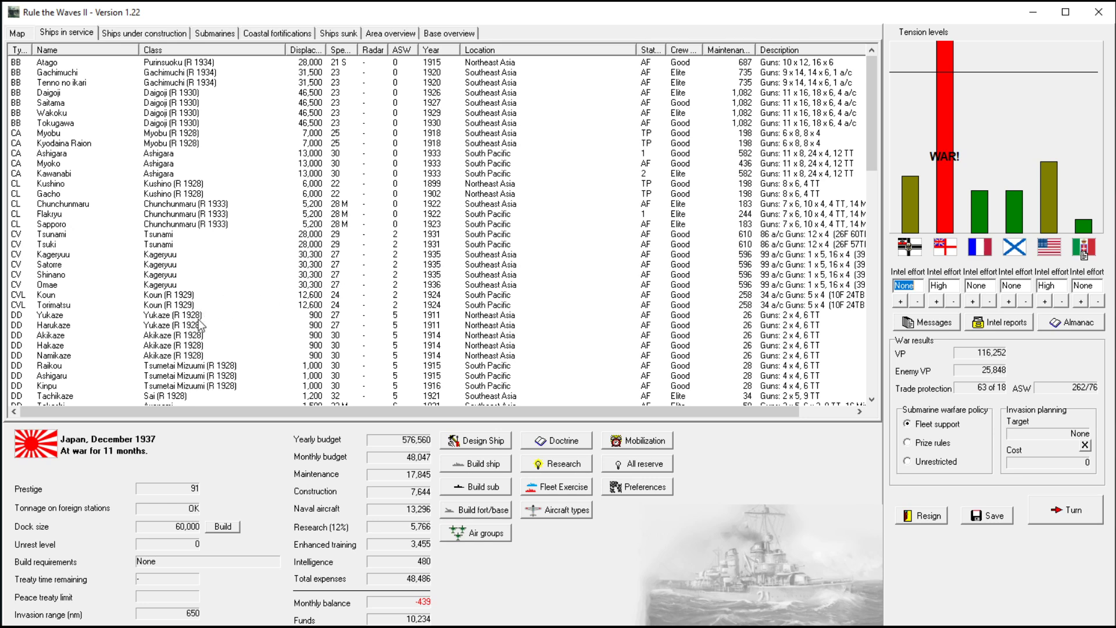
# - Order destroyers Akikaze, Hakaze and Namikaze to redeploy to the South Pacific
pyautogui.click(85, 315)
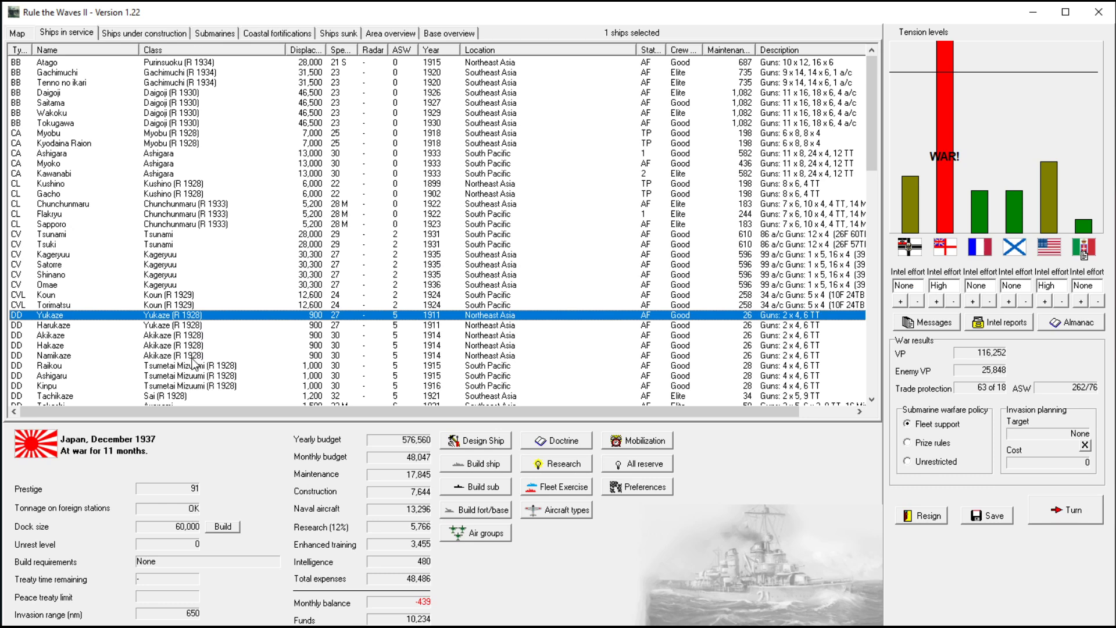
pyautogui.moveTo(195, 363)
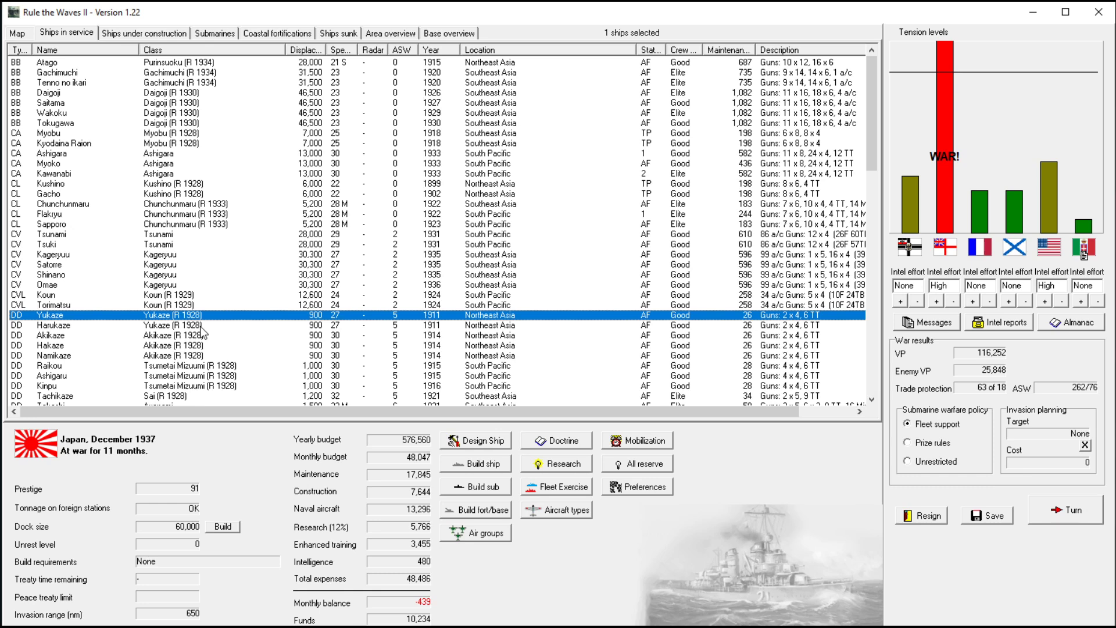
pyautogui.moveTo(358, 315)
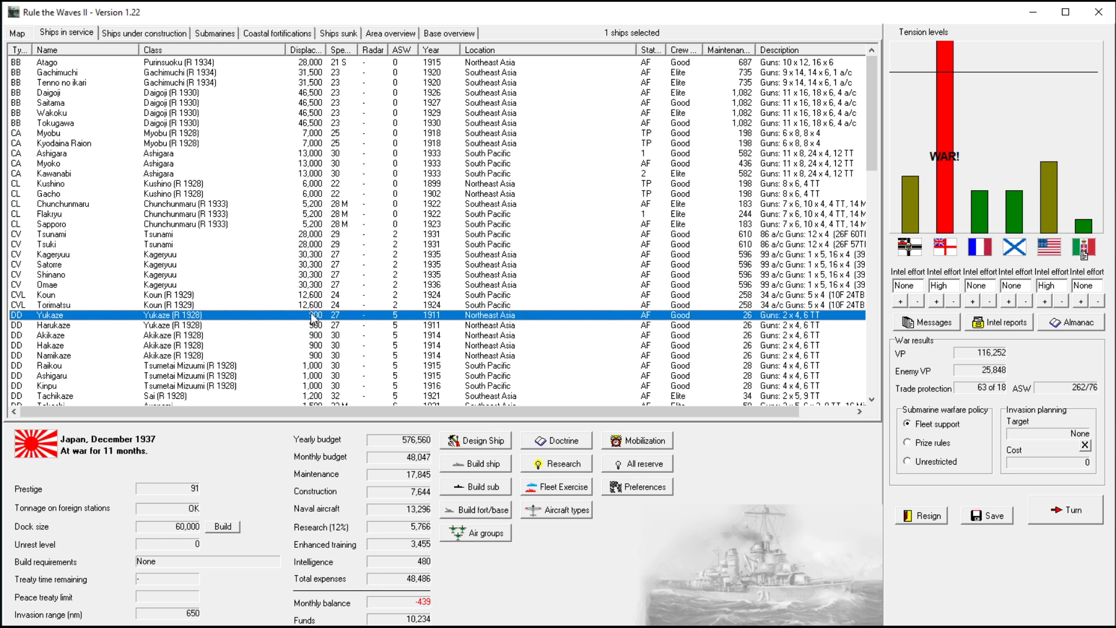
pyautogui.moveTo(461, 367)
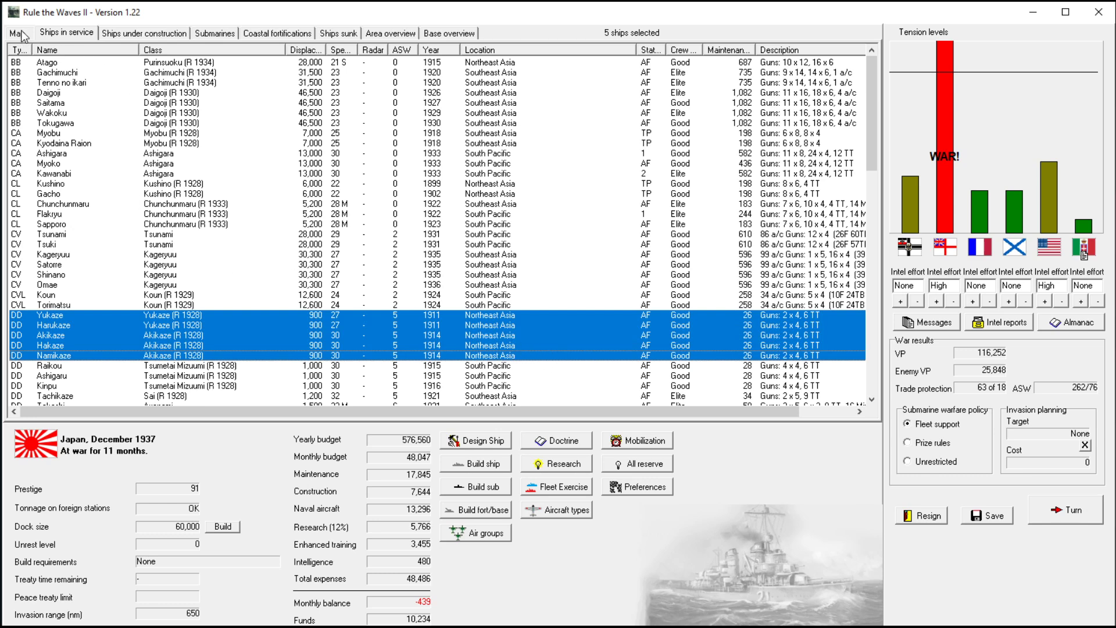
pyautogui.click(15, 33)
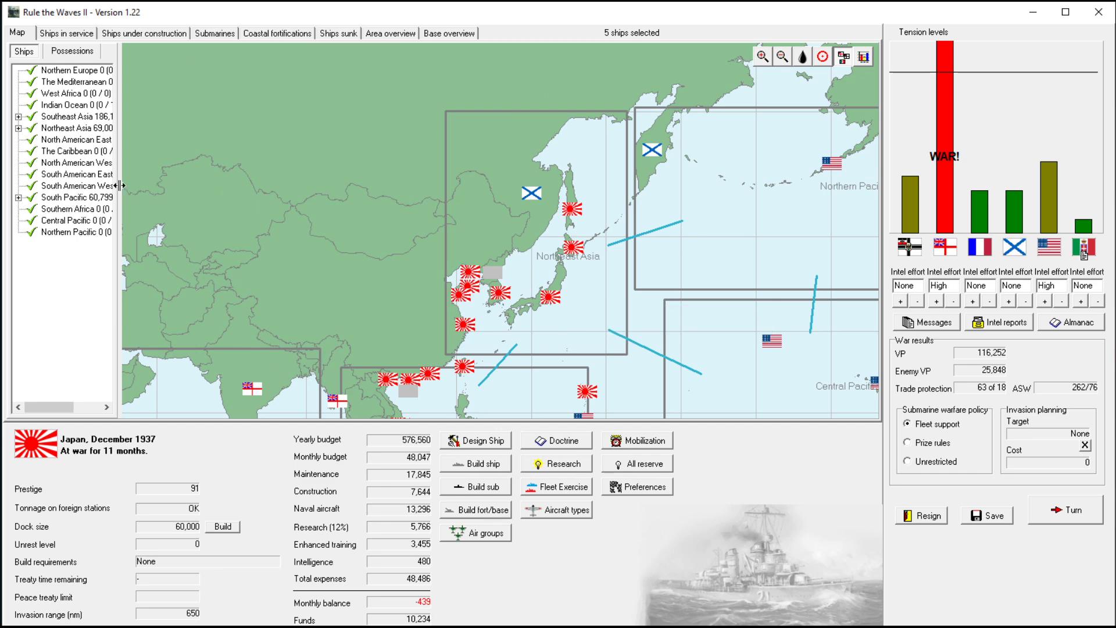
pyautogui.click(65, 32)
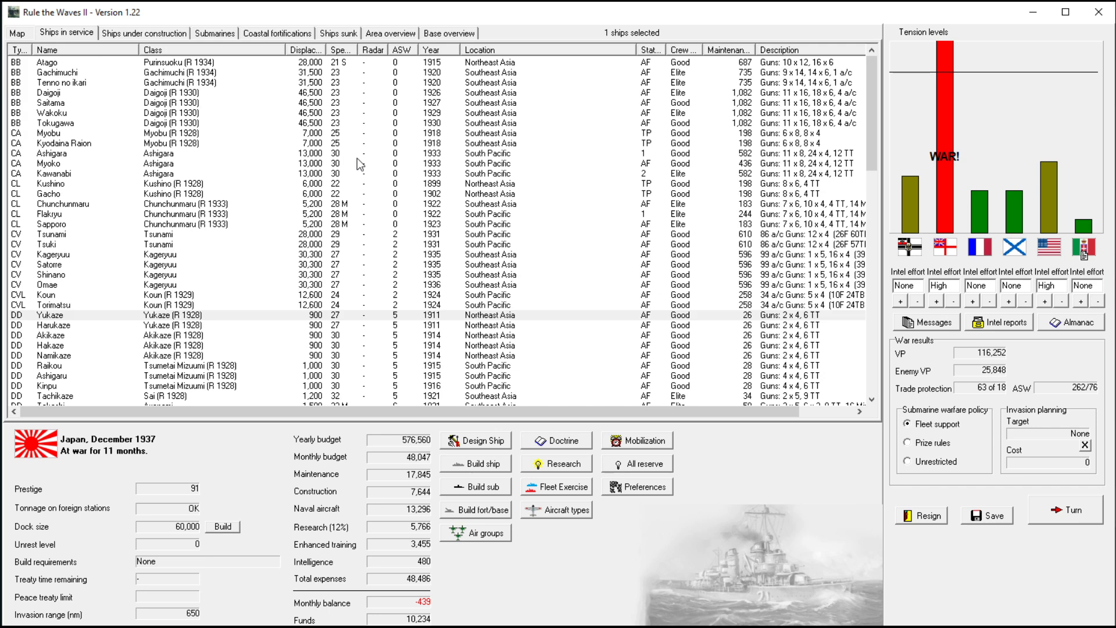
pyautogui.moveTo(196, 359)
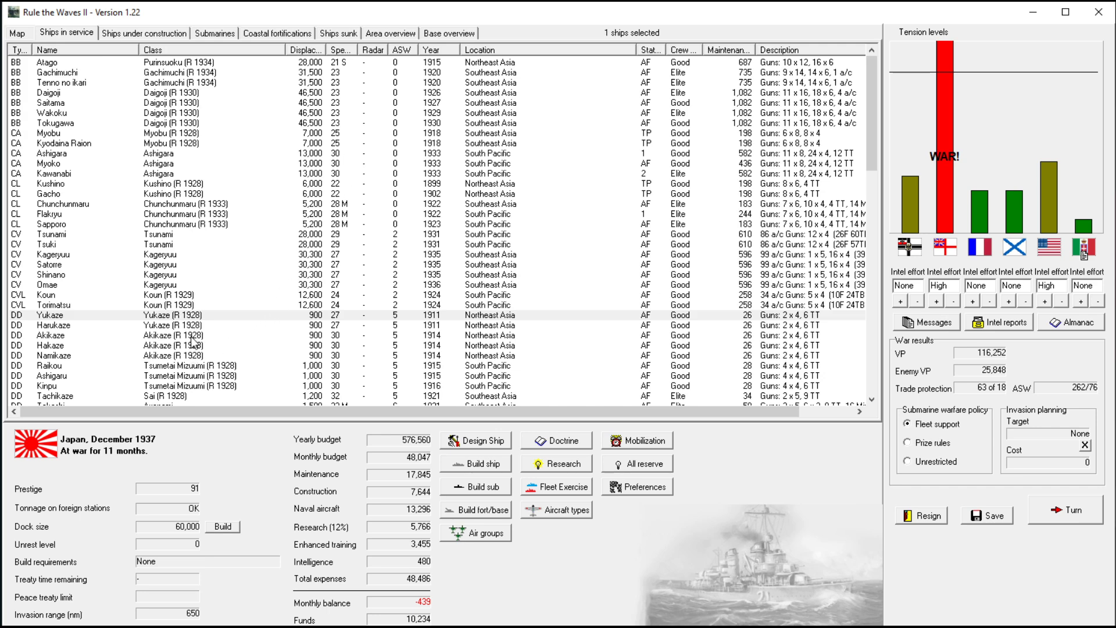
pyautogui.click(142, 355)
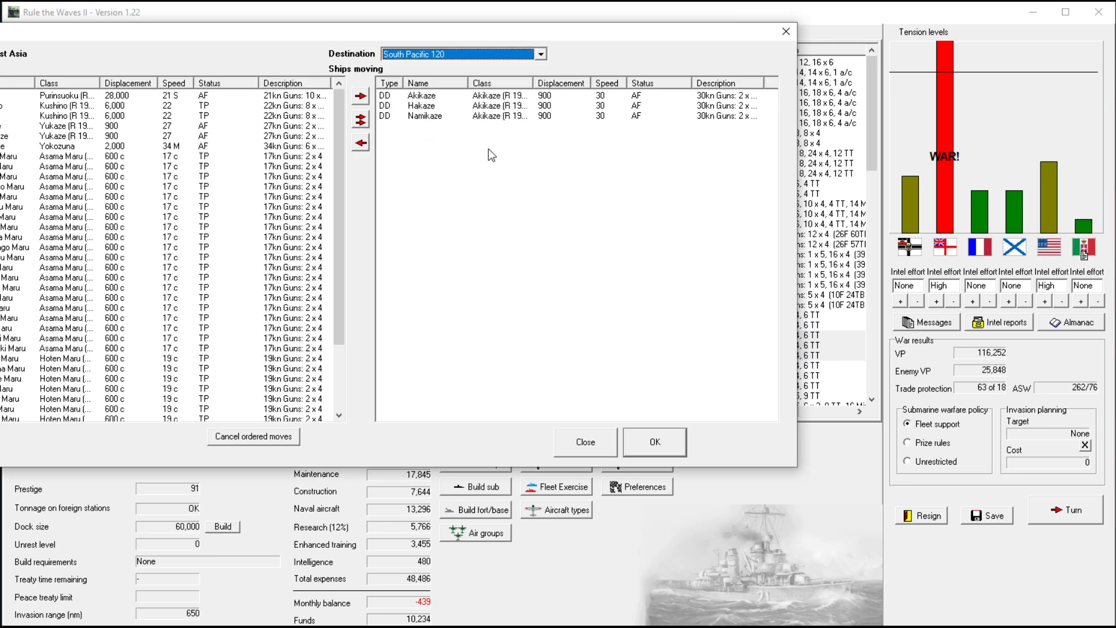
pyautogui.click(654, 442)
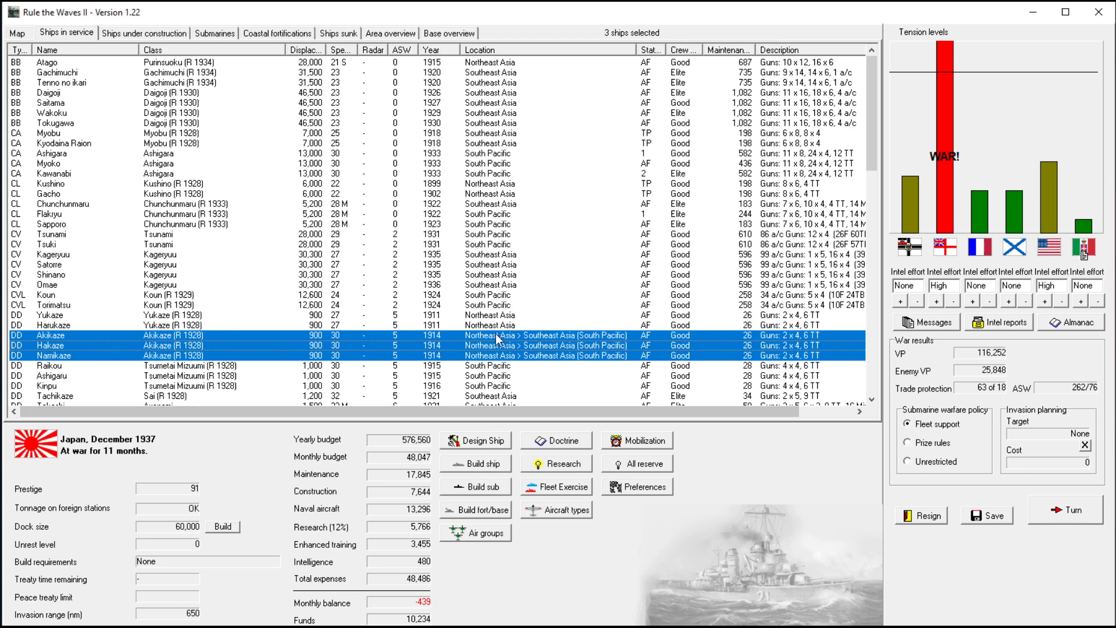
pyautogui.moveTo(574, 302)
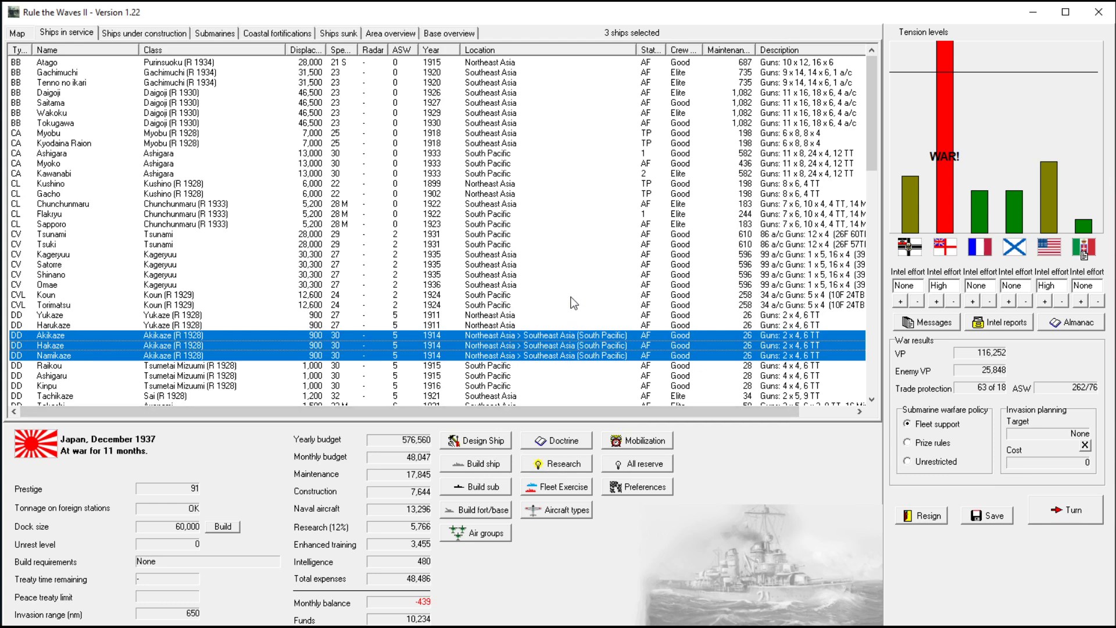
# - Review the ship details of the destroyer Ashigaru and close them
pyautogui.scroll(-3)
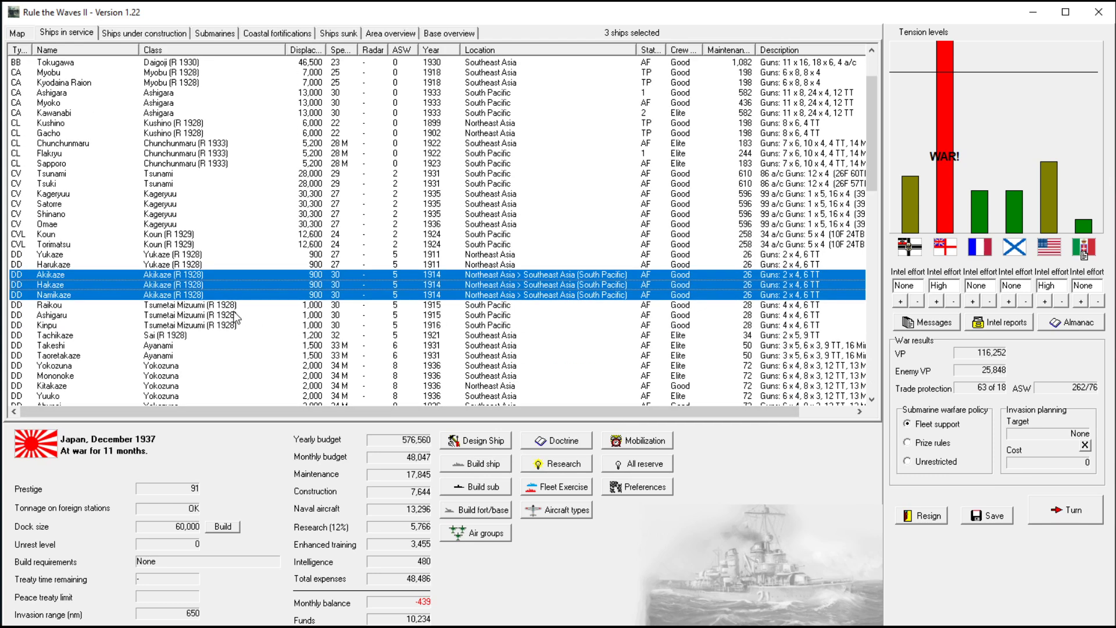
pyautogui.doubleClick(50, 315)
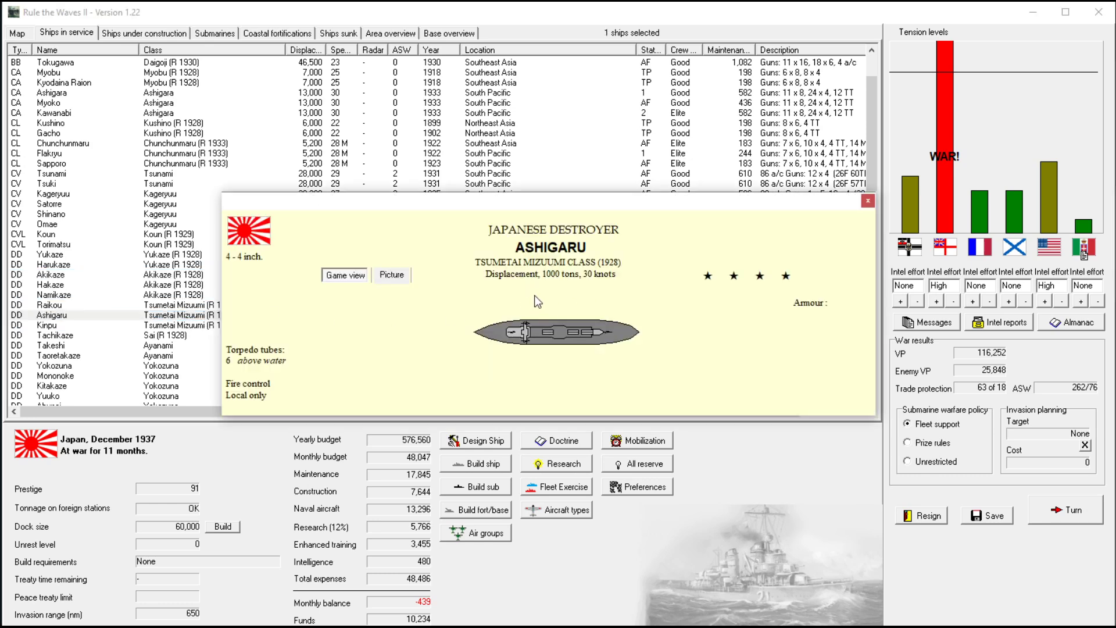
pyautogui.moveTo(261, 369)
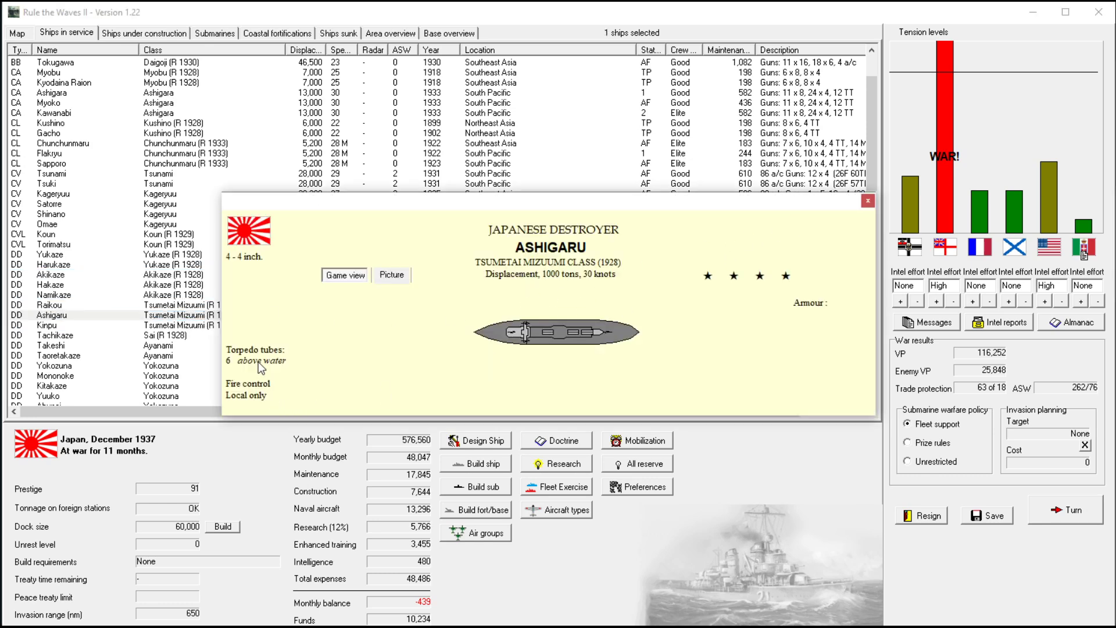
pyautogui.click(867, 201)
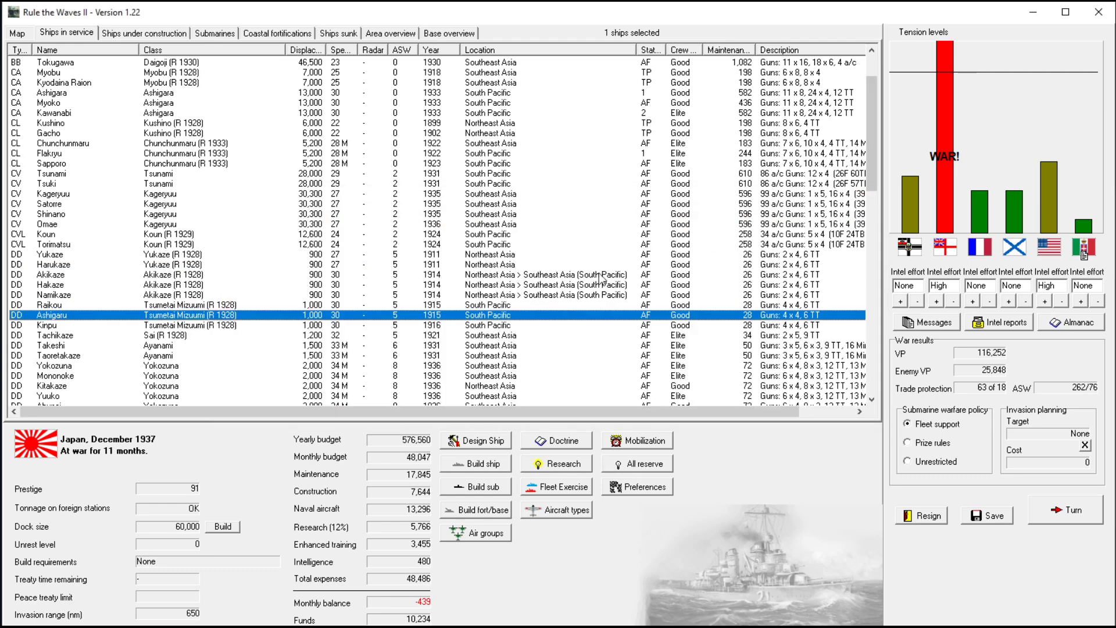
pyautogui.scroll(3)
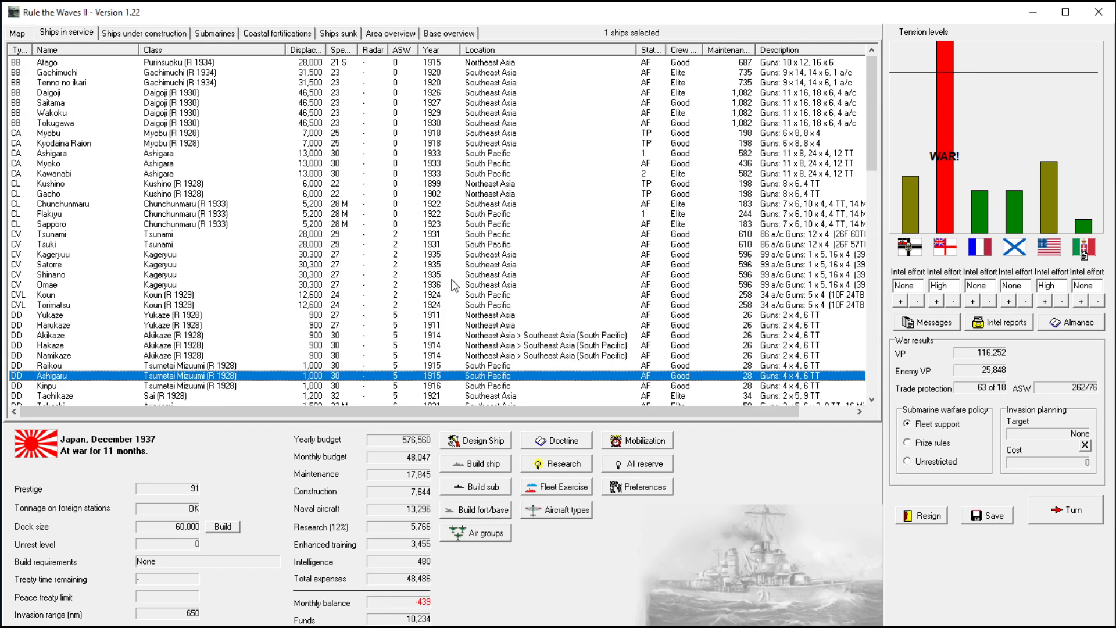
# - Check ships under construction, then return to the strategic map zoomed on the Philippines
pyautogui.click(144, 33)
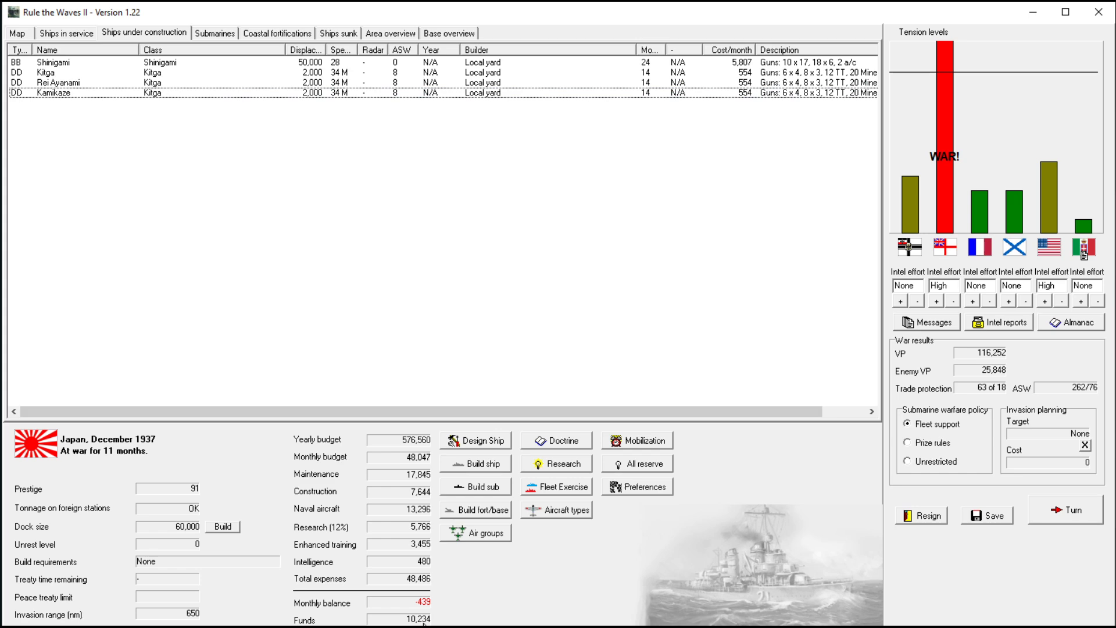
pyautogui.click(16, 33)
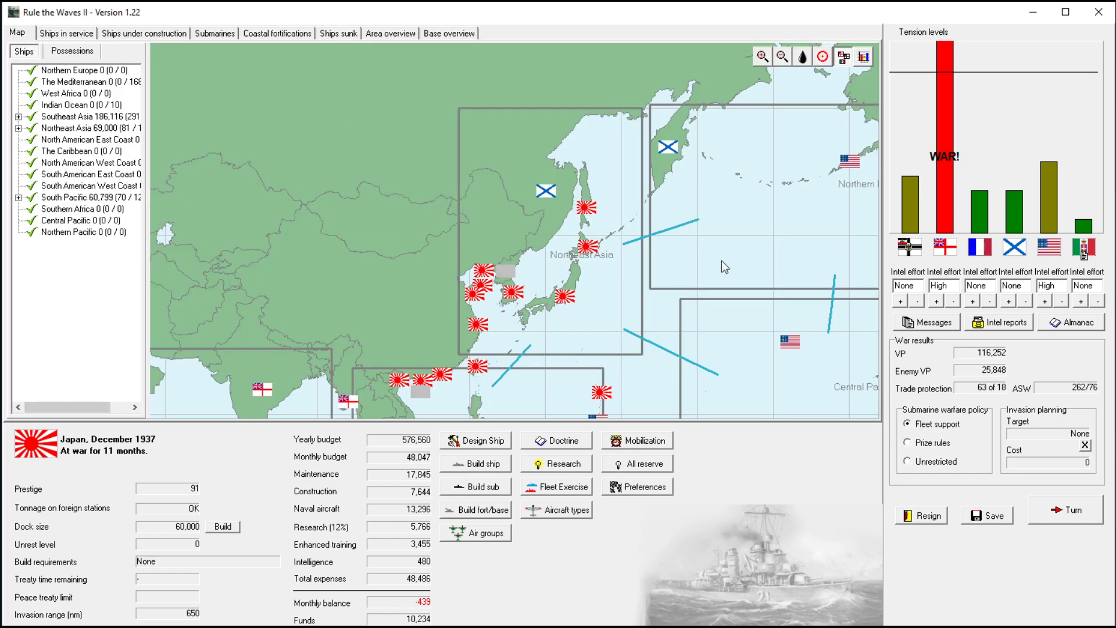
pyautogui.scroll(-3)
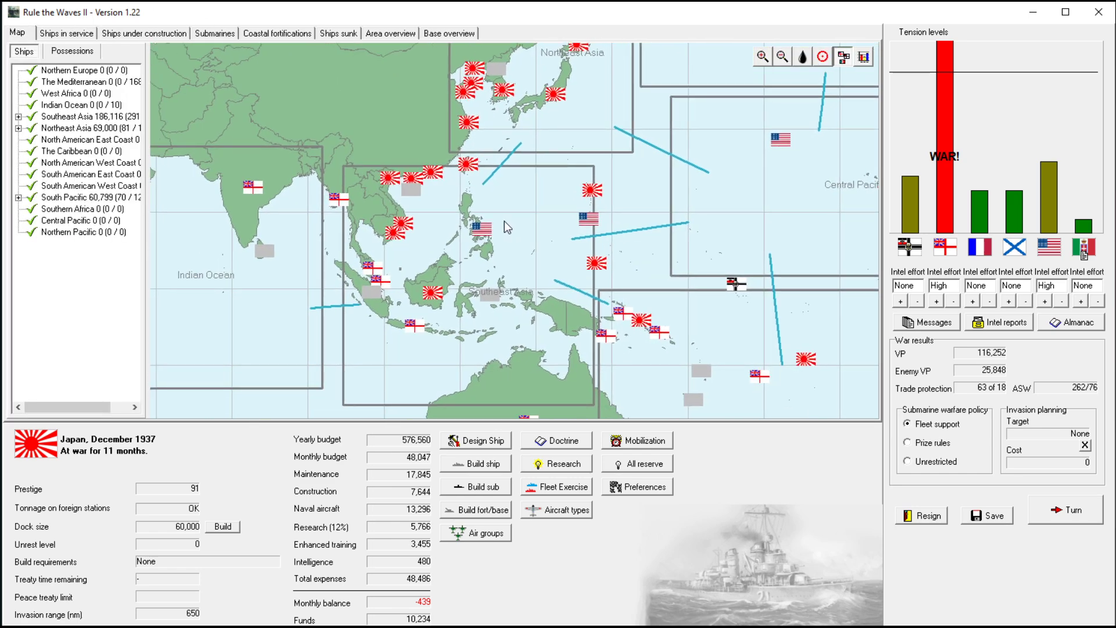
pyautogui.moveTo(437, 198)
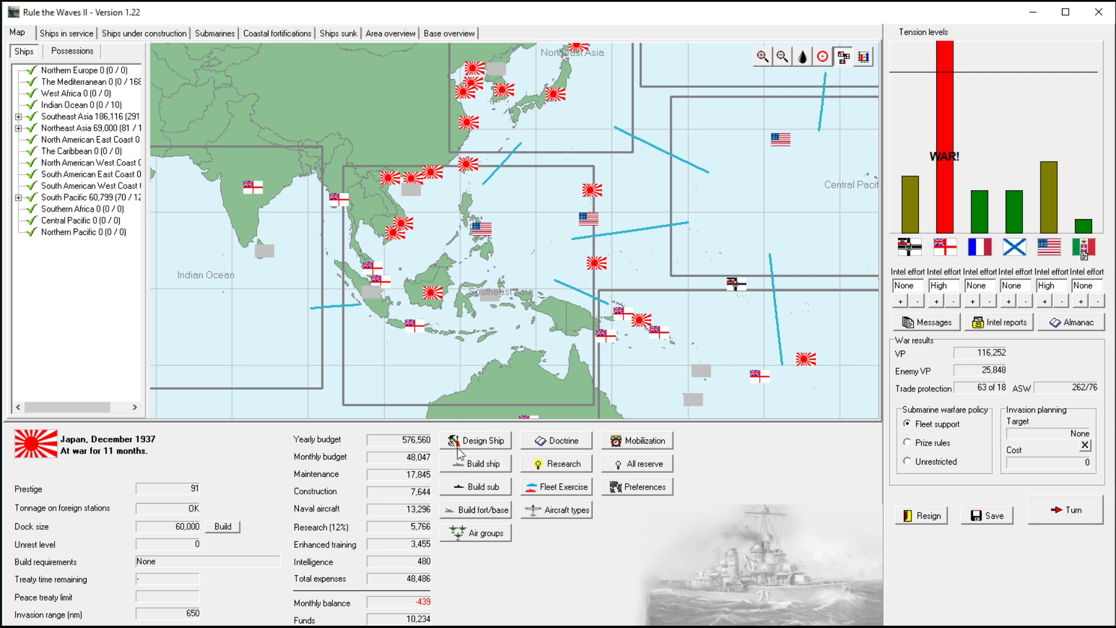
pyautogui.moveTo(535, 308)
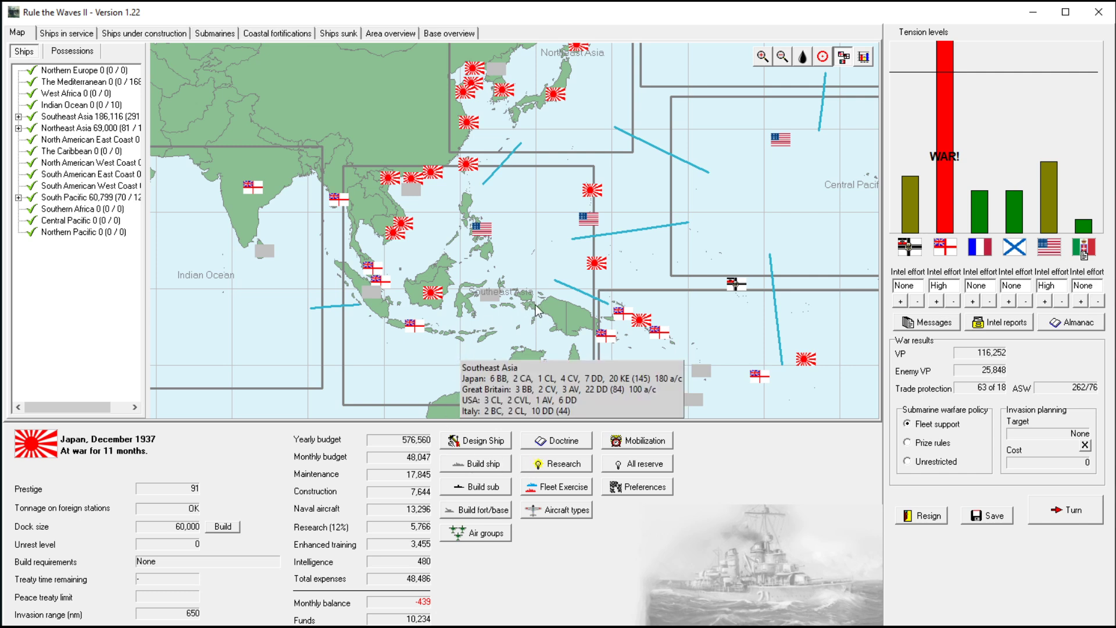
pyautogui.moveTo(550, 300)
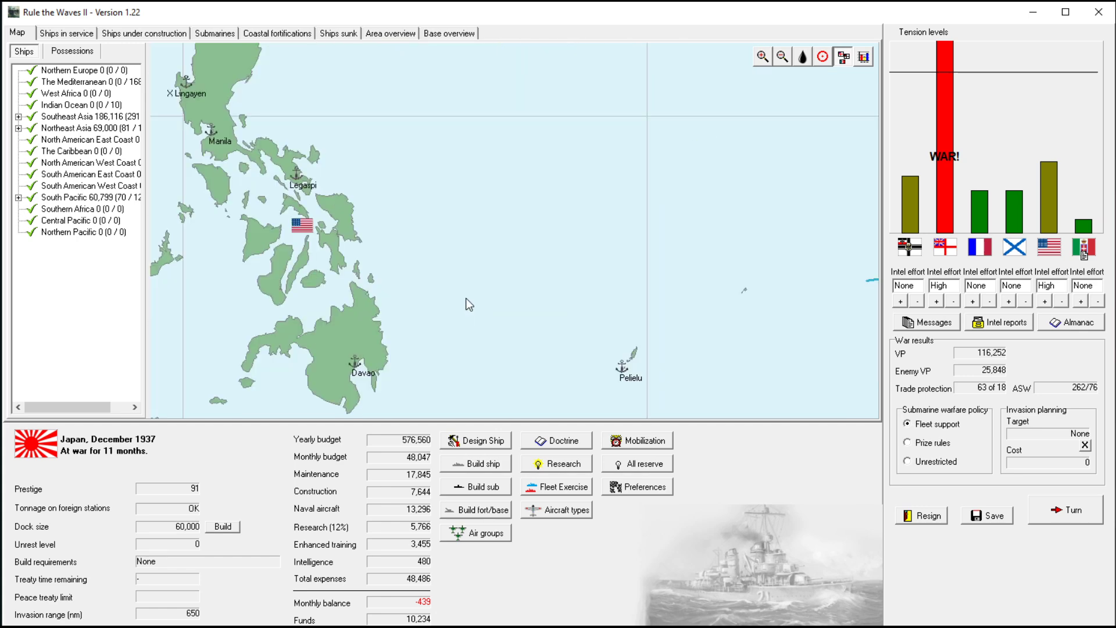
pyautogui.click(781, 56)
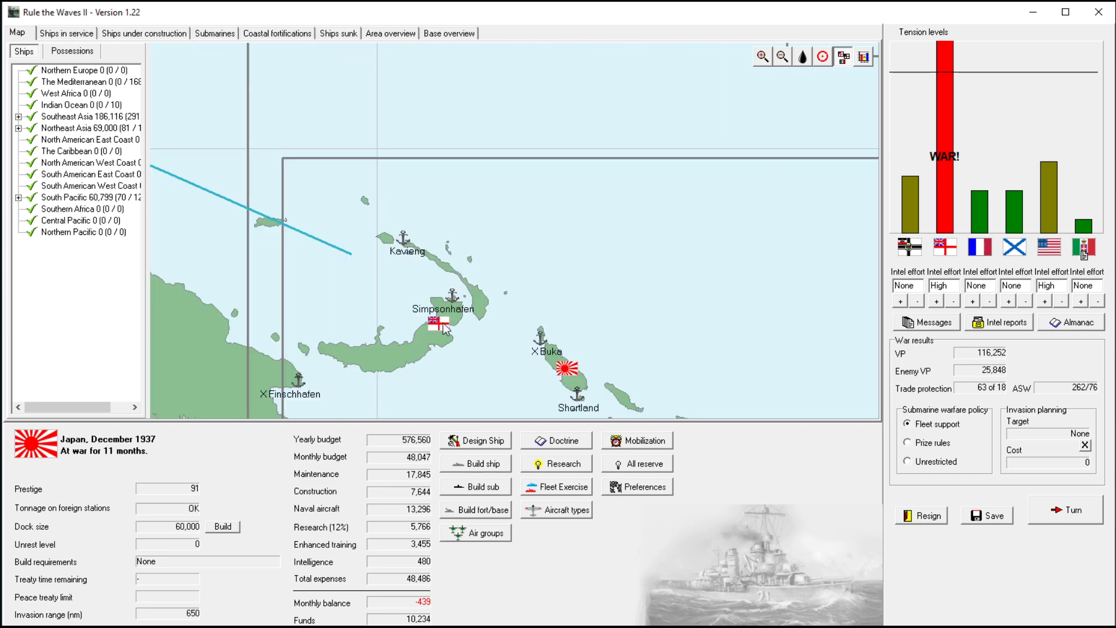
pyautogui.click(548, 407)
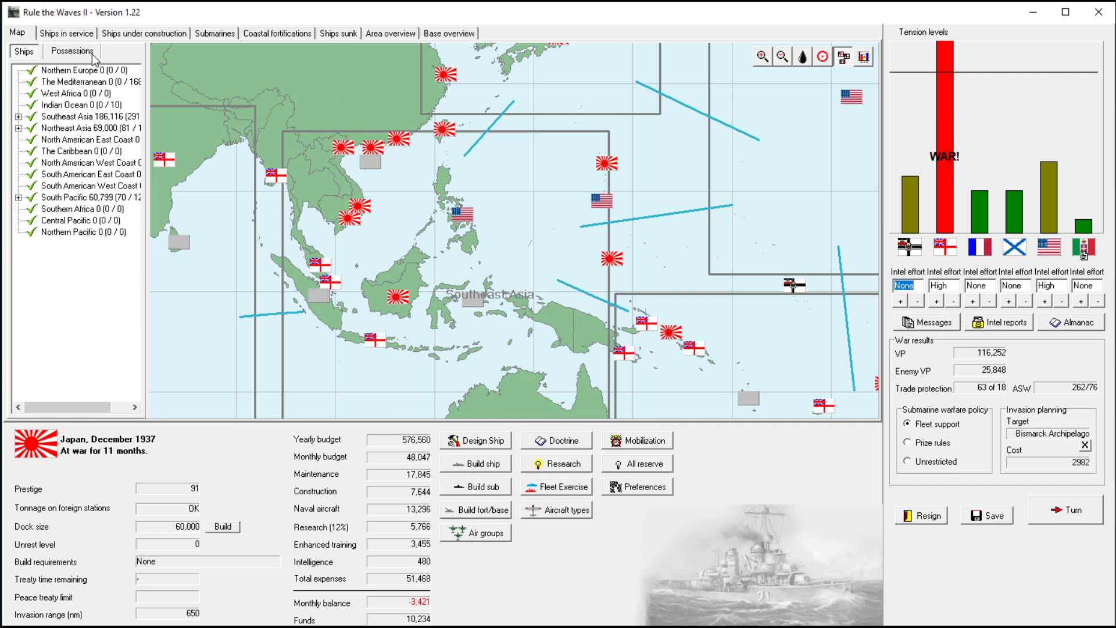
pyautogui.moveTo(563, 194)
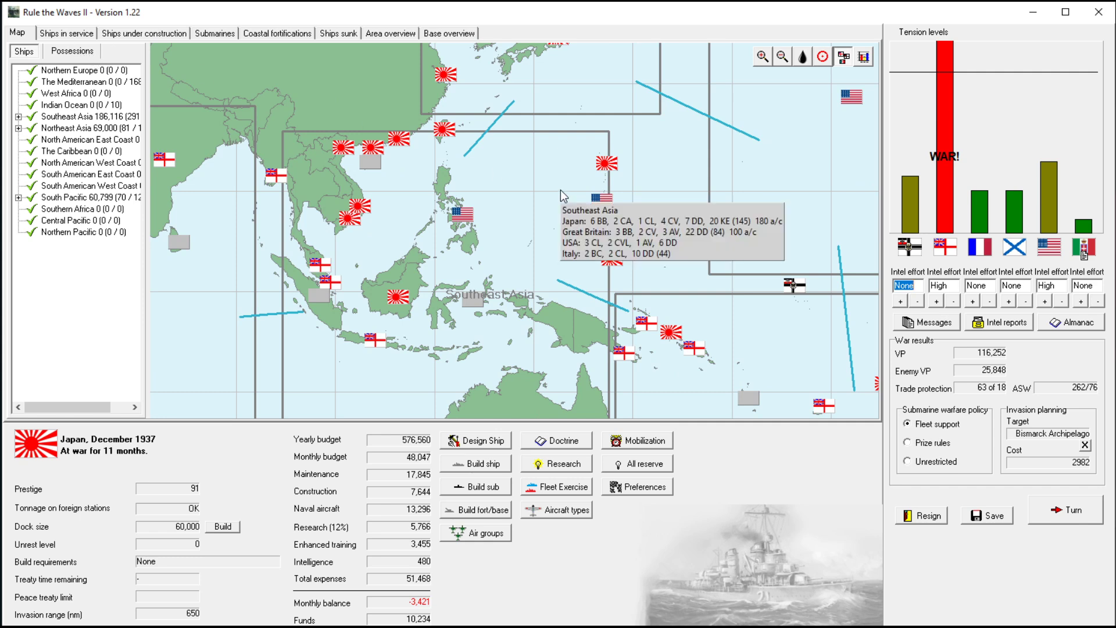
pyautogui.moveTo(561, 195)
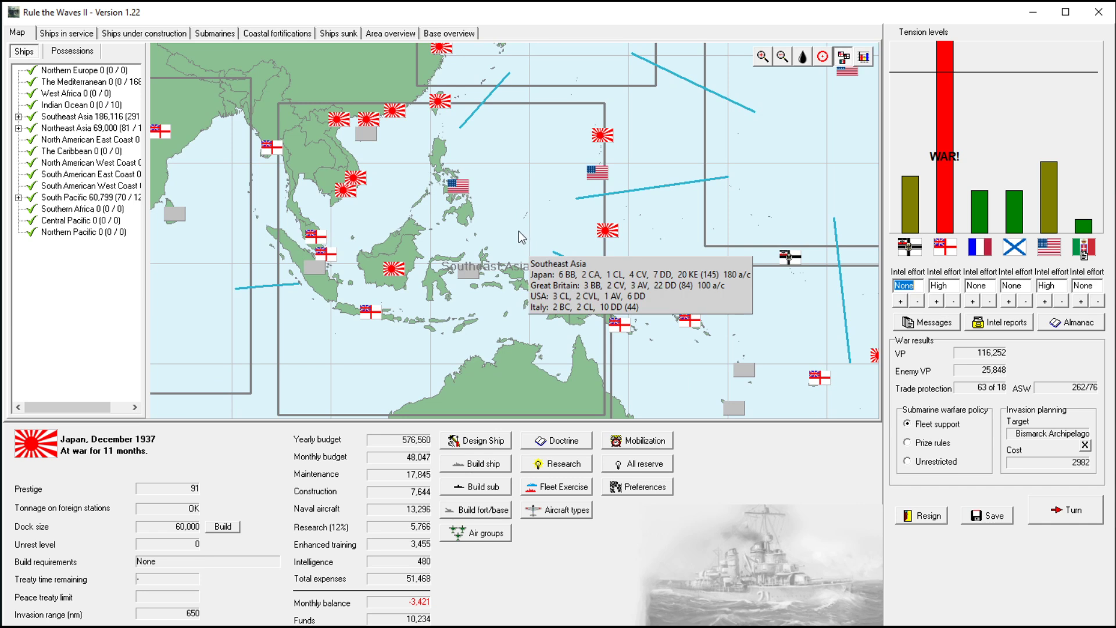
pyautogui.moveTo(691, 347)
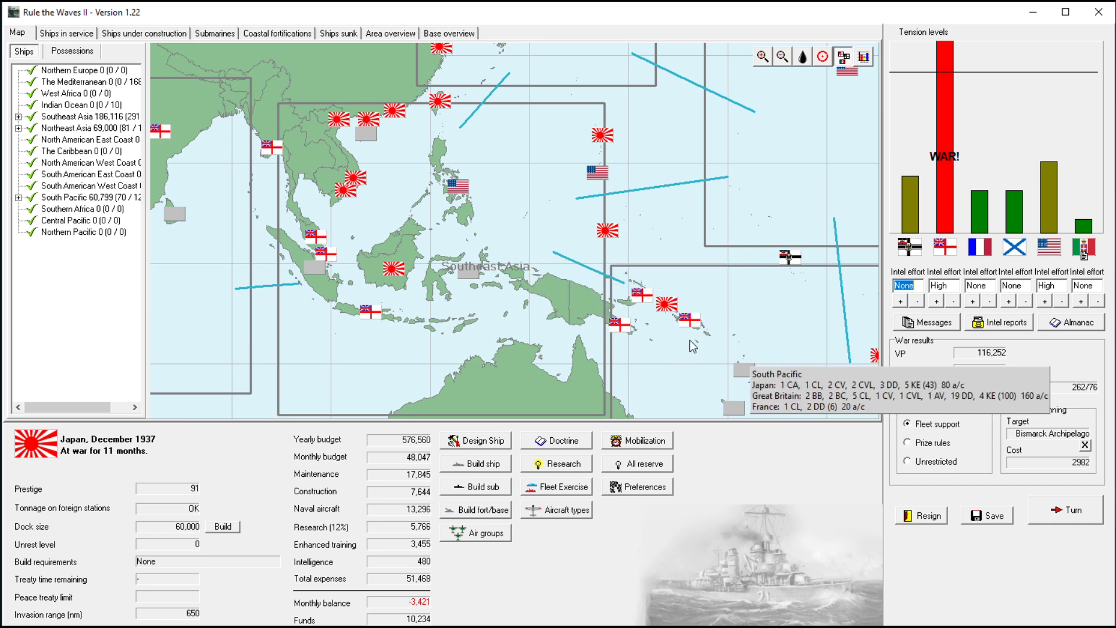
pyautogui.moveTo(540, 235)
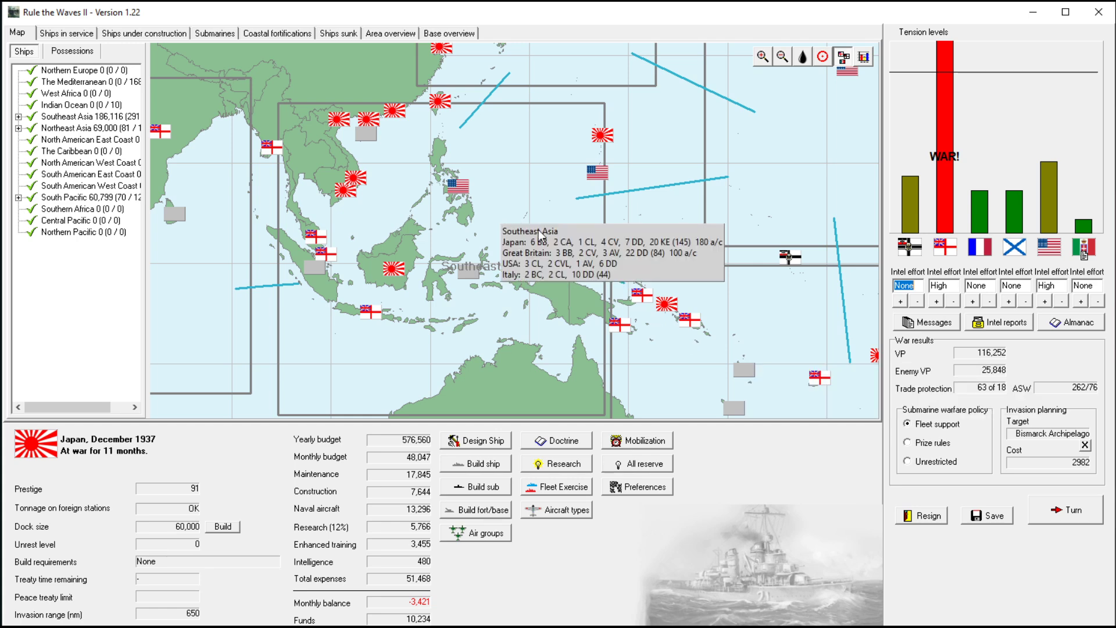
# - Start a move order for the four Daigoji battleships and browse destination sea zones for the South Pacific
pyautogui.click(65, 33)
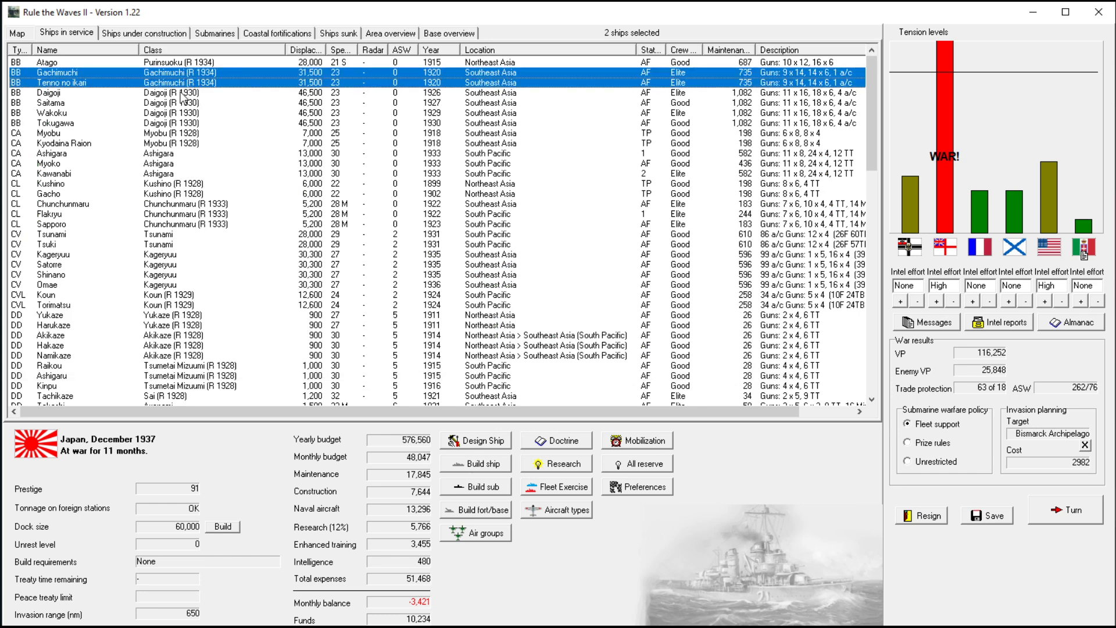
pyautogui.rightClick(93, 113)
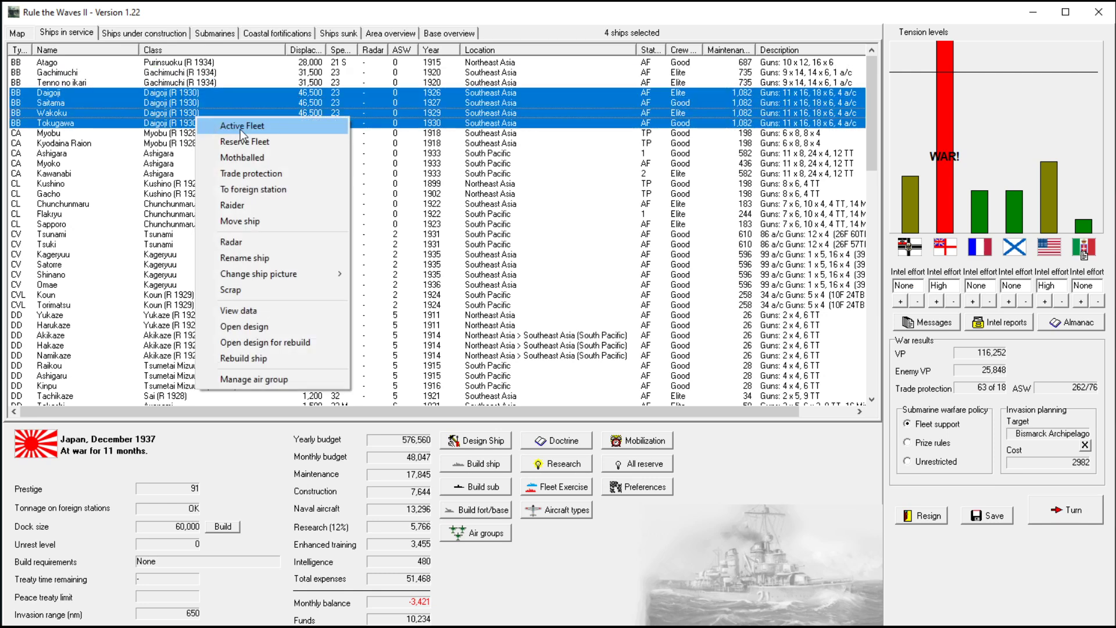
pyautogui.click(241, 221)
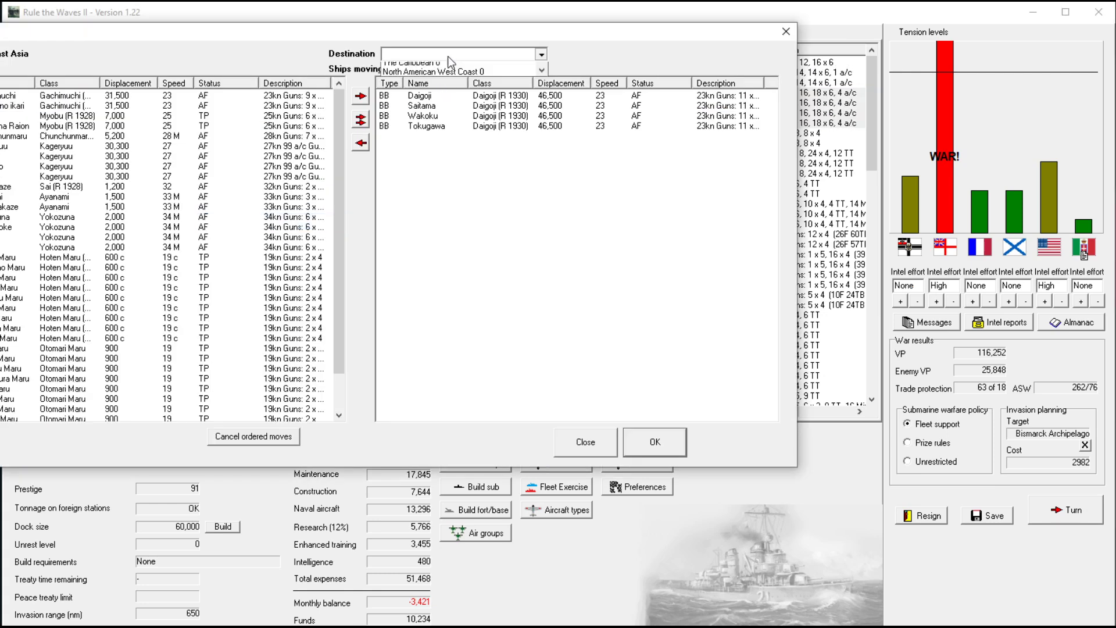
pyautogui.click(540, 53)
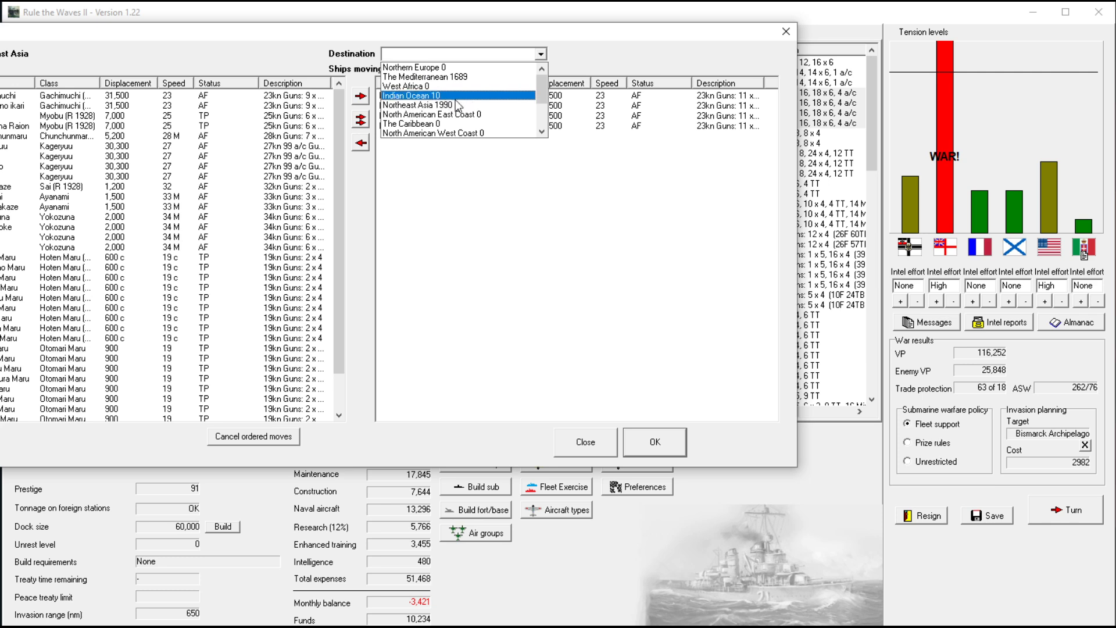
pyautogui.scroll(-3)
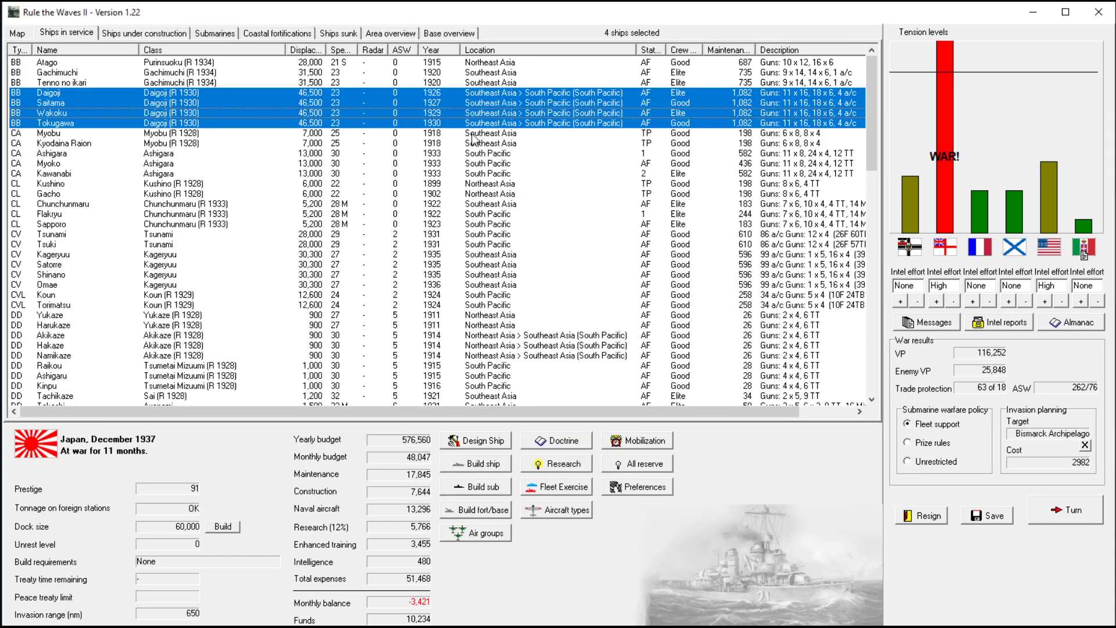
pyautogui.click(50, 132)
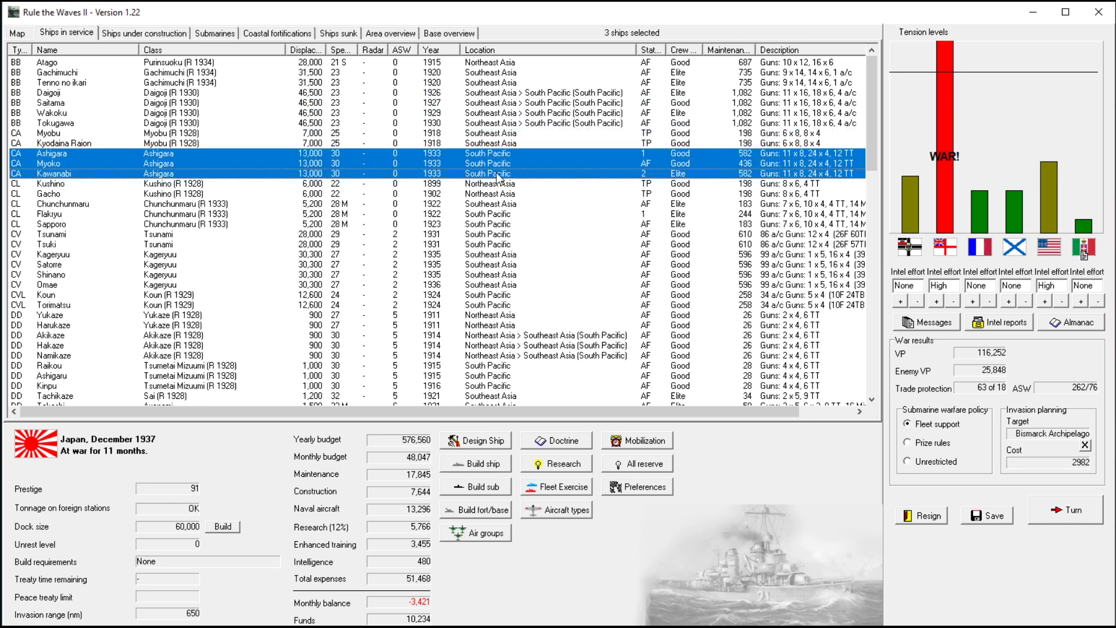
pyautogui.moveTo(610, 186)
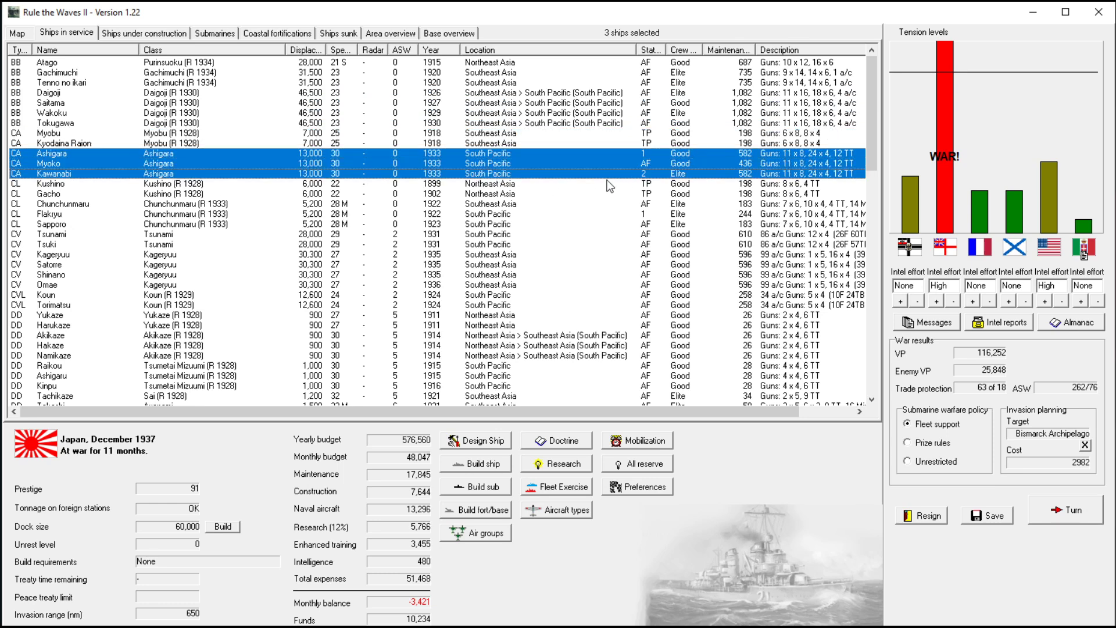
pyautogui.moveTo(504, 192)
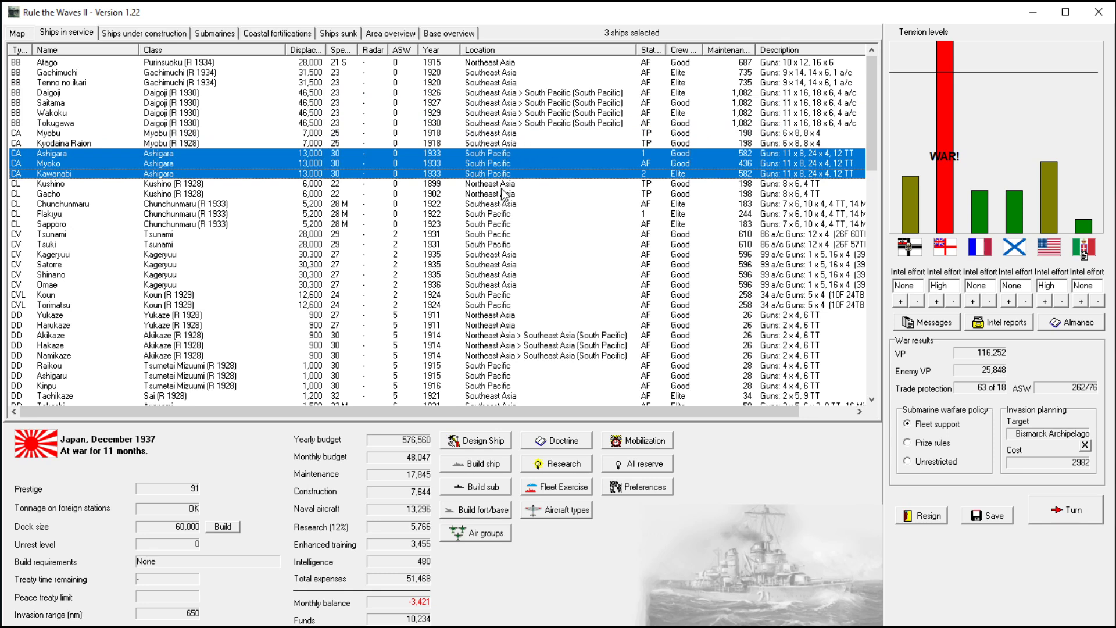
pyautogui.moveTo(173, 292)
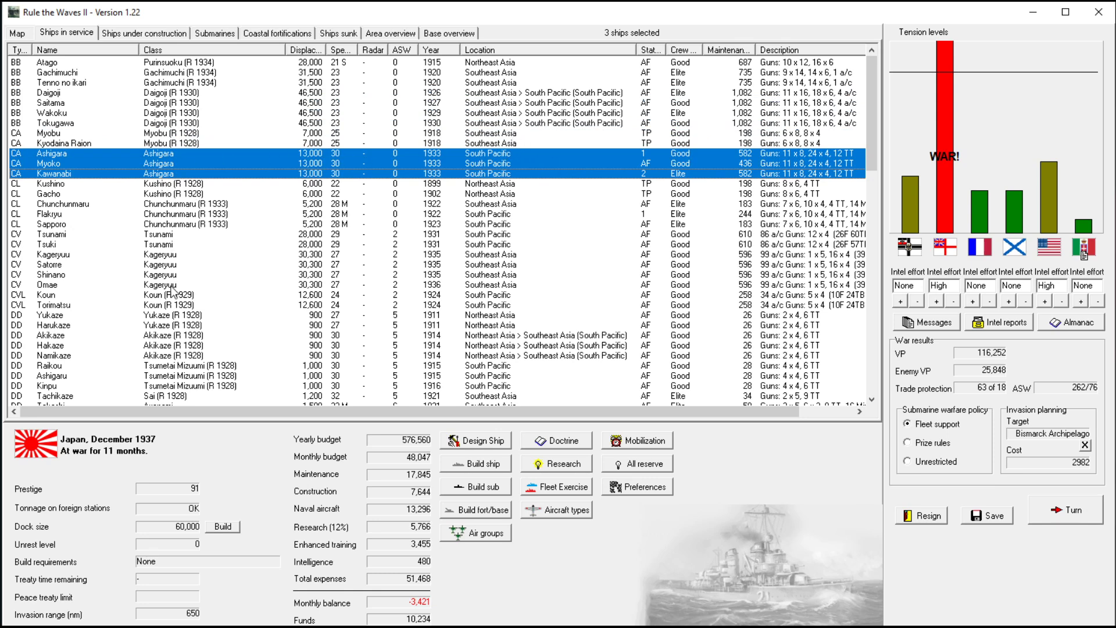
pyautogui.click(50, 234)
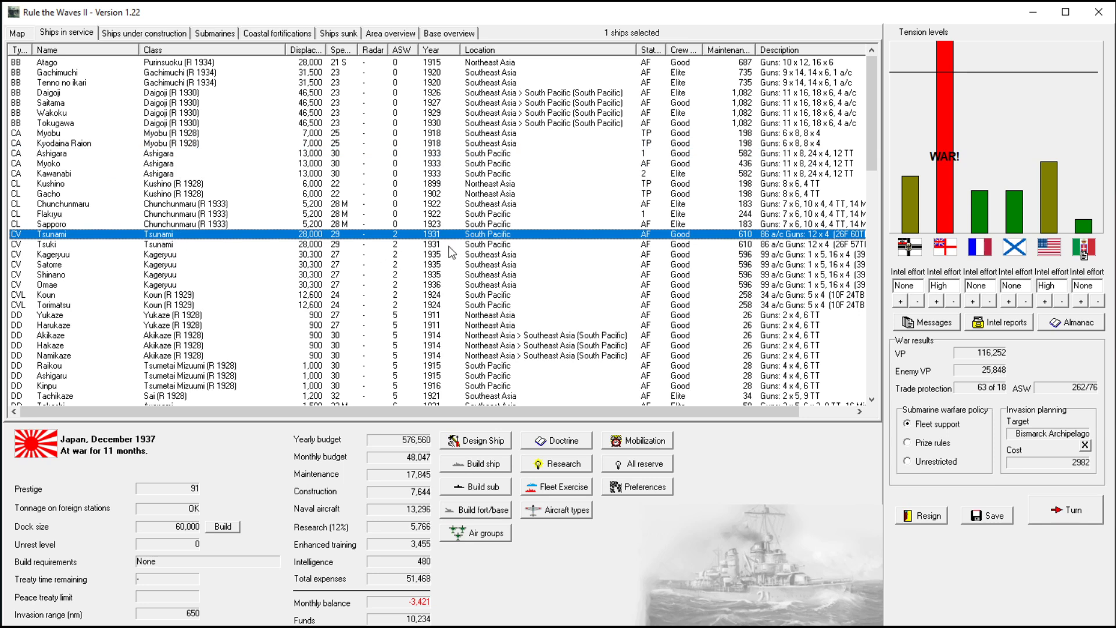
pyautogui.moveTo(186, 78)
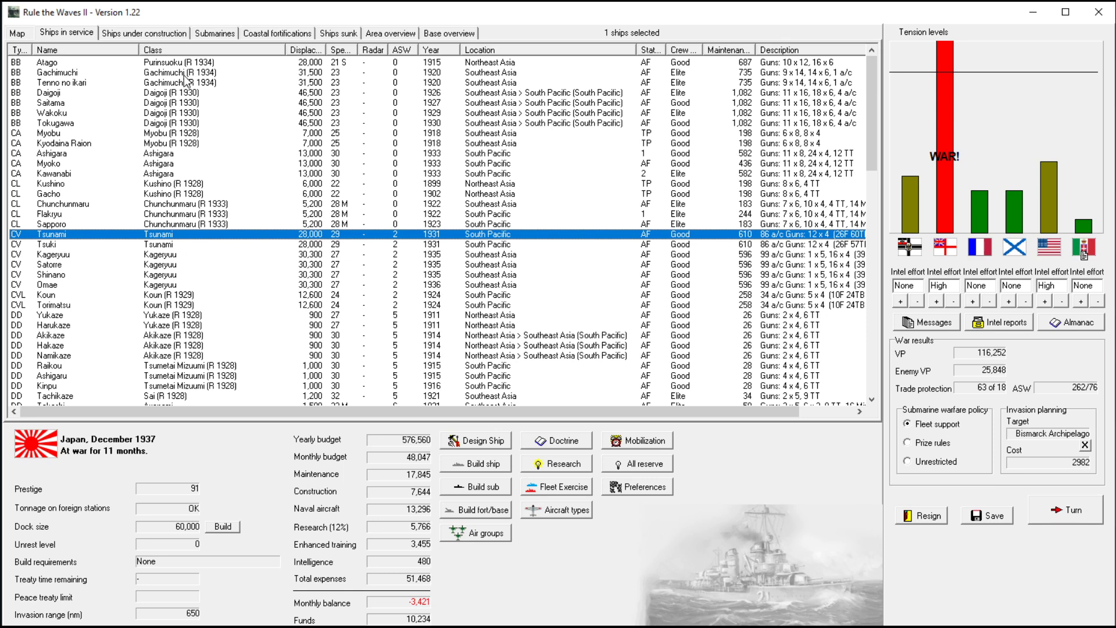
pyautogui.click(85, 72)
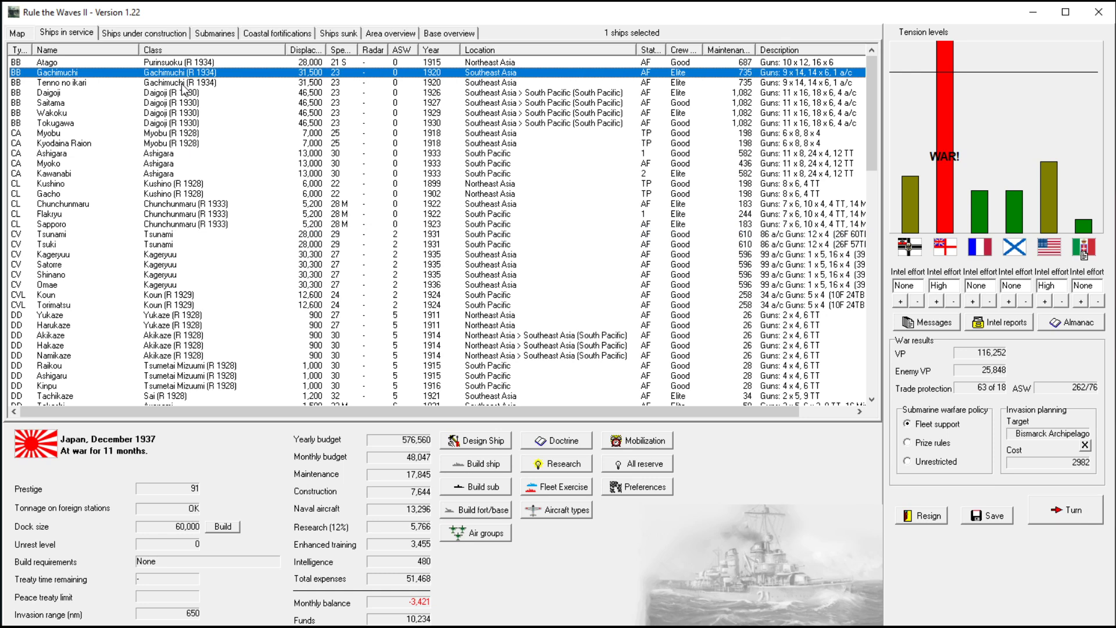
pyautogui.moveTo(186, 60)
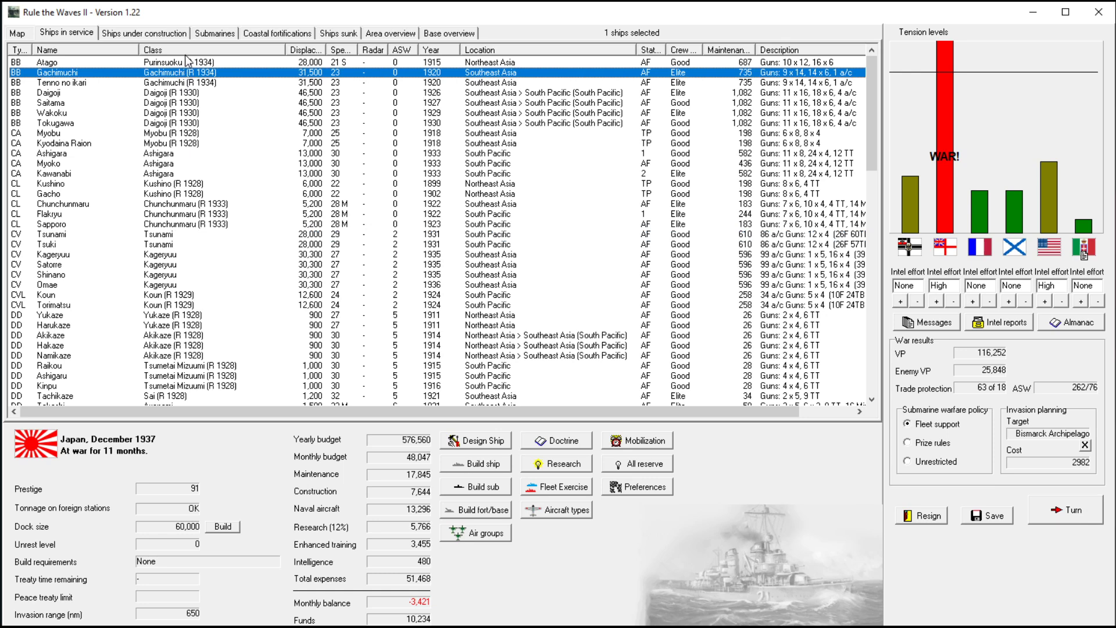
pyautogui.moveTo(207, 80)
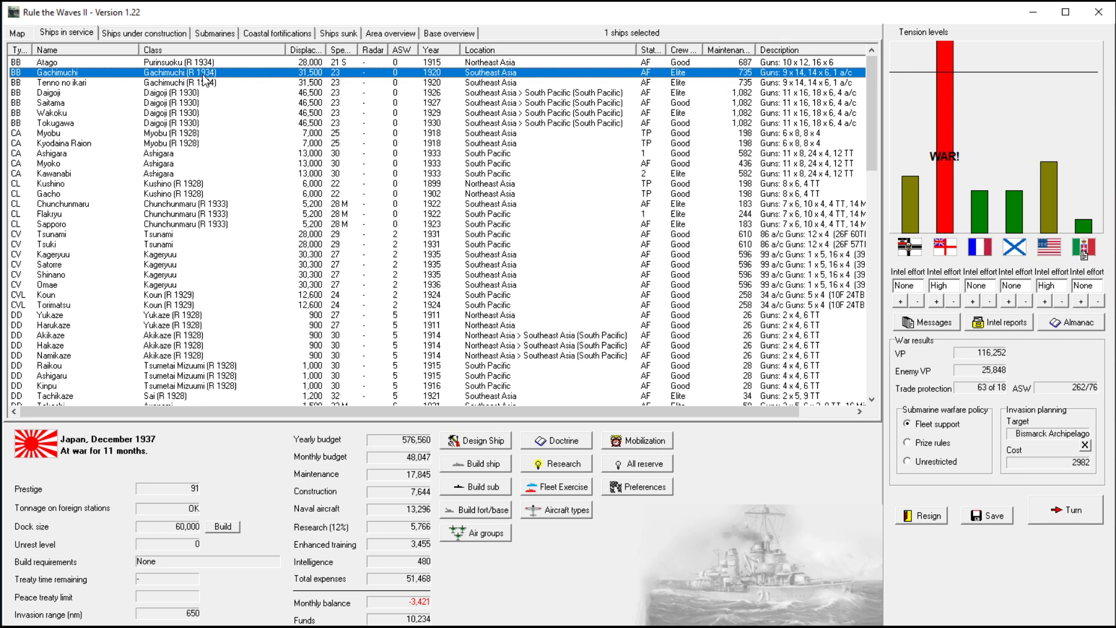
pyautogui.moveTo(169, 258)
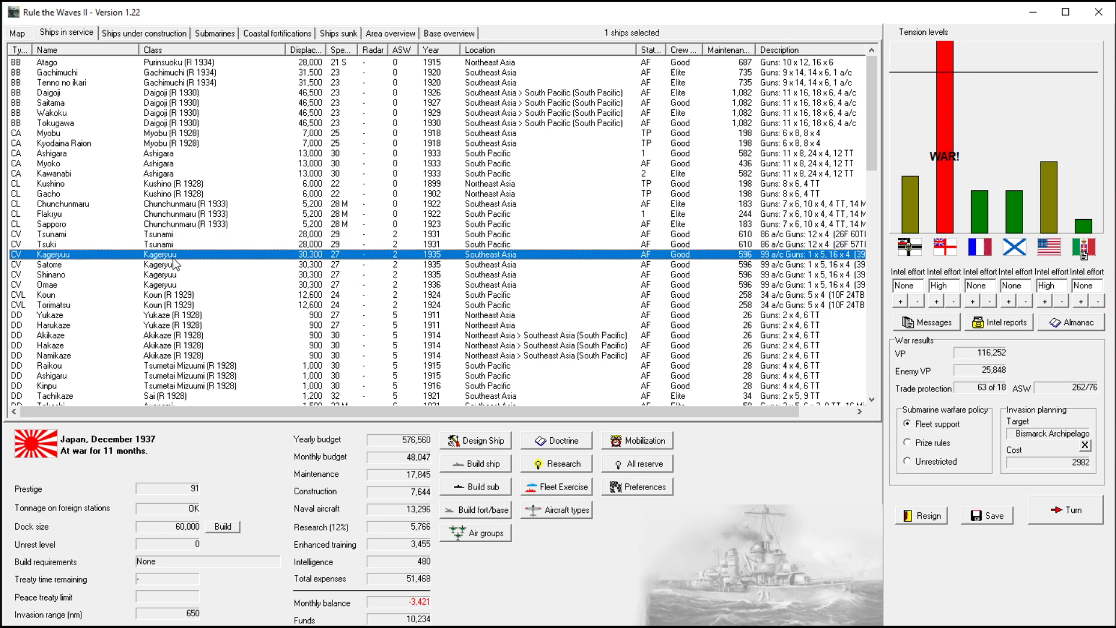
pyautogui.moveTo(504, 288)
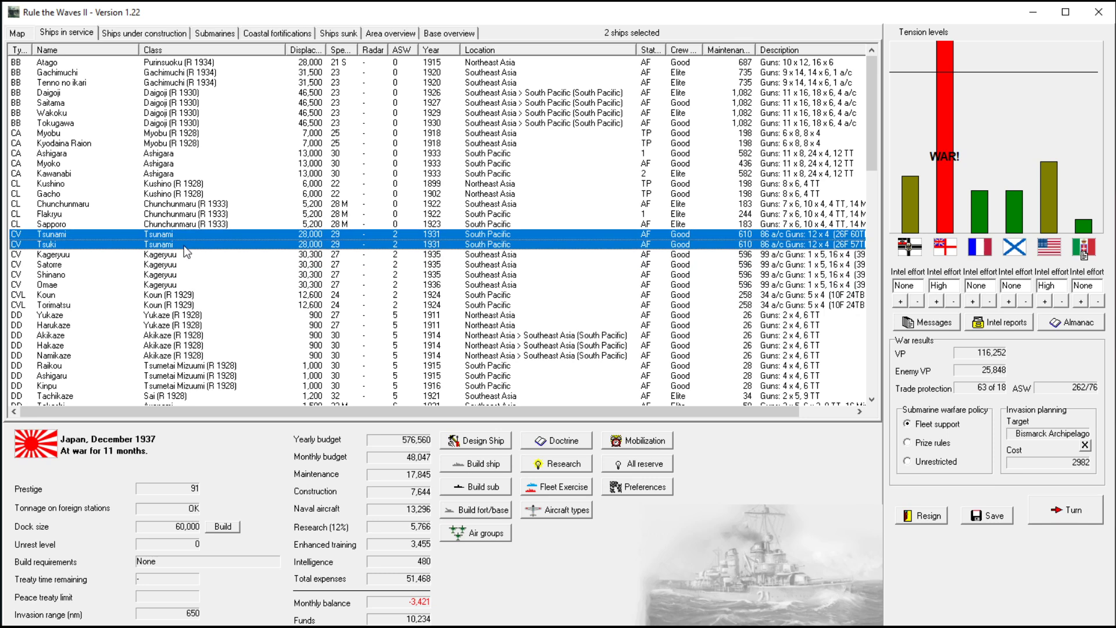
pyautogui.moveTo(224, 317)
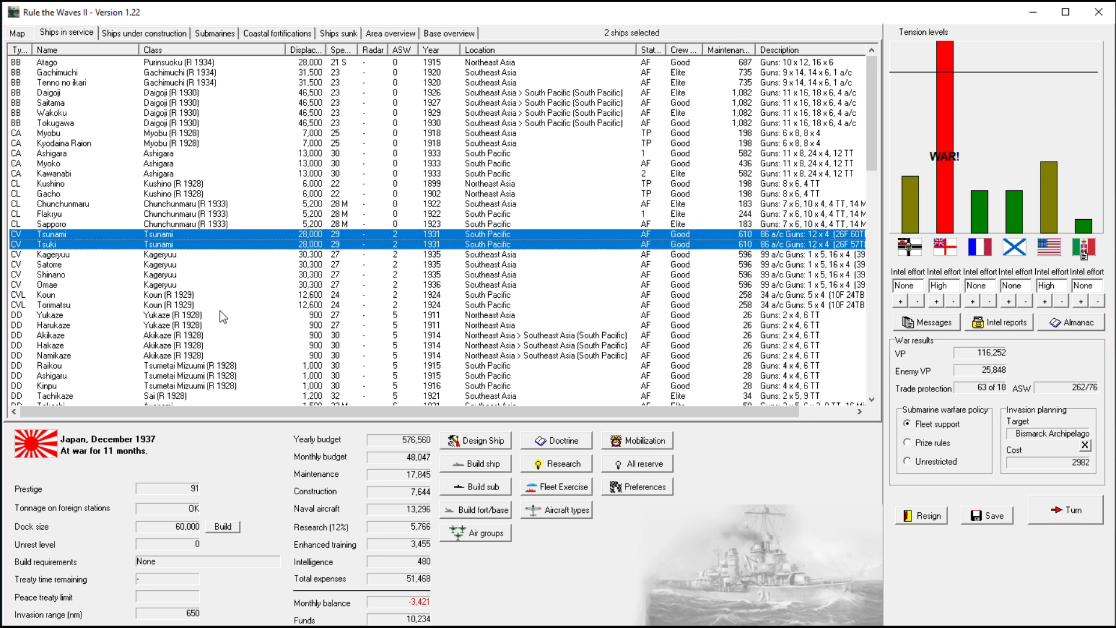
pyautogui.click(45, 294)
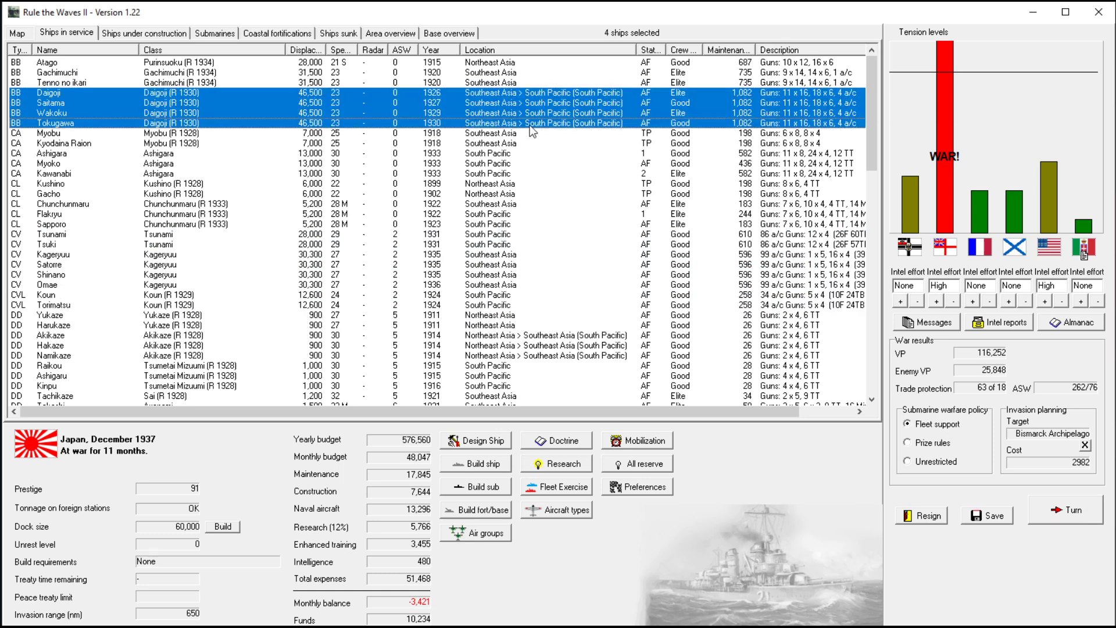
pyautogui.moveTo(528, 268)
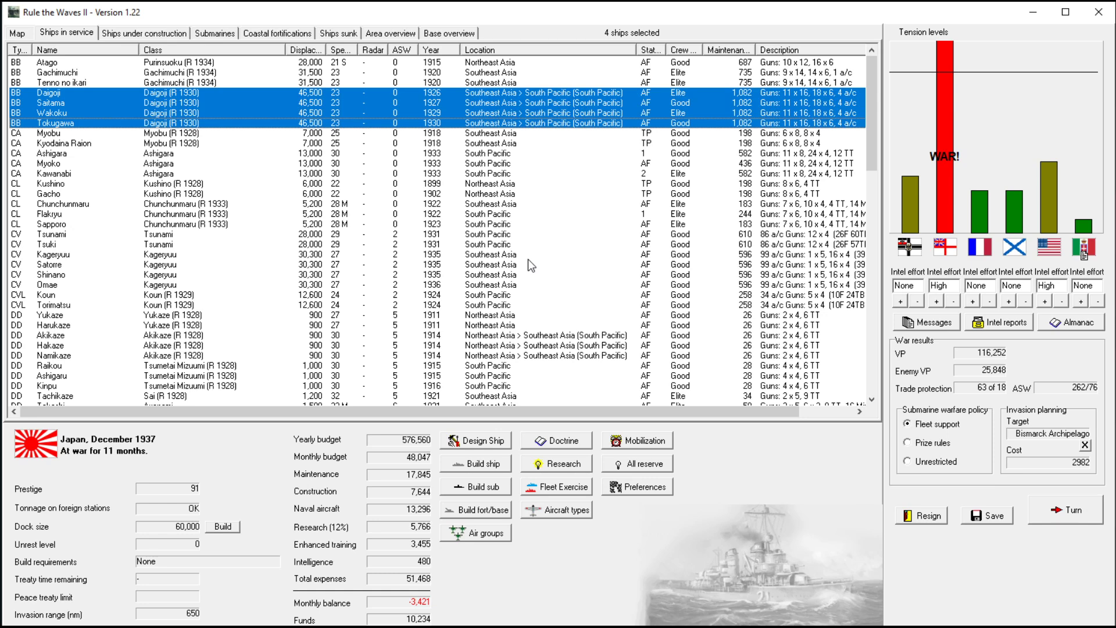
pyautogui.moveTo(527, 293)
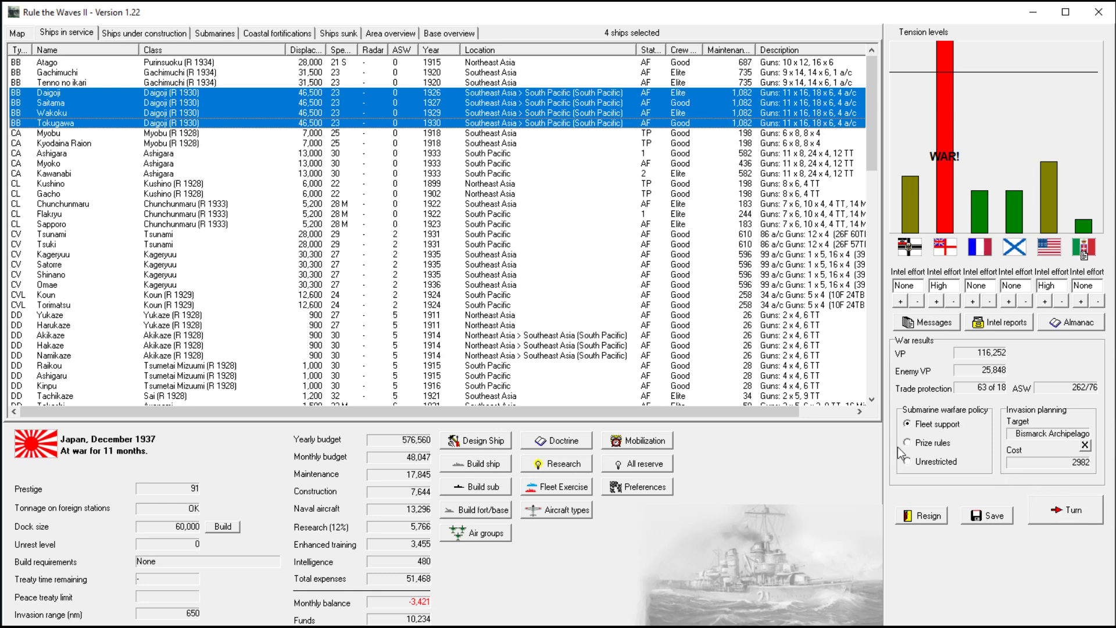
# - Order the three selected destroyers to move to Southeast Asia
pyautogui.scroll(-3)
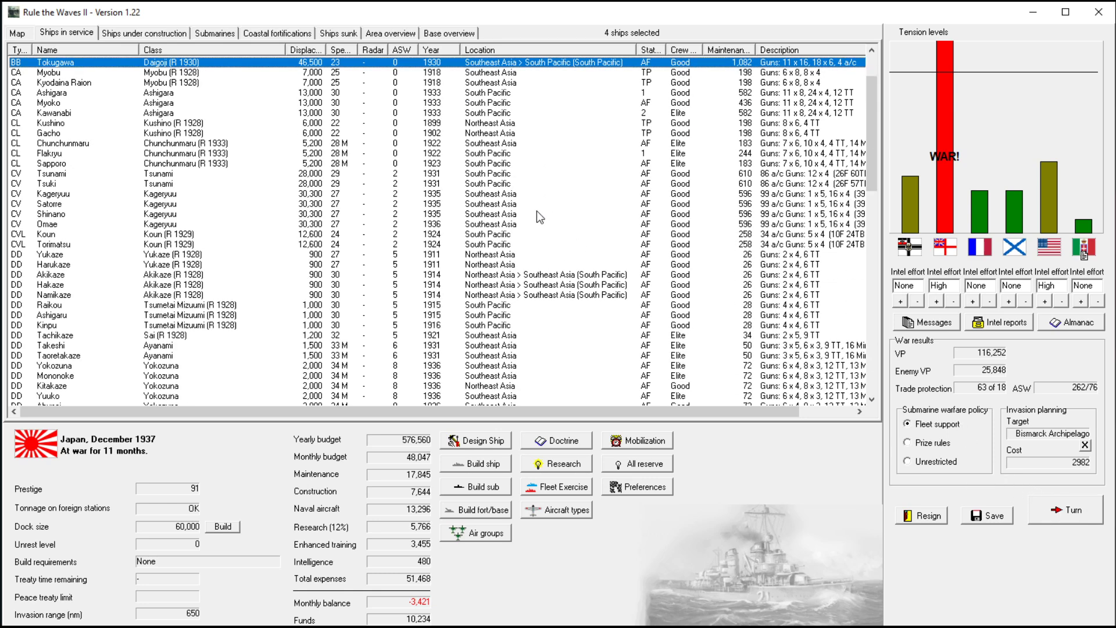
pyautogui.scroll(-3)
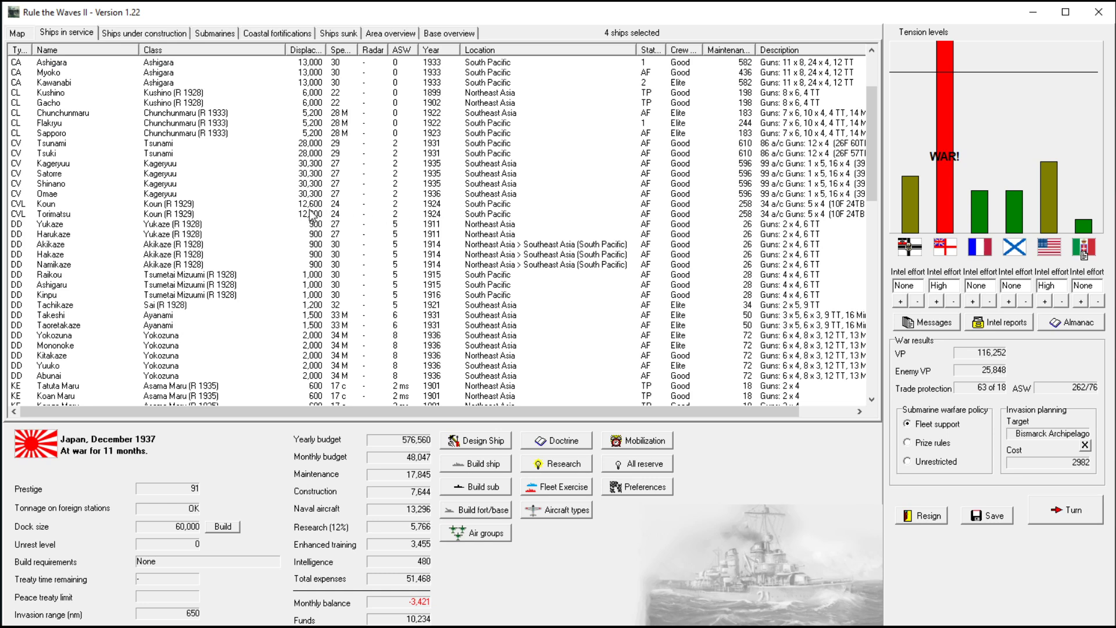
pyautogui.scroll(3)
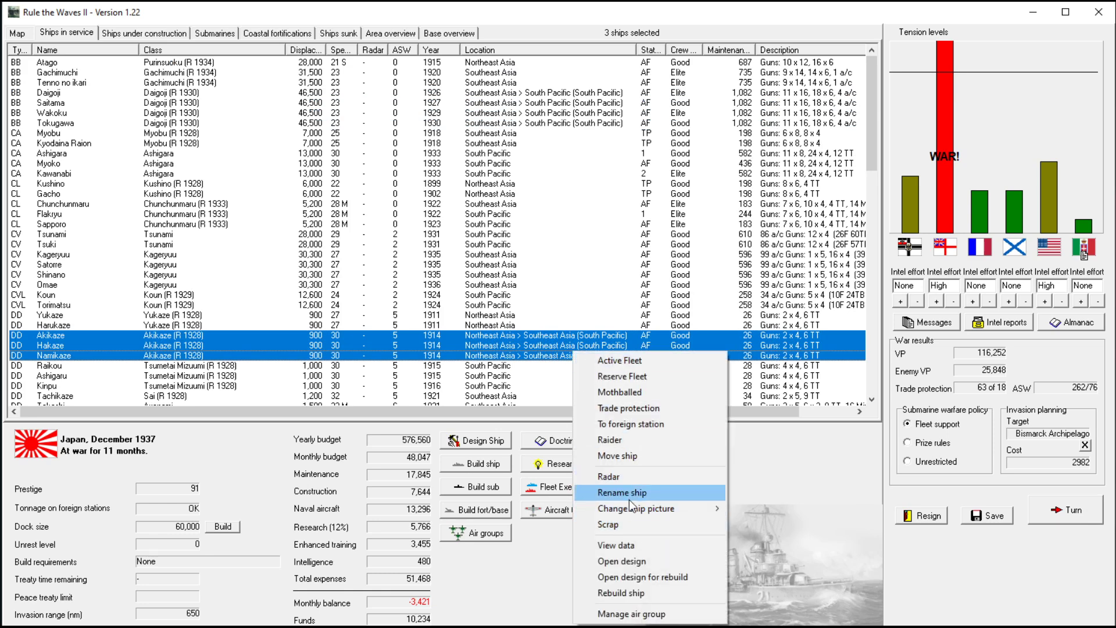
pyautogui.click(617, 456)
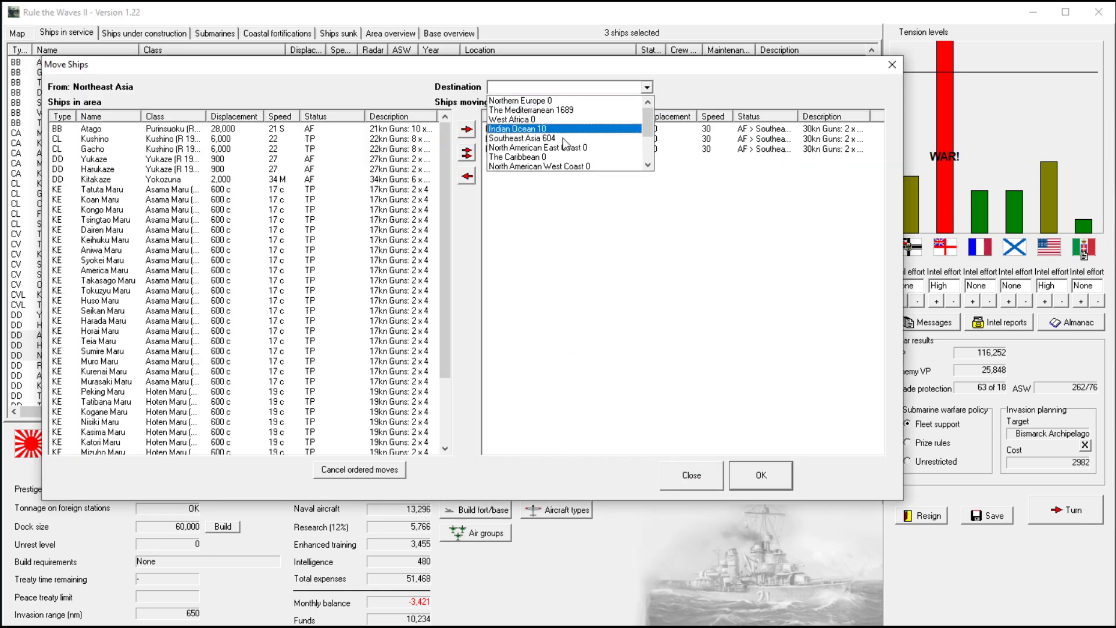
pyautogui.click(528, 138)
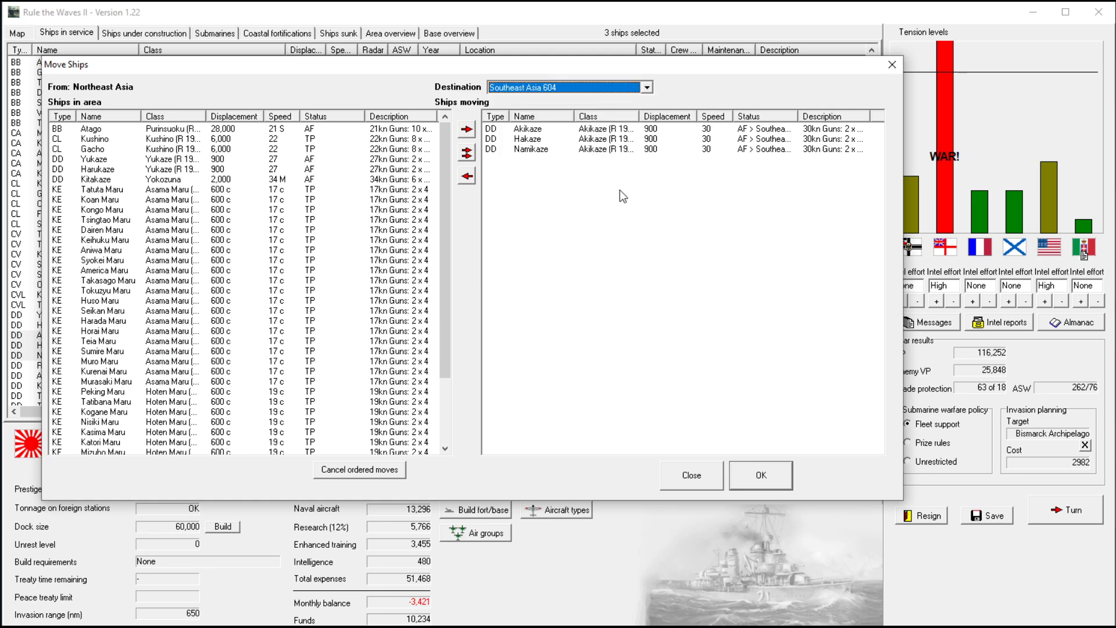
pyautogui.click(760, 474)
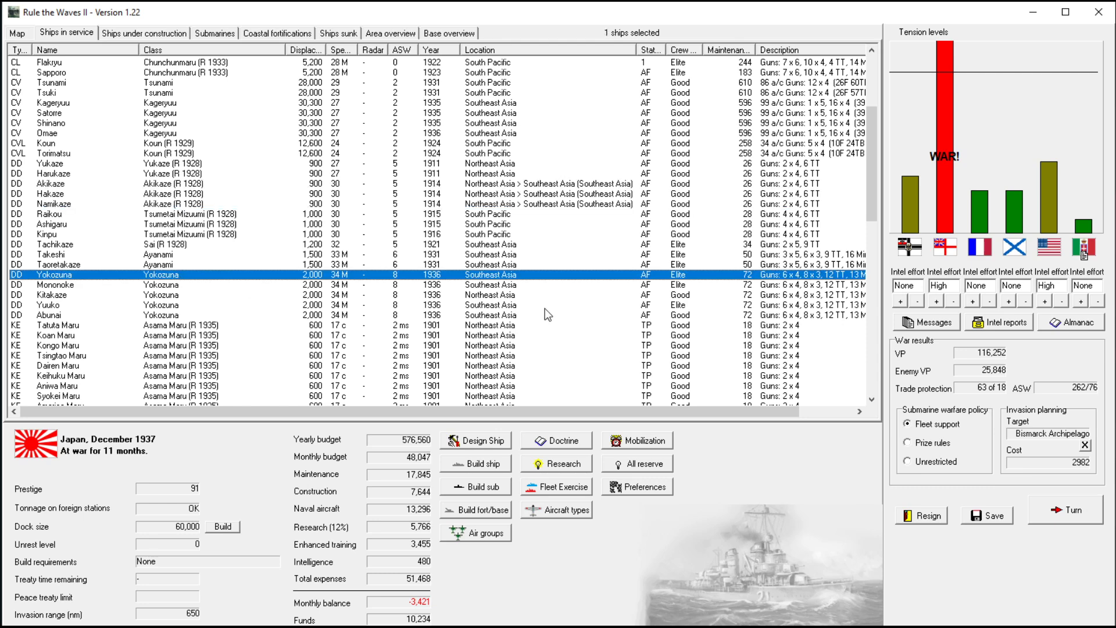
# - Send the four selected destroyers and then Kitakaze to the South Pacific
pyautogui.click(50, 315)
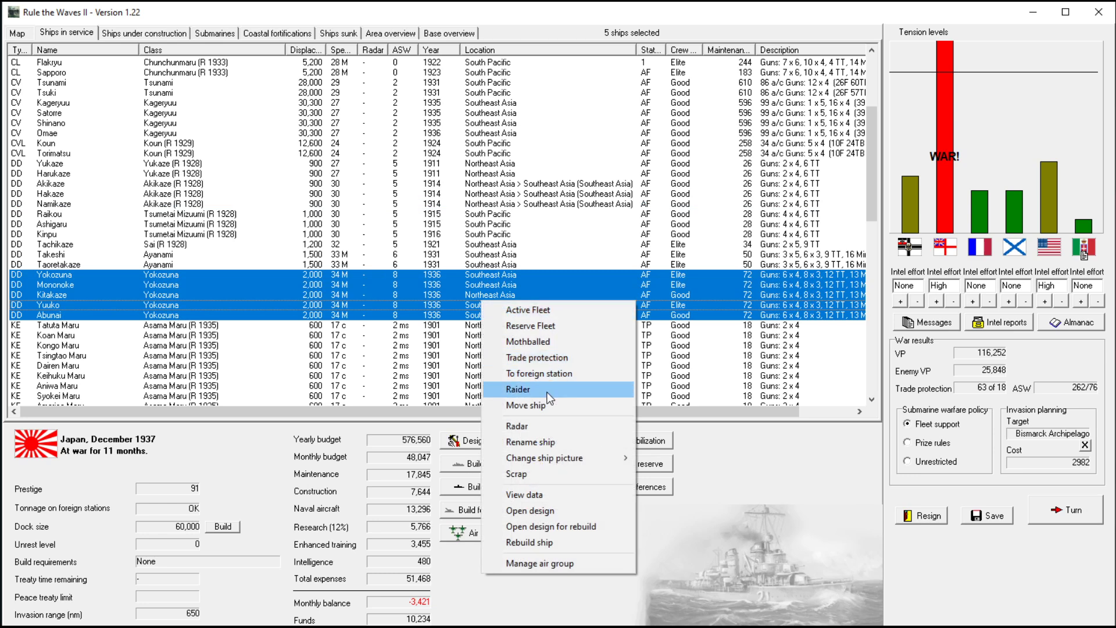
pyautogui.click(527, 405)
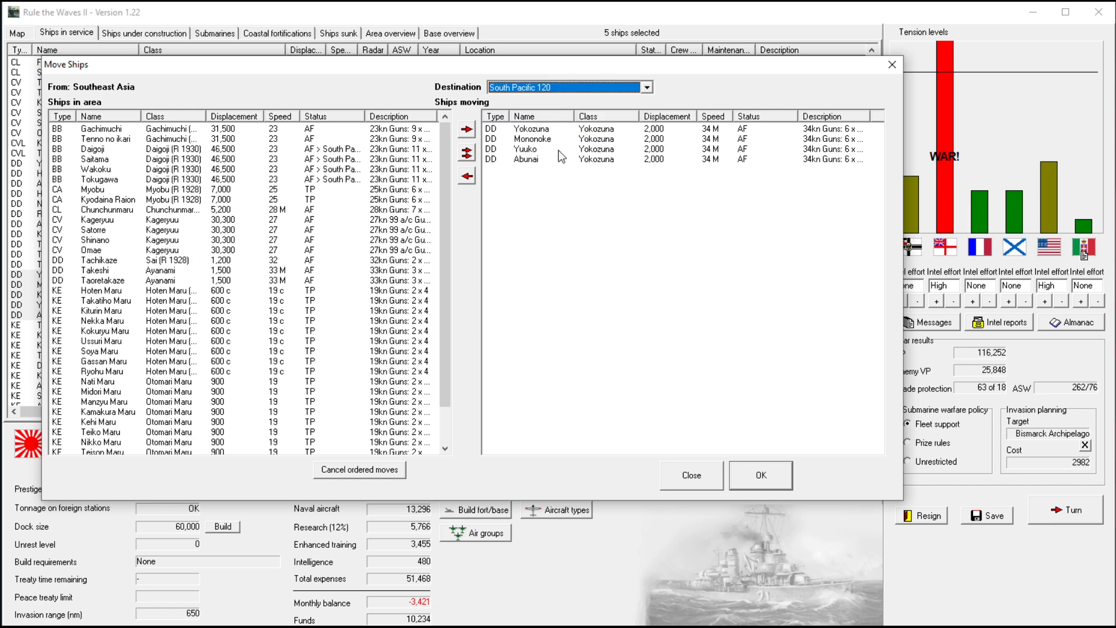
pyautogui.click(759, 475)
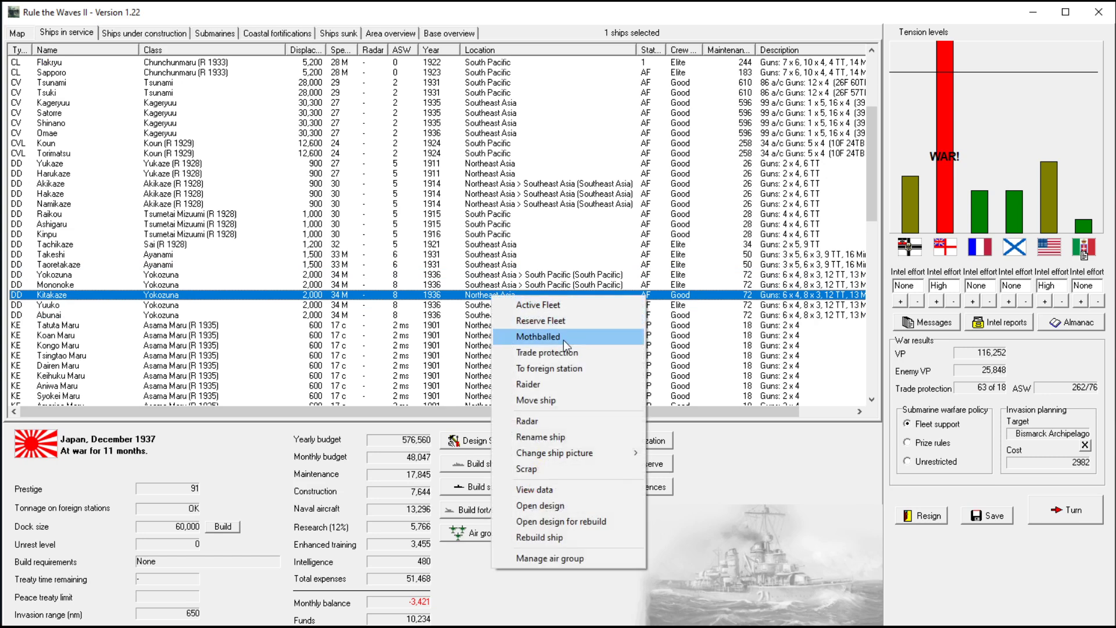
pyautogui.click(535, 401)
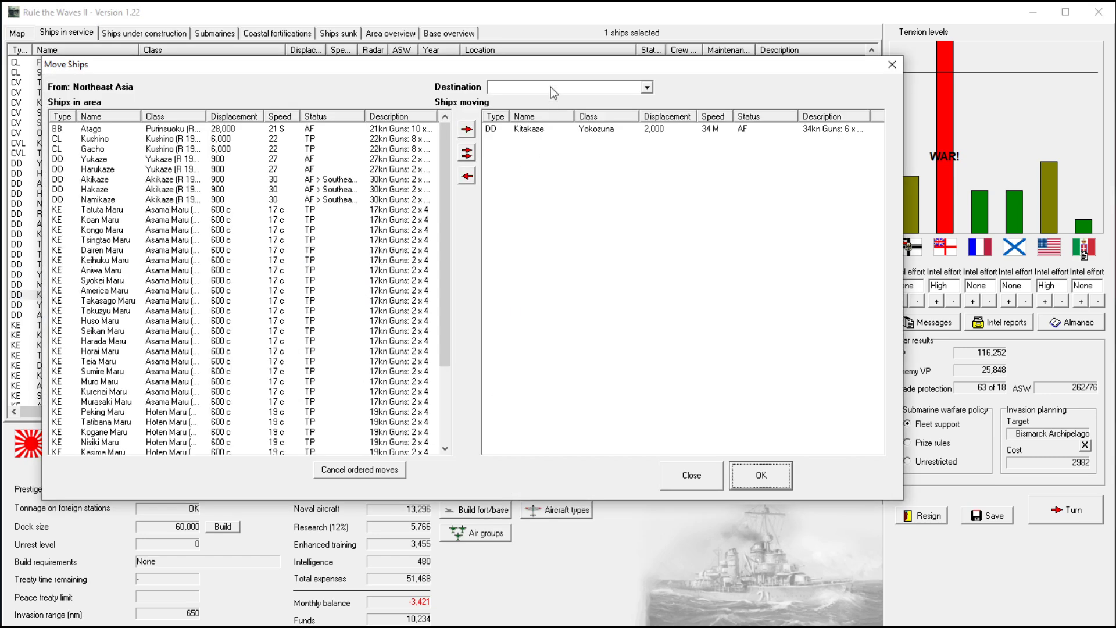
pyautogui.click(645, 87)
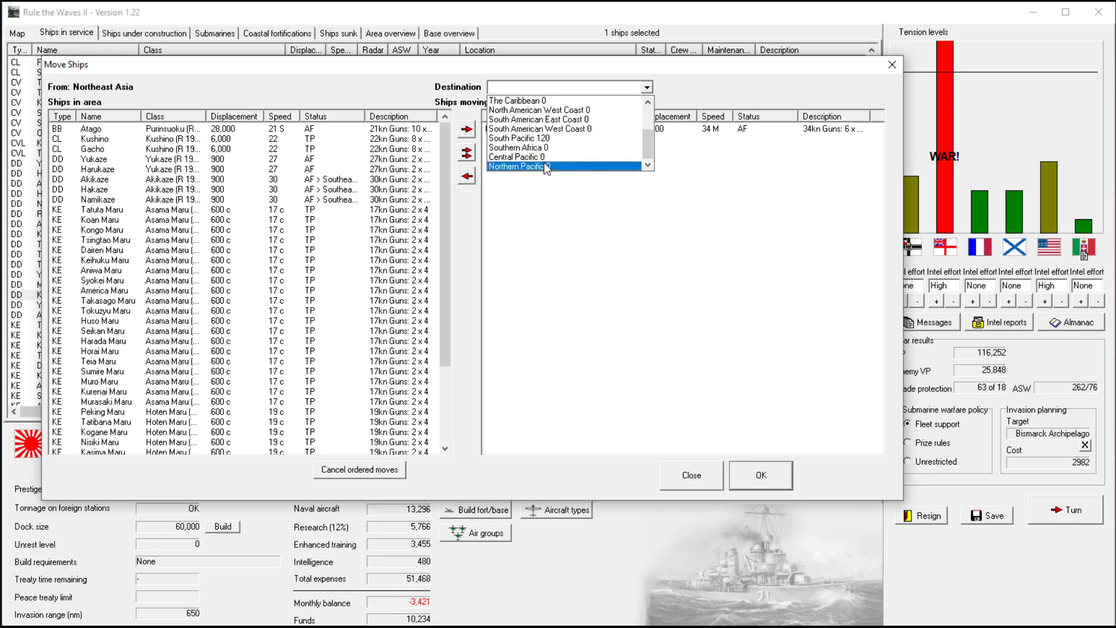
pyautogui.click(520, 137)
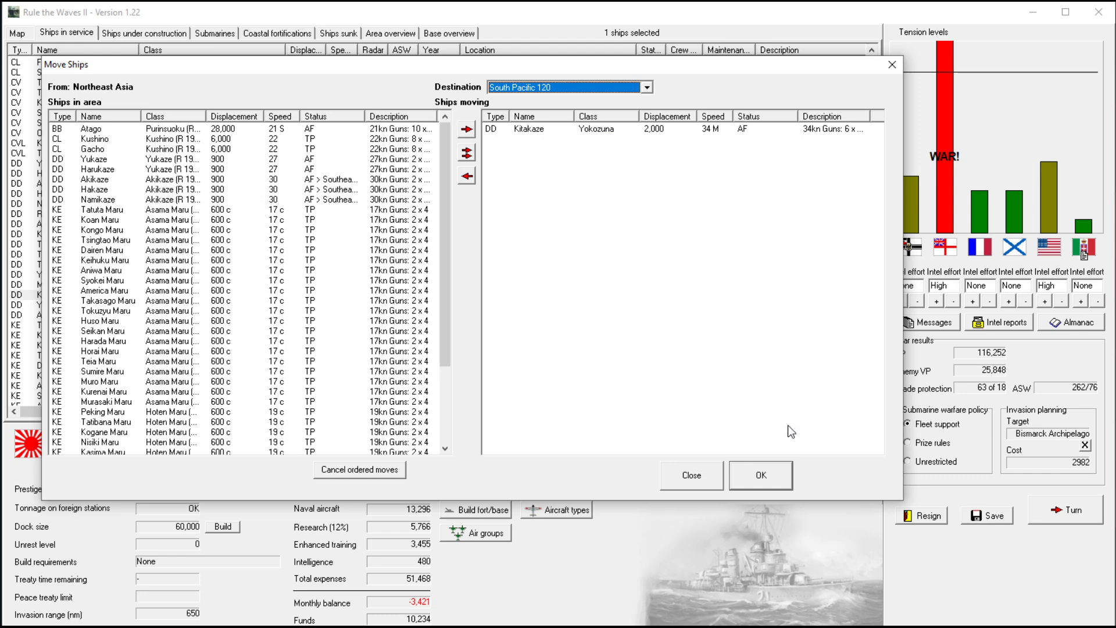
pyautogui.click(760, 474)
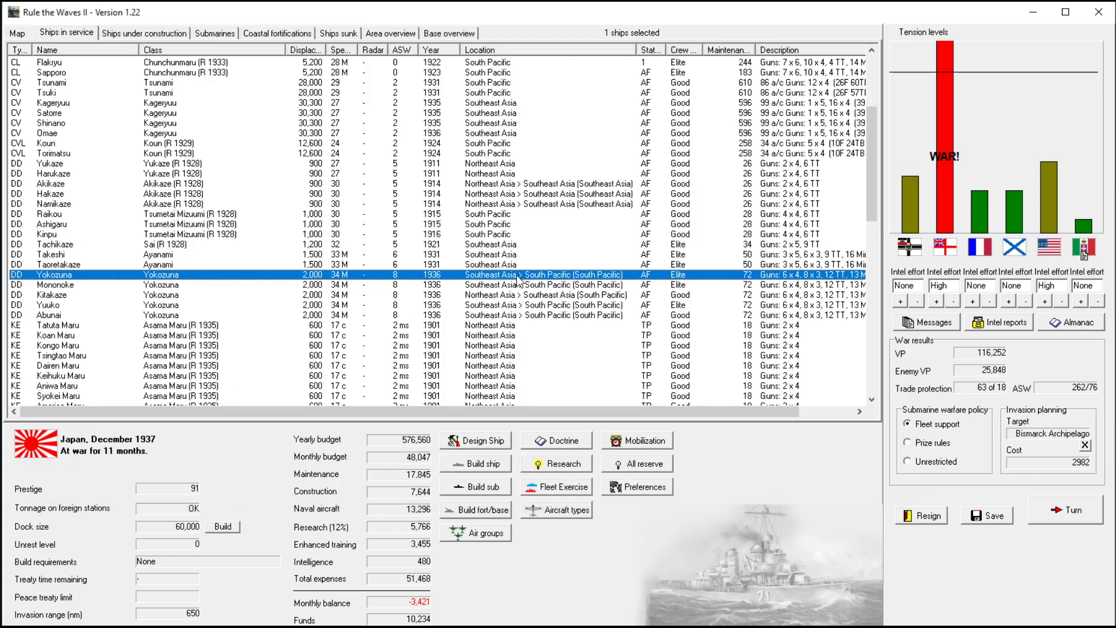
# - Order the two Ayanami destroyers to the South Pacific and the three old destroyers to Southeast Asia
pyautogui.click(71, 245)
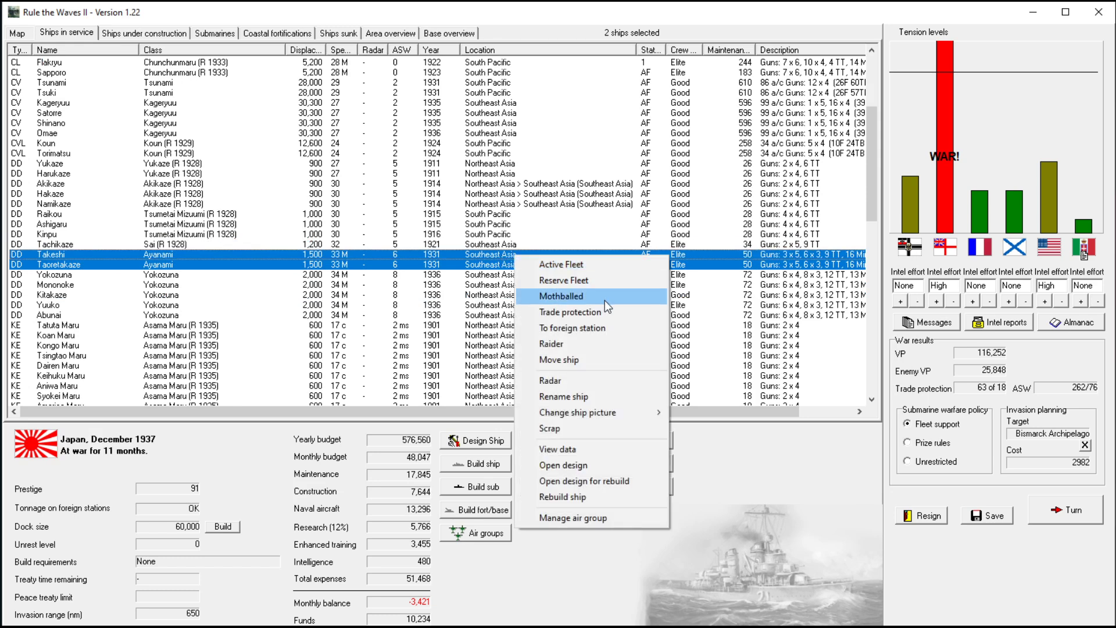
pyautogui.click(560, 360)
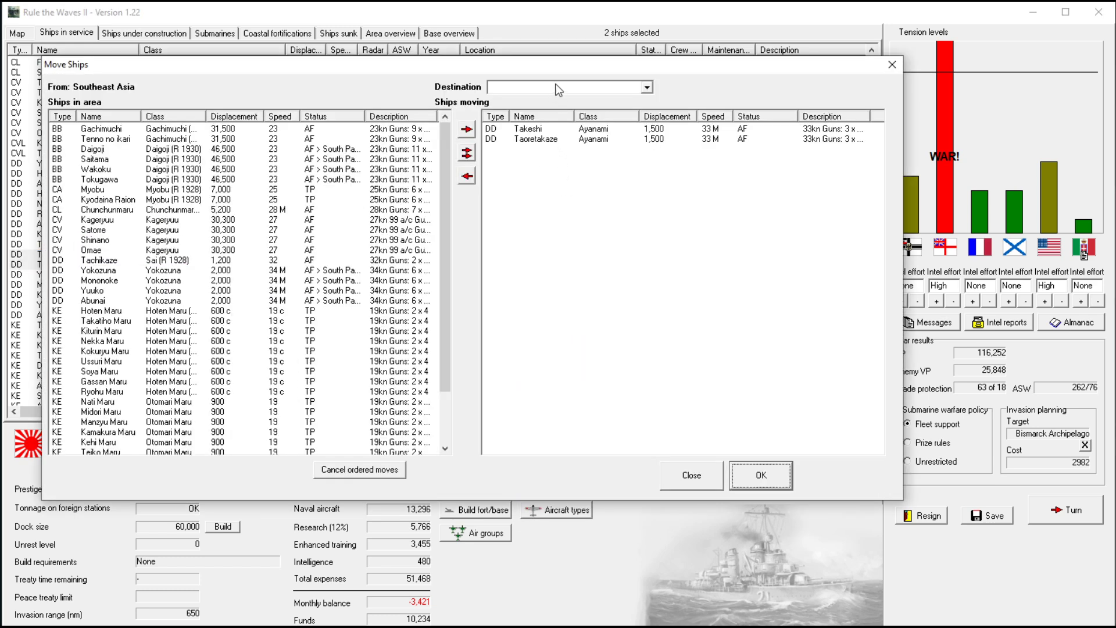
pyautogui.click(646, 87)
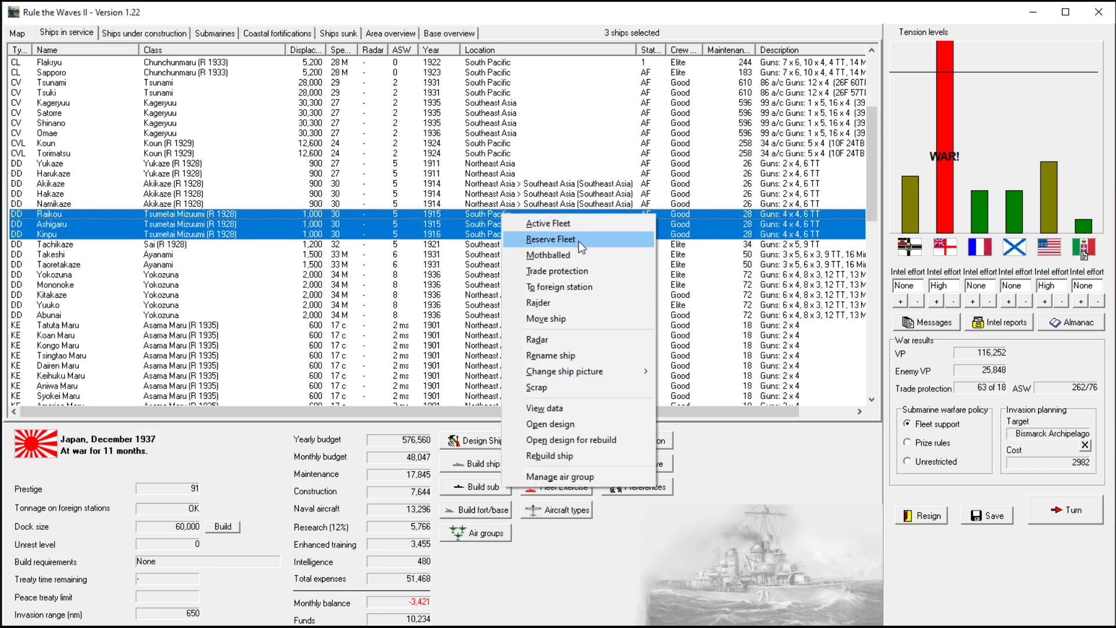
pyautogui.click(547, 319)
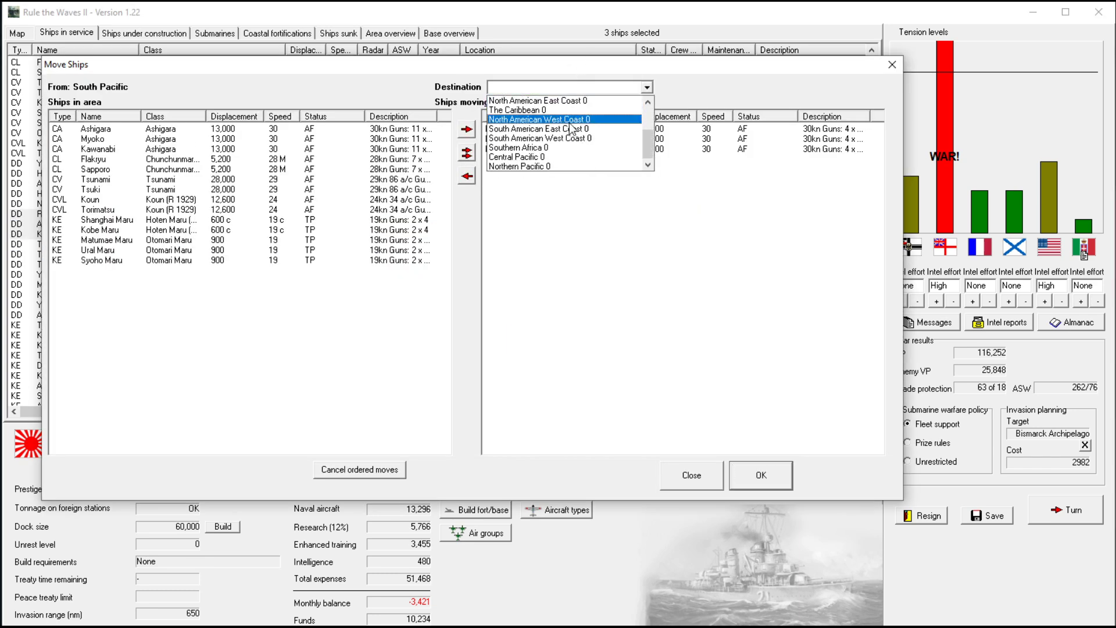
pyautogui.scroll(3)
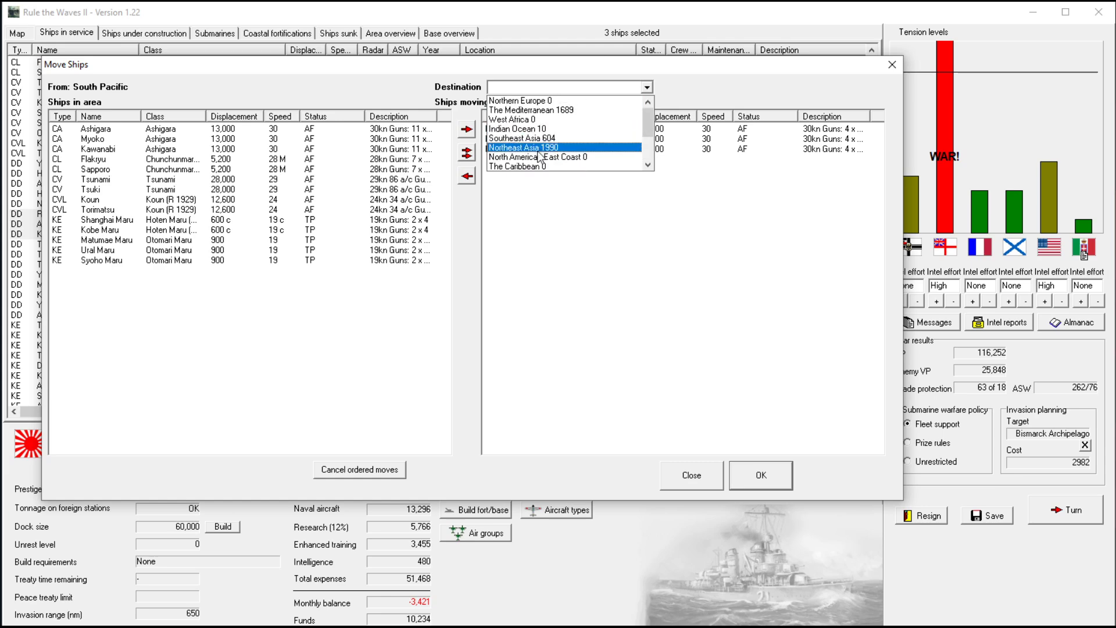
pyautogui.click(759, 474)
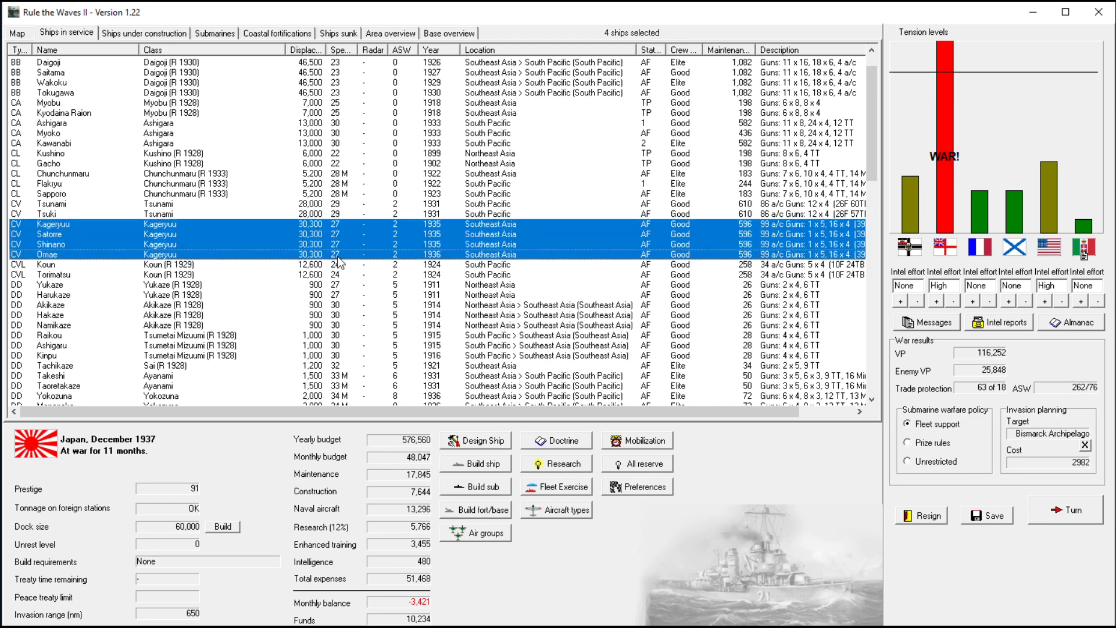
pyautogui.moveTo(507, 234)
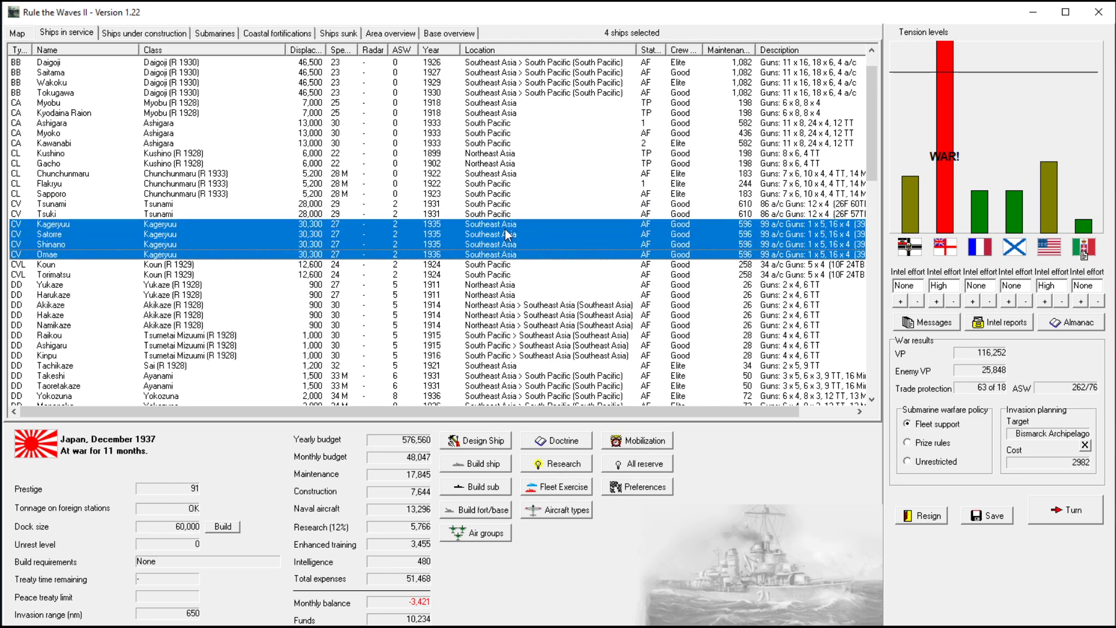
pyautogui.scroll(-3)
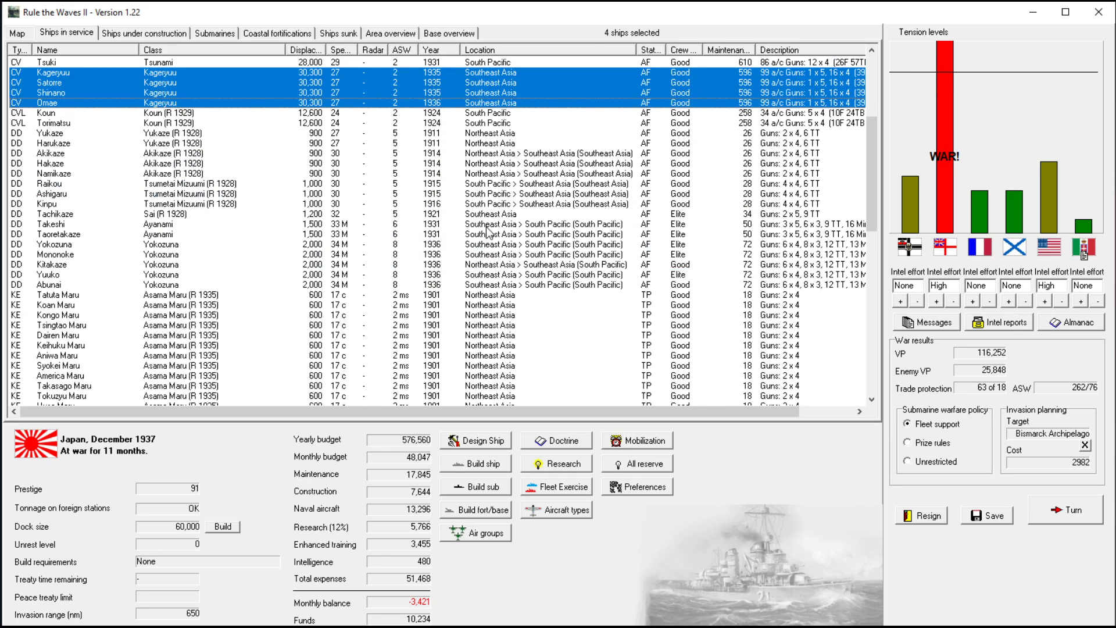
pyautogui.scroll(-3)
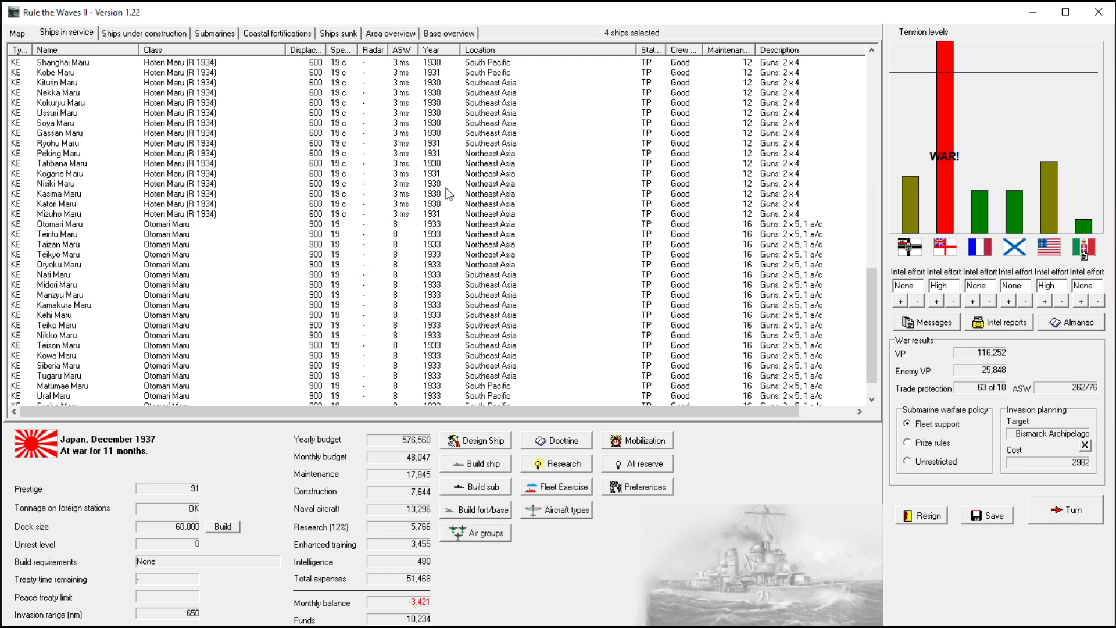
# - End the turn and accept the fleet battle near Samoa with land-based air attacking enemy ships
pyautogui.click(1065, 510)
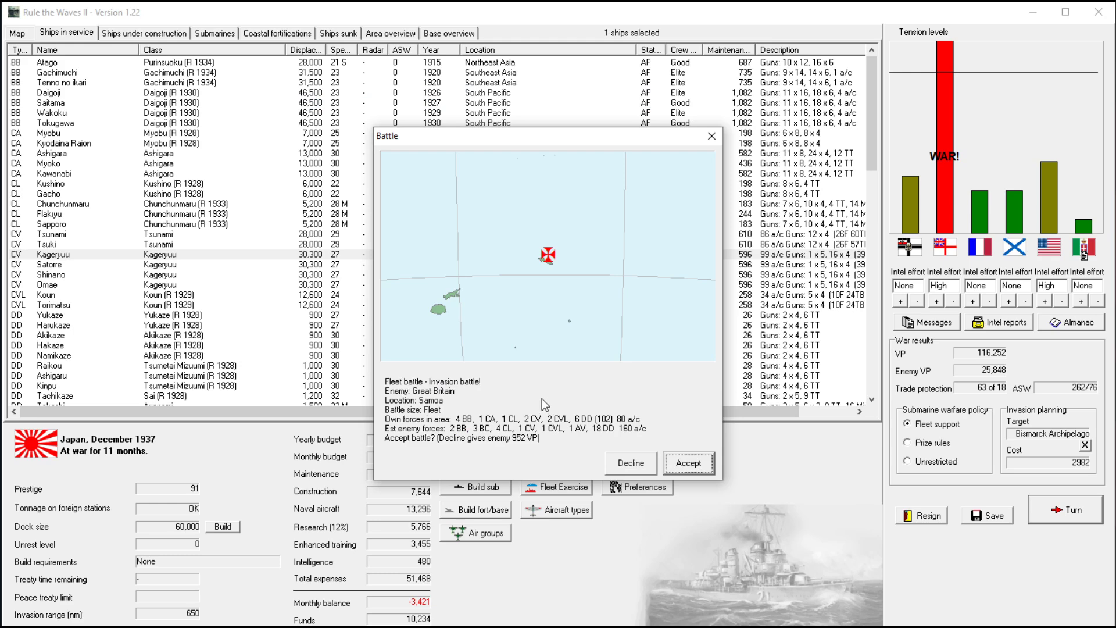
pyautogui.moveTo(453, 405)
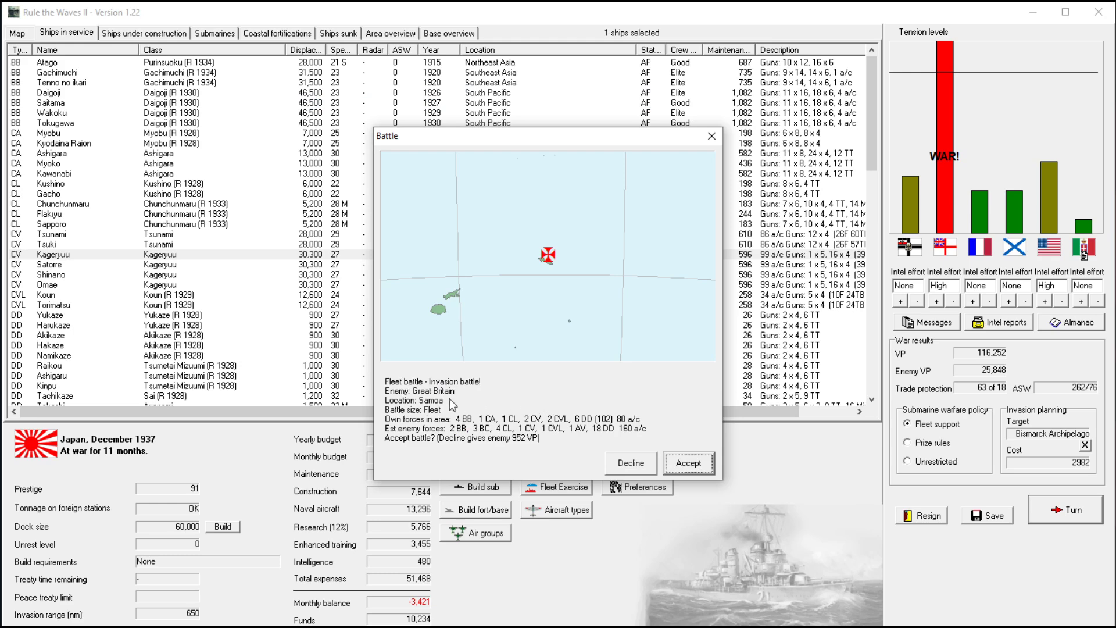
pyautogui.moveTo(606, 446)
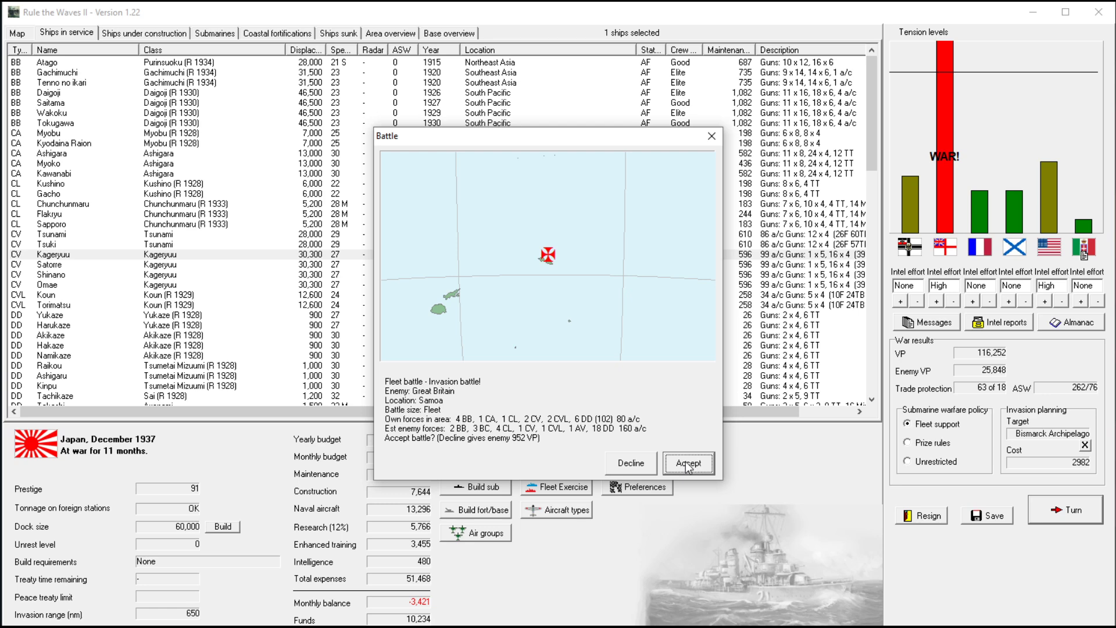
pyautogui.click(687, 464)
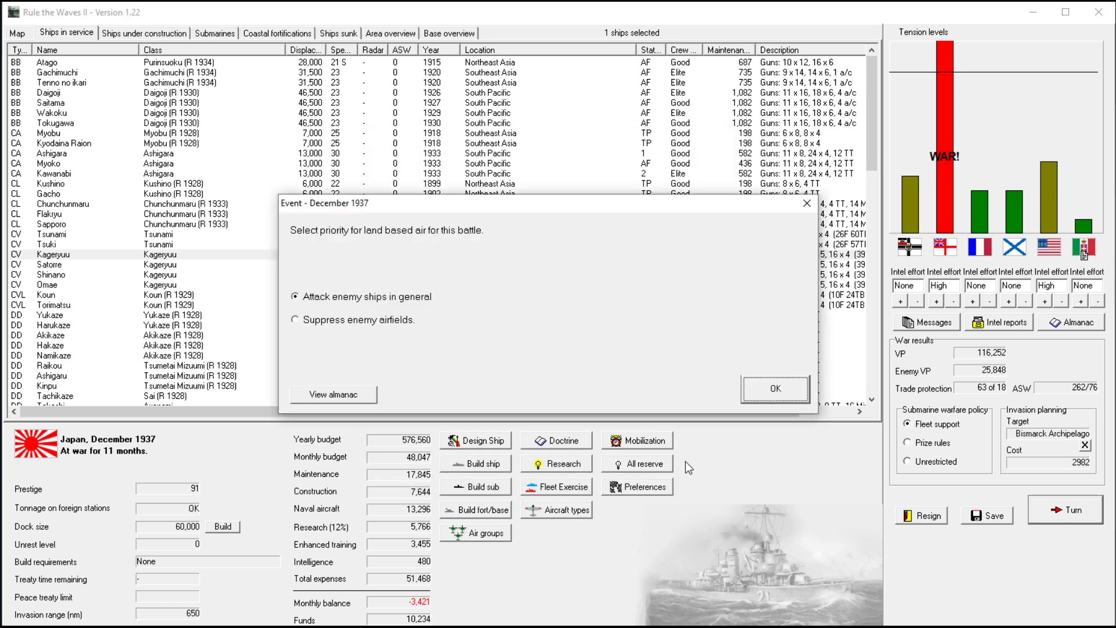
pyautogui.click(775, 390)
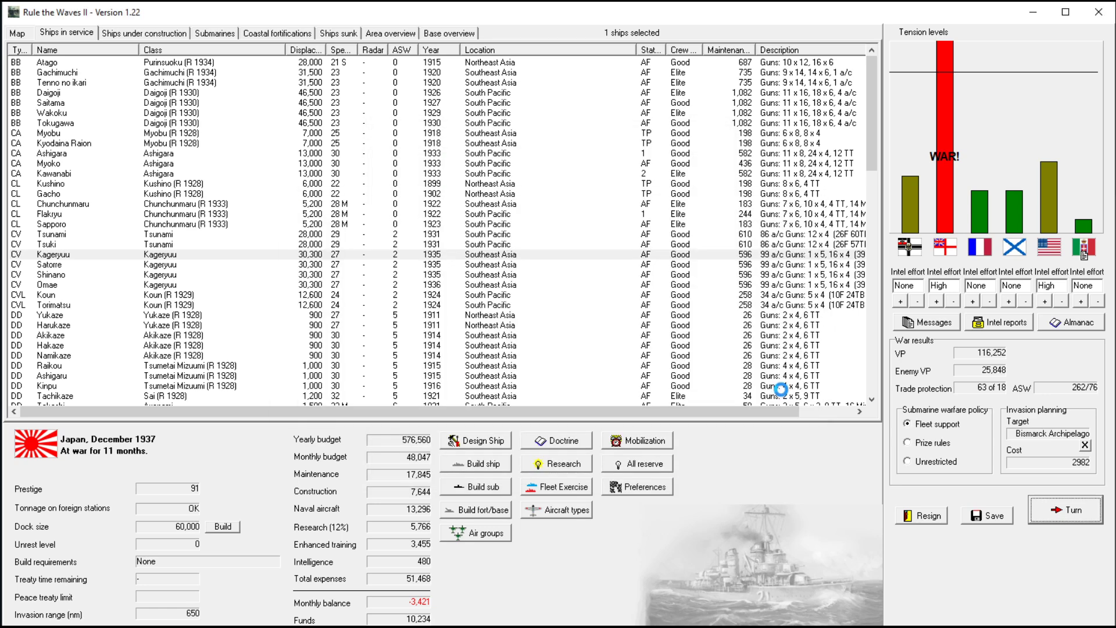
# - Enter the paused battle, select carrier Tsuki and show the order of battle list
pyautogui.click(1067, 511)
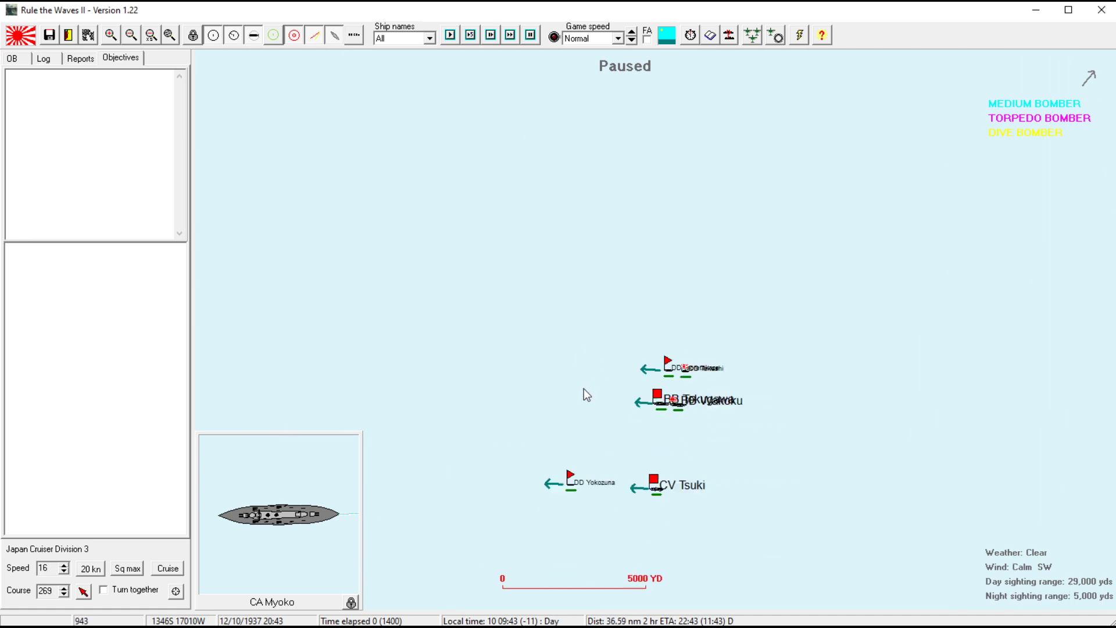
pyautogui.click(648, 485)
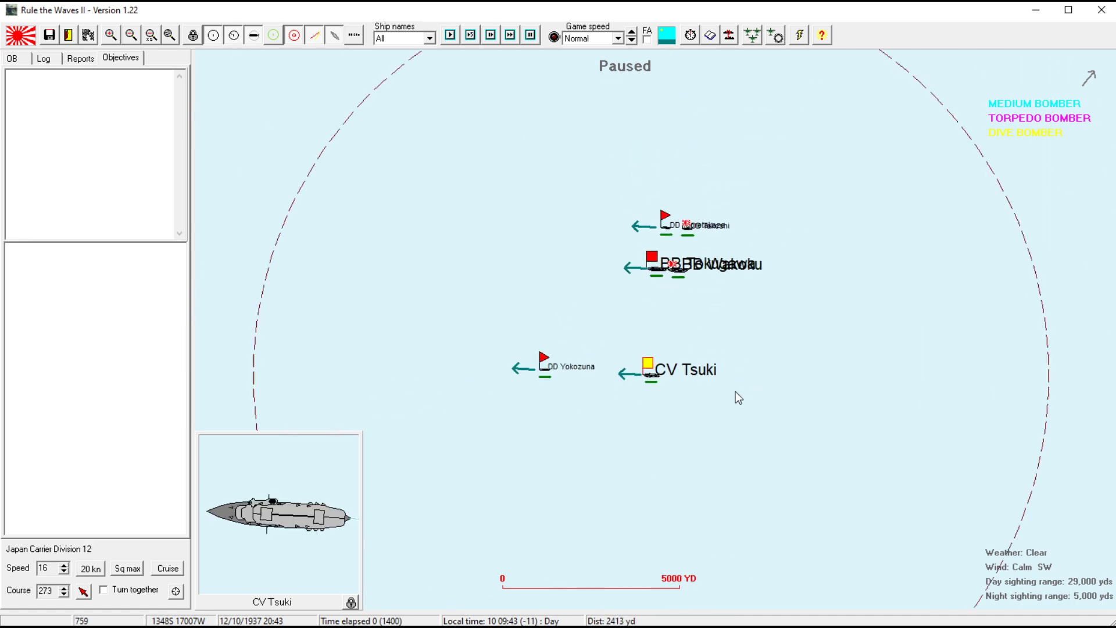
pyautogui.click(12, 58)
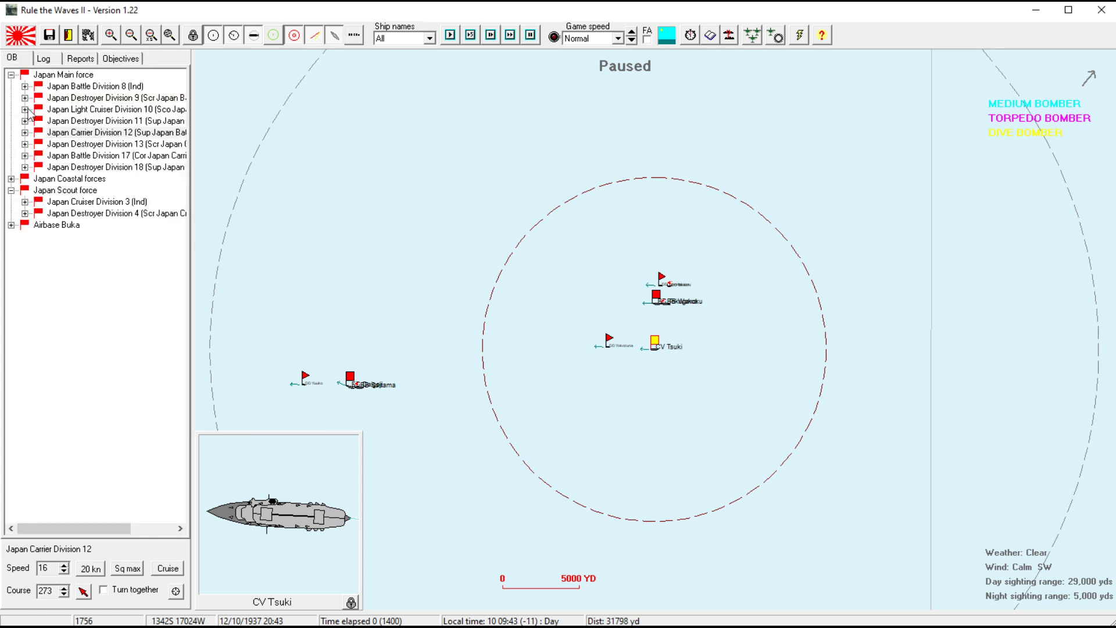
pyautogui.click(116, 133)
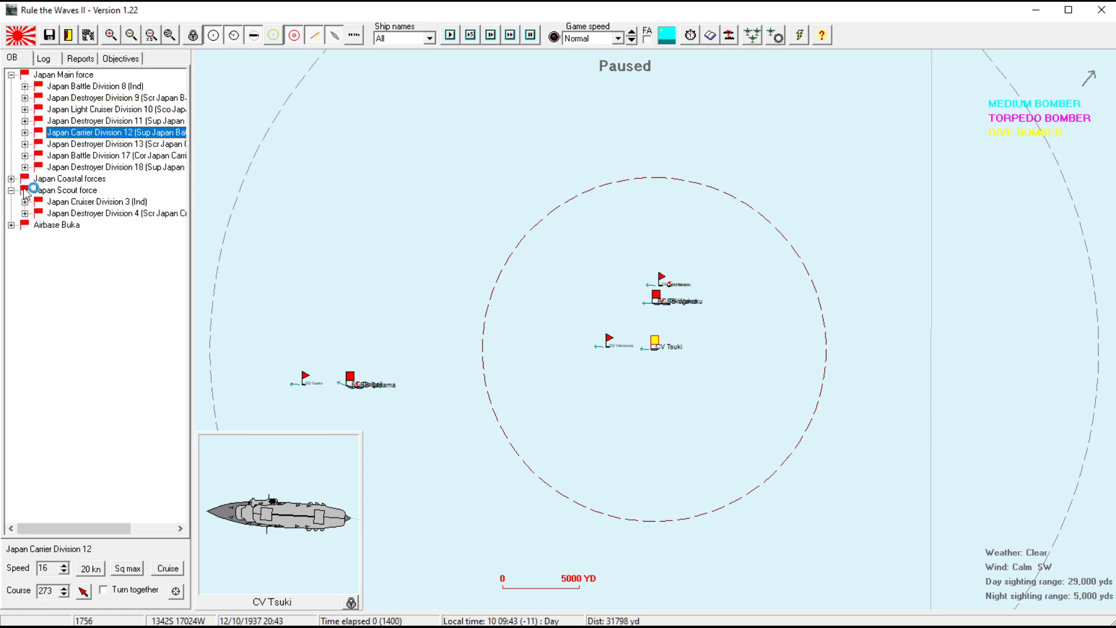
# - Expand Coastal forces, Cruiser Division 3, Destroyer Division 4 and Battle Division 8 to see their ships
pyautogui.click(12, 179)
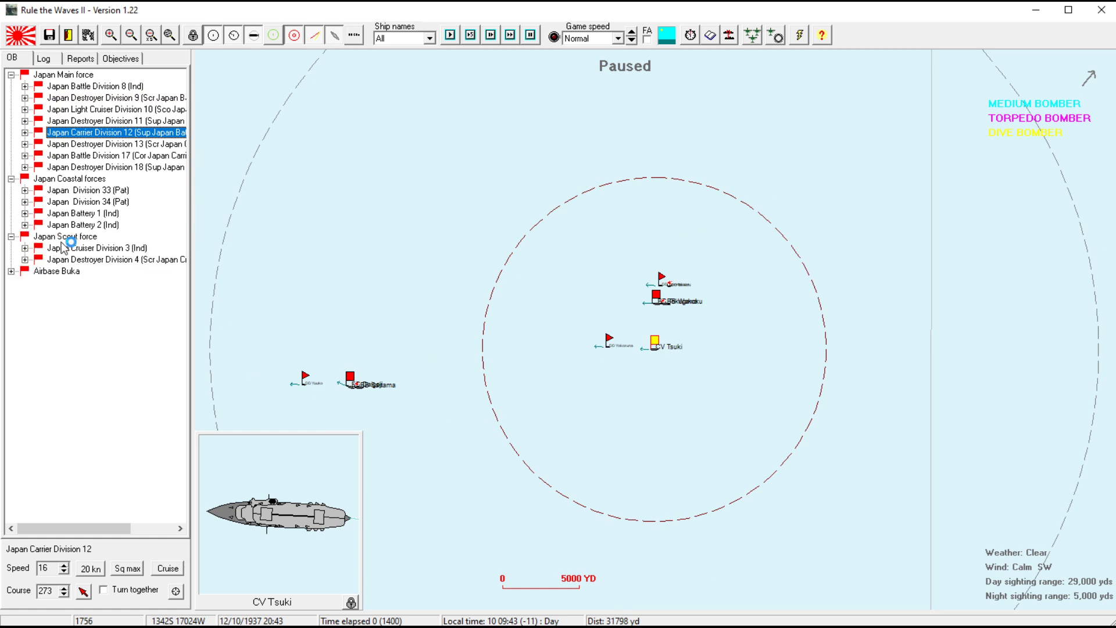
pyautogui.click(97, 247)
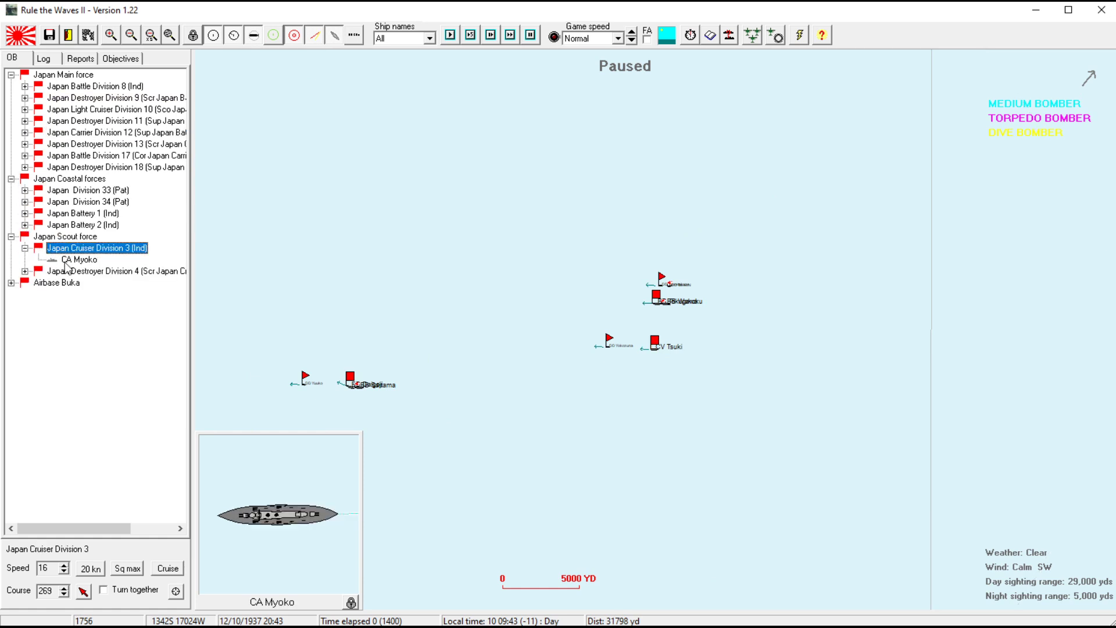
pyautogui.click(78, 260)
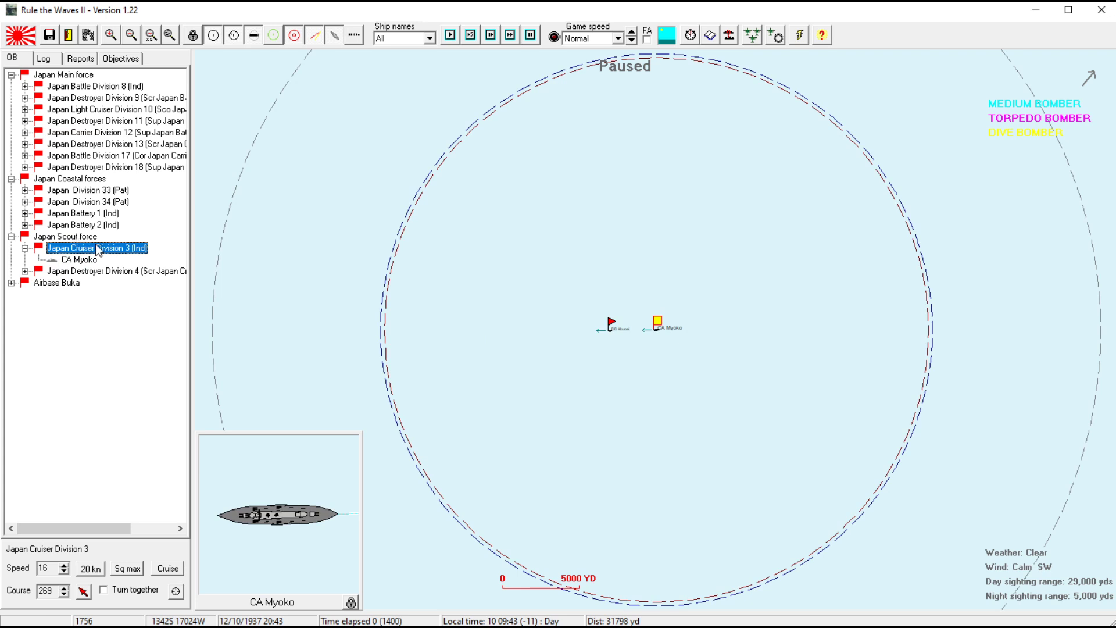
pyautogui.click(114, 271)
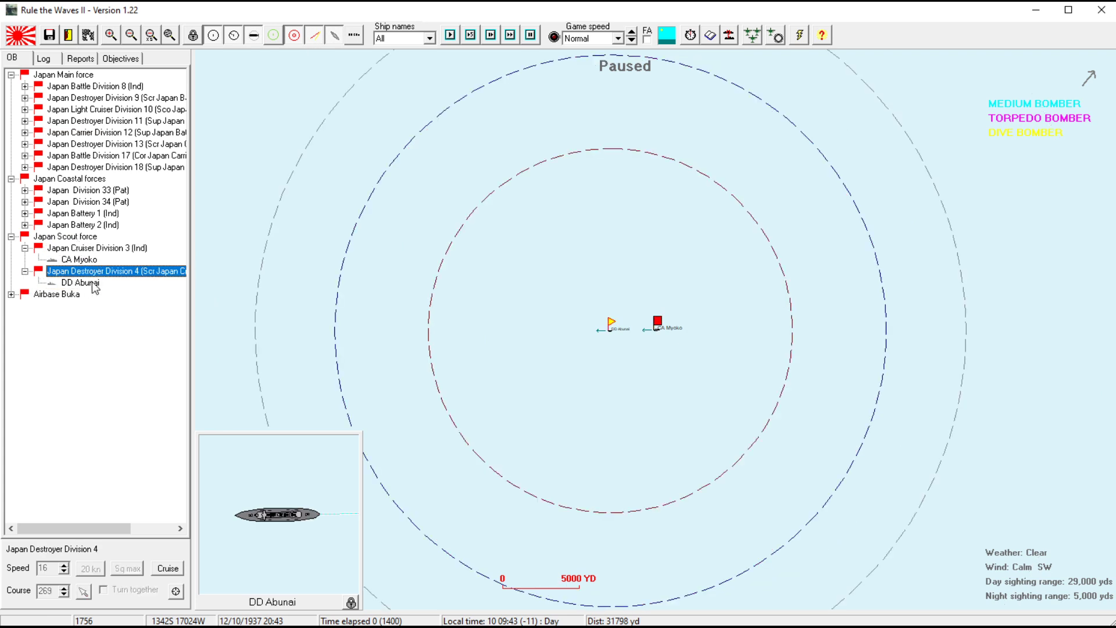
pyautogui.click(79, 259)
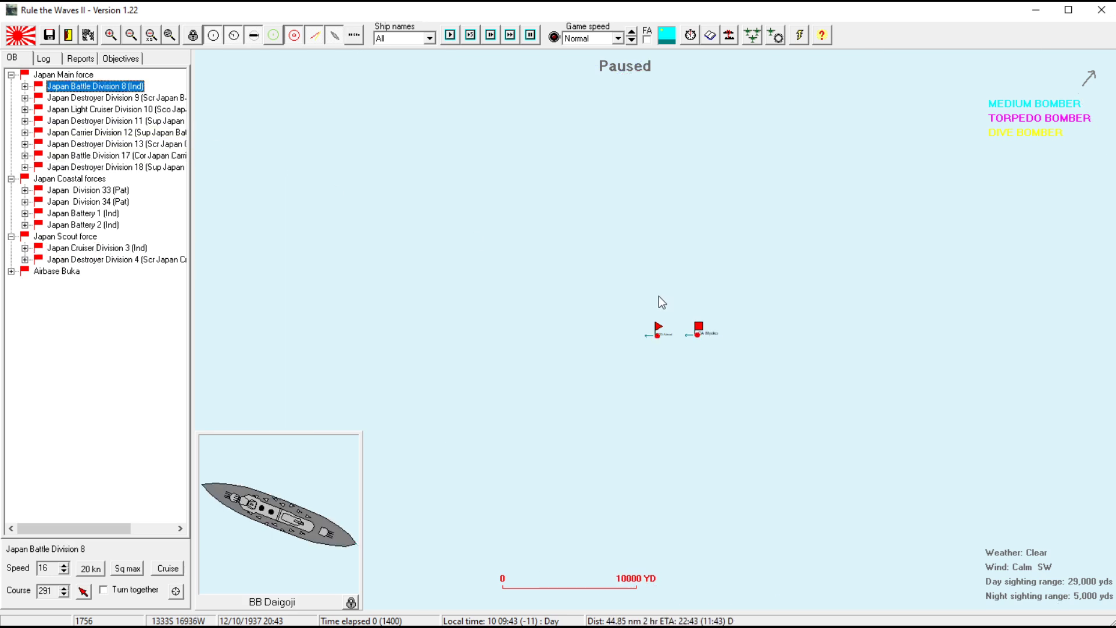
pyautogui.click(25, 85)
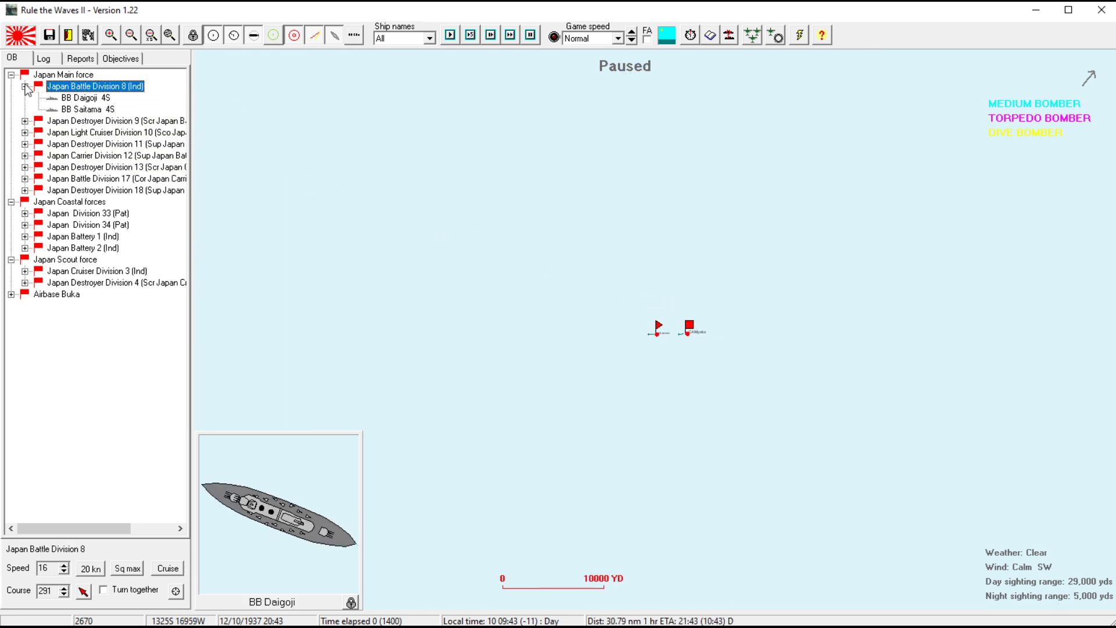
# - Set the air search to CAP Maximum, Left 247, Right 329, Distance 220 and confirm
pyautogui.click(85, 97)
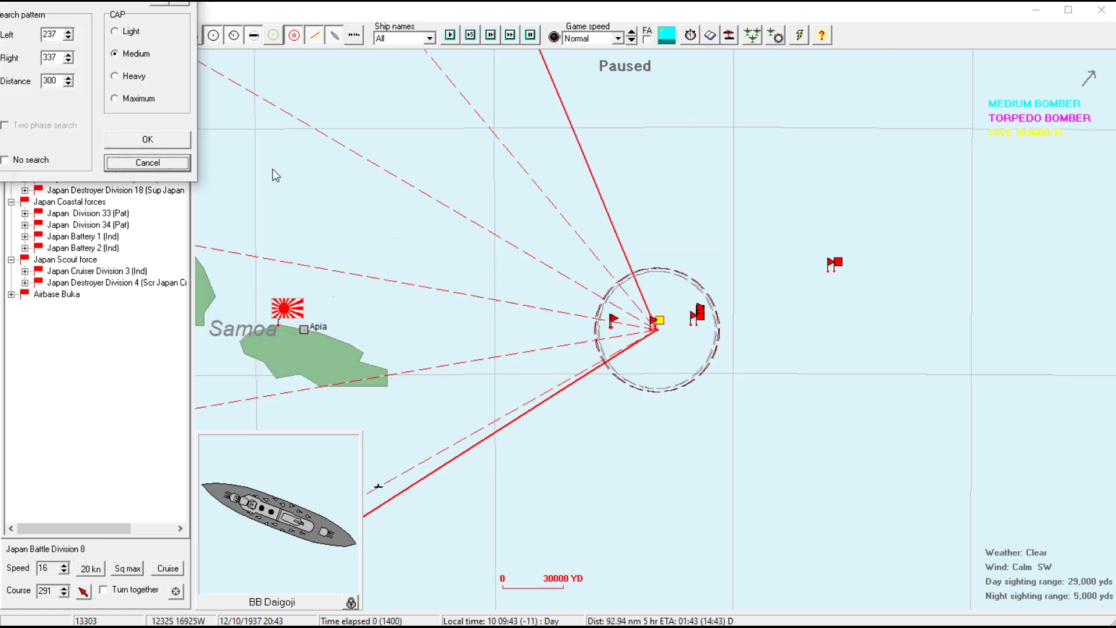
pyautogui.click(114, 98)
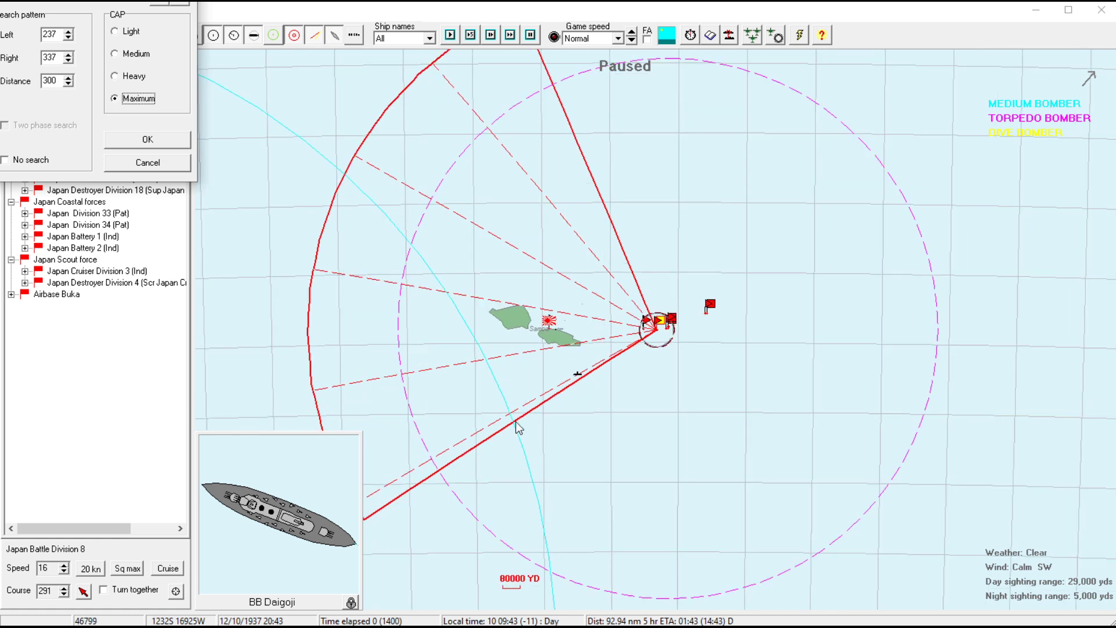
pyautogui.moveTo(469, 350)
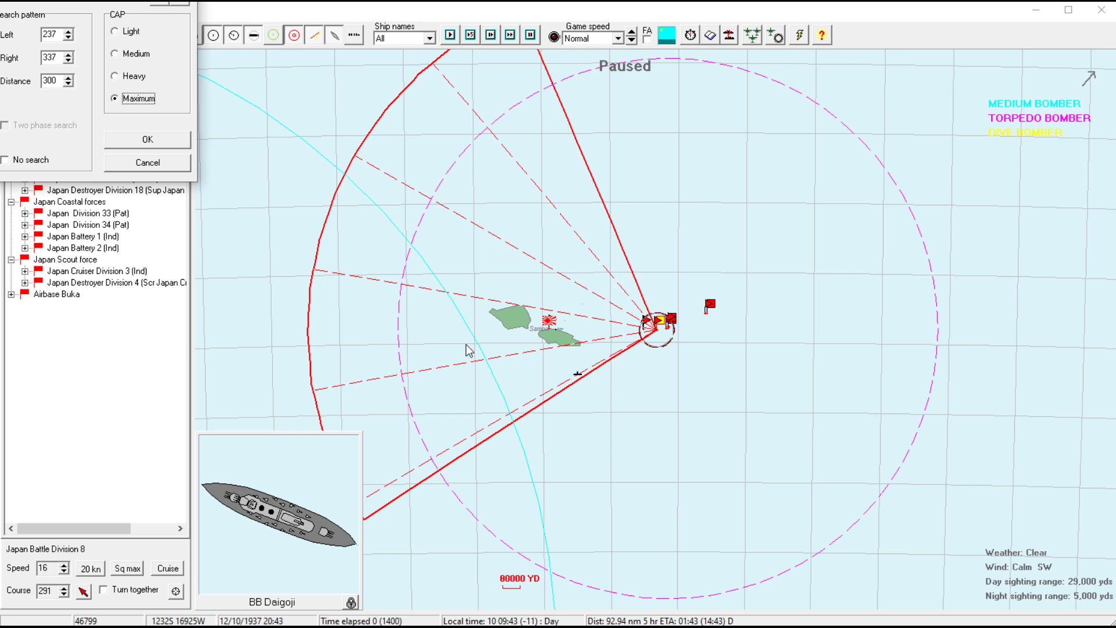
pyautogui.moveTo(434, 342)
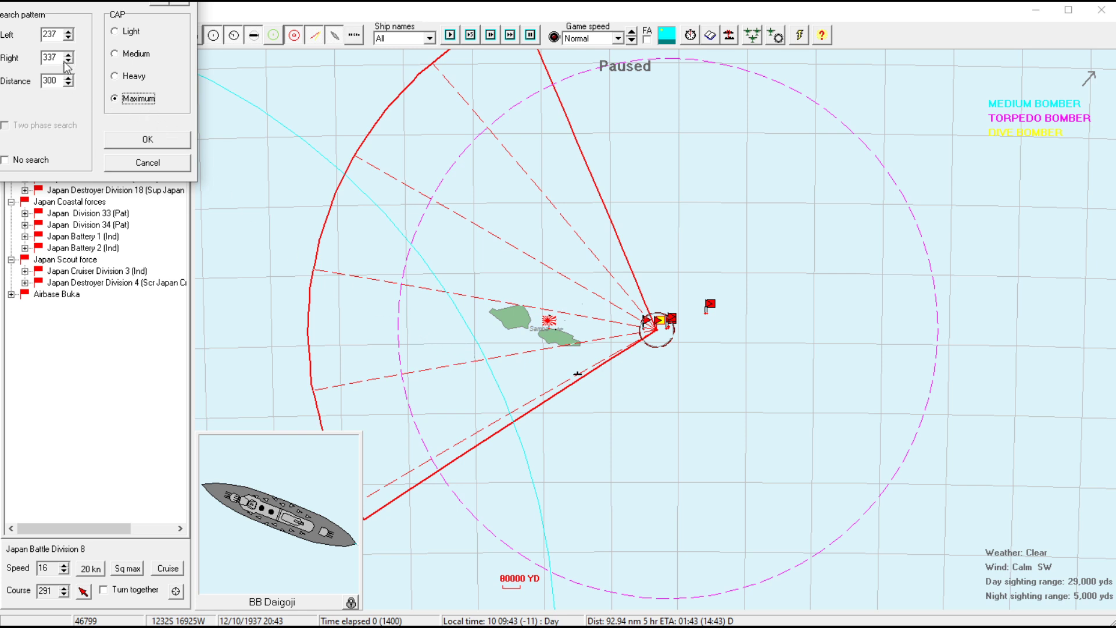
pyautogui.click(69, 32)
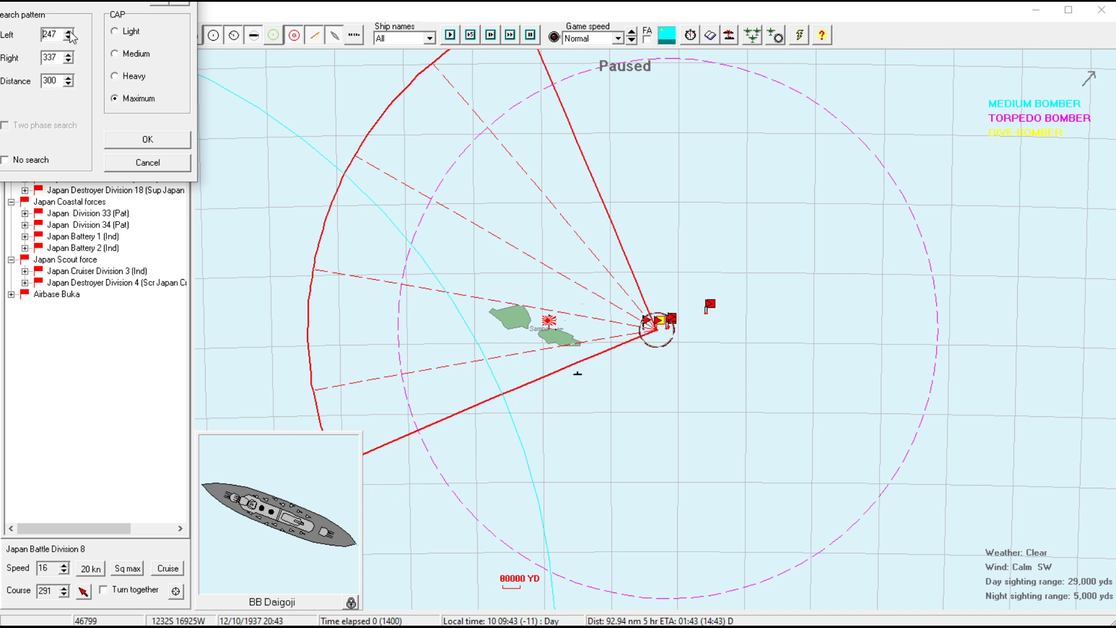
pyautogui.moveTo(562, 217)
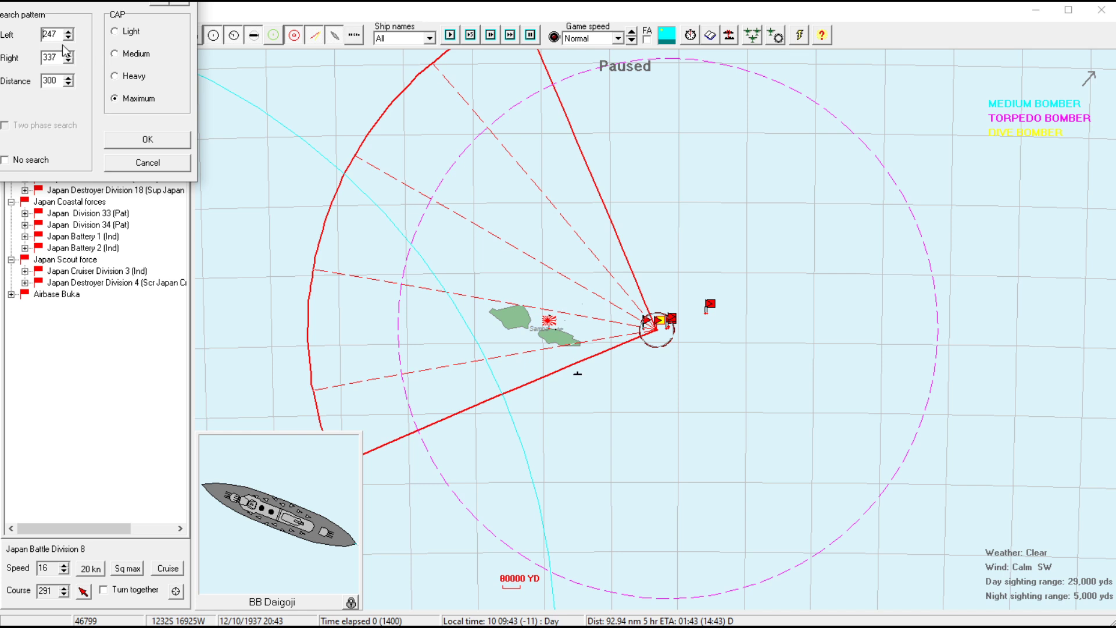
pyautogui.click(69, 61)
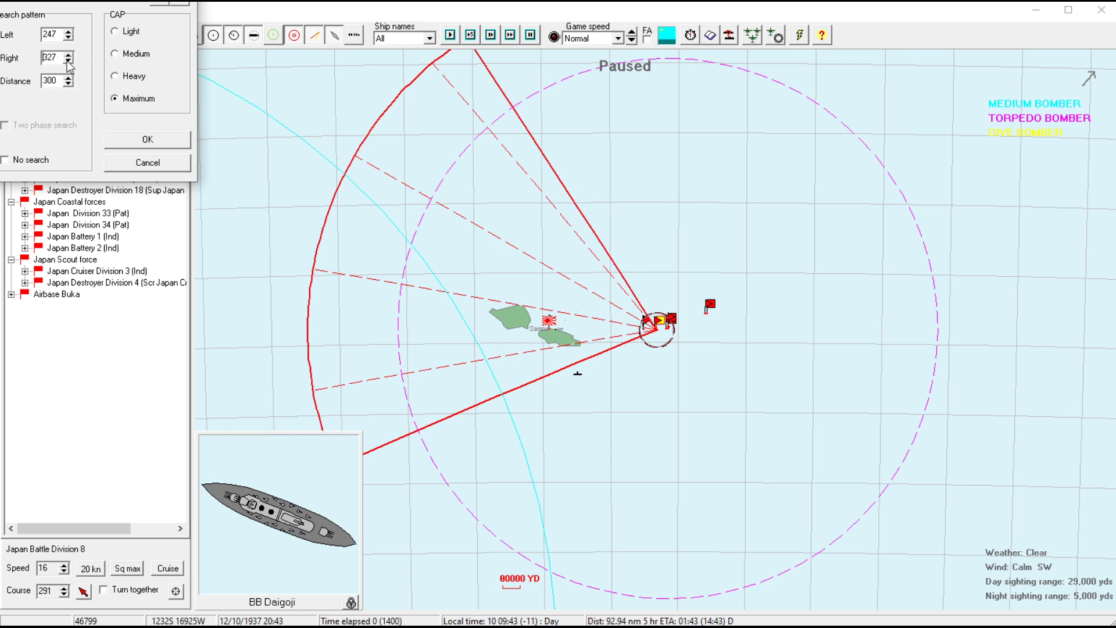
pyautogui.moveTo(170, 102)
pyautogui.write('329')
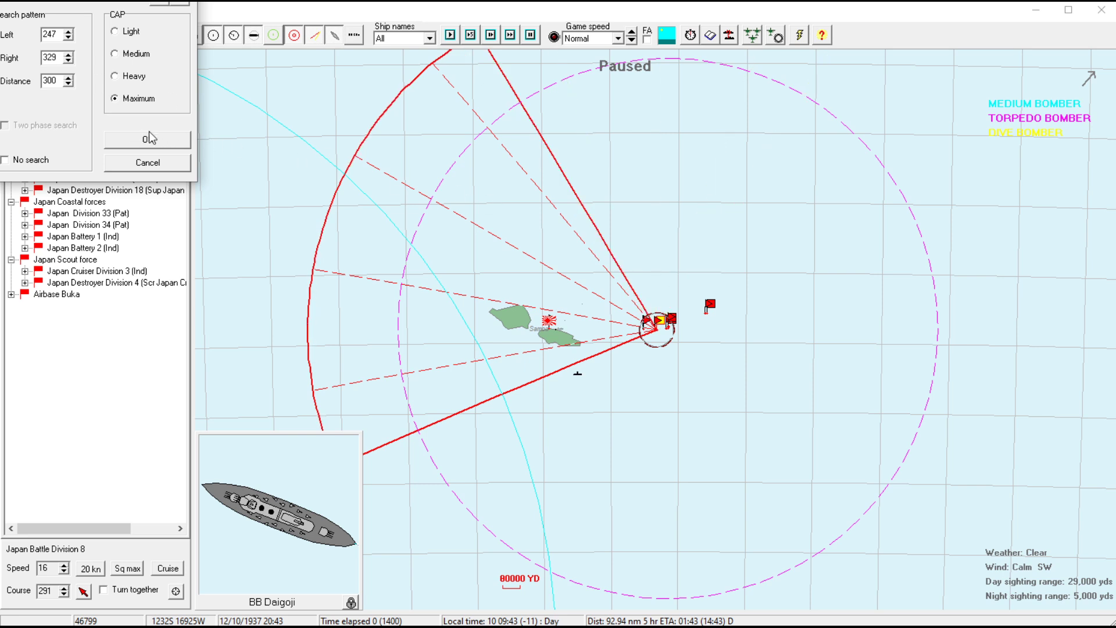
pyautogui.click(68, 84)
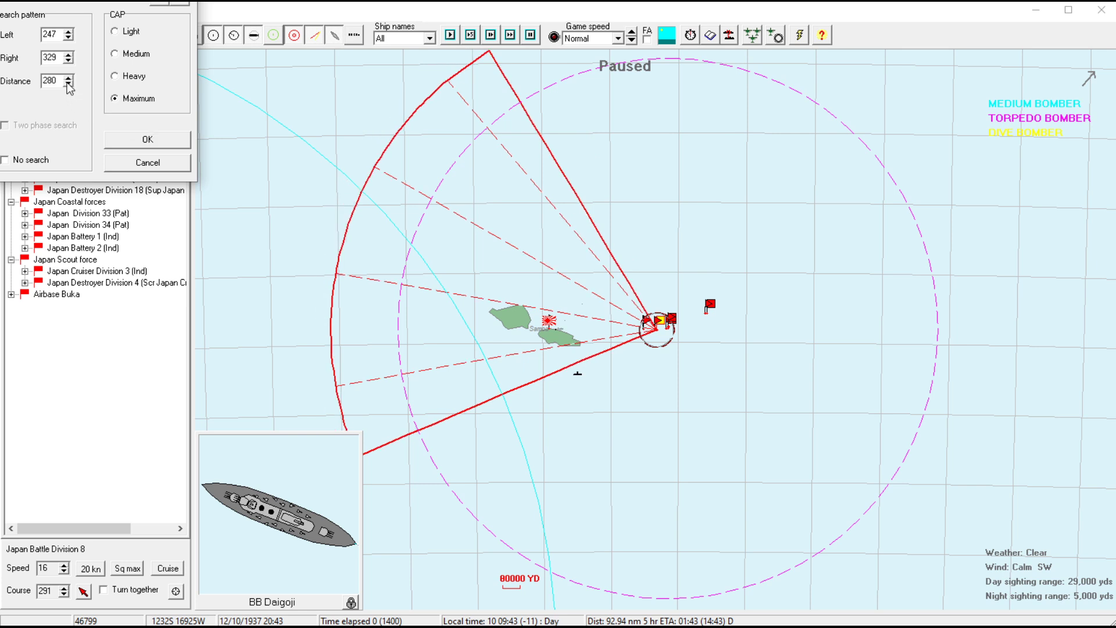
pyautogui.click(69, 84)
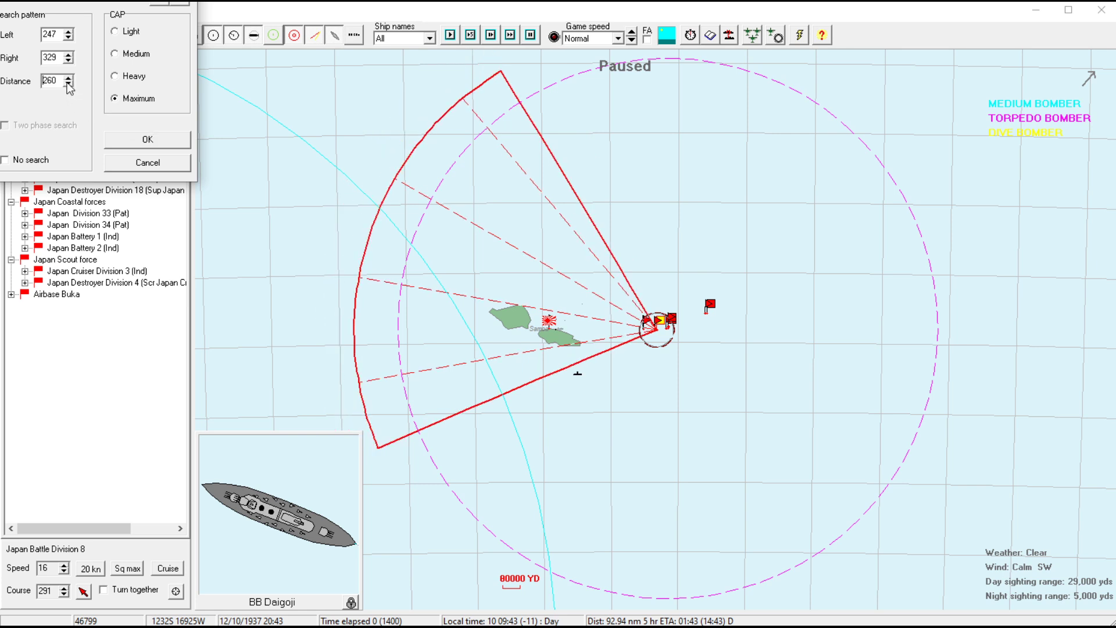
pyautogui.click(70, 84)
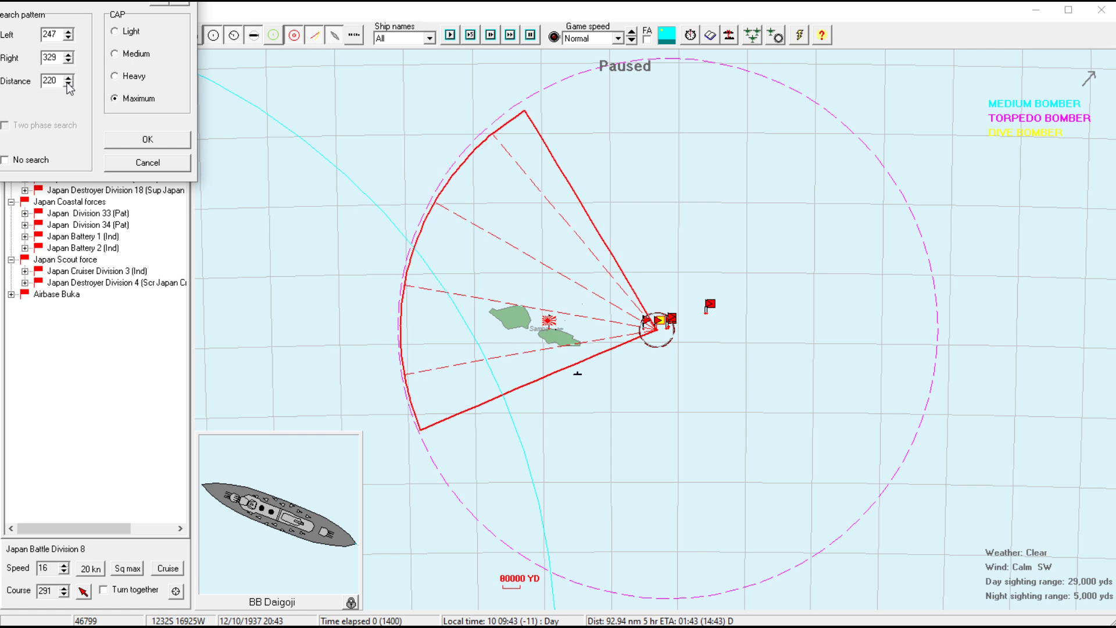
pyautogui.moveTo(585, 189)
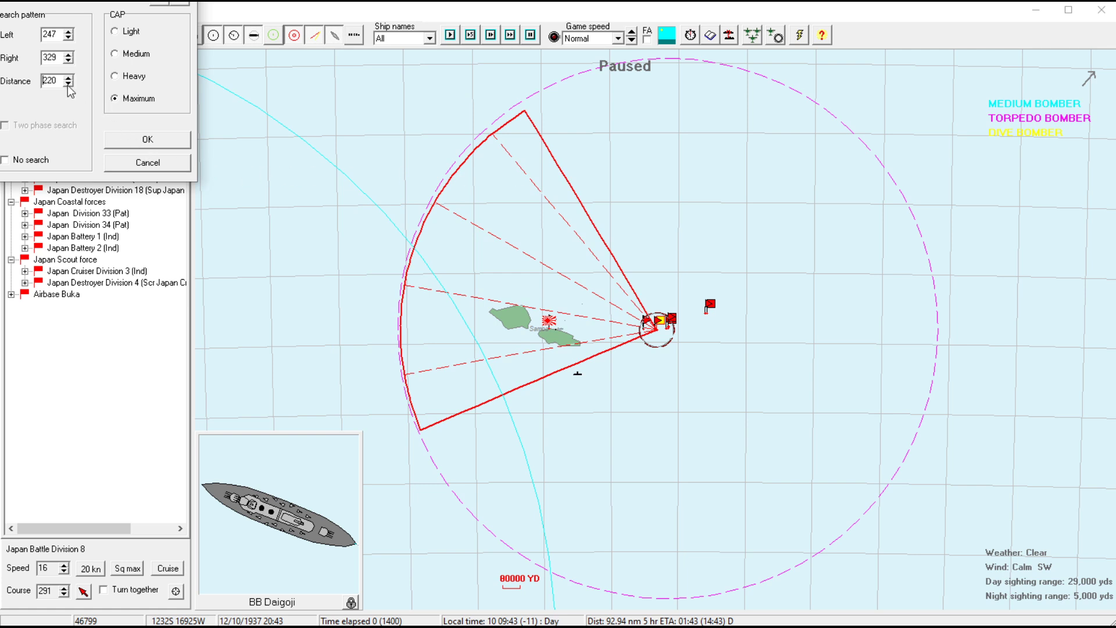
pyautogui.moveTo(84, 97)
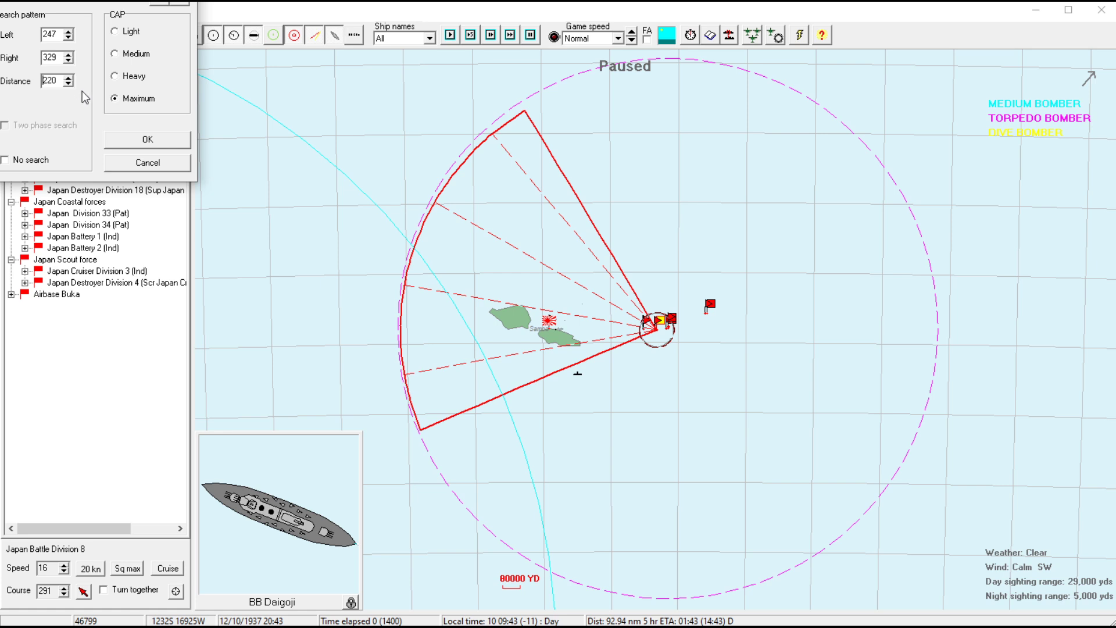
pyautogui.click(147, 138)
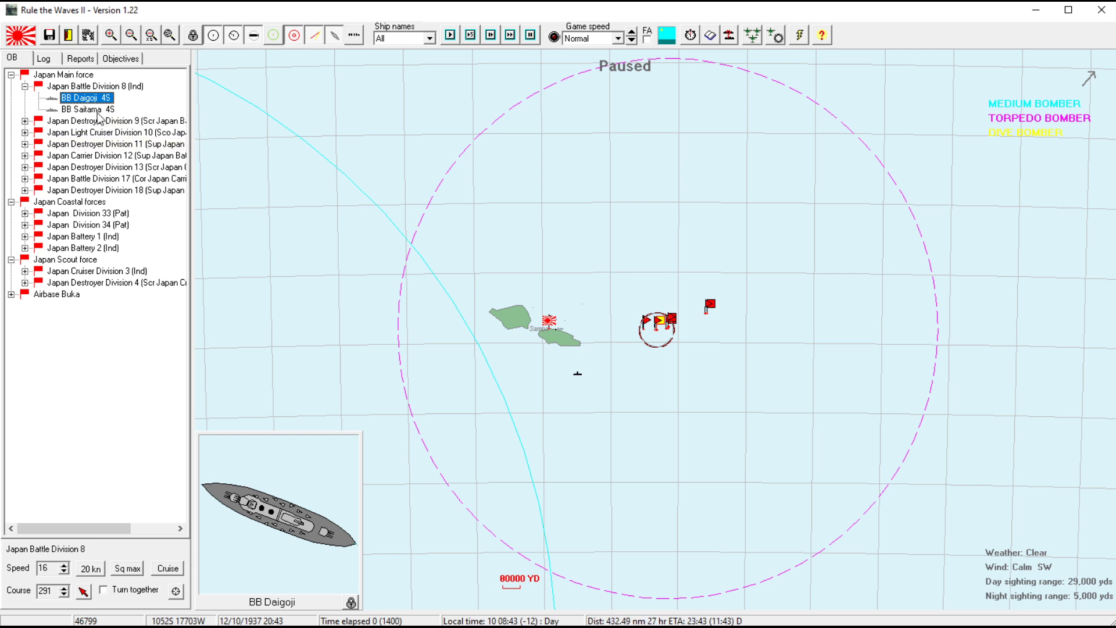
# - Check Airbase Buka's aircraft, confirm Destroyer Division 11's orders and launch BB Daigoji's search floatplane
pyautogui.click(24, 86)
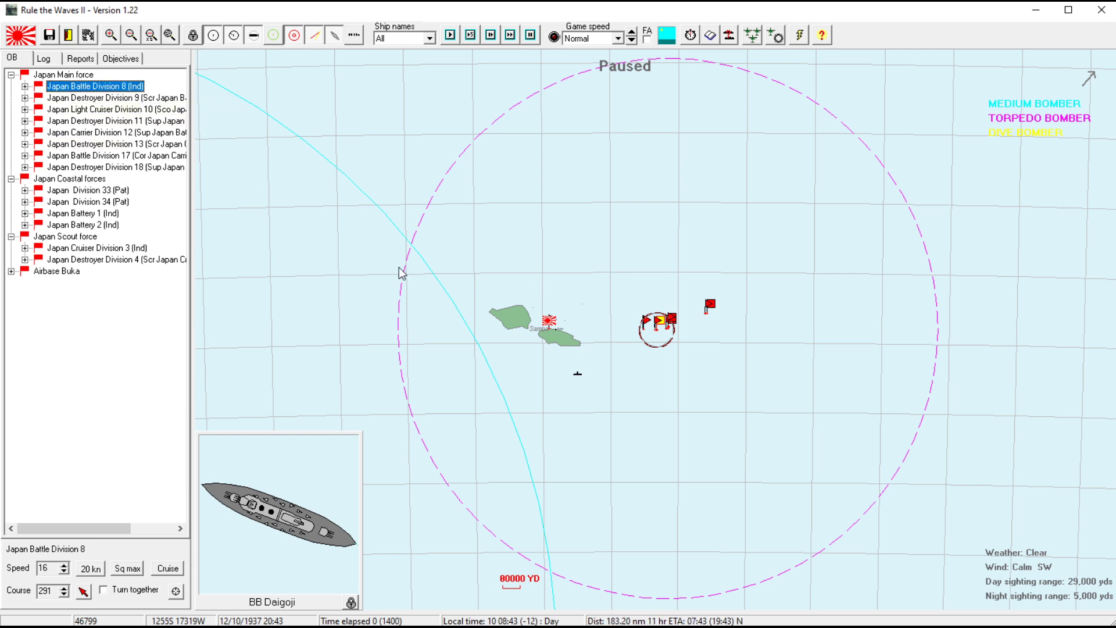
pyautogui.click(56, 271)
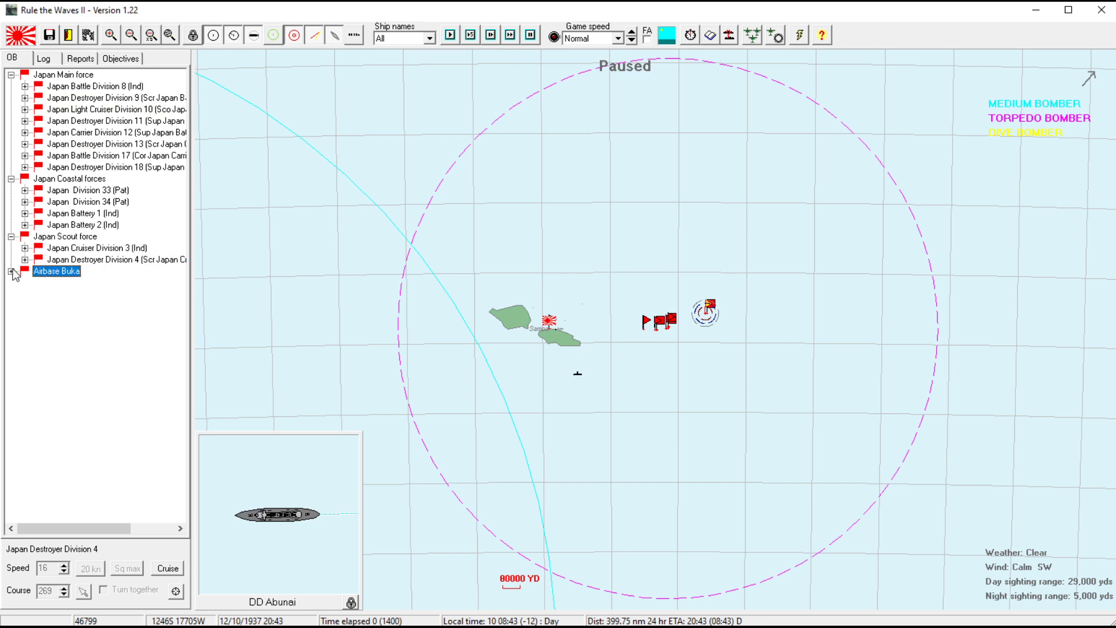
pyautogui.click(11, 271)
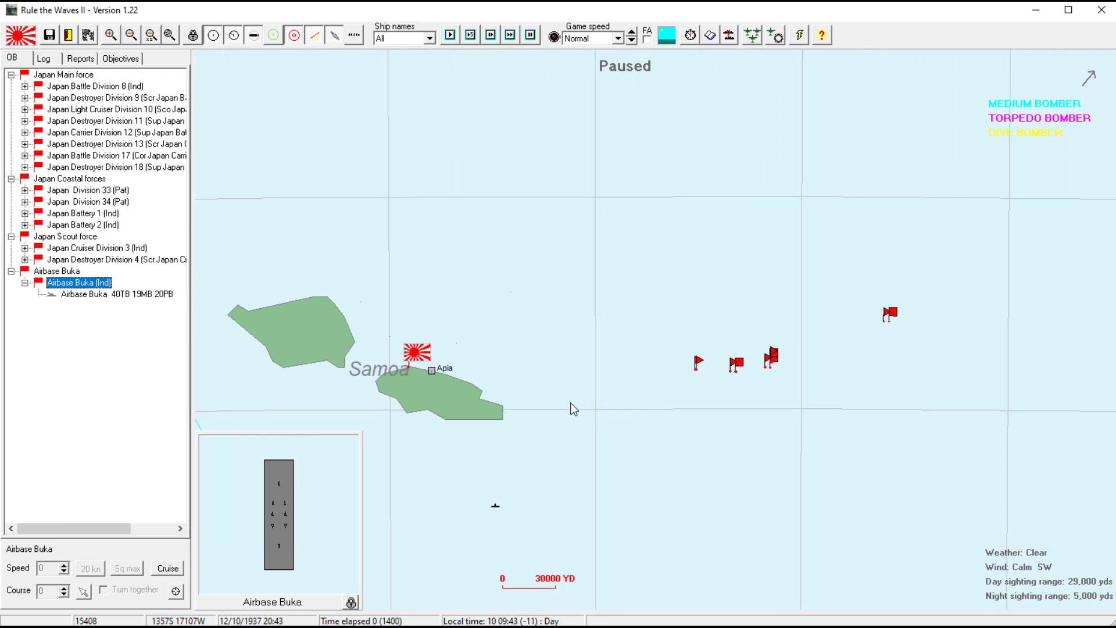
pyautogui.moveTo(565, 392)
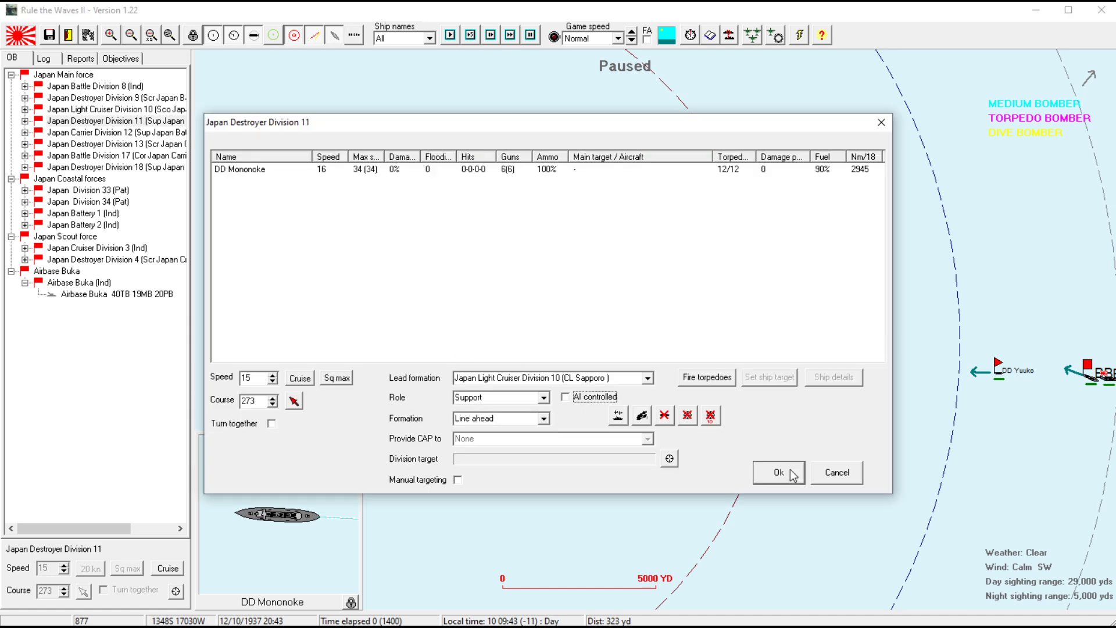
pyautogui.click(778, 472)
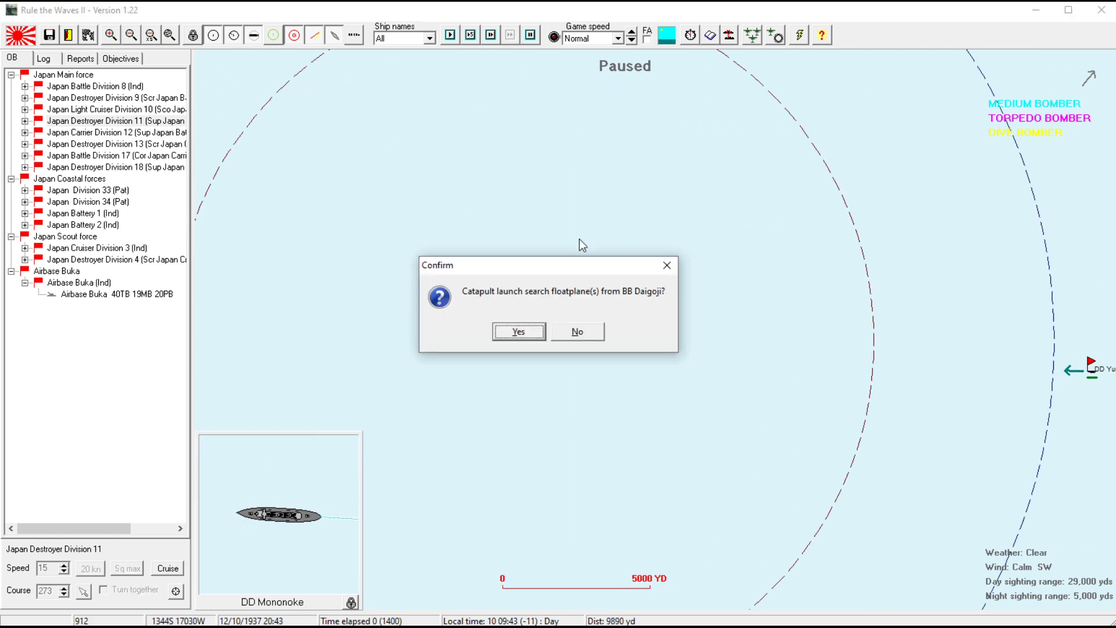
pyautogui.click(518, 331)
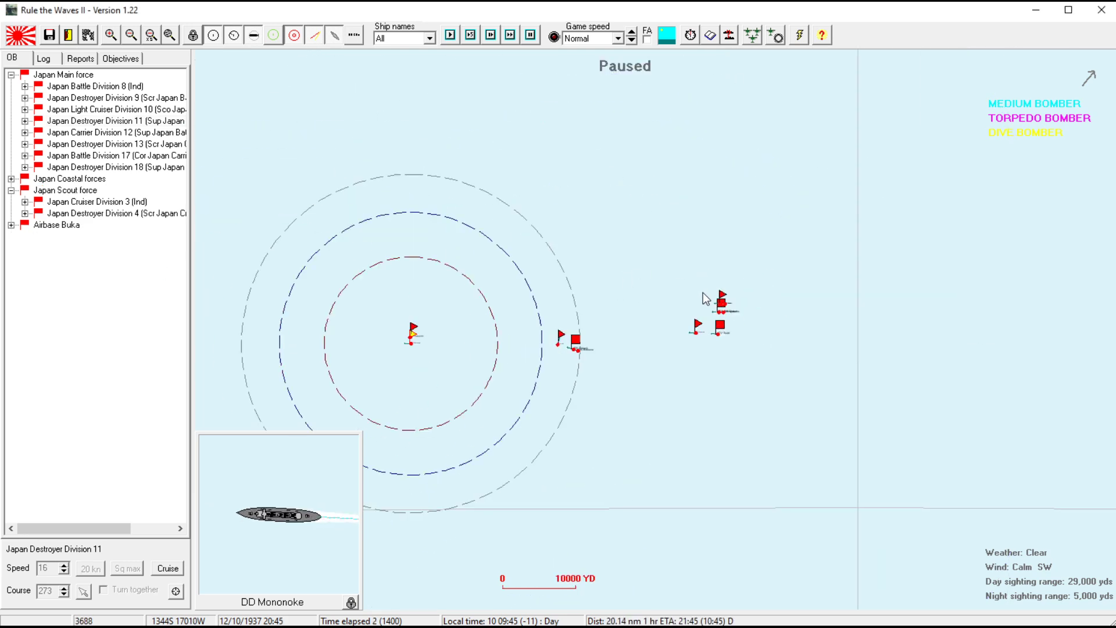
# - Ready CV Tsuki's three Nakajima Nanzan torpedo squadrons for a naval strike
pyautogui.click(720, 327)
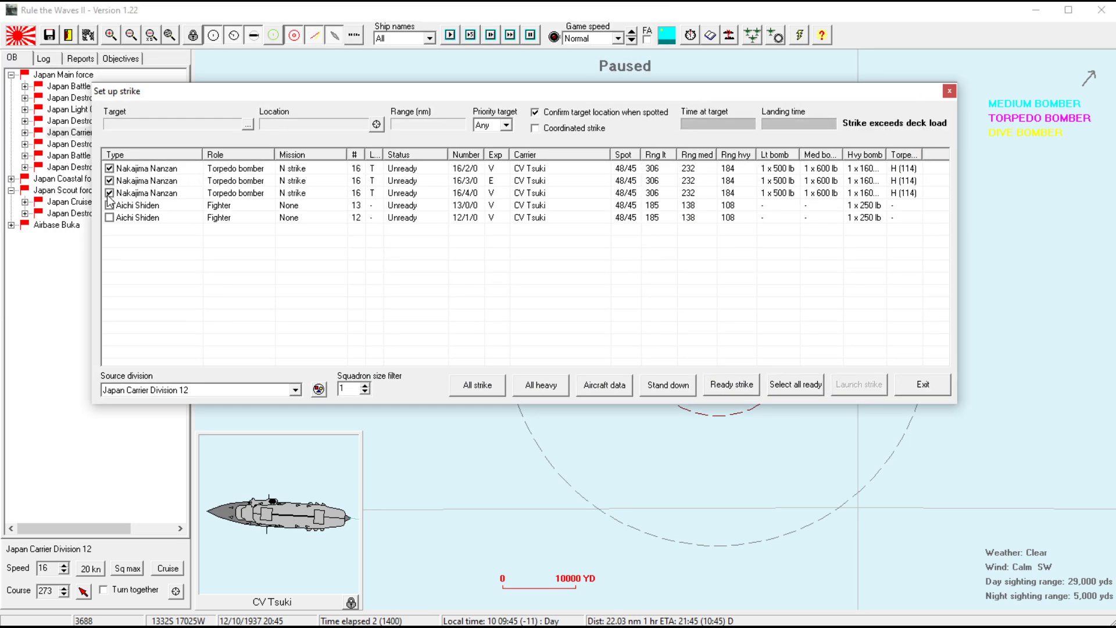
pyautogui.click(109, 204)
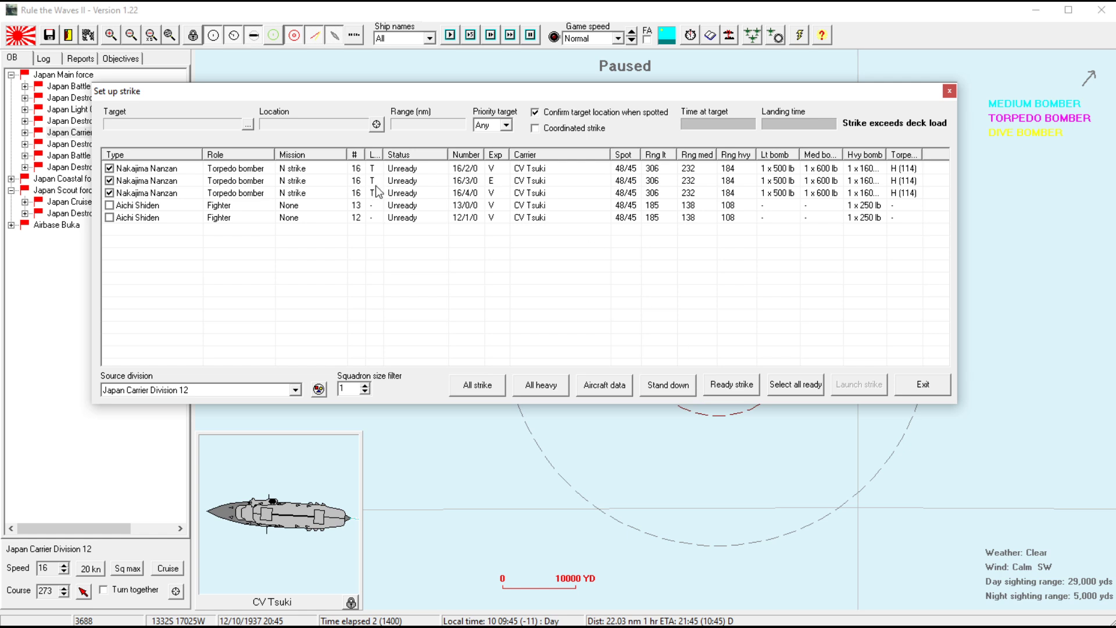
pyautogui.moveTo(519, 245)
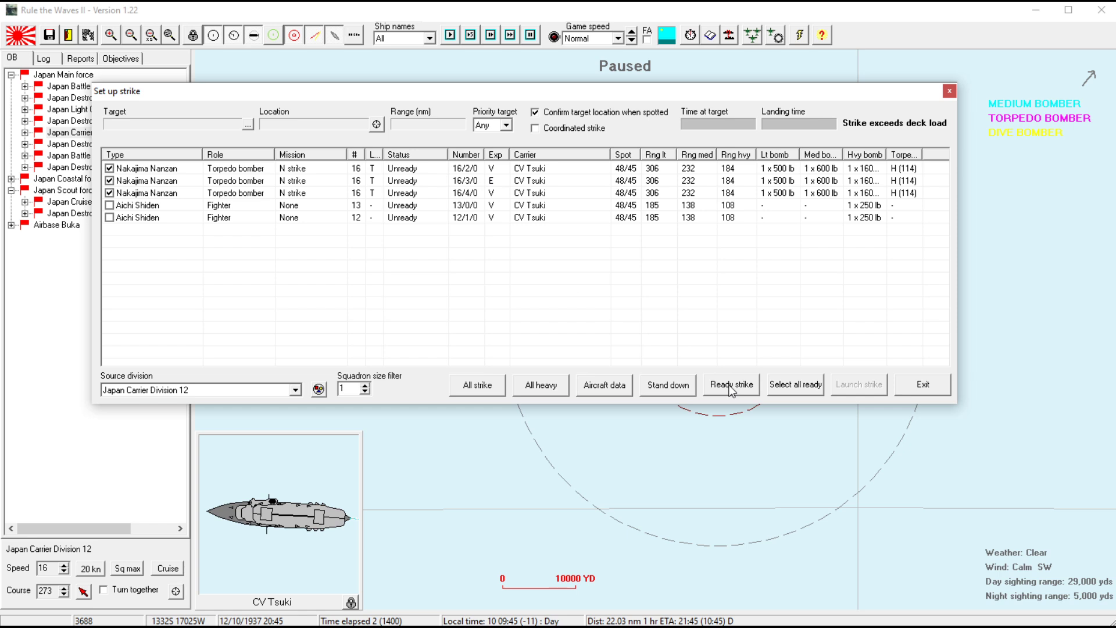
pyautogui.click(922, 385)
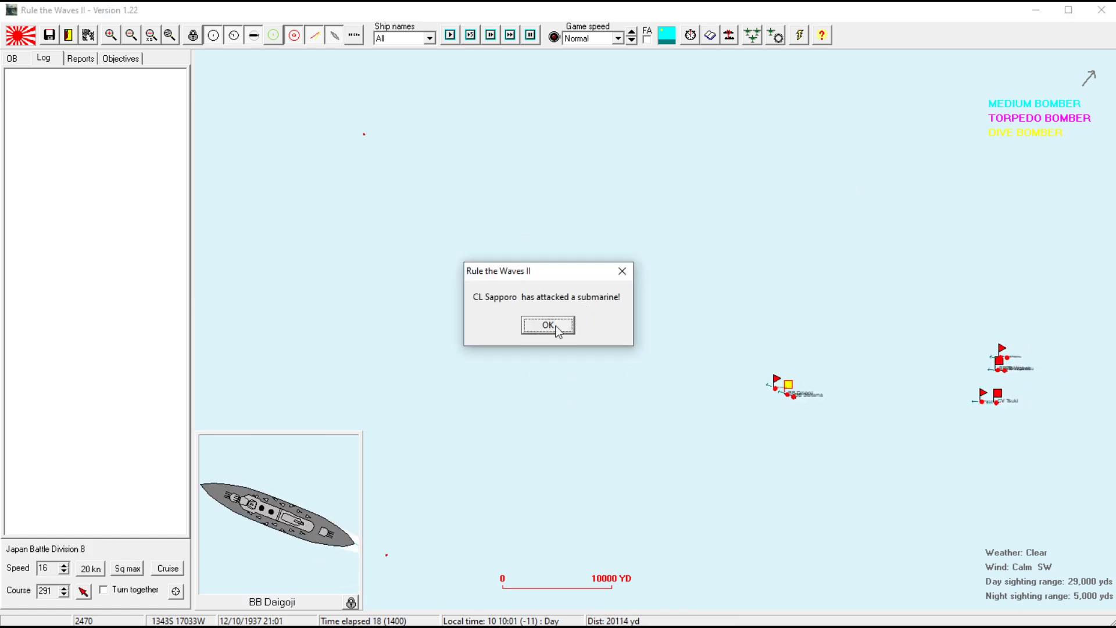
# - Acknowledge the submarine attack and confirm Light Cruiser Division 10 and Destroyer Division 11 orders
pyautogui.click(548, 325)
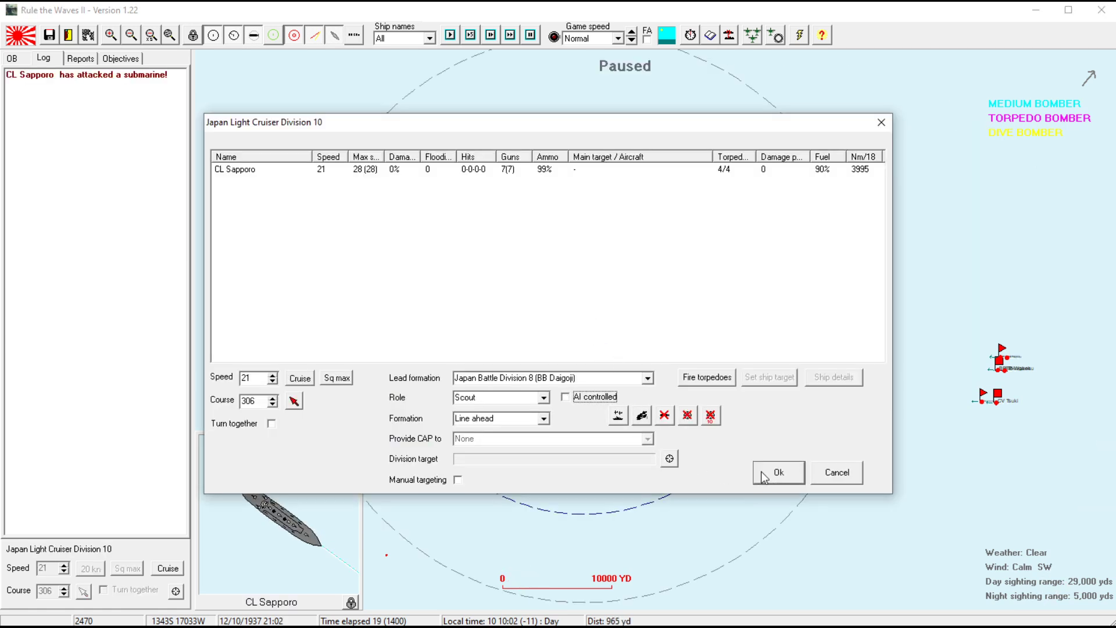
pyautogui.click(778, 472)
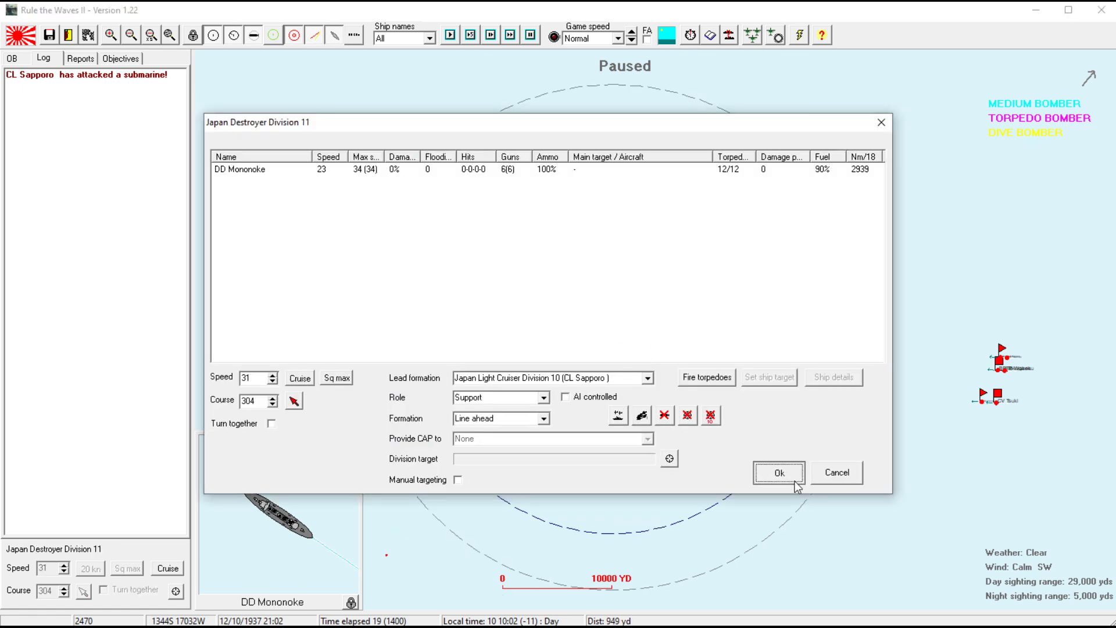
pyautogui.click(778, 473)
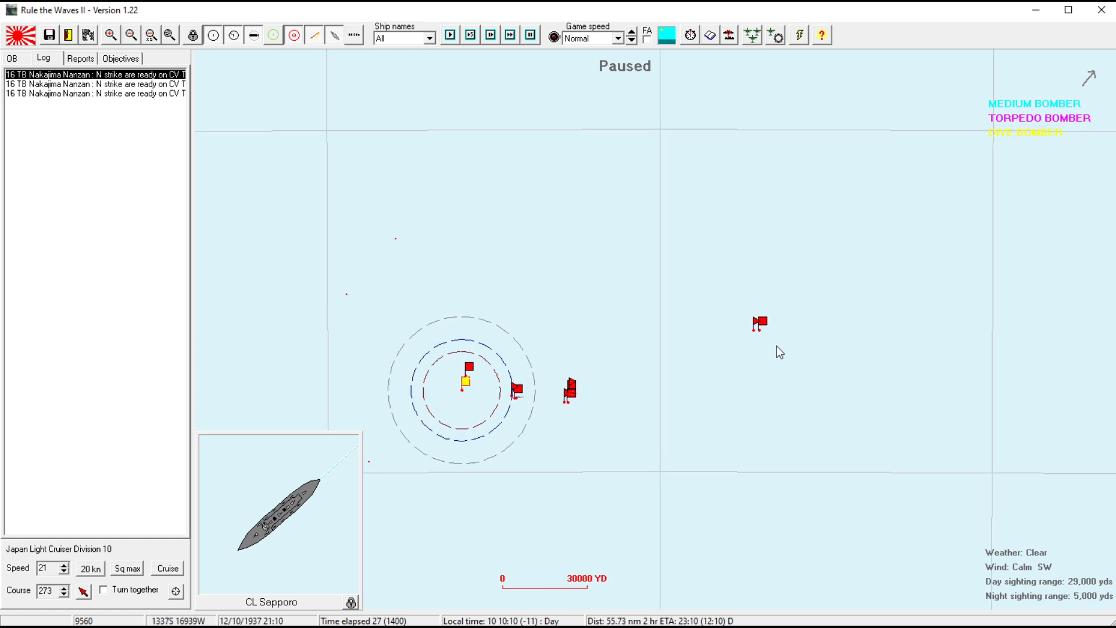
# - Select Cruiser Division 3 and Battle Division 17 and raise the battleships to 20 knots
pyautogui.click(761, 322)
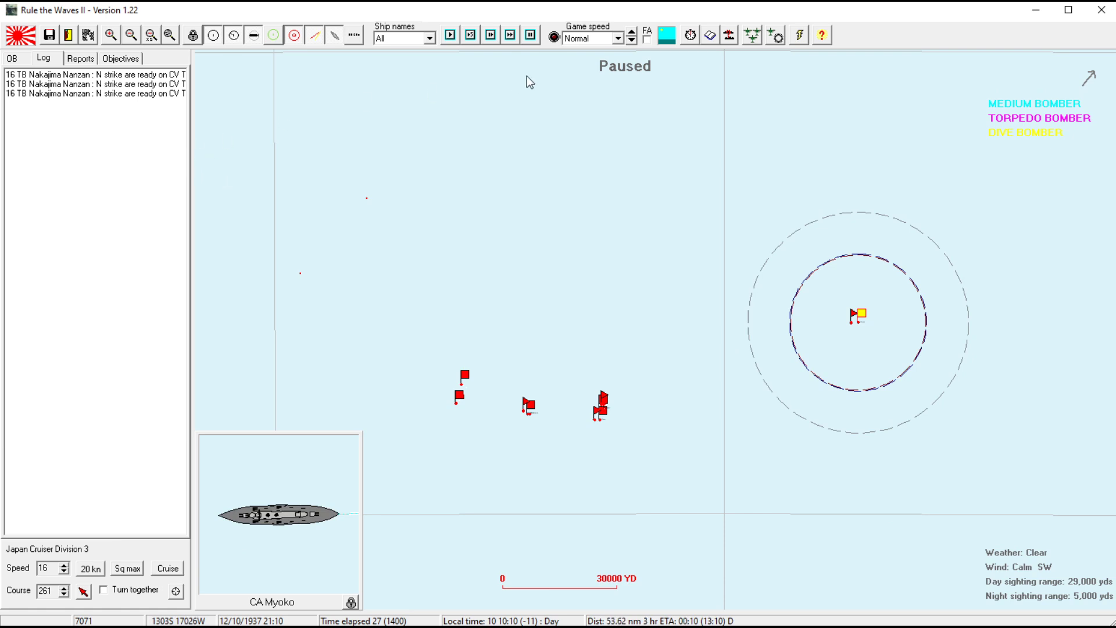
pyautogui.click(510, 37)
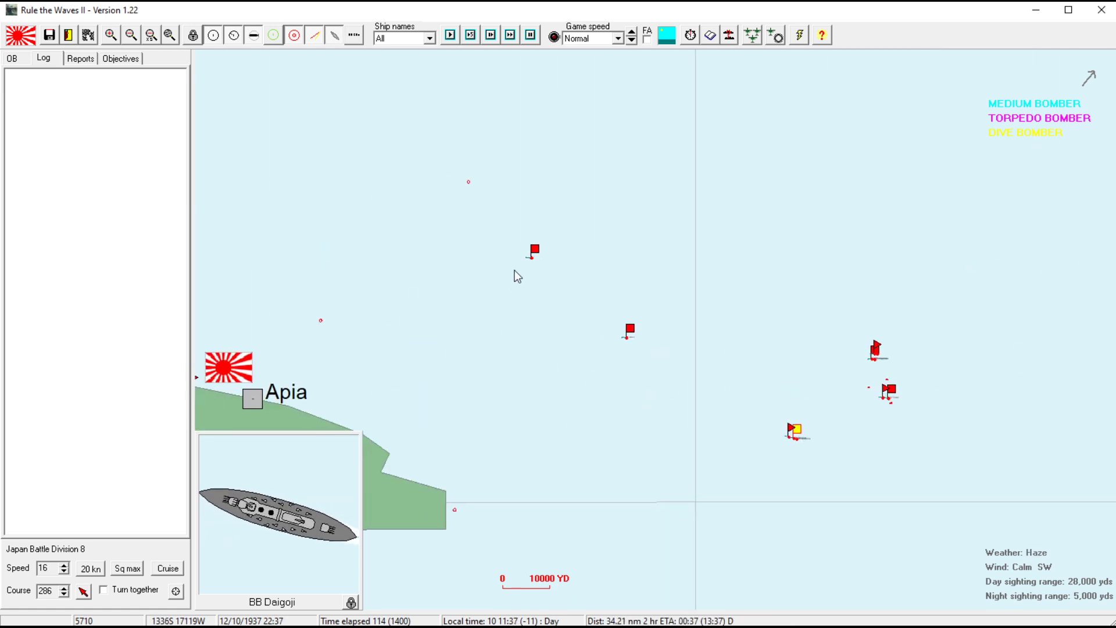
pyautogui.click(512, 250)
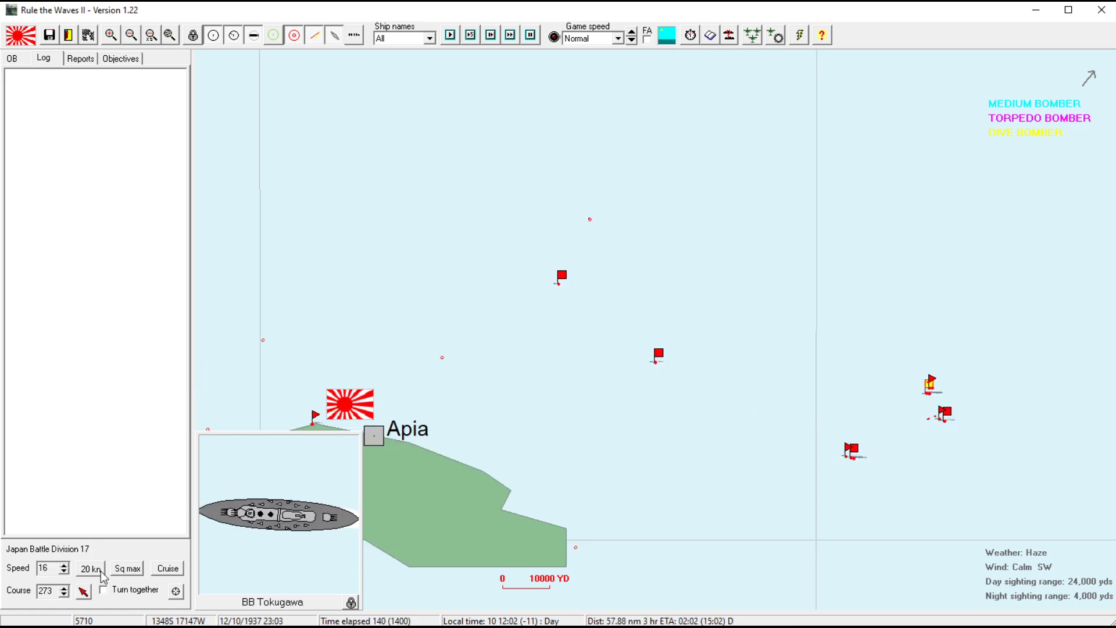
pyautogui.click(90, 569)
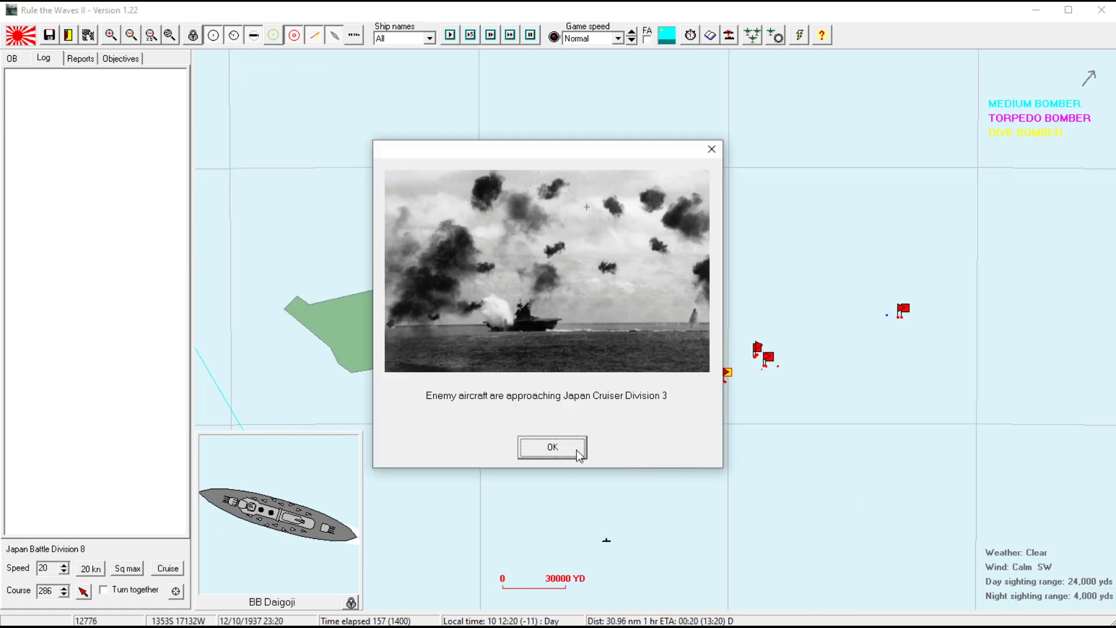
# - Acknowledge the enemy aircraft warning and select destroyer Abunai on the map
pyautogui.click(552, 446)
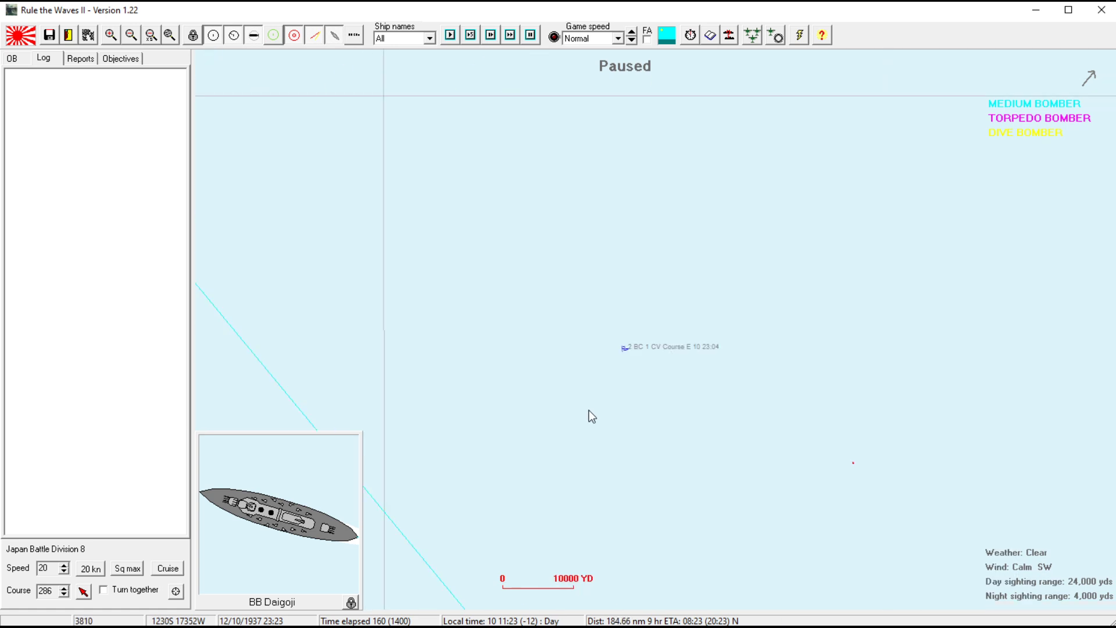
pyautogui.click(130, 34)
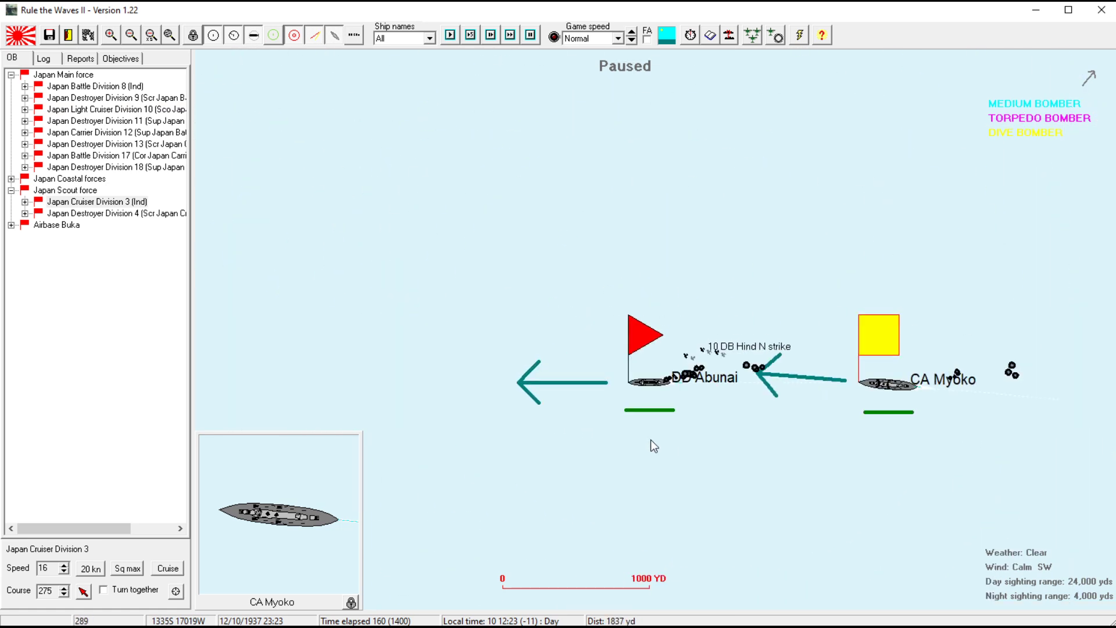
pyautogui.click(655, 382)
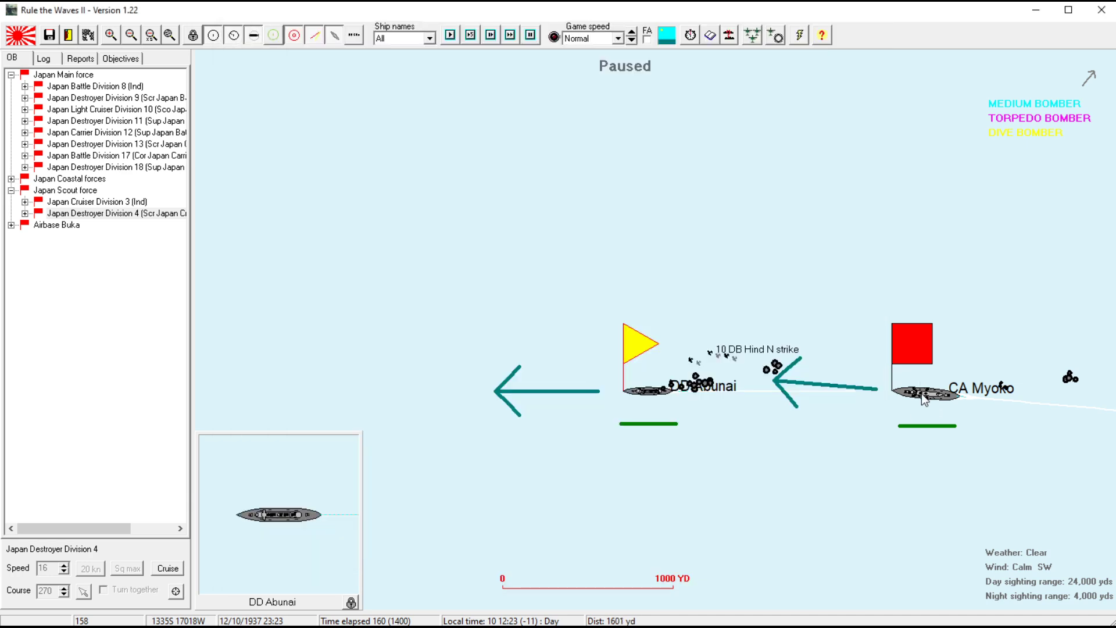
# - Review heavy cruiser Myoko's ship data, then select Myoko's division near Apia
pyautogui.doubleClick(925, 392)
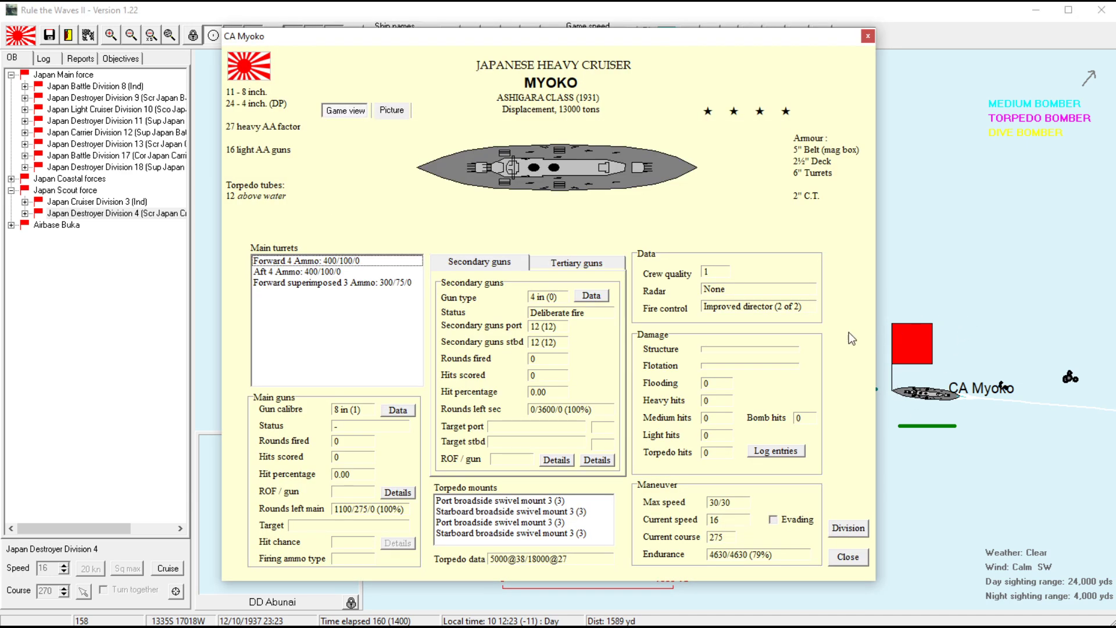
pyautogui.moveTo(364, 208)
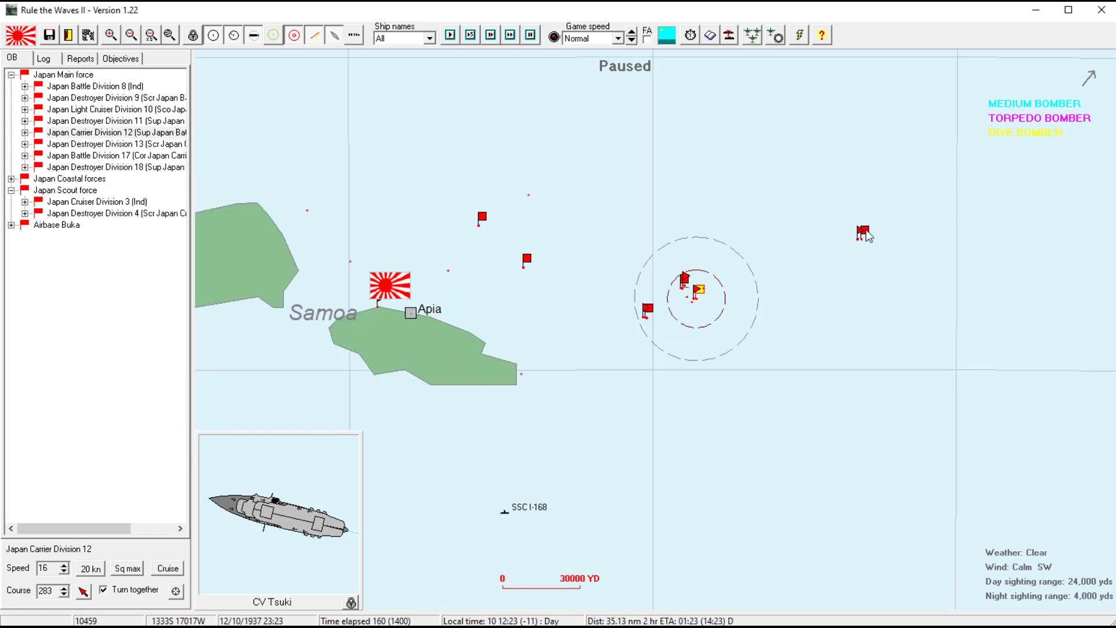
pyautogui.click(864, 230)
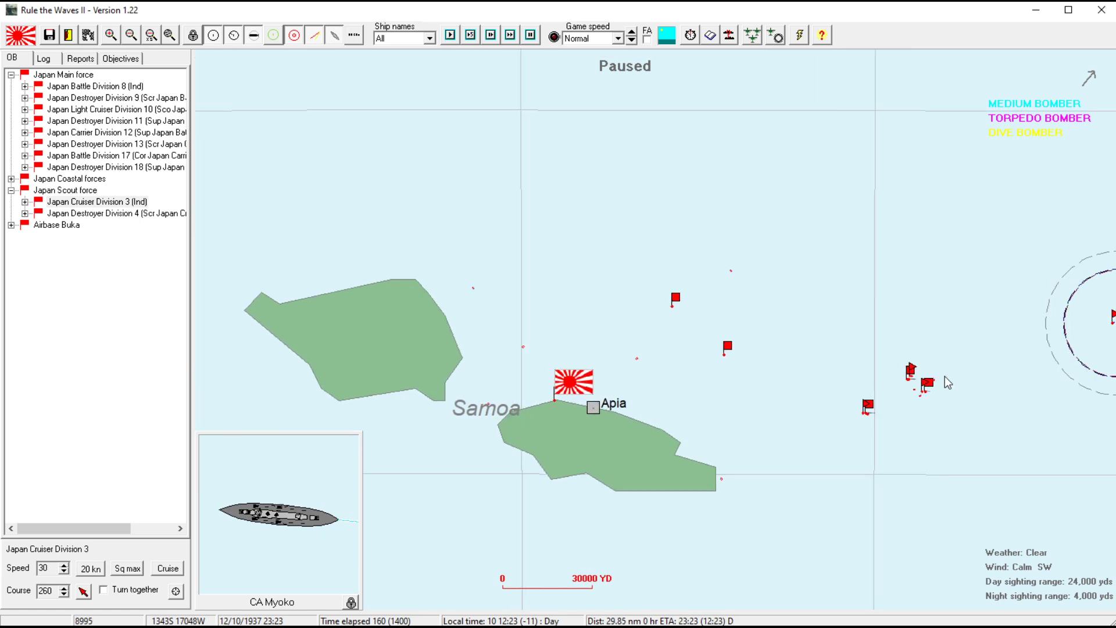
# - Set up a Carrier Division 12 strike with both ready 16-plane Nanzan torpedo squadrons and priority target CV
pyautogui.click(925, 382)
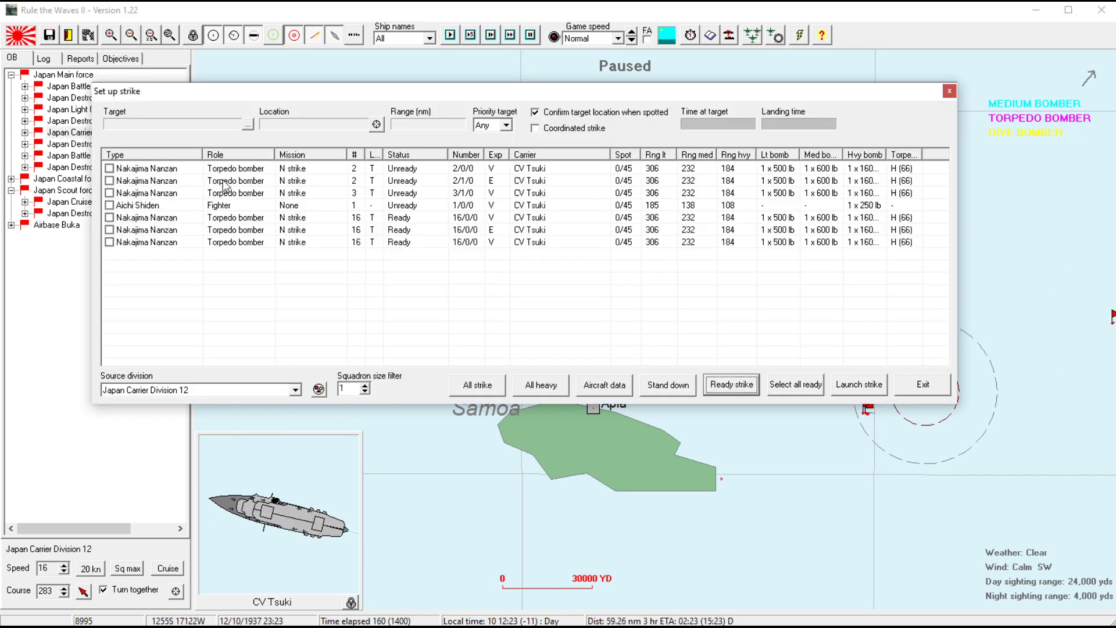
pyautogui.moveTo(211, 228)
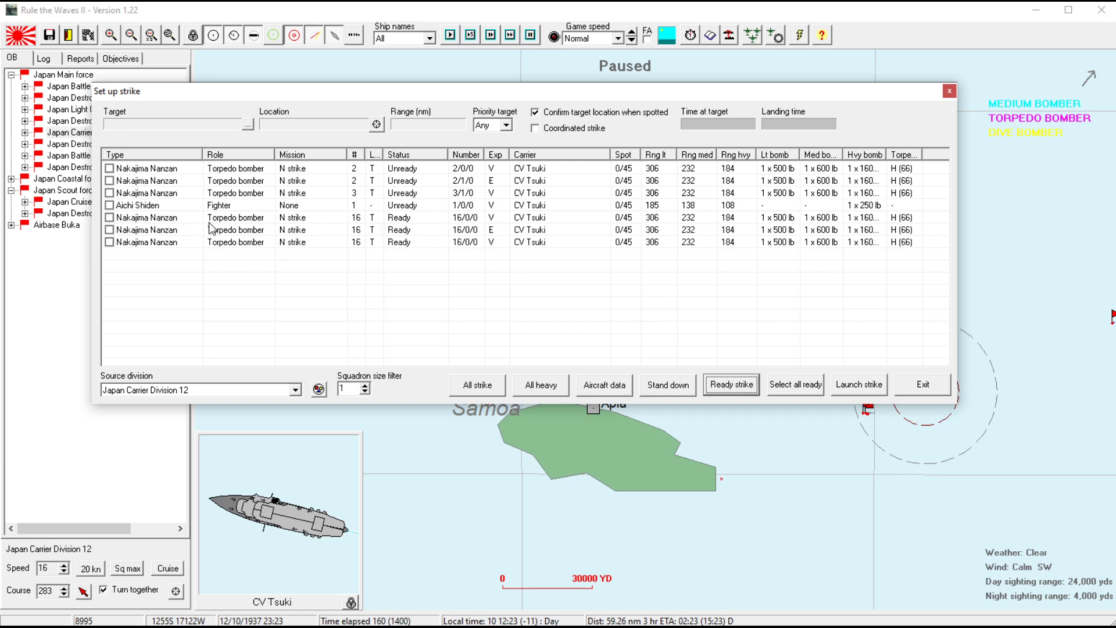
pyautogui.moveTo(499, 236)
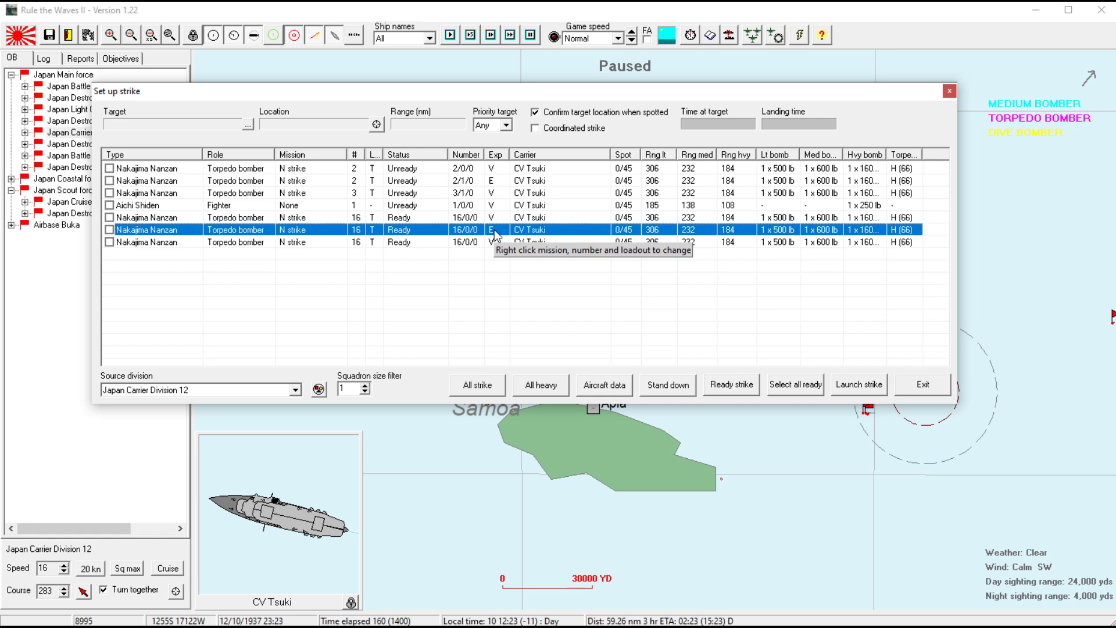
pyautogui.click(110, 219)
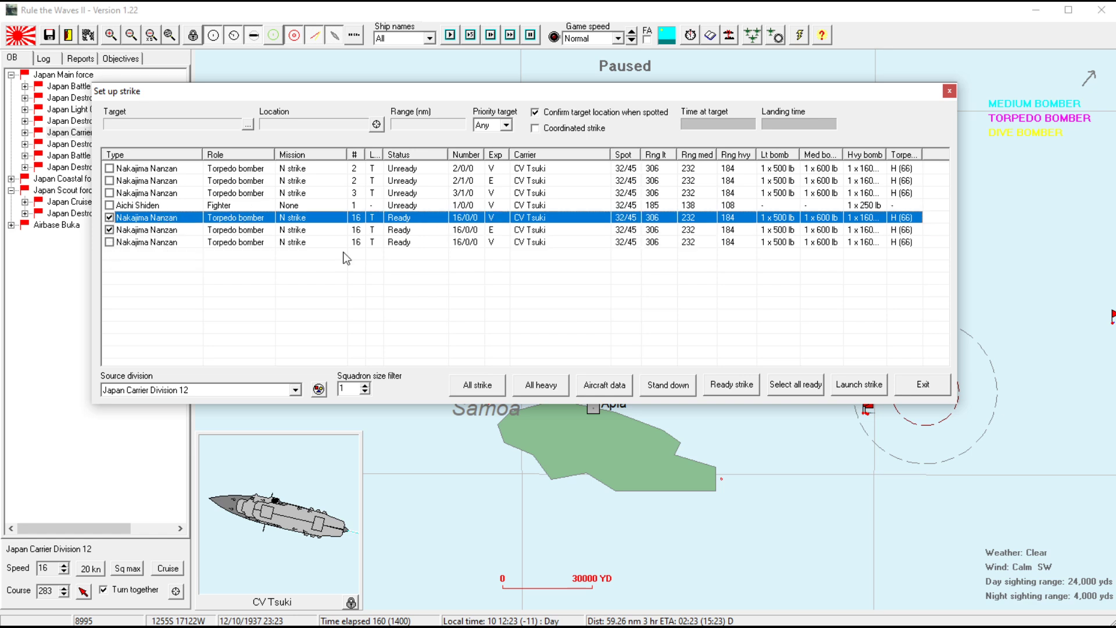
pyautogui.click(506, 126)
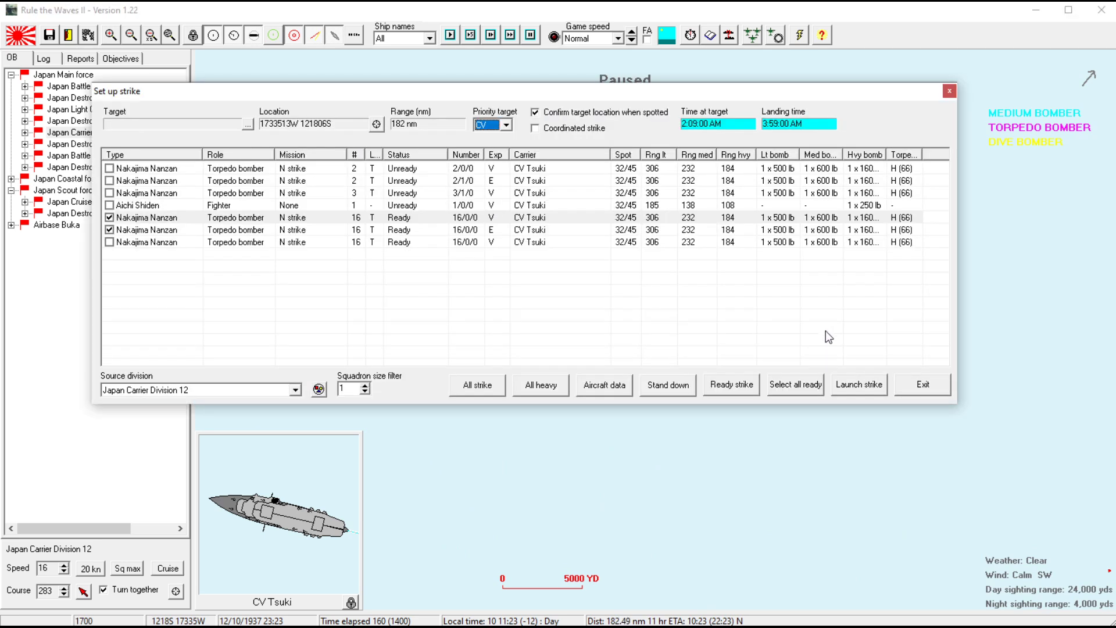
pyautogui.moveTo(399, 138)
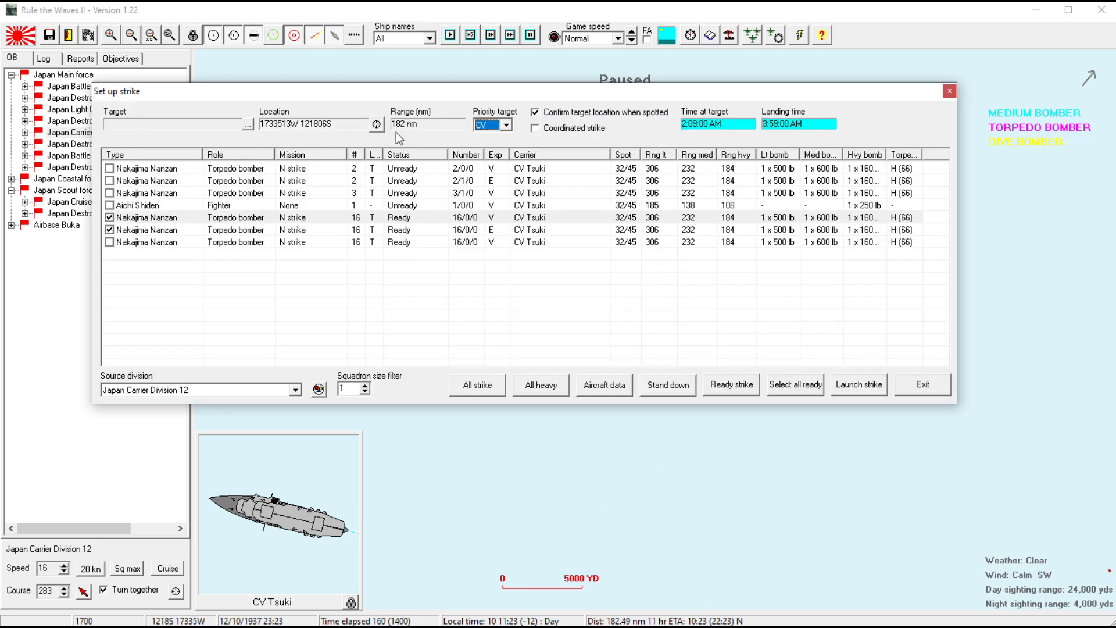
pyautogui.moveTo(592, 166)
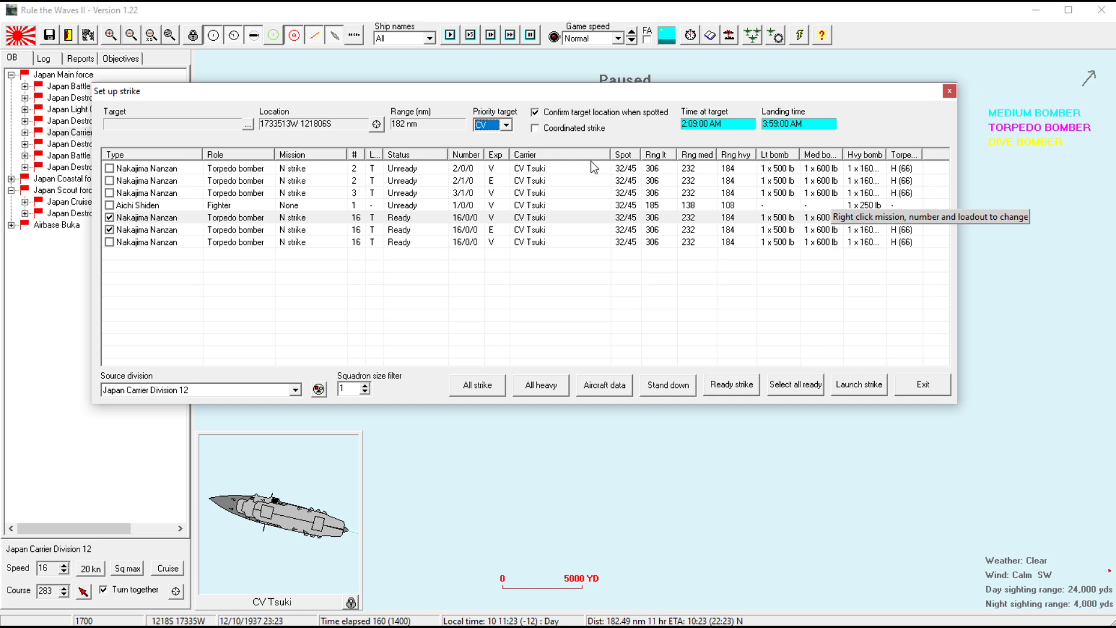
pyautogui.moveTo(740, 221)
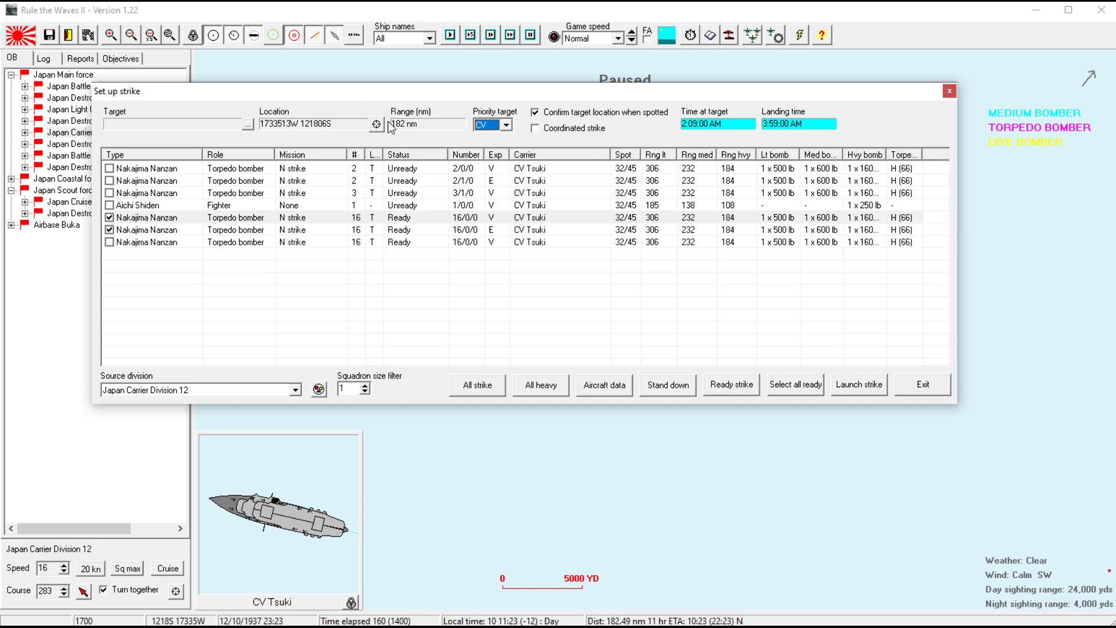
pyautogui.moveTo(701, 293)
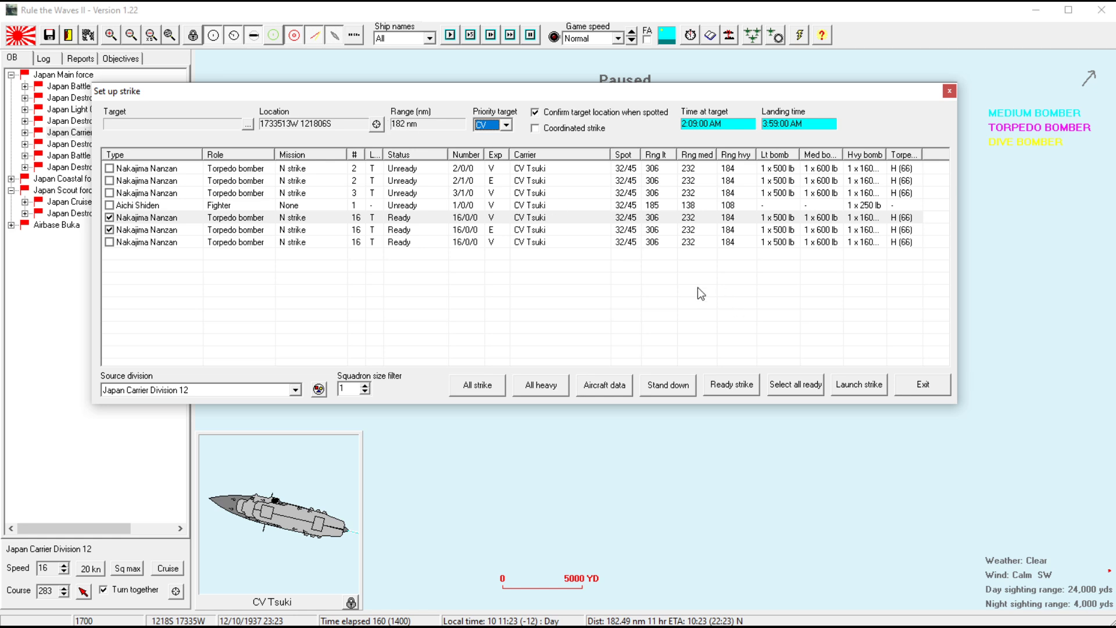
pyautogui.click(921, 385)
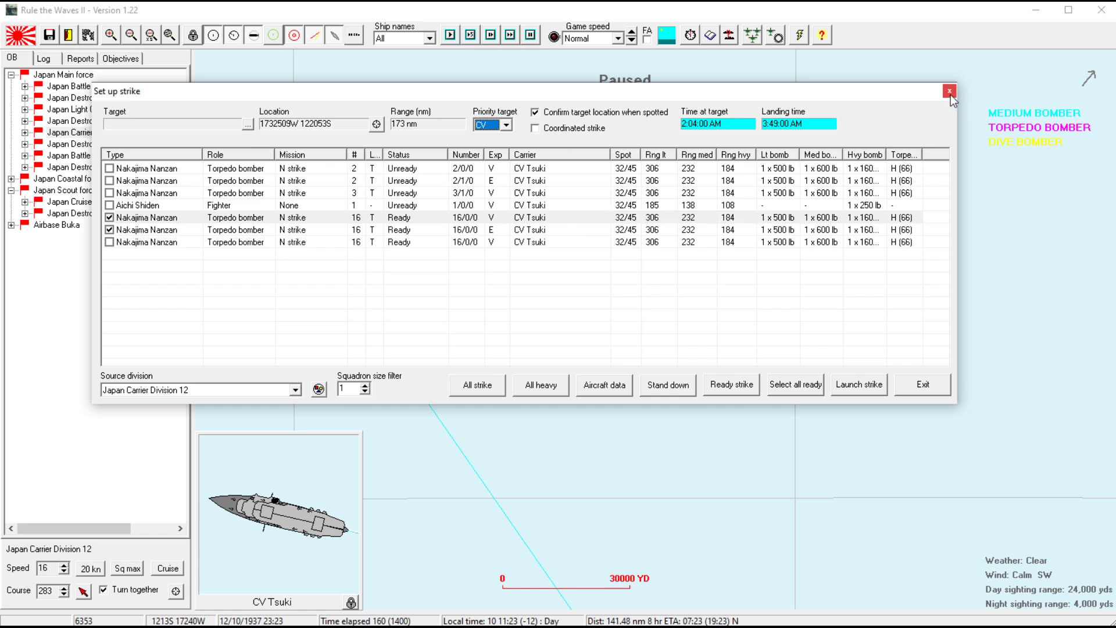
# - Launch the torpedo strike uncoordinated against the sighted enemy carrier
pyautogui.click(950, 91)
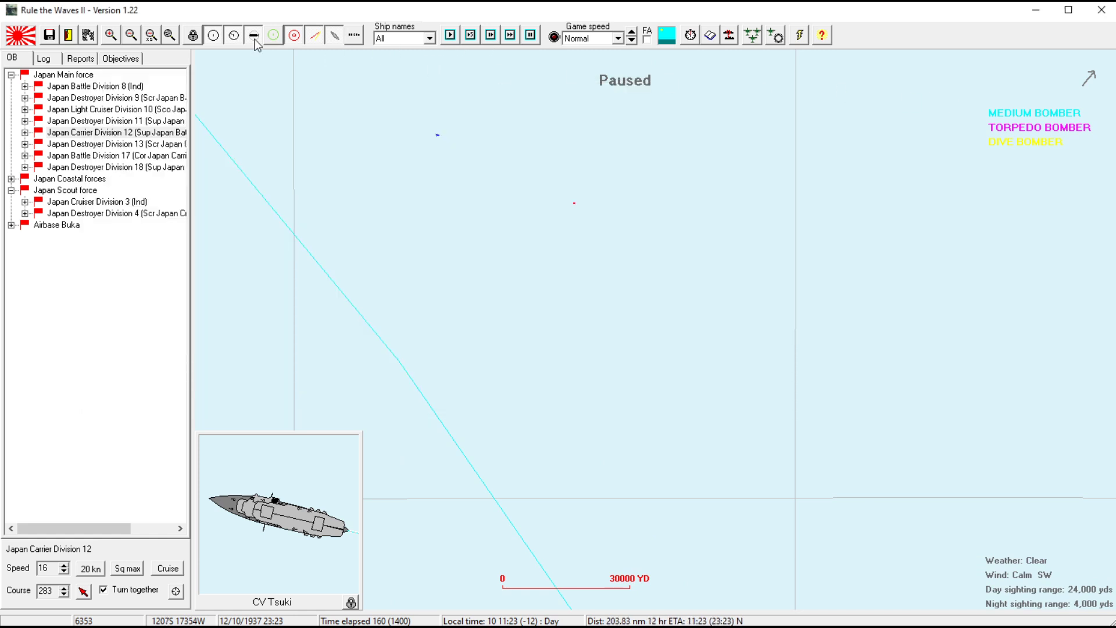
pyautogui.click(80, 58)
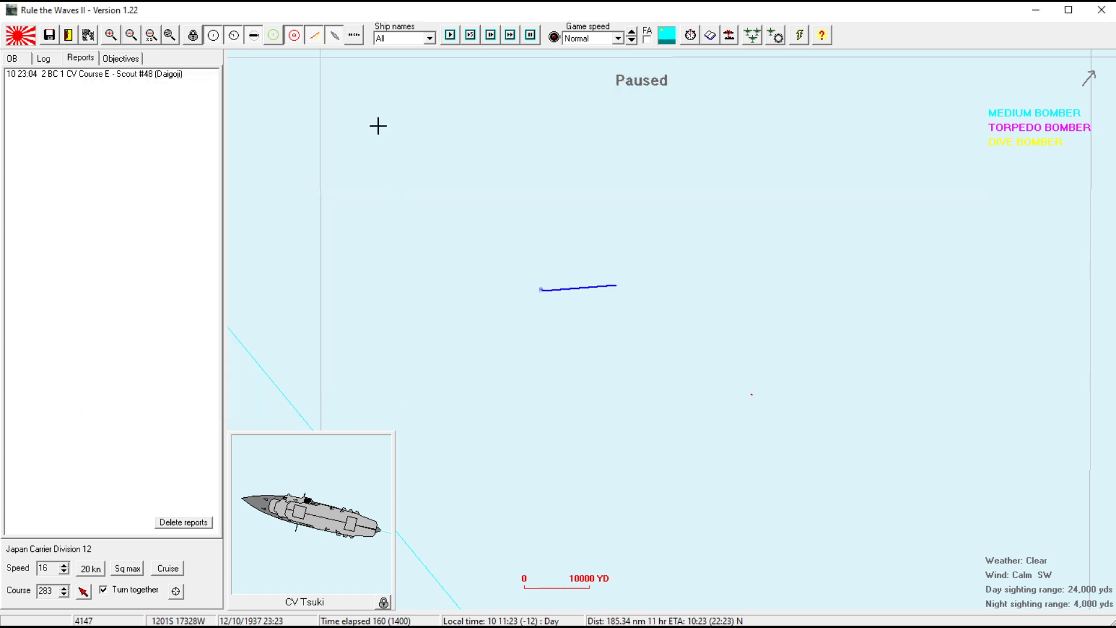
pyautogui.moveTo(726, 267)
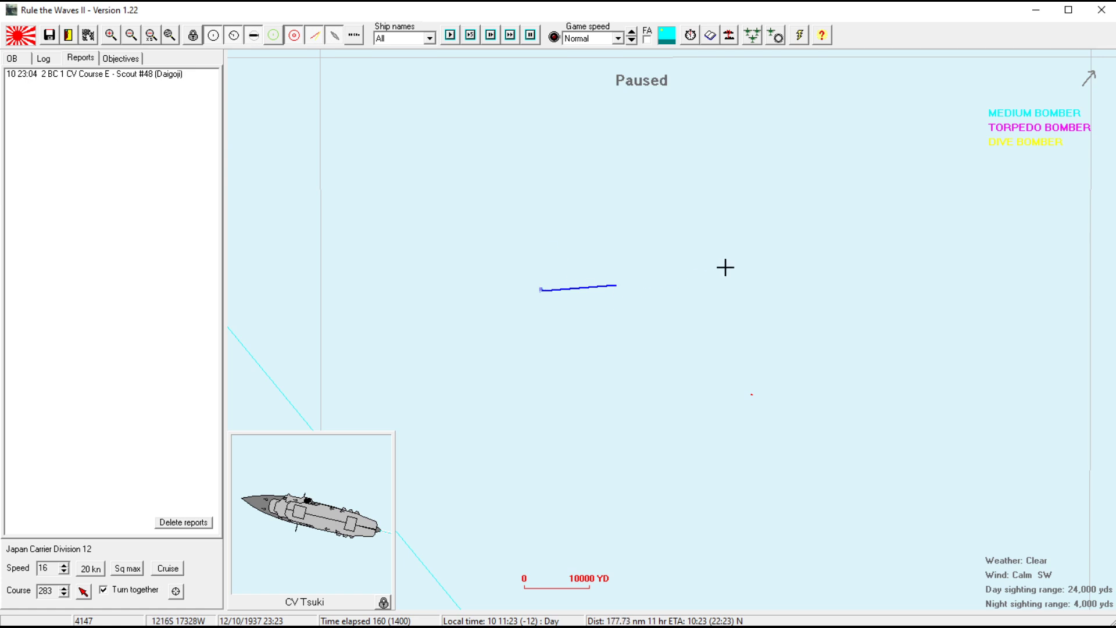
pyautogui.moveTo(719, 265)
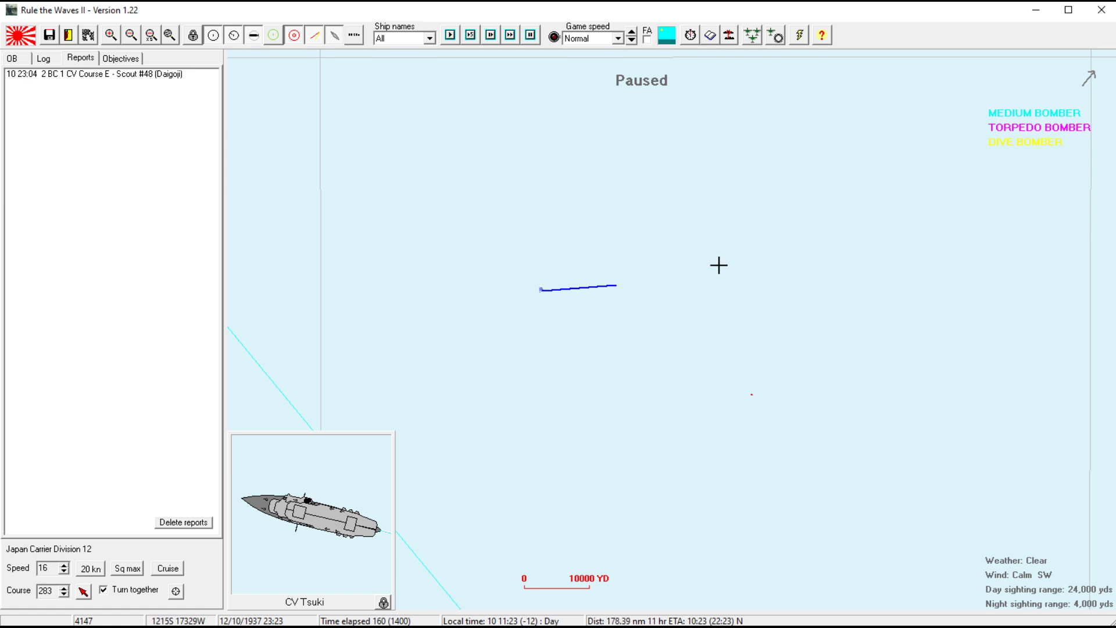
pyautogui.moveTo(721, 294)
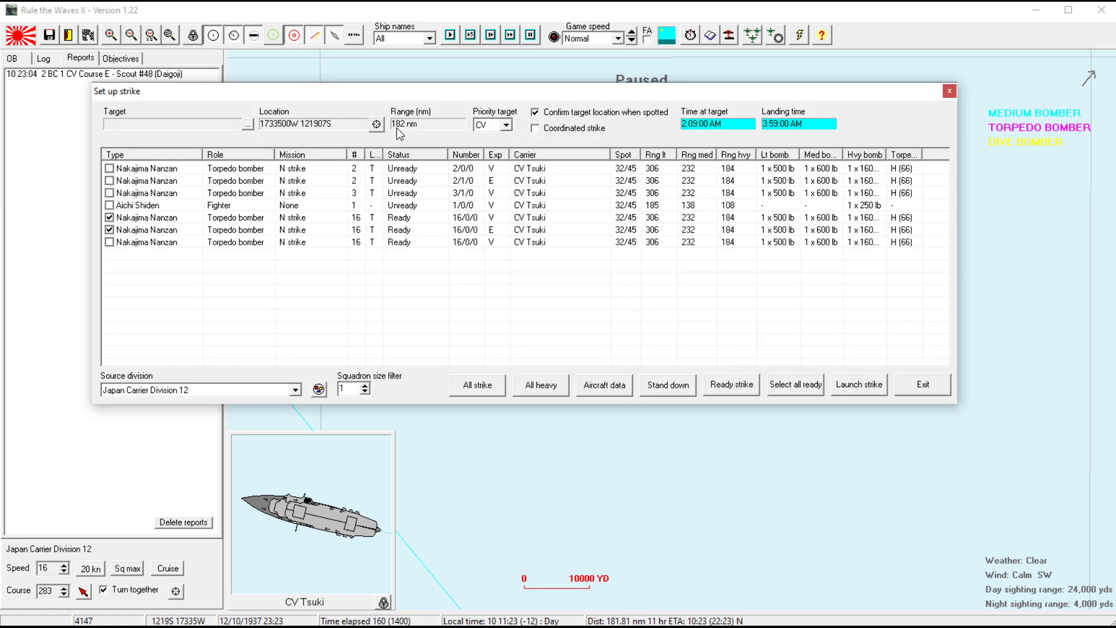
pyautogui.moveTo(594, 376)
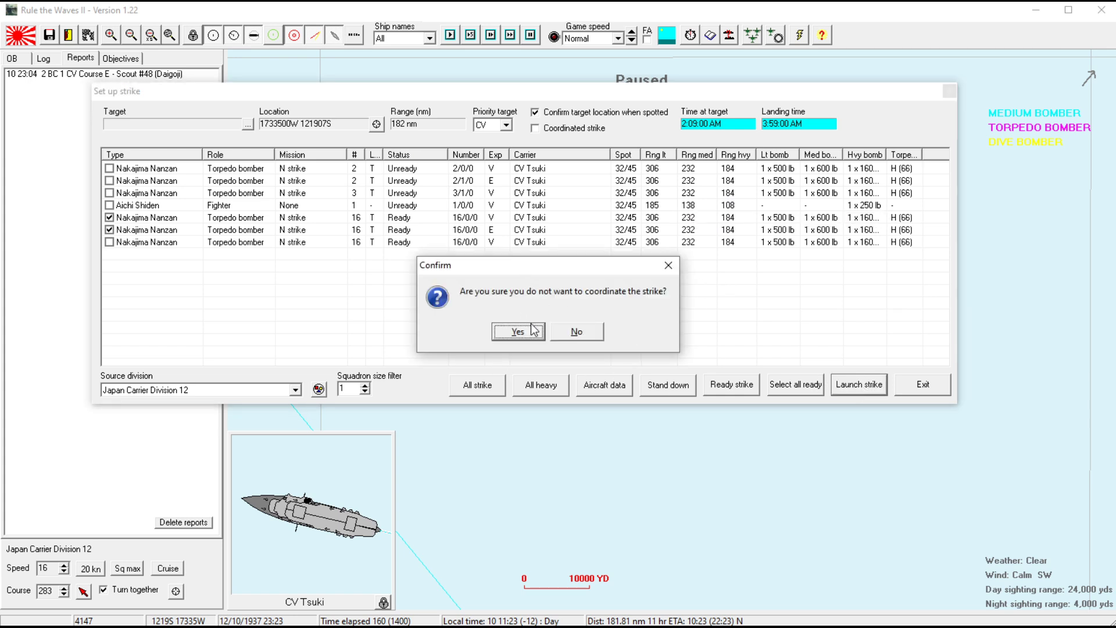
pyautogui.click(516, 332)
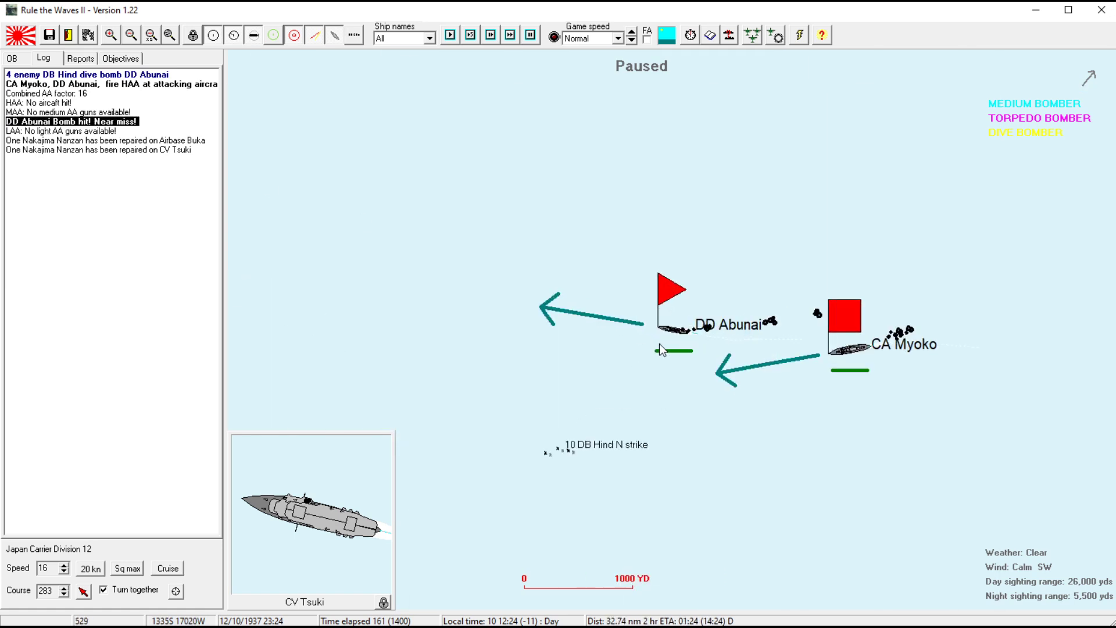
# - Check destroyer Abunai's data after the near miss and resume play until aircraft approach Destroyer Division 11
pyautogui.doubleClick(665, 331)
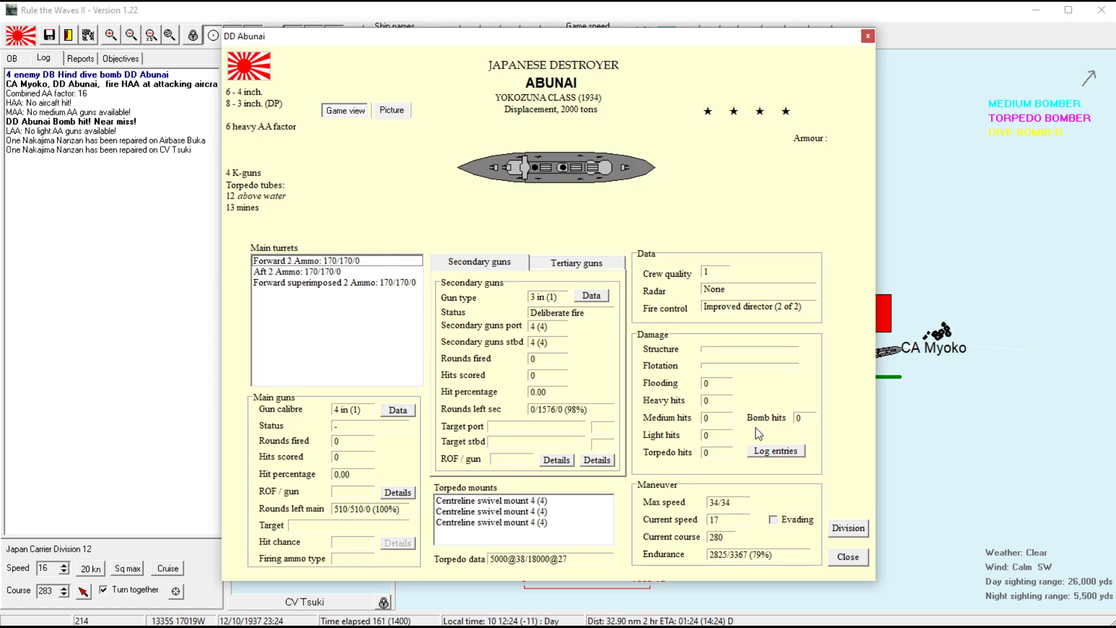
pyautogui.click(847, 557)
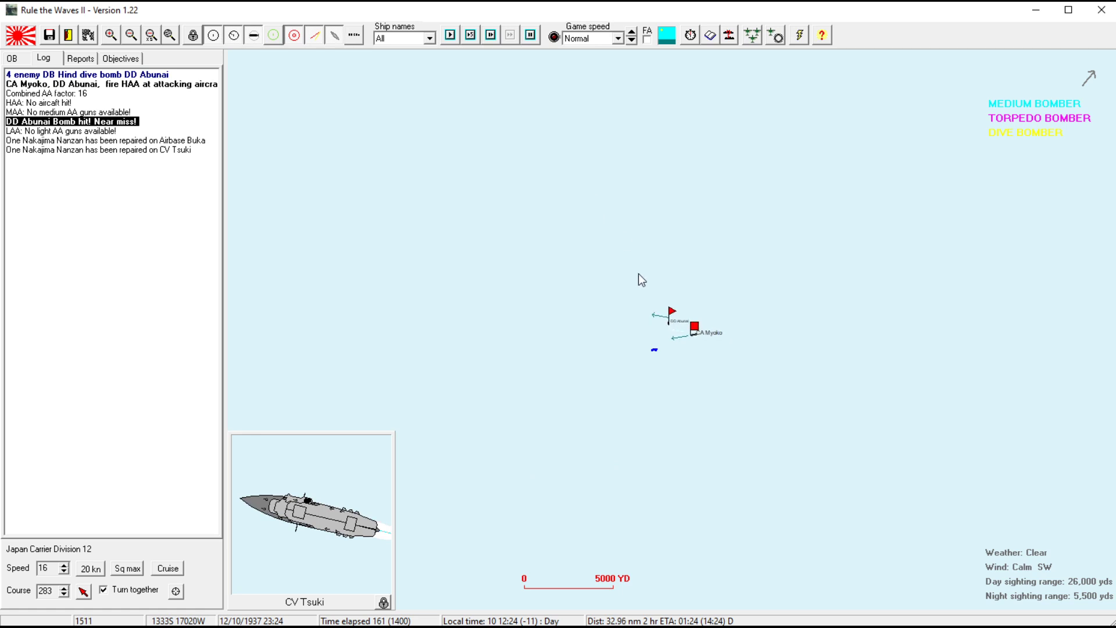
pyautogui.click(510, 35)
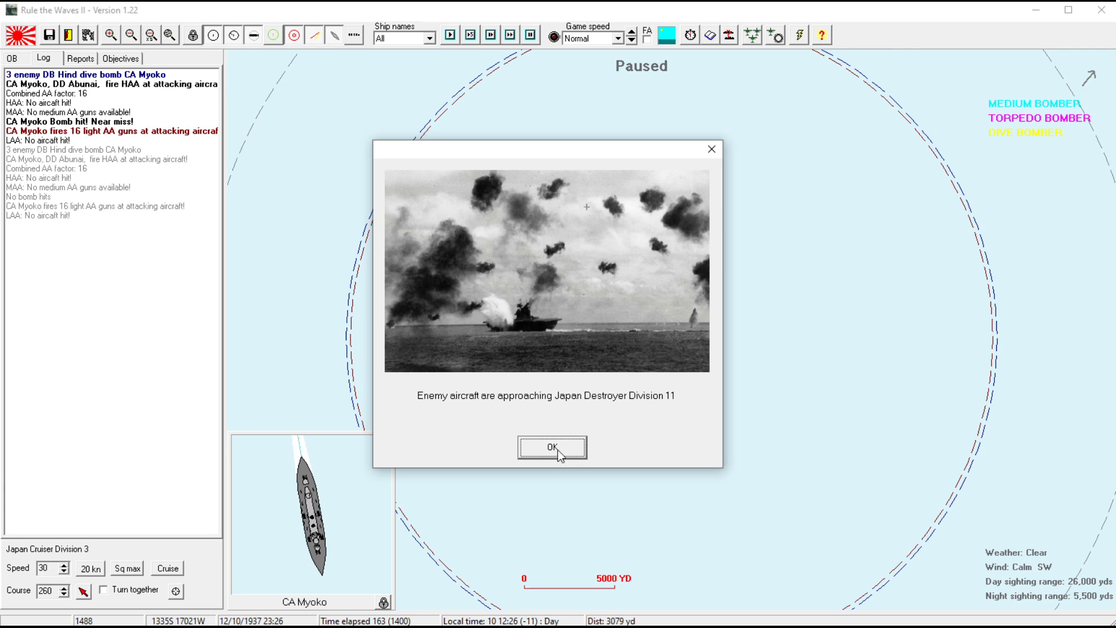
# - Acknowledge the warning, select Destroyer Division 11 in the order of battle, and run on through the attack on Sapporo
pyautogui.click(551, 446)
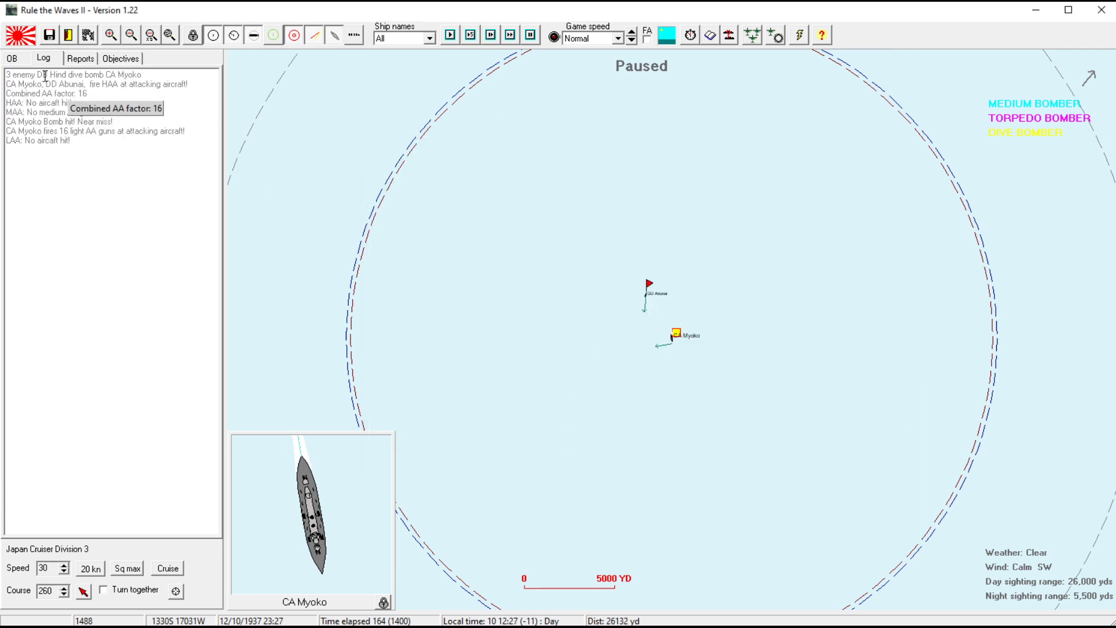
pyautogui.click(12, 58)
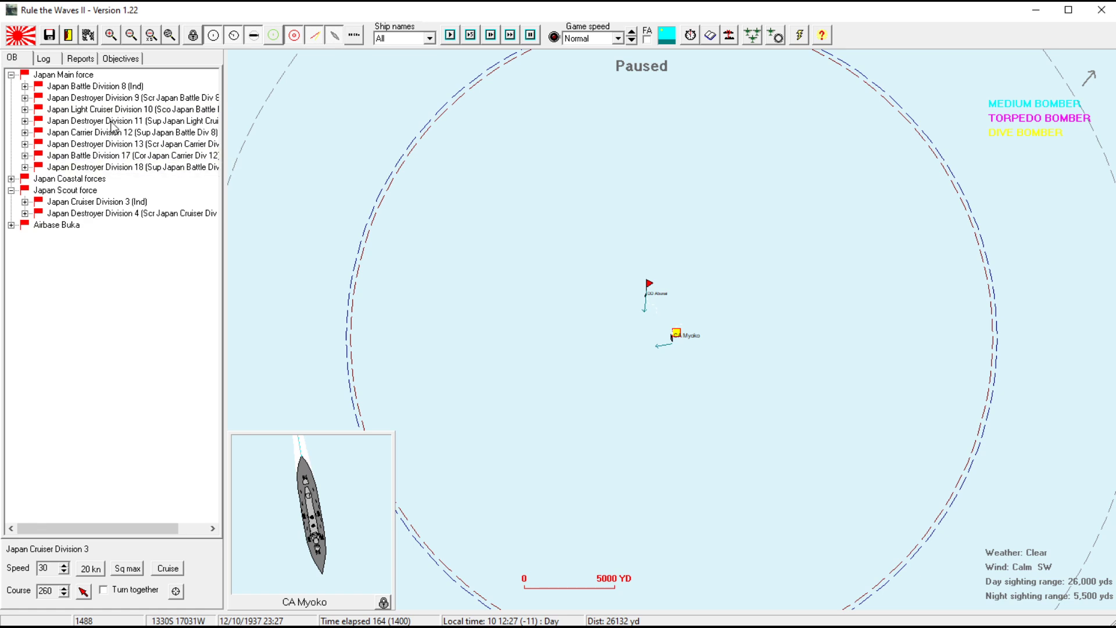
pyautogui.click(131, 120)
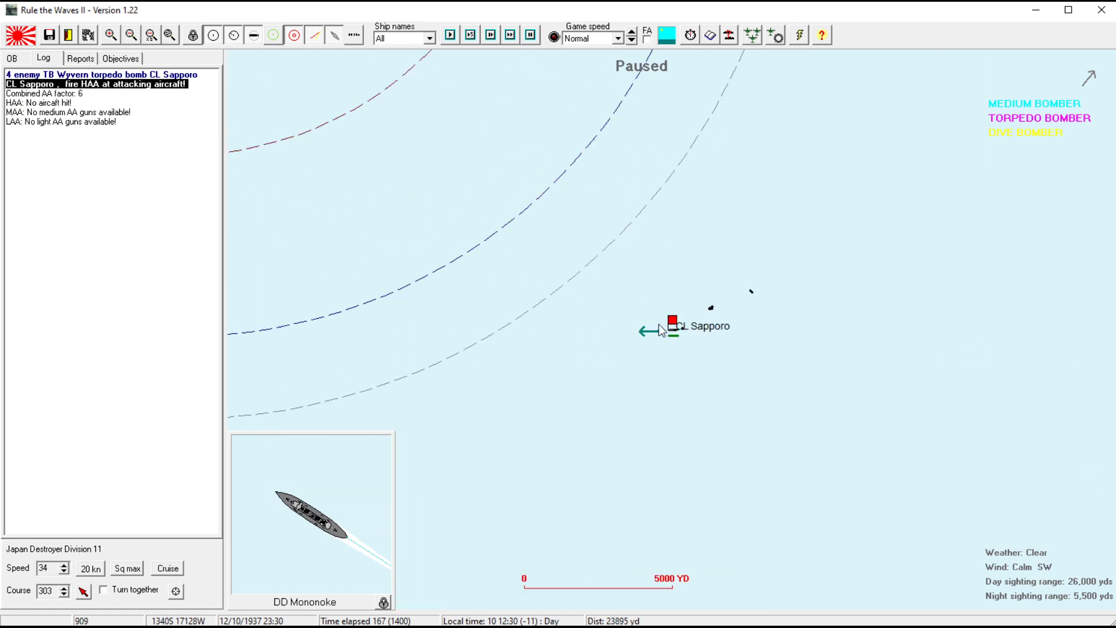
pyautogui.click(671, 320)
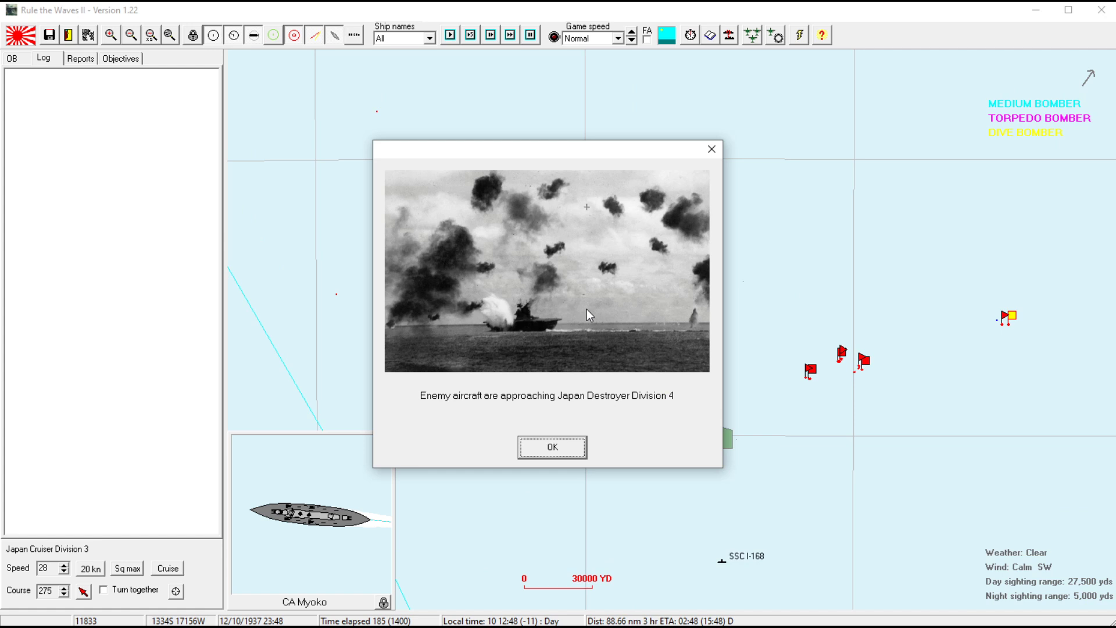
# - Acknowledge the Destroyer Division 4 warning and Myoko's torpedo evasion, checking divisions on the map
pyautogui.click(551, 447)
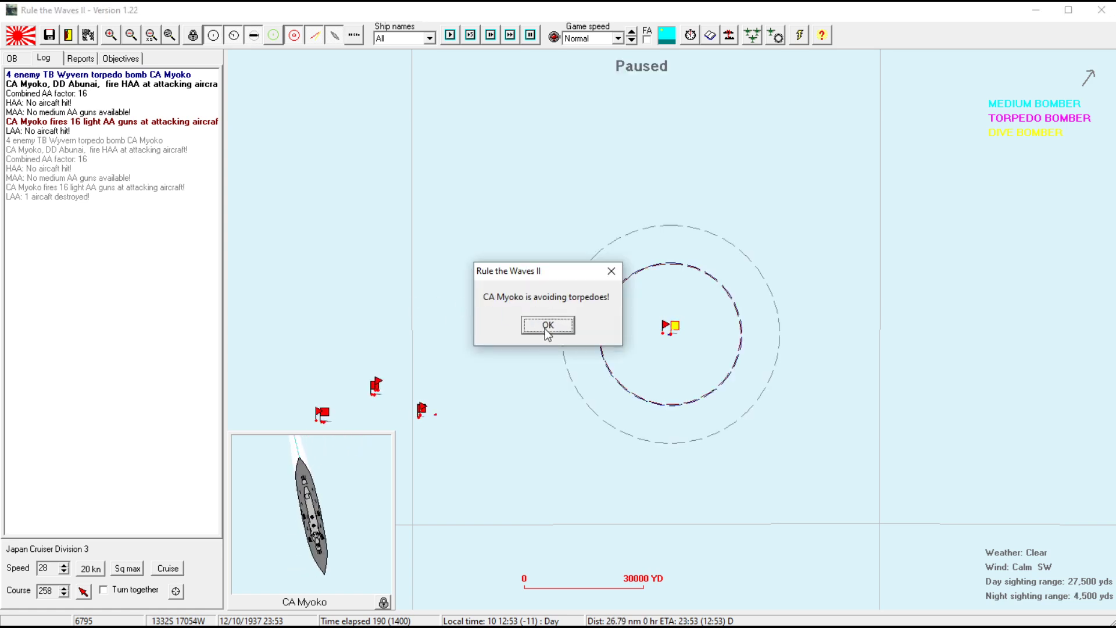
pyautogui.click(547, 325)
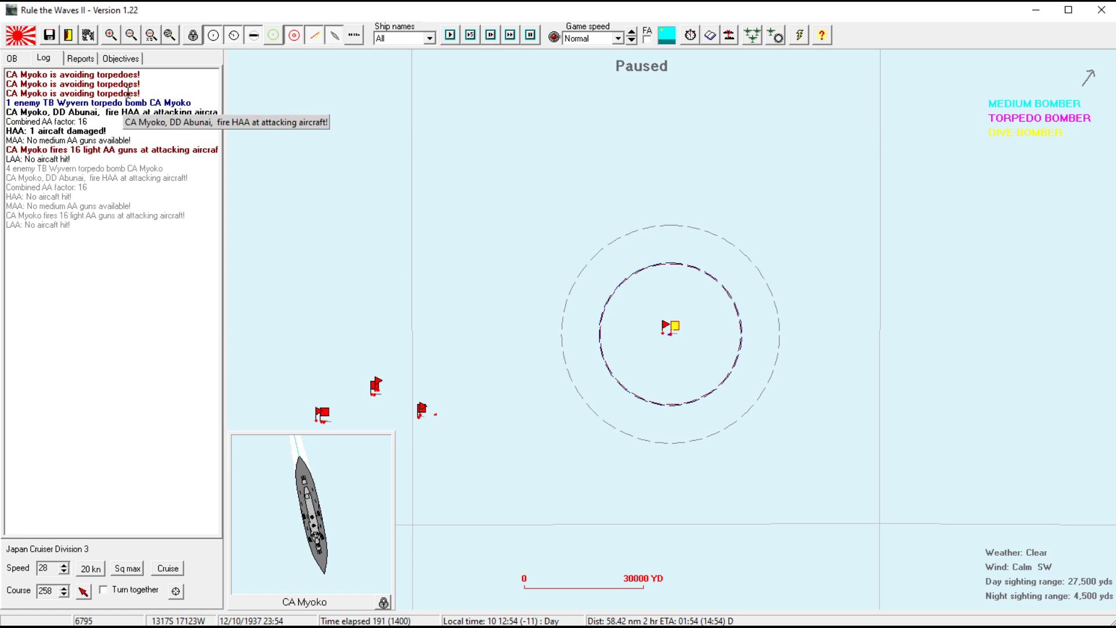
pyautogui.moveTo(650, 351)
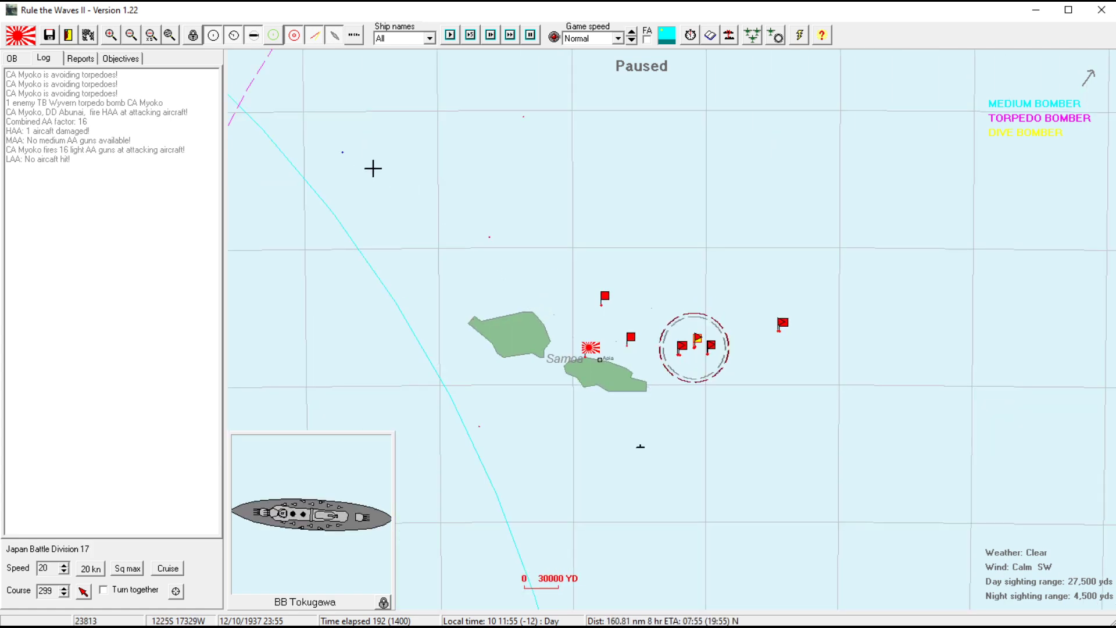
pyautogui.click(700, 339)
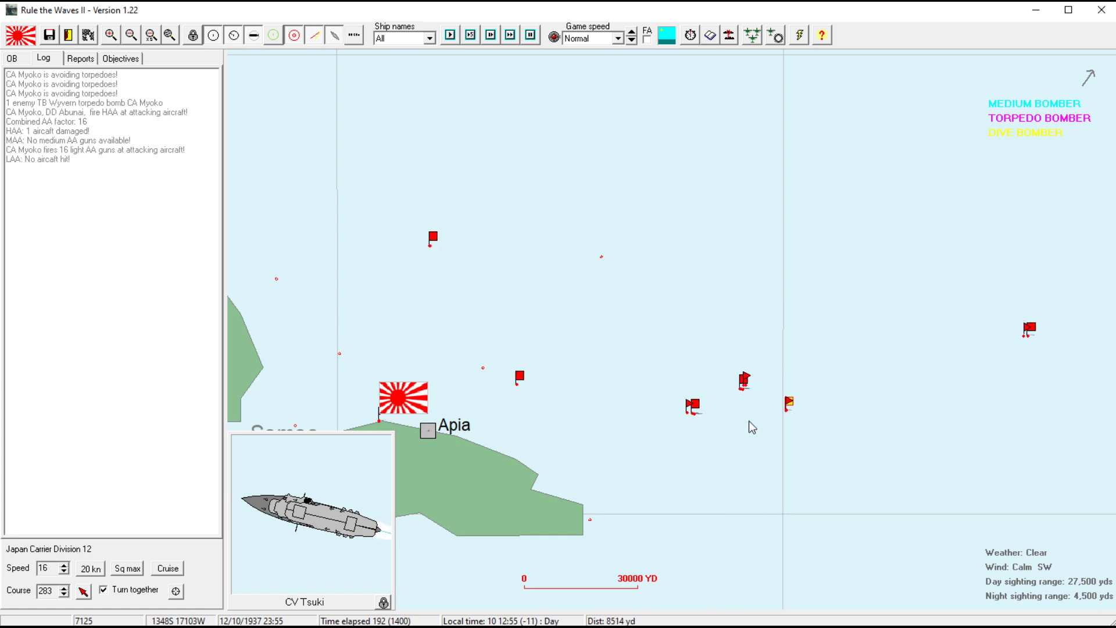
pyautogui.click(788, 406)
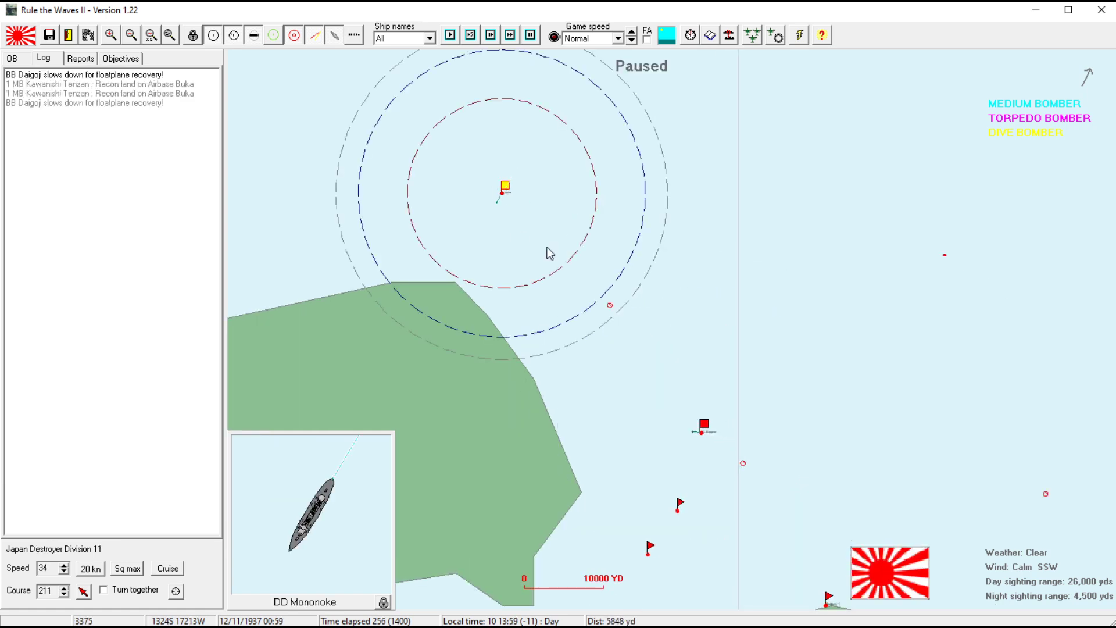
# - Select light cruiser Sapporo and run on until Mononoke sights an unknown ship off Apia
pyautogui.click(704, 425)
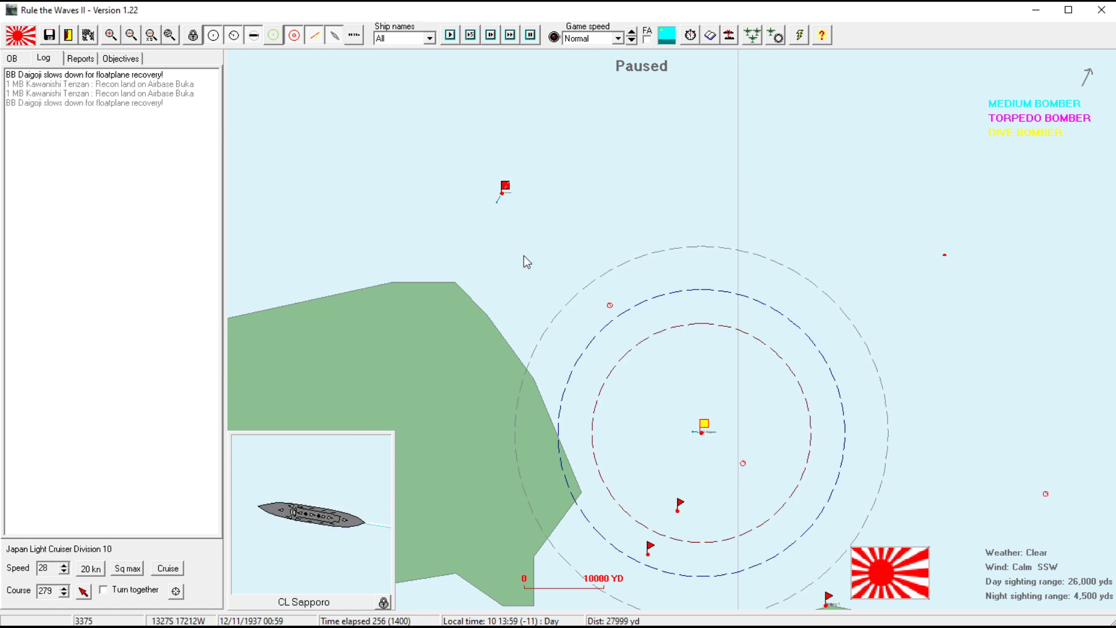
pyautogui.click(704, 426)
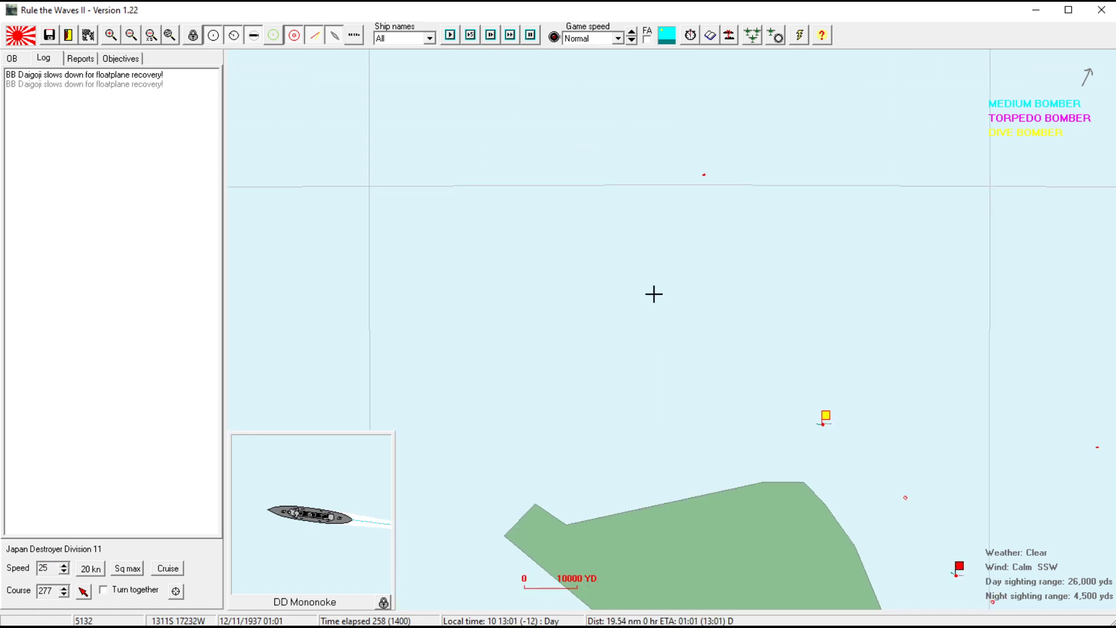
pyautogui.click(826, 417)
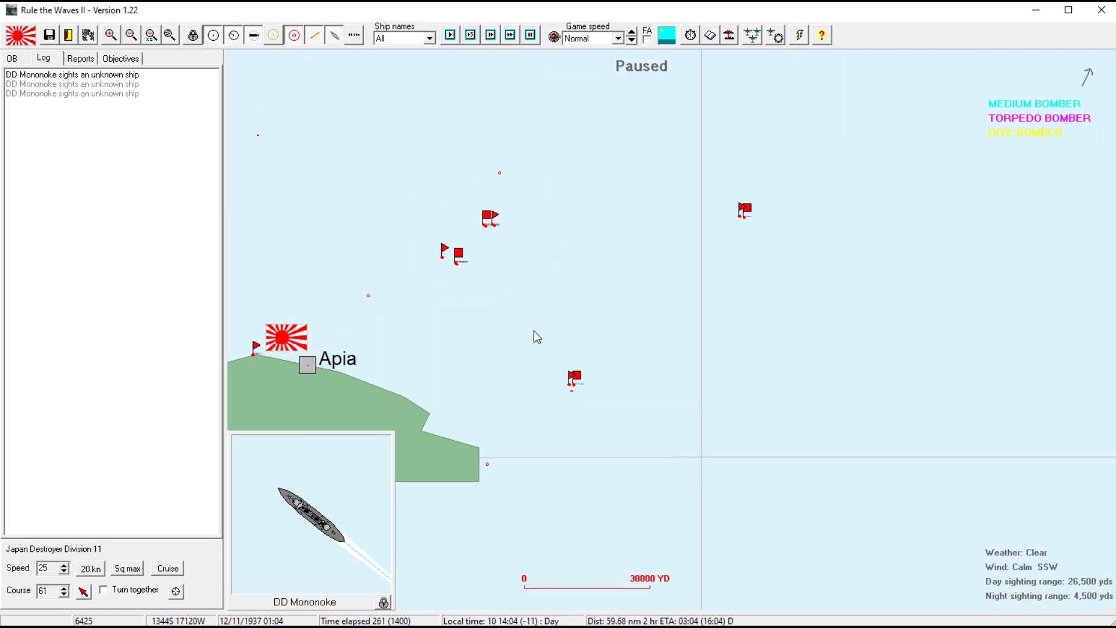
# - Launch carrier Tsuki's ready 16-plane Nanzan torpedo squadron with battleships as priority target
pyautogui.click(576, 376)
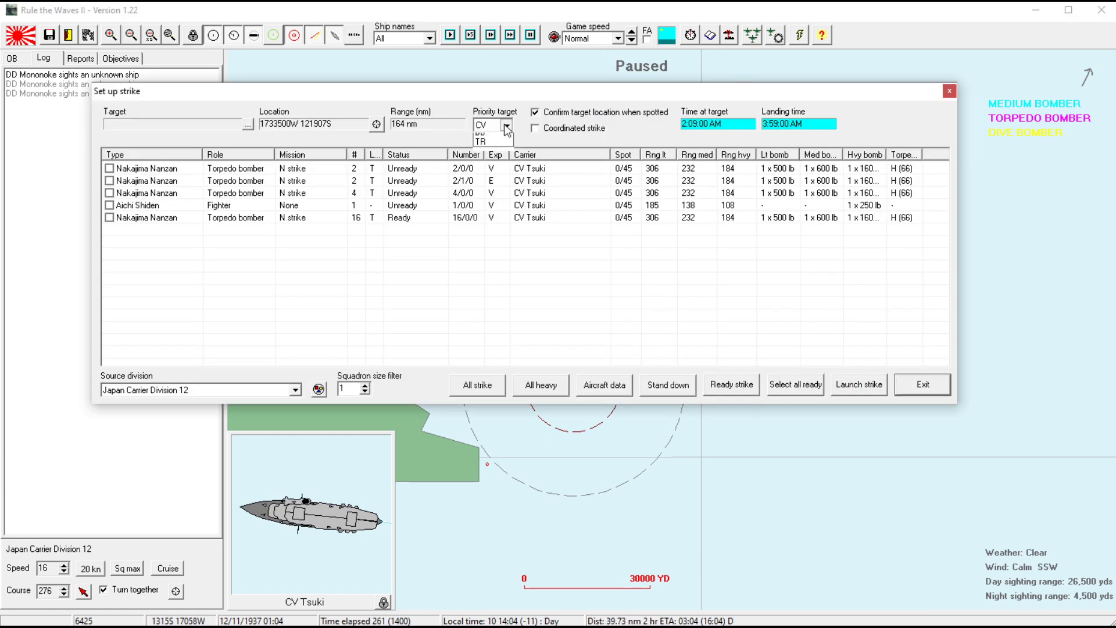
pyautogui.click(921, 385)
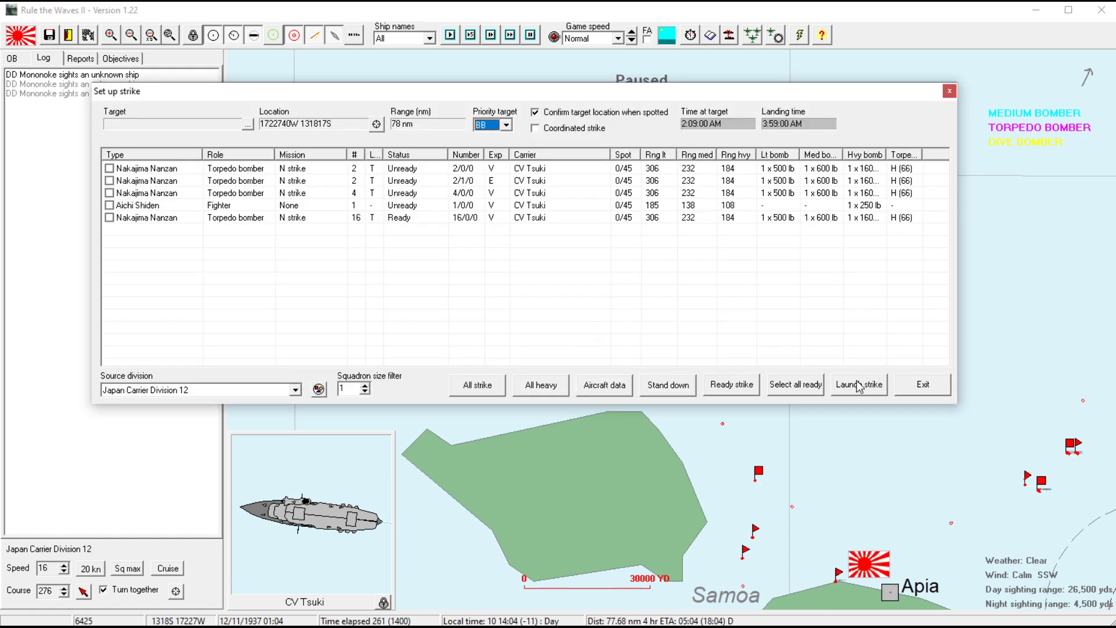
pyautogui.click(109, 217)
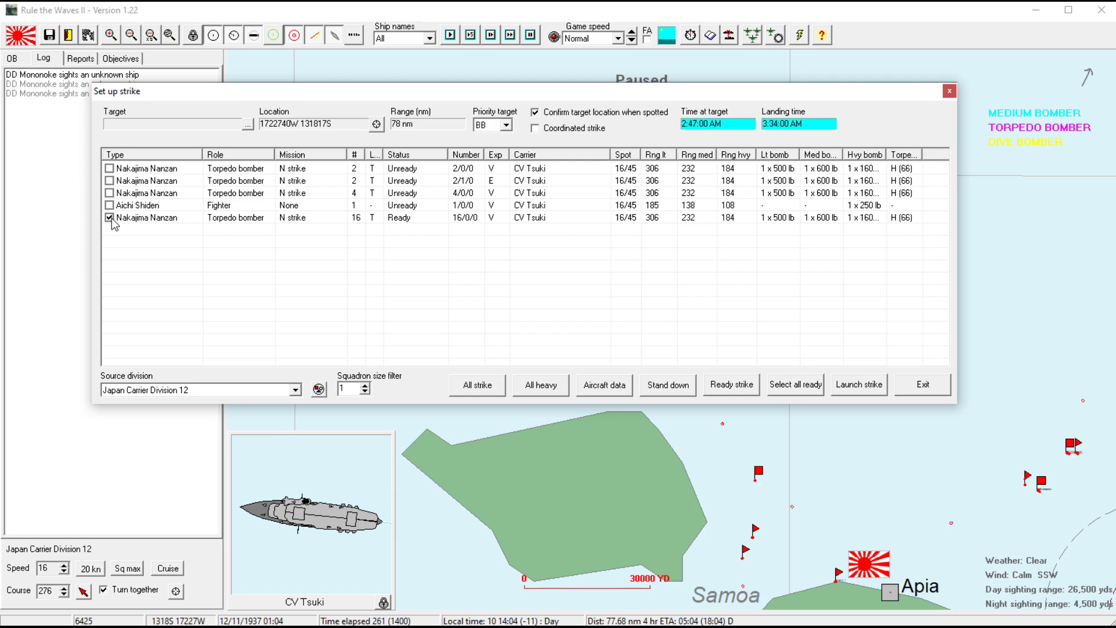
pyautogui.moveTo(854, 394)
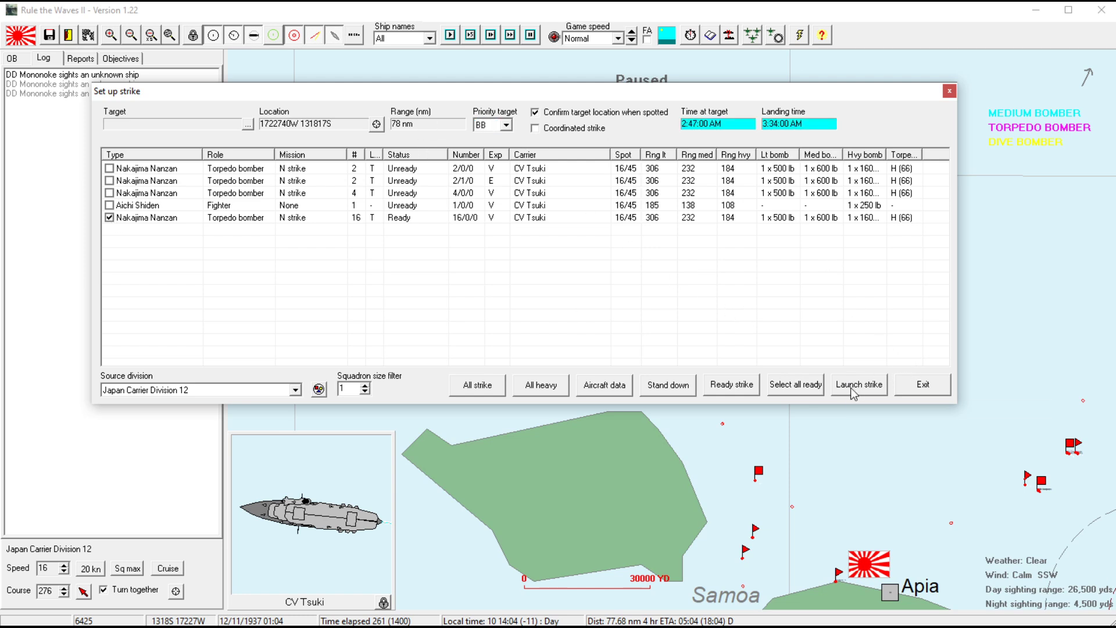
pyautogui.click(858, 385)
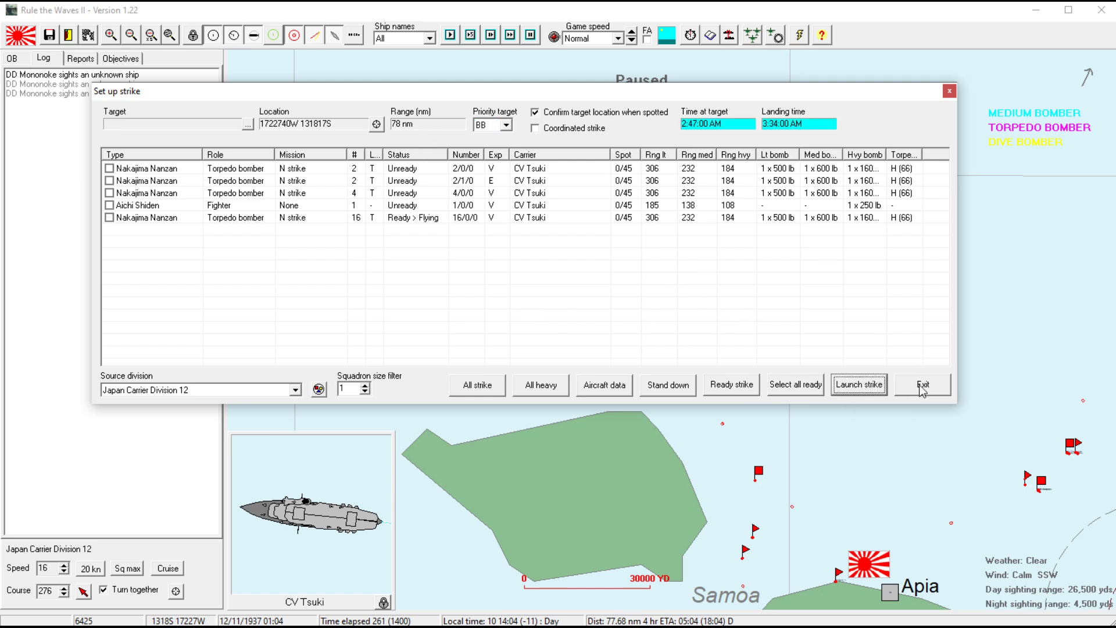
pyautogui.click(921, 385)
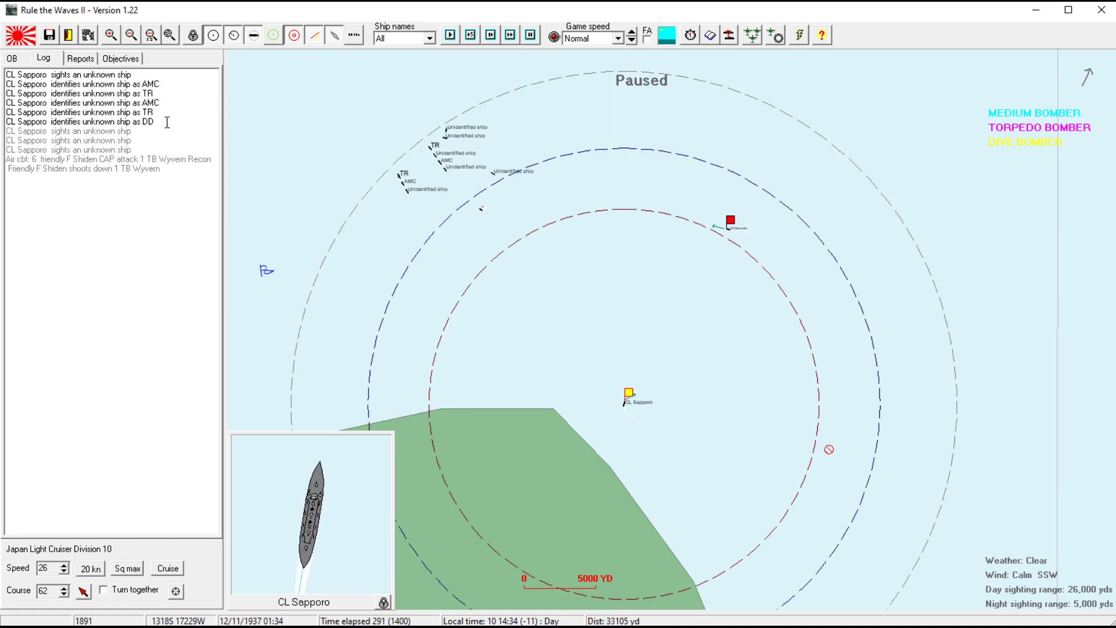
pyautogui.moveTo(526, 189)
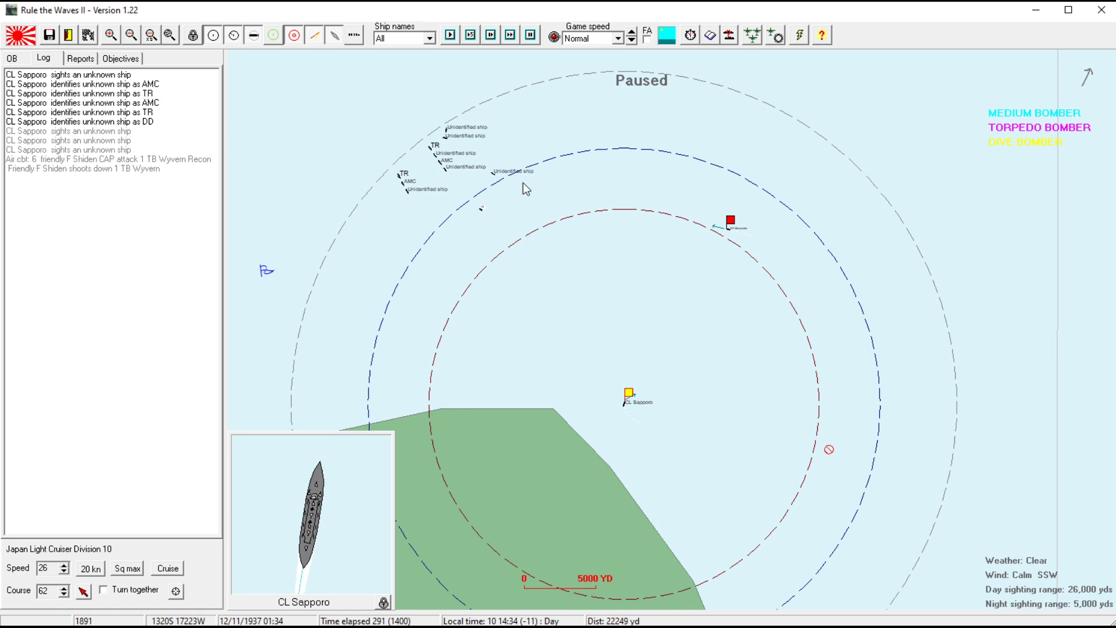
# - Review Mononoke, Sapporo and Tsuki's contacts and courses as Sapporo comes under battleship fire
pyautogui.click(731, 219)
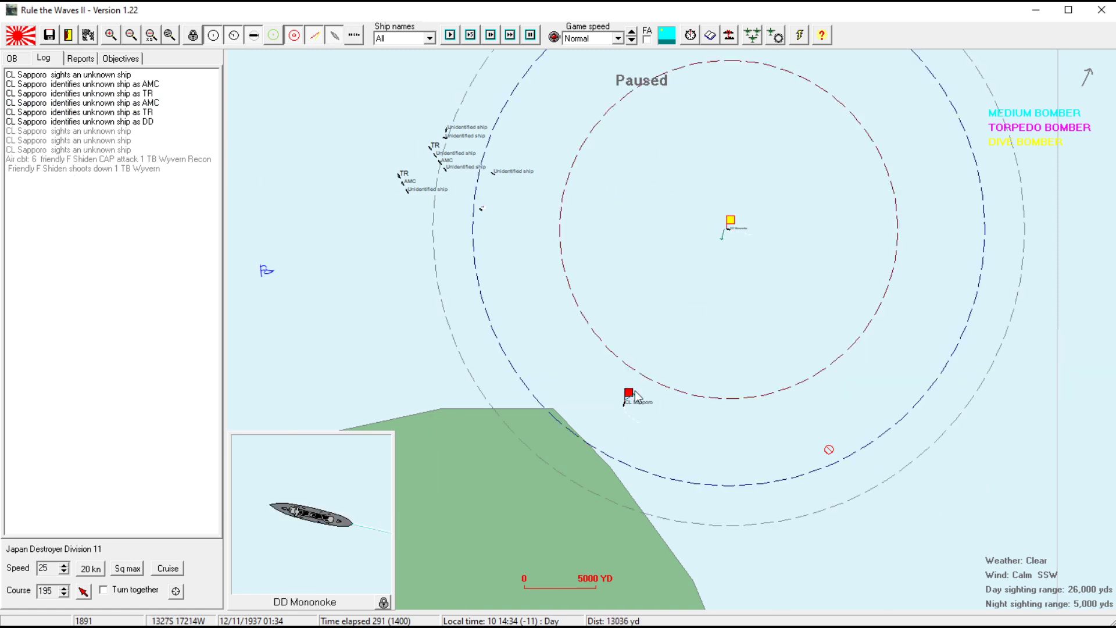
pyautogui.click(627, 395)
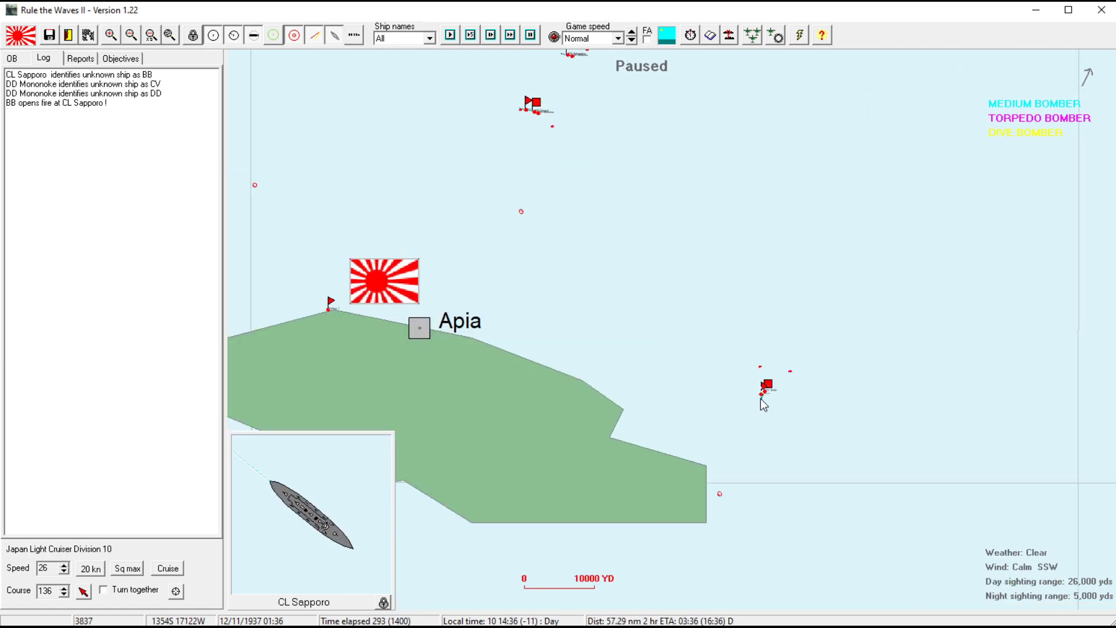
pyautogui.click(766, 387)
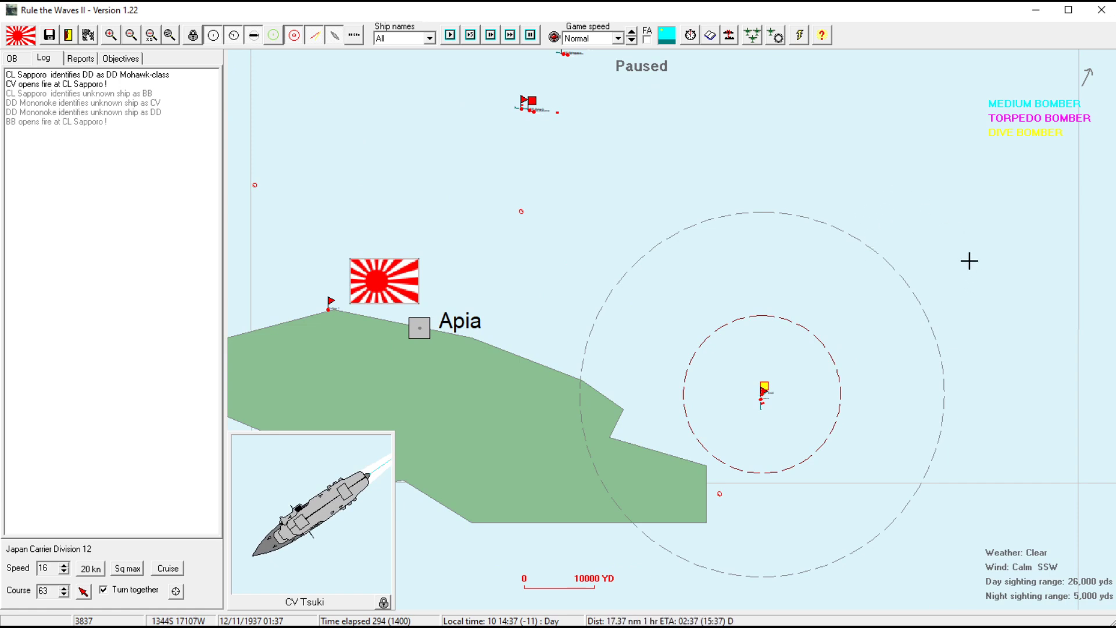
pyautogui.click(64, 594)
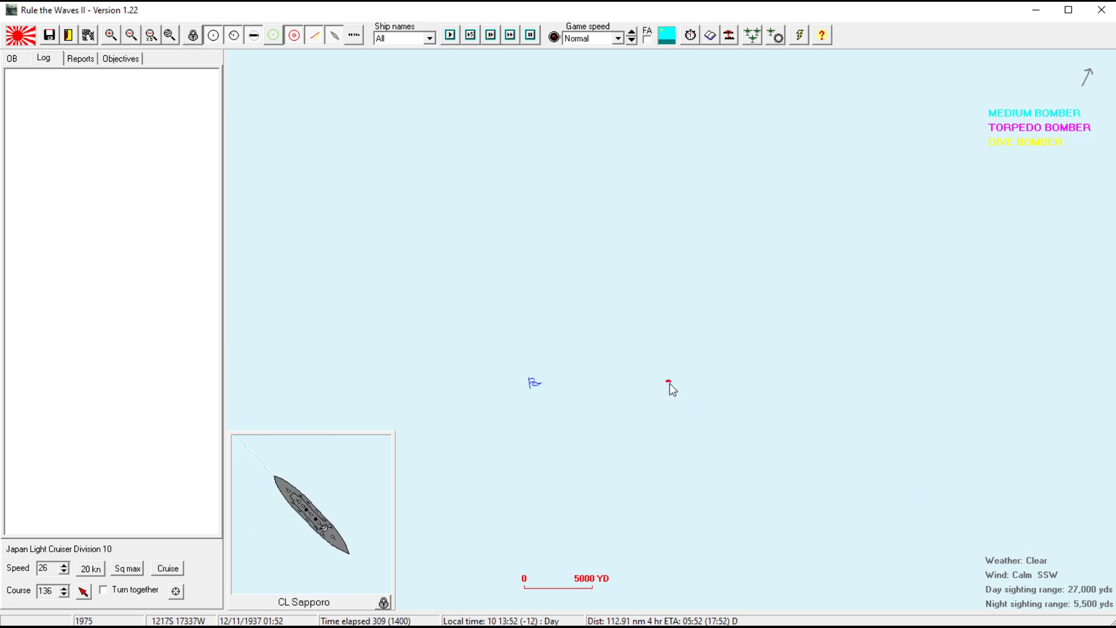
pyautogui.moveTo(621, 376)
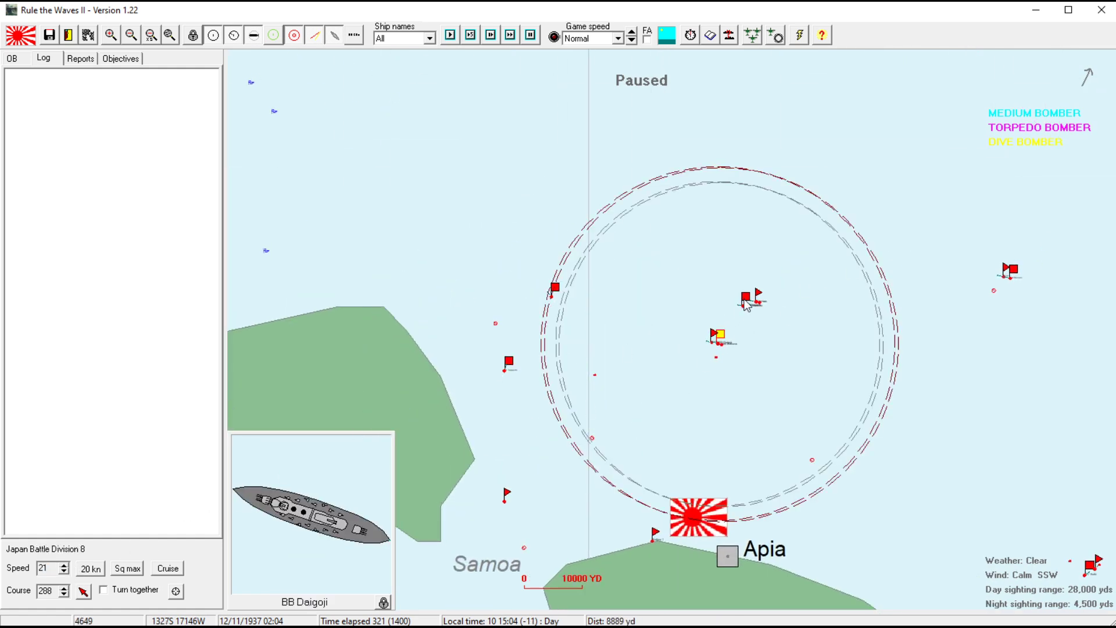
# - Advance several minutes, acknowledge the Nanzan strike closing in, and check the battle log until a torpedo hit is reported
pyautogui.click(746, 298)
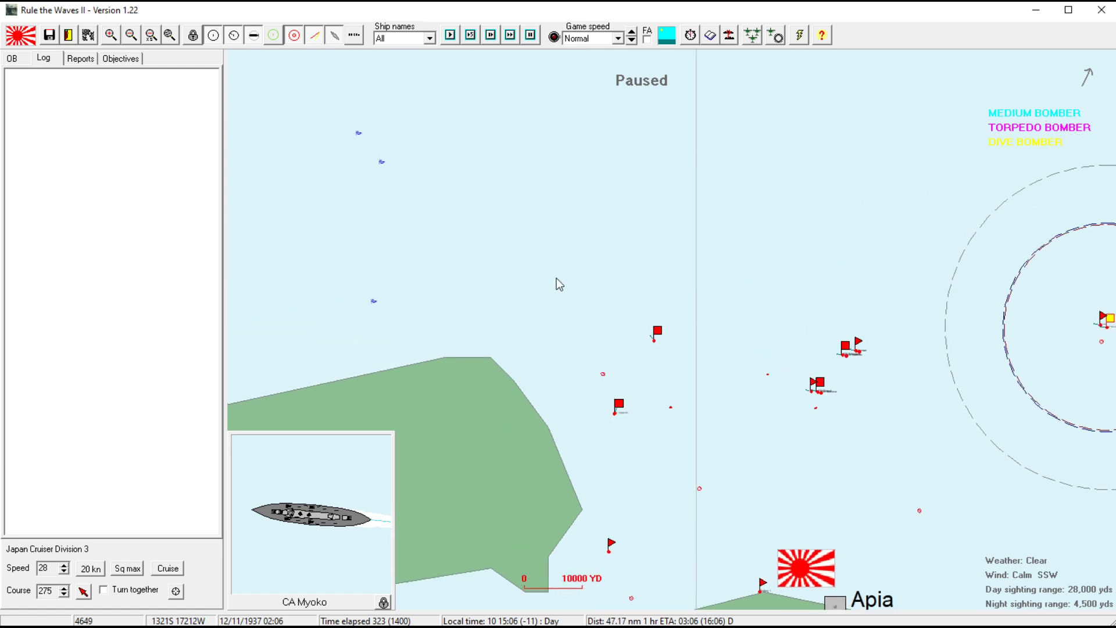
pyautogui.click(510, 34)
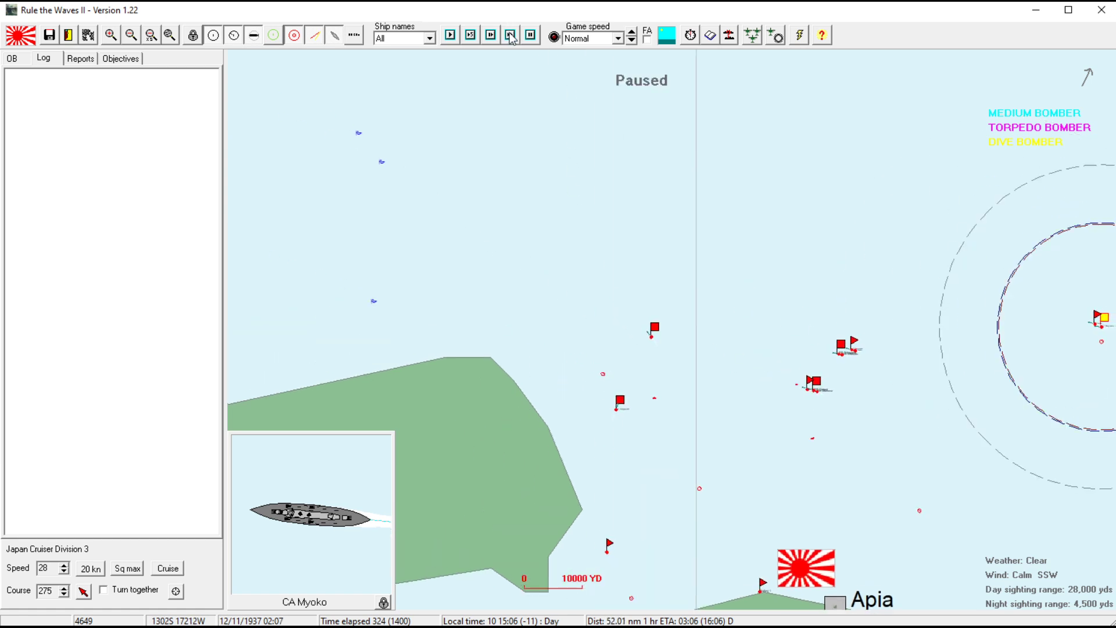
pyautogui.click(510, 34)
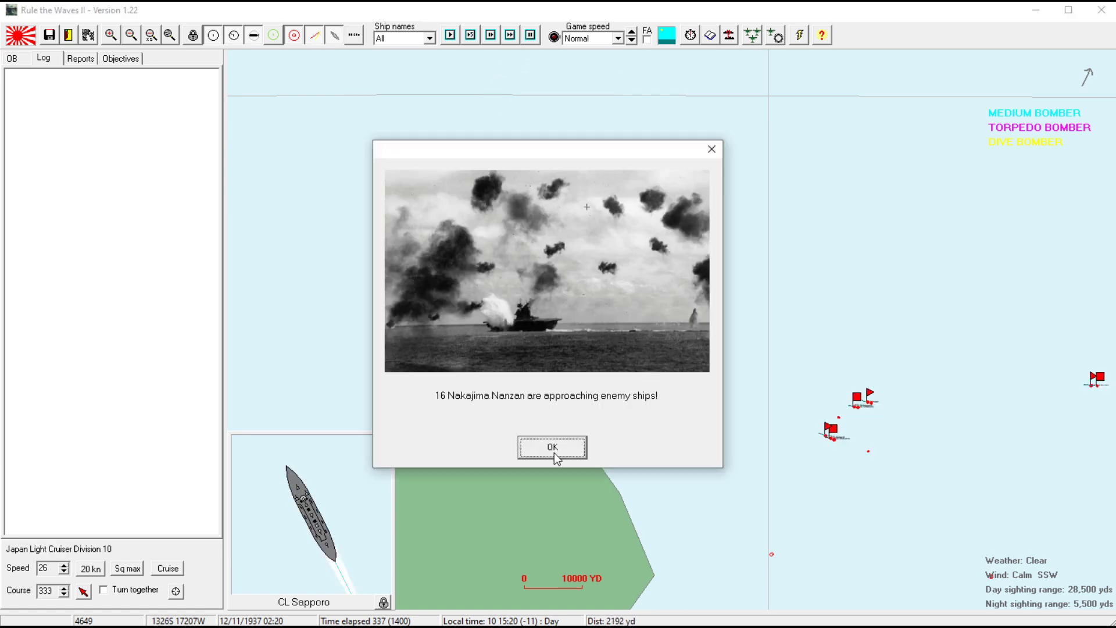
pyautogui.click(551, 446)
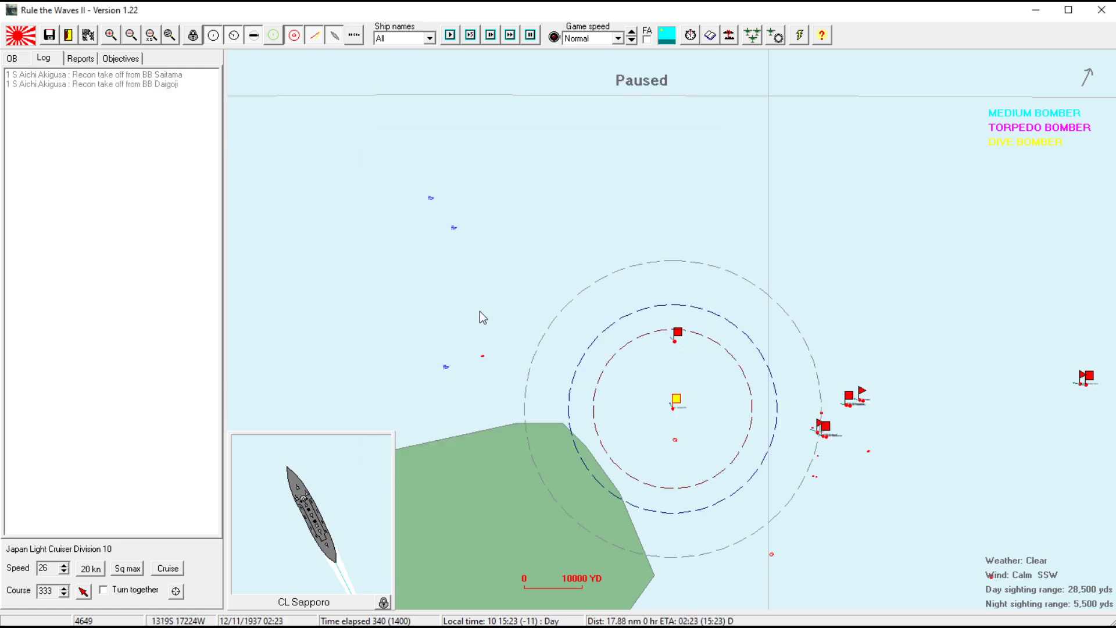
pyautogui.moveTo(543, 175)
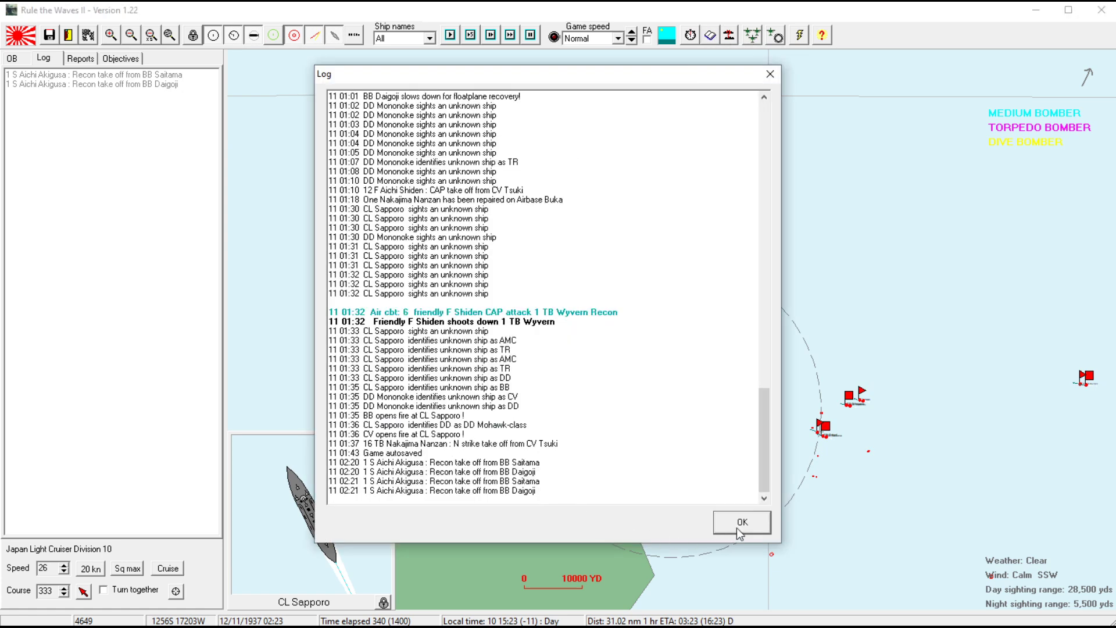
pyautogui.click(741, 523)
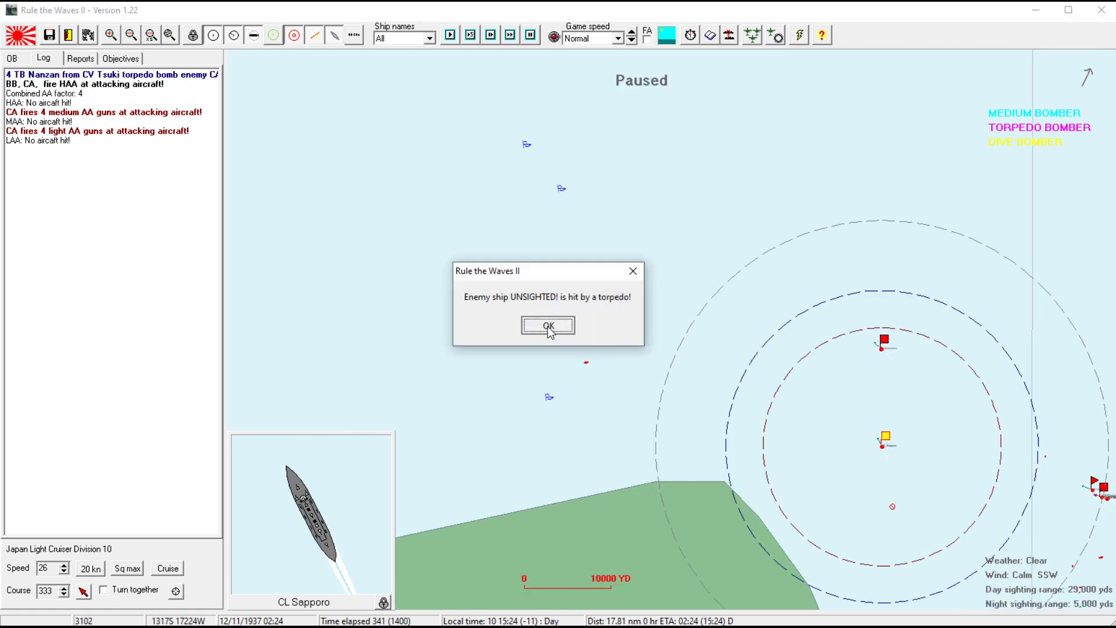
# - Acknowledge both torpedo hit reports, widen the event log panel, and advance to 15:33
pyautogui.click(547, 326)
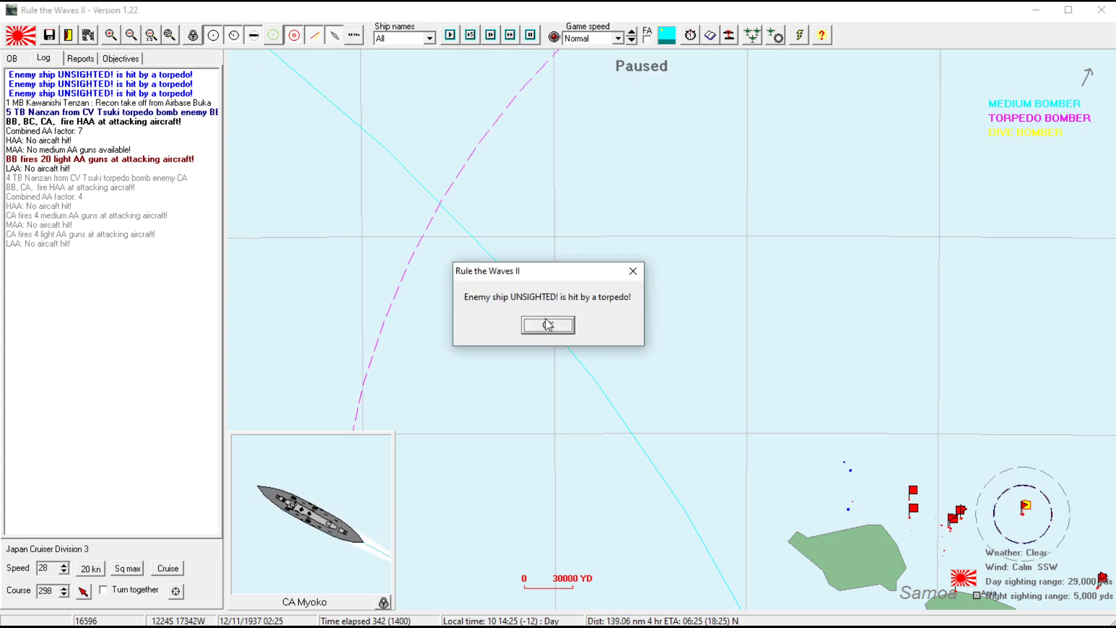
pyautogui.click(548, 326)
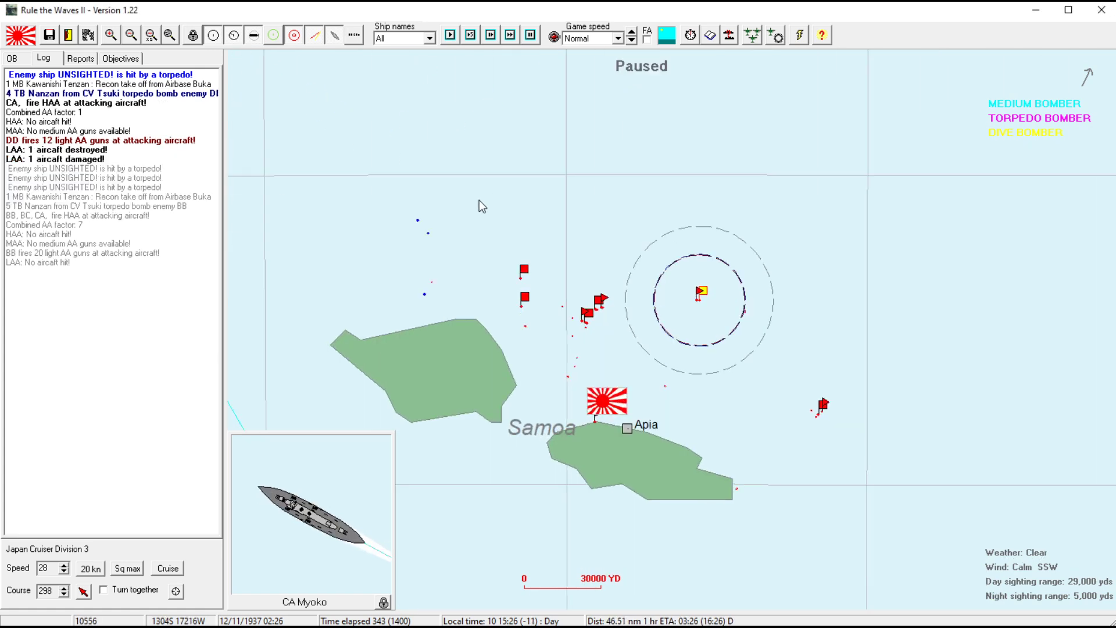
pyautogui.moveTo(228, 167); pyautogui.dragTo(291, 166)
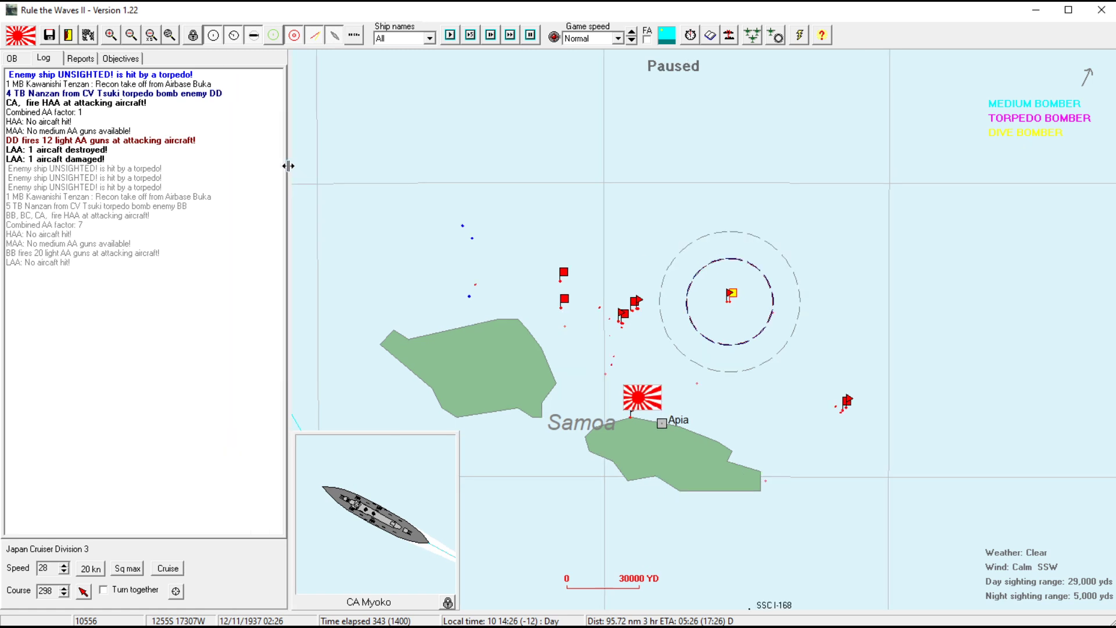
pyautogui.moveTo(245, 164)
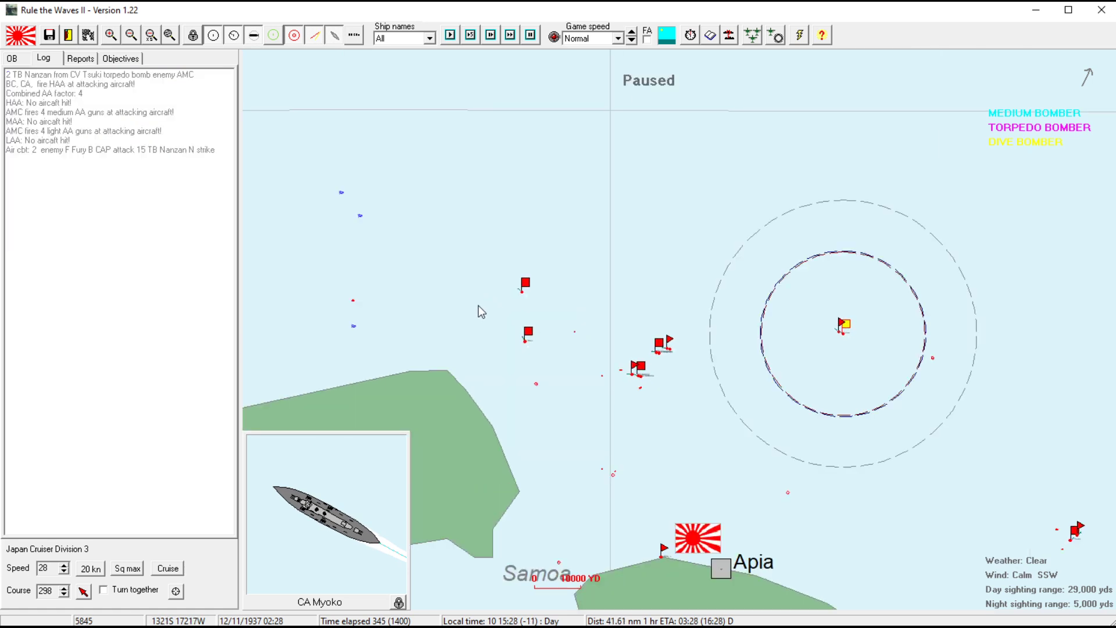
pyautogui.click(449, 34)
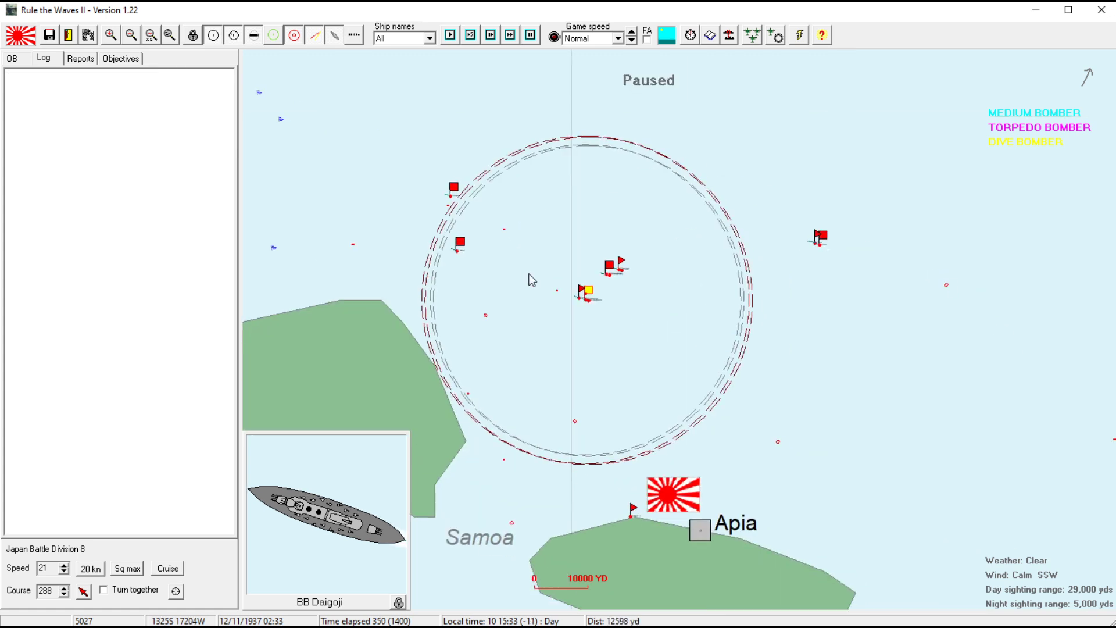
pyautogui.click(450, 186)
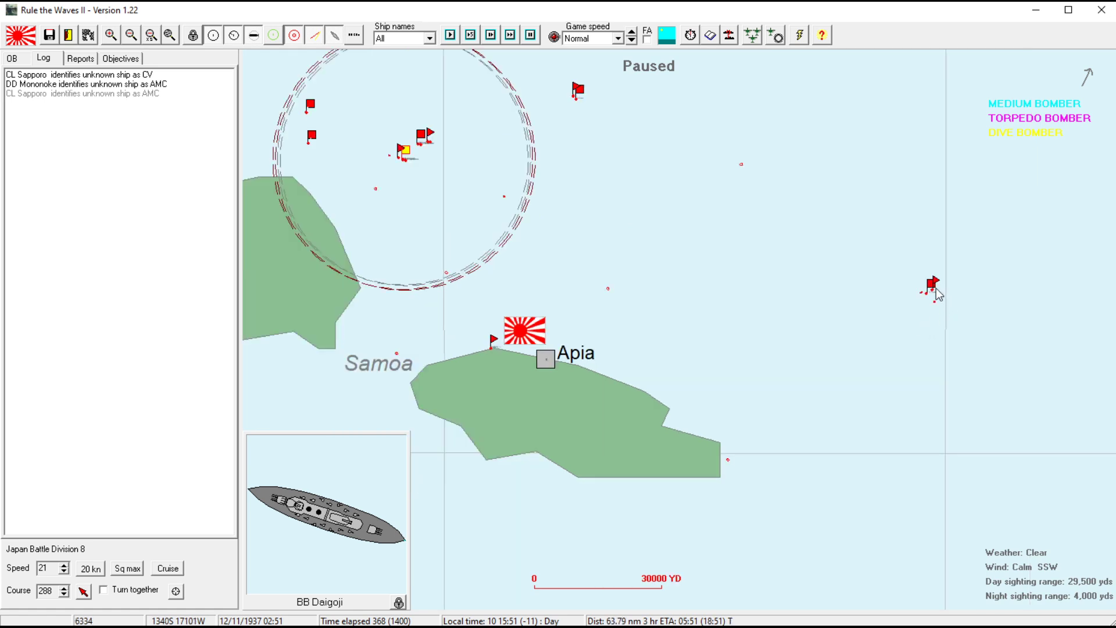
pyautogui.click(932, 284)
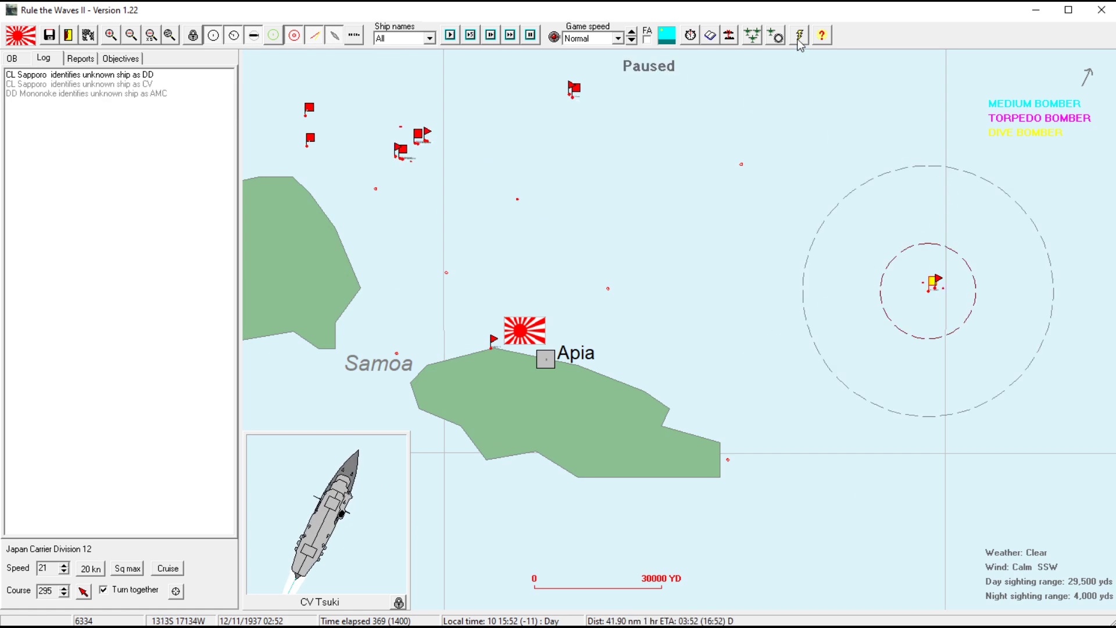
# - Review Carrier Division 12's strike setup, selecting the four-plane Nanzan torpedo squadron
pyautogui.click(798, 35)
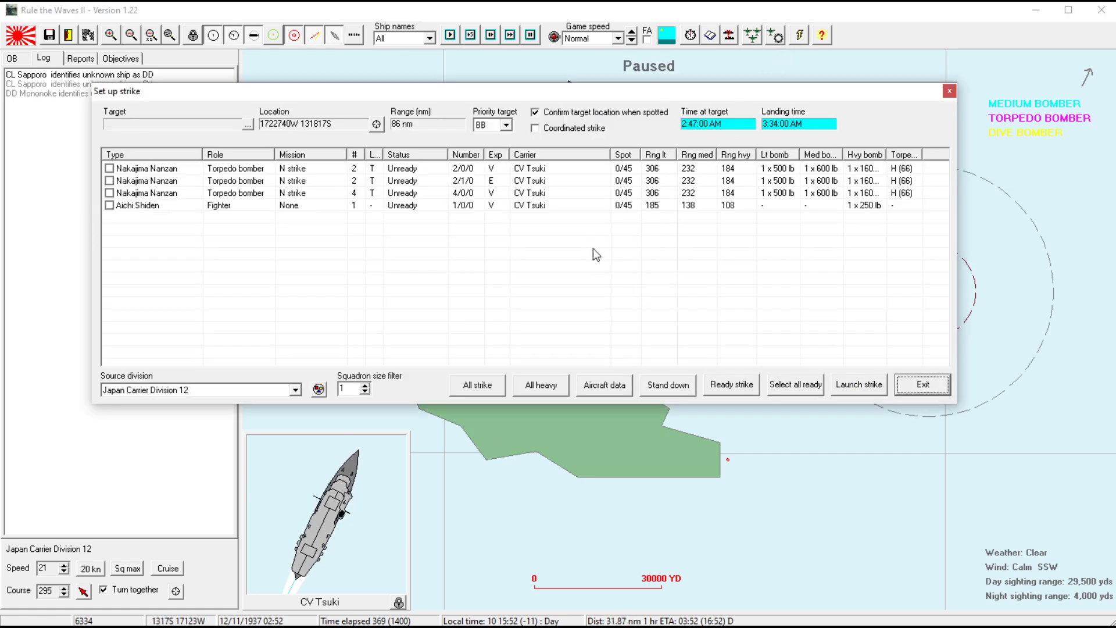
pyautogui.moveTo(329, 181)
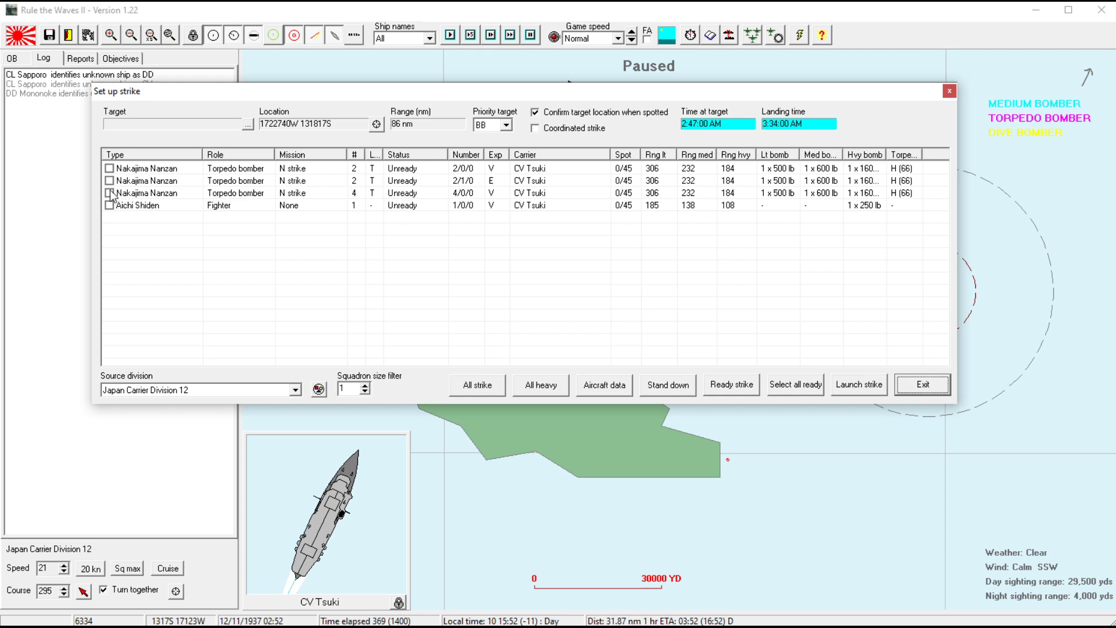
pyautogui.click(108, 193)
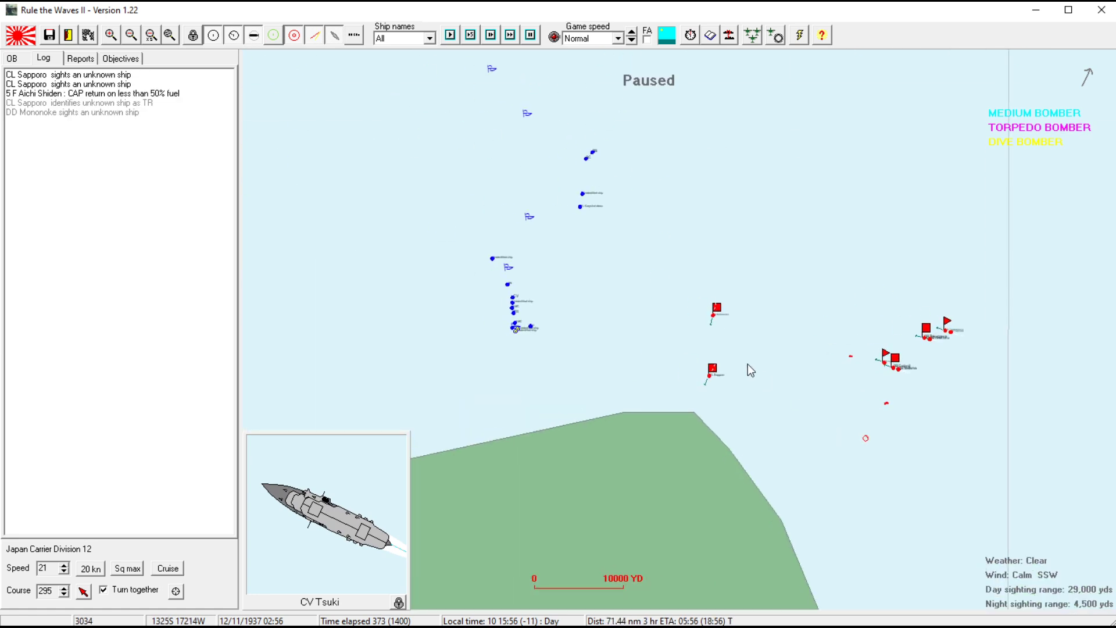
# - Advance the battle, select light cruiser Sapporo, then bring up Destroyer Division 9's orders via DD Yuuko
pyautogui.click(109, 34)
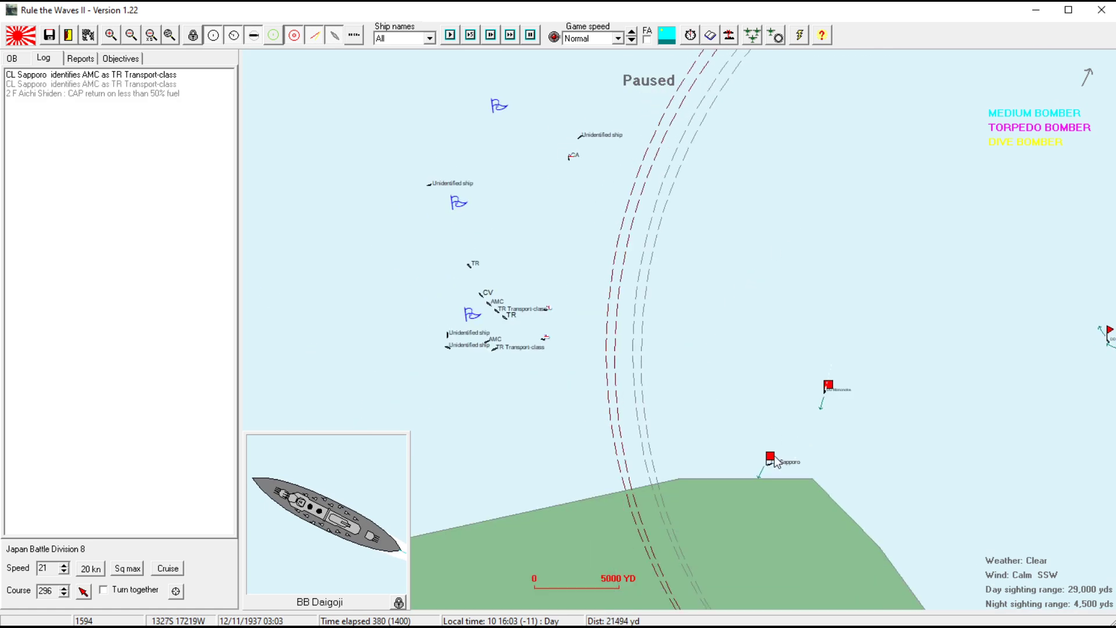
pyautogui.click(773, 458)
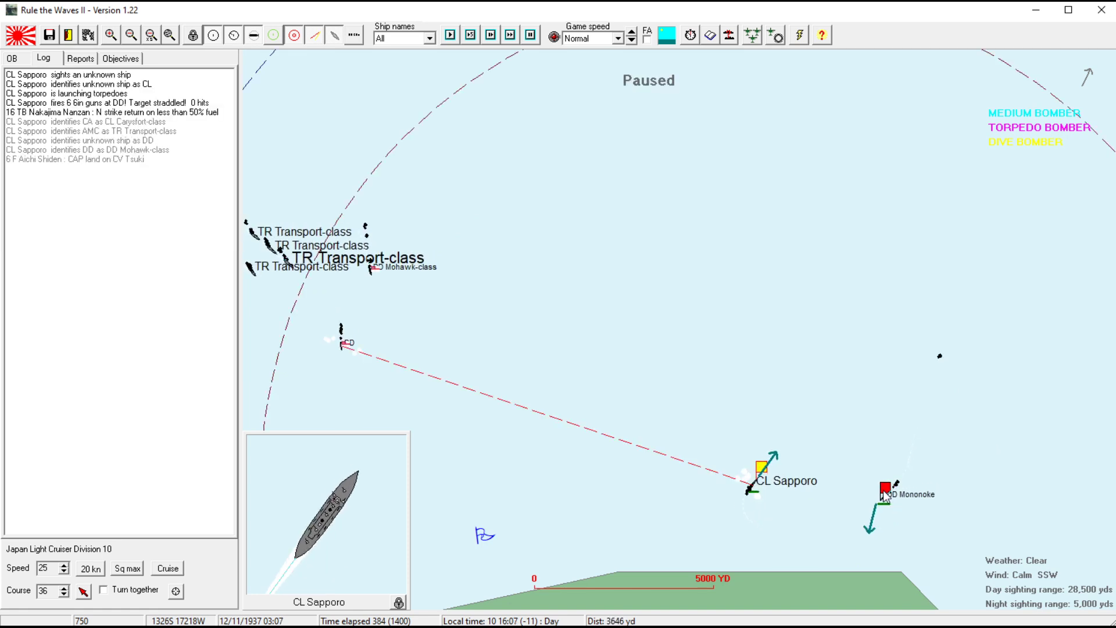
pyautogui.click(885, 493)
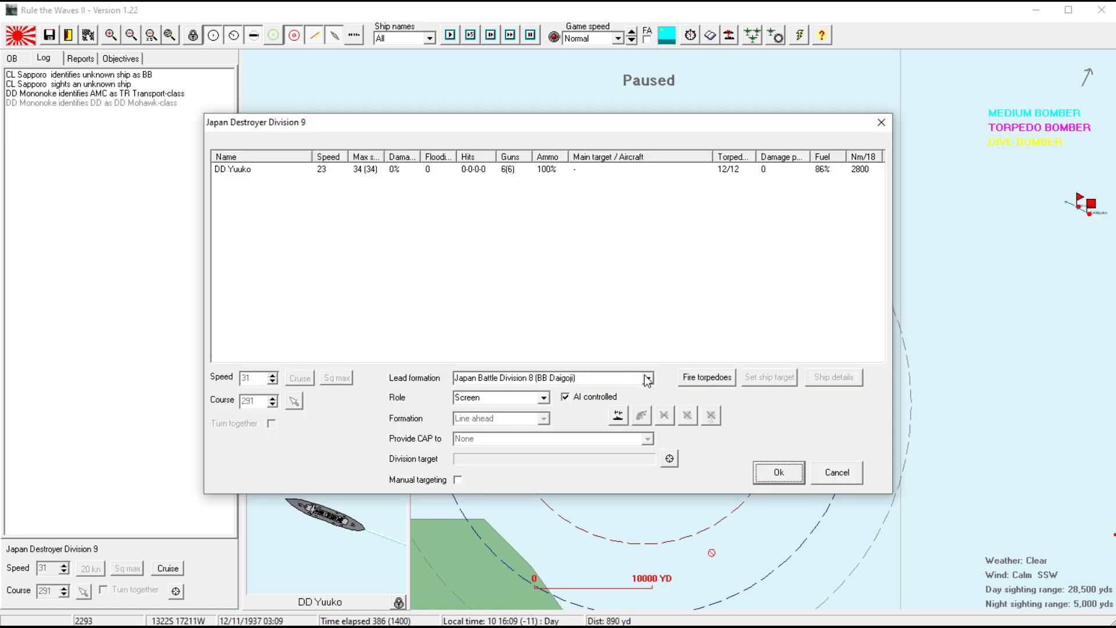
pyautogui.moveTo(553, 411)
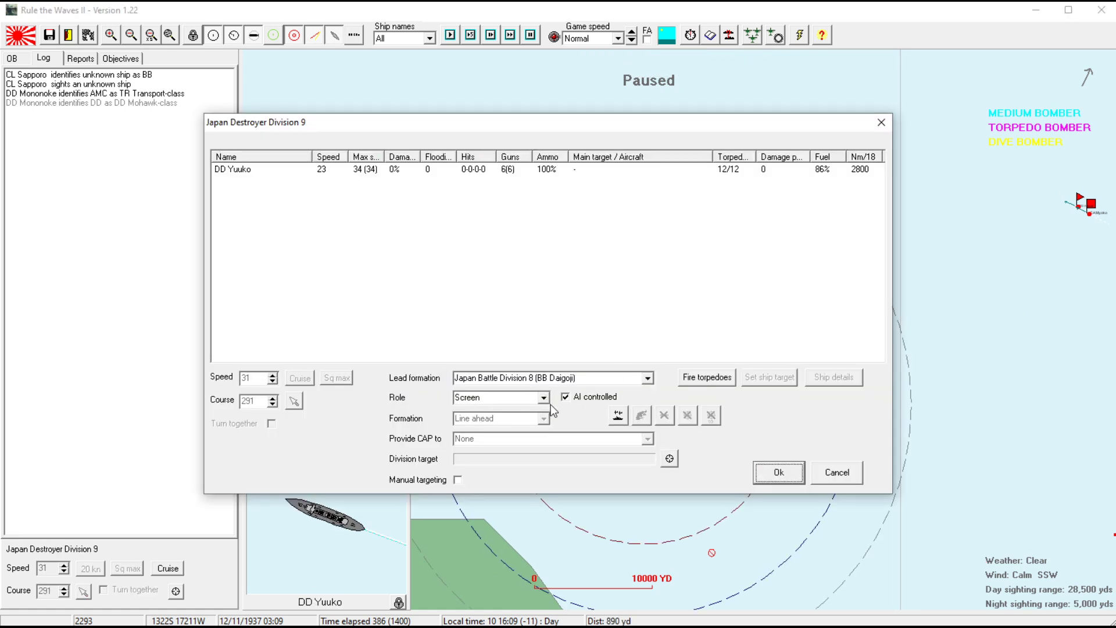
# - Confirm Destroyer Division 18's orders and continue until BB Saitama fires on the Rodney-class
pyautogui.click(778, 472)
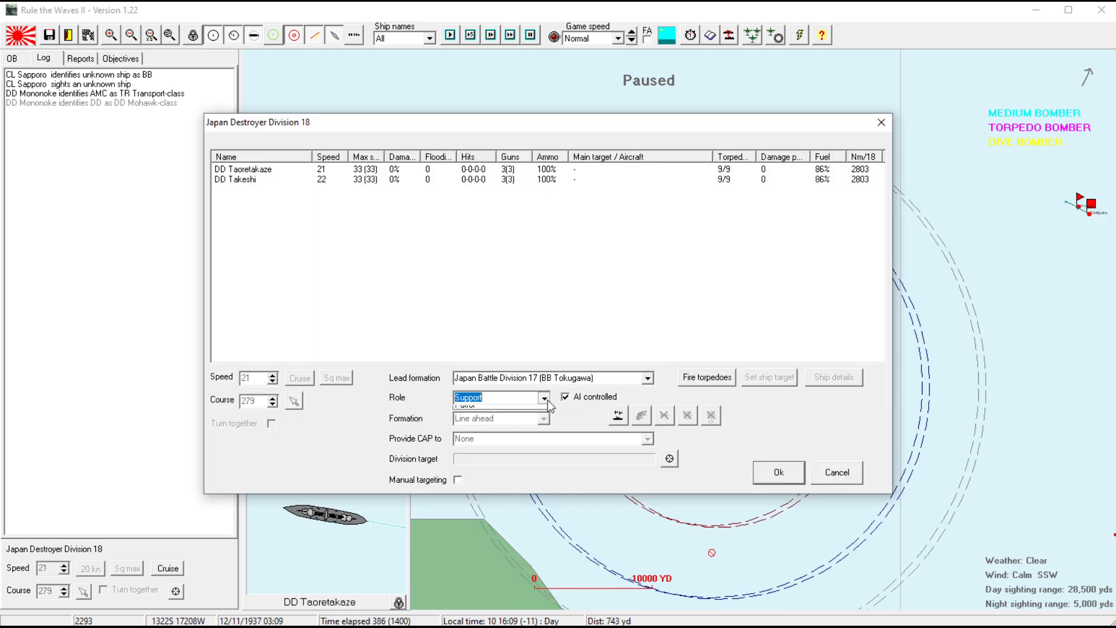
pyautogui.click(778, 473)
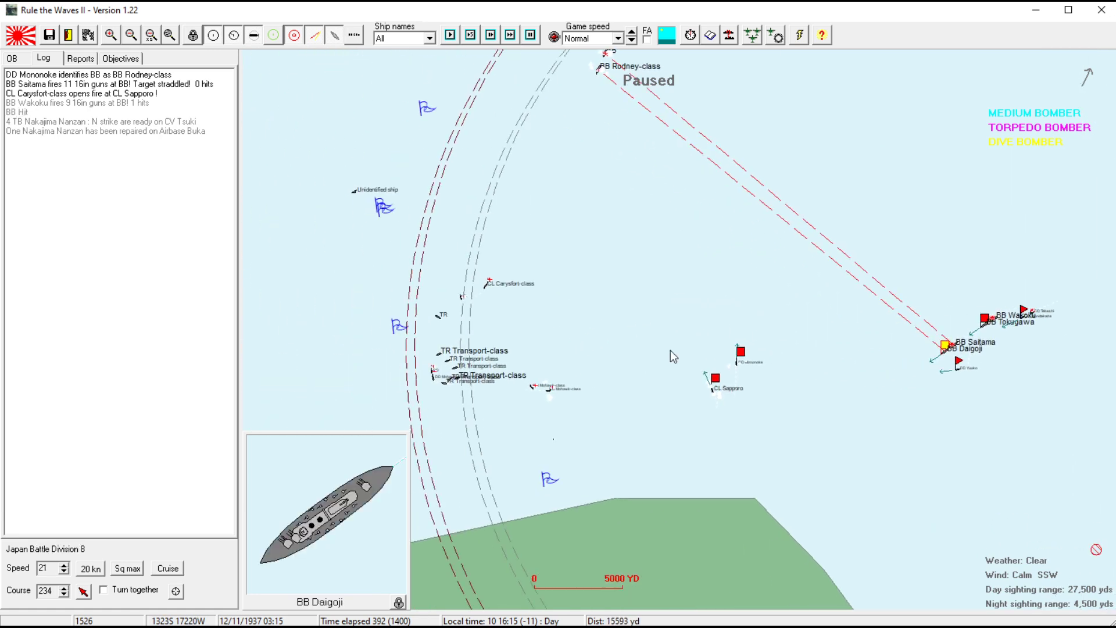
# - View the Rodney Class ship card and close it as the log reports the battleship hit
pyautogui.click(714, 378)
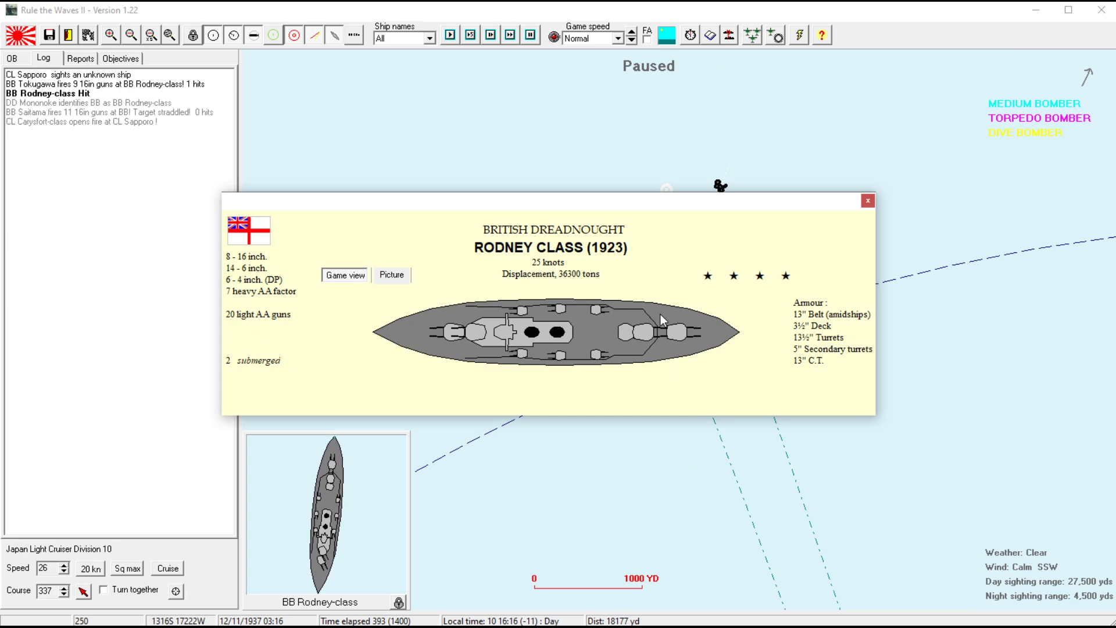
pyautogui.click(867, 202)
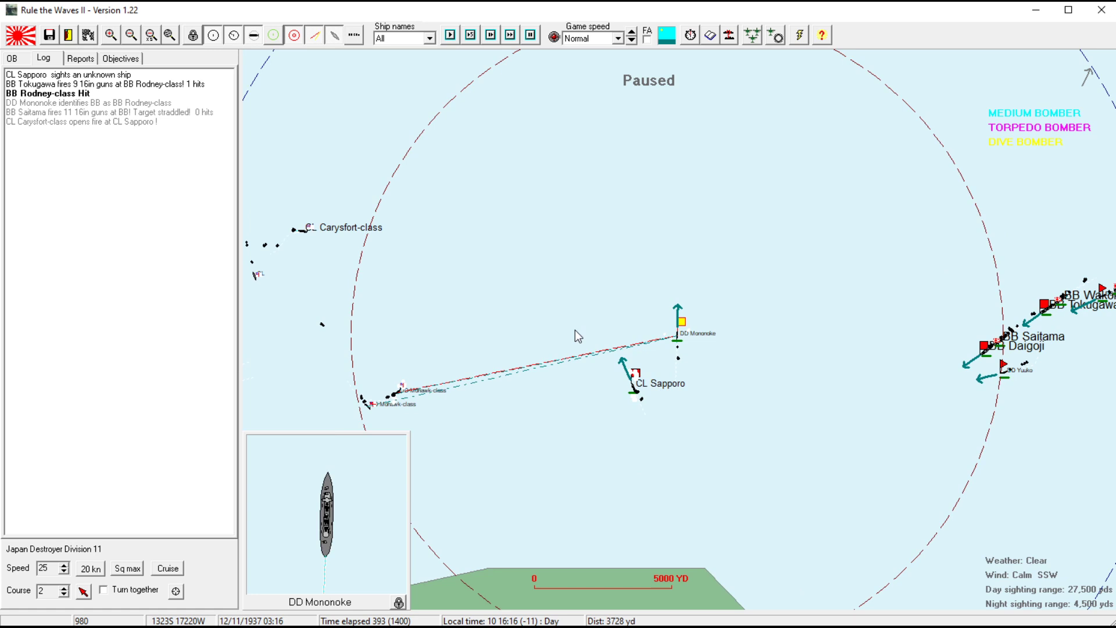
pyautogui.moveTo(588, 294)
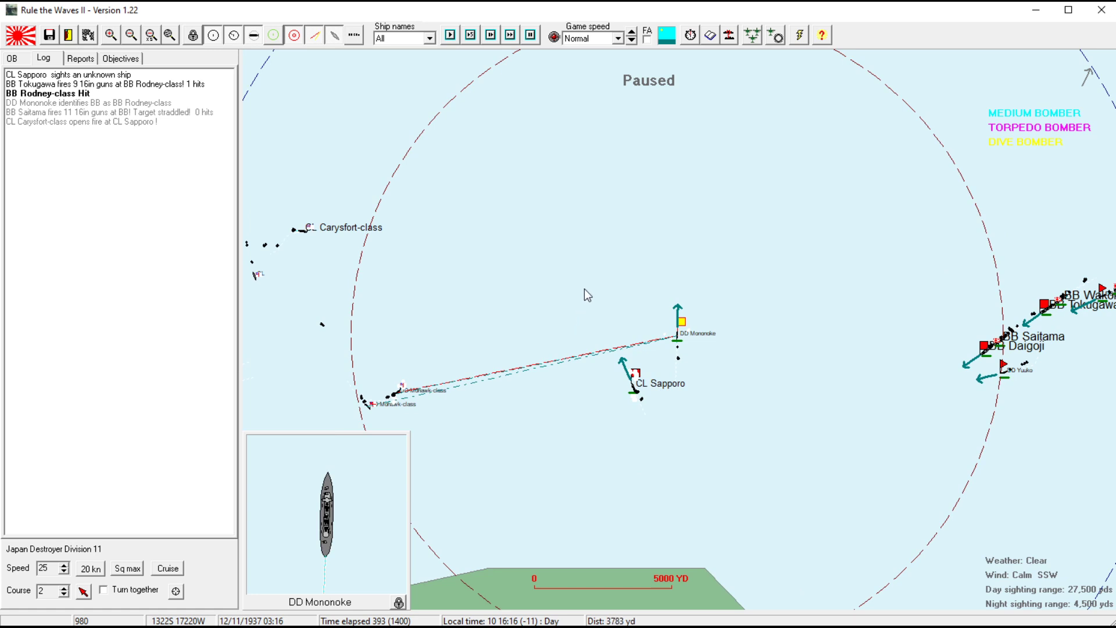
pyautogui.moveTo(652, 359)
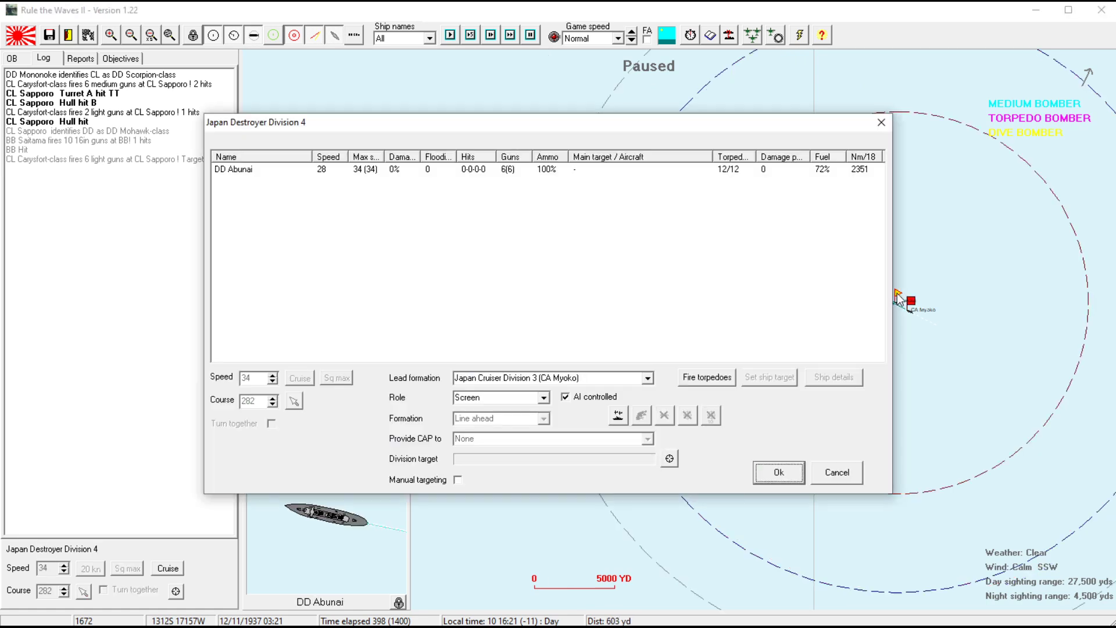
# - Take Destroyer Division 4 off AI control, confirm its orders and resume until the enemy aircraft warning
pyautogui.click(565, 397)
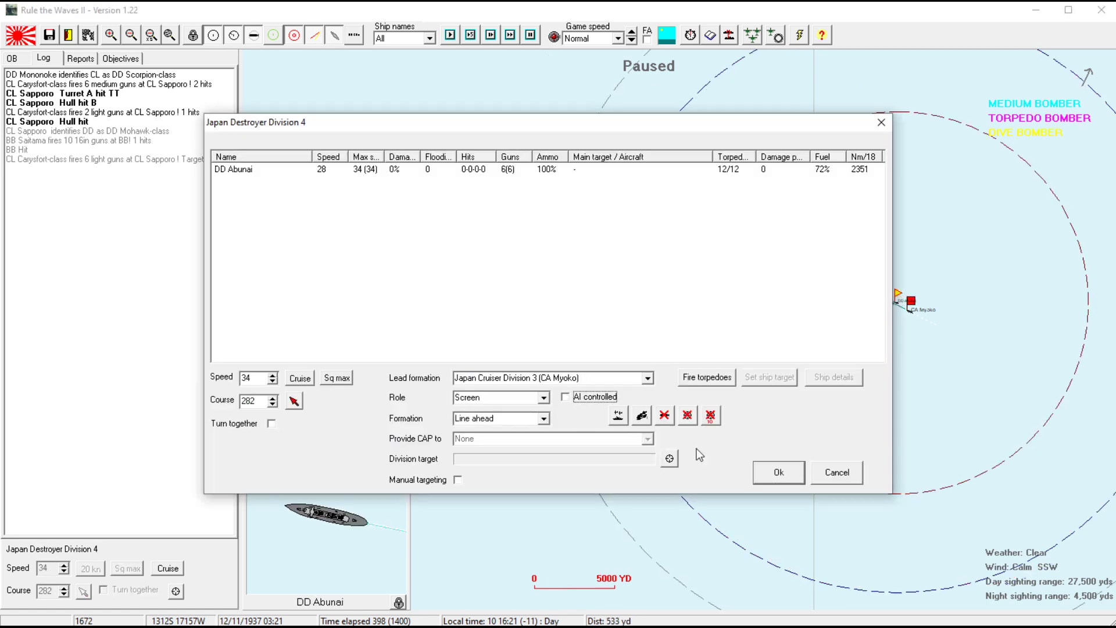
pyautogui.click(778, 472)
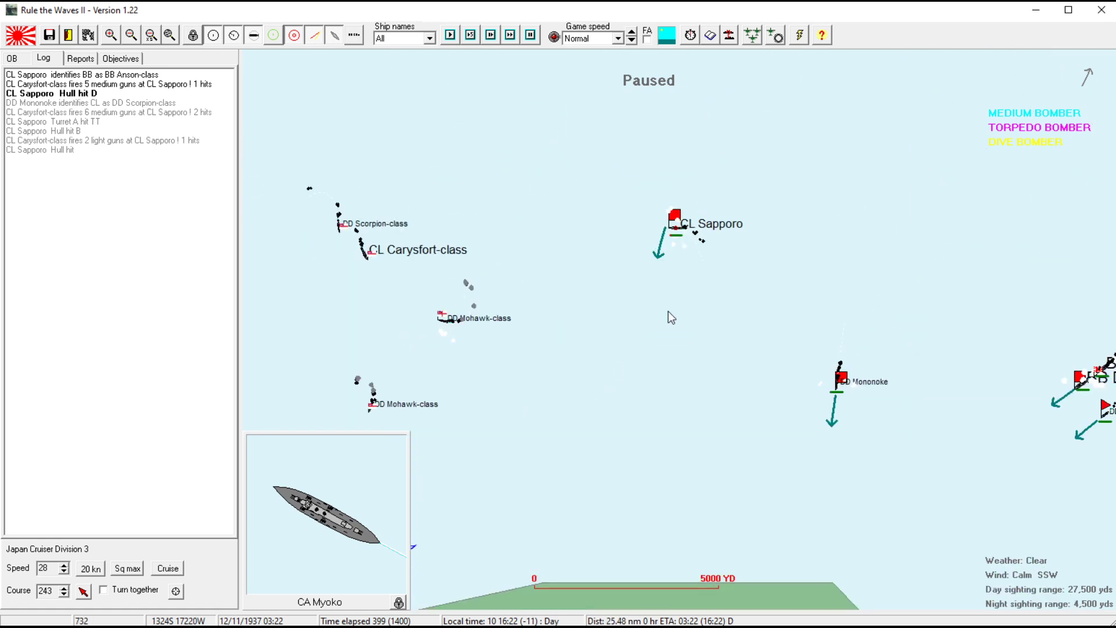
pyautogui.click(675, 232)
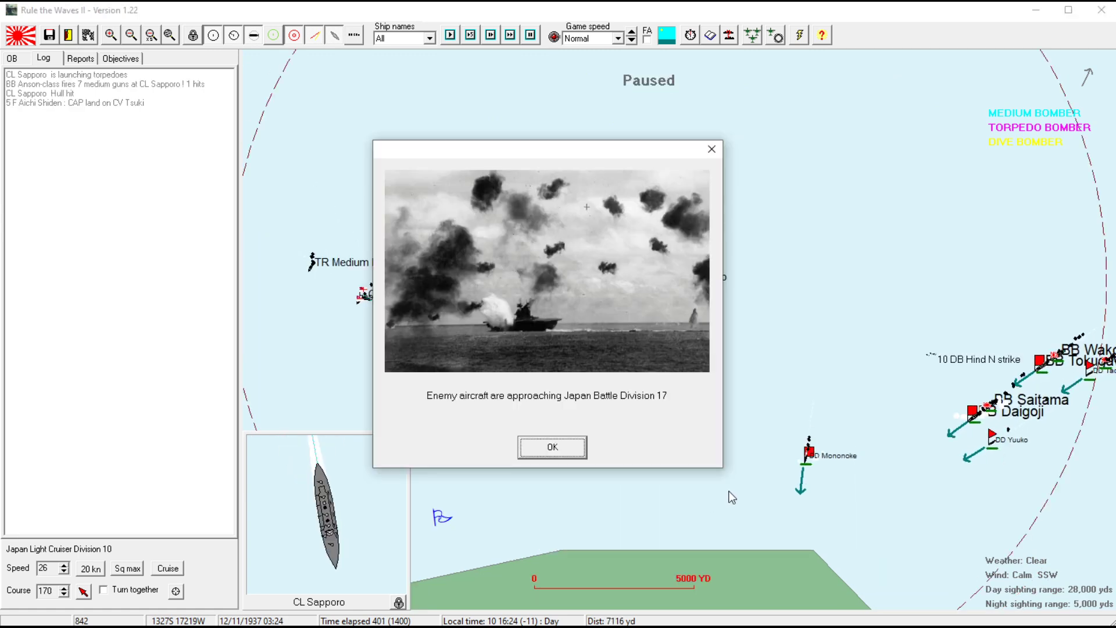
# - Dismiss the aircraft warning and check Destroyer Division 4 and Battle Division 8's targets
pyautogui.click(551, 447)
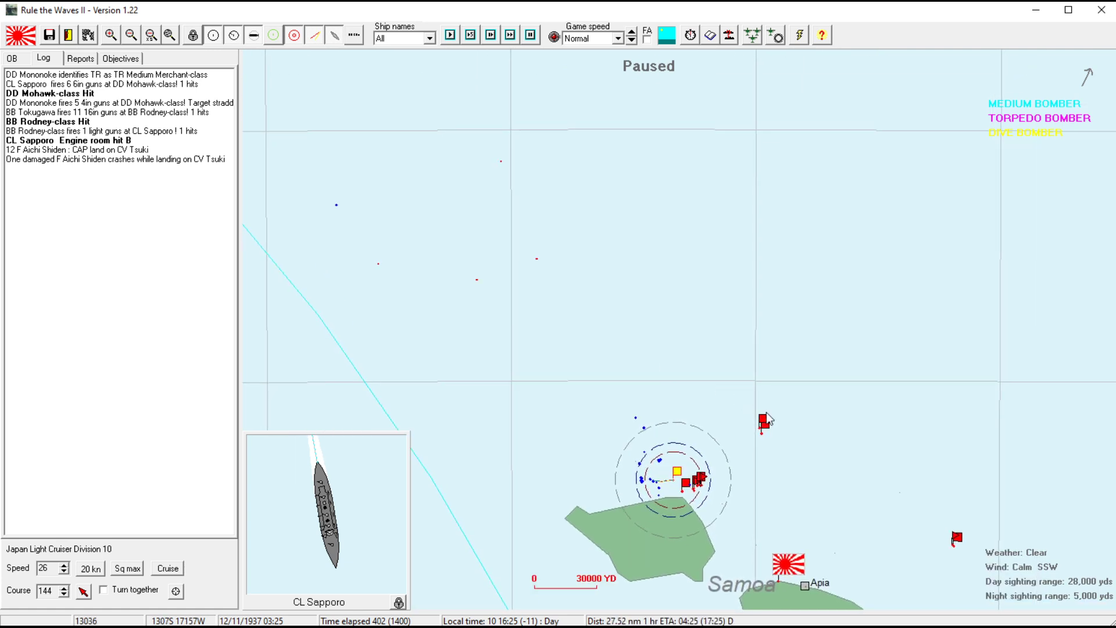
pyautogui.click(765, 420)
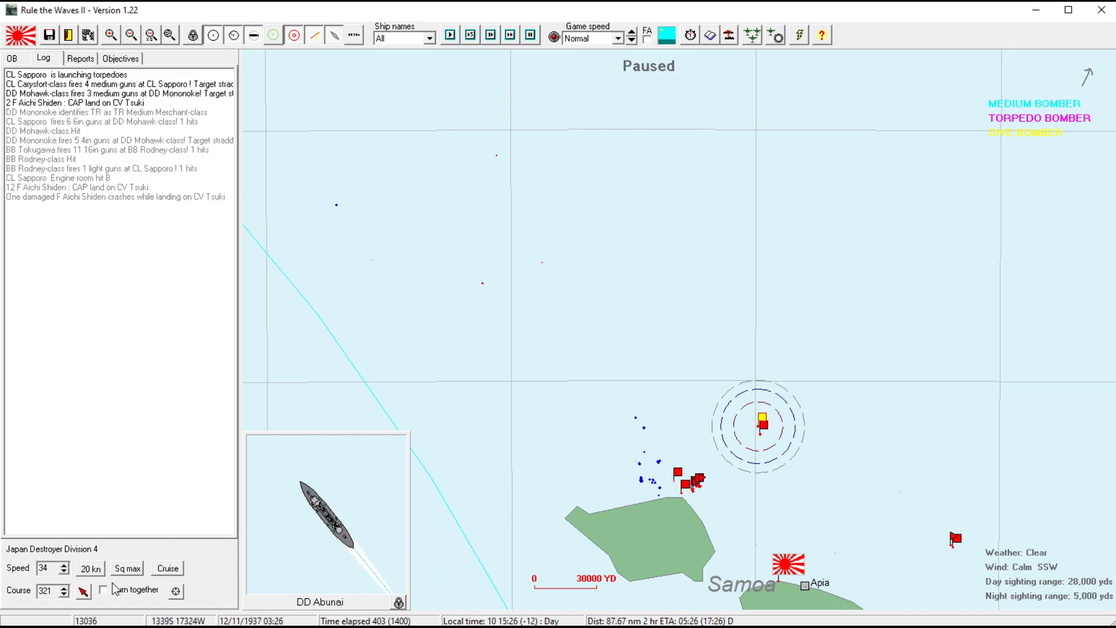
pyautogui.click(64, 572)
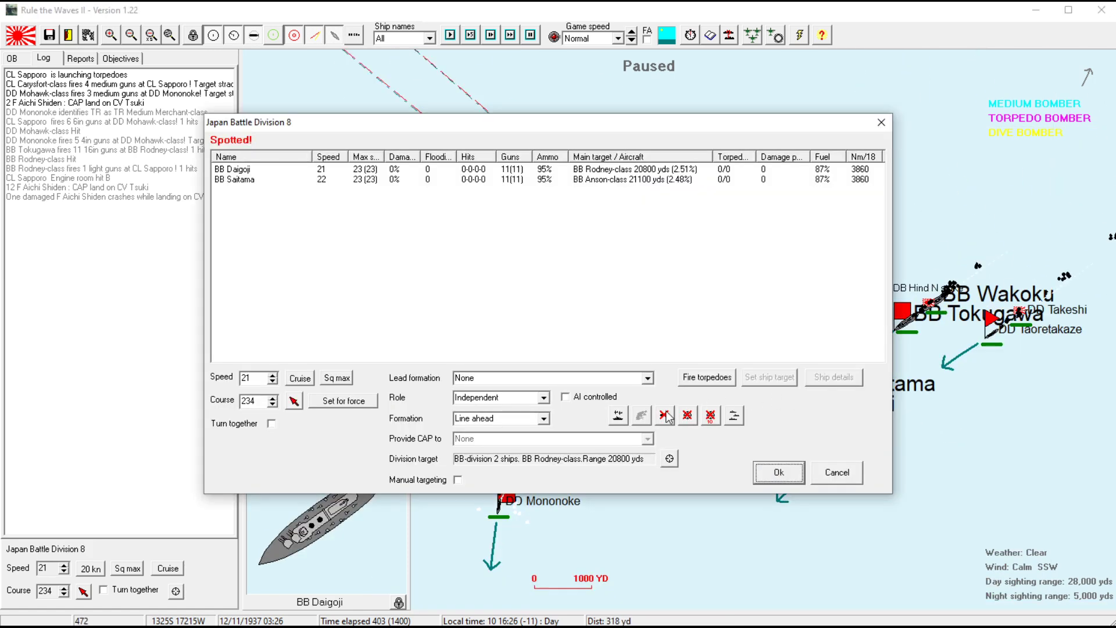
# - Confirm the carrier's course and run the battle until BB Daigoji trades fire with the Rodney-class
pyautogui.click(778, 472)
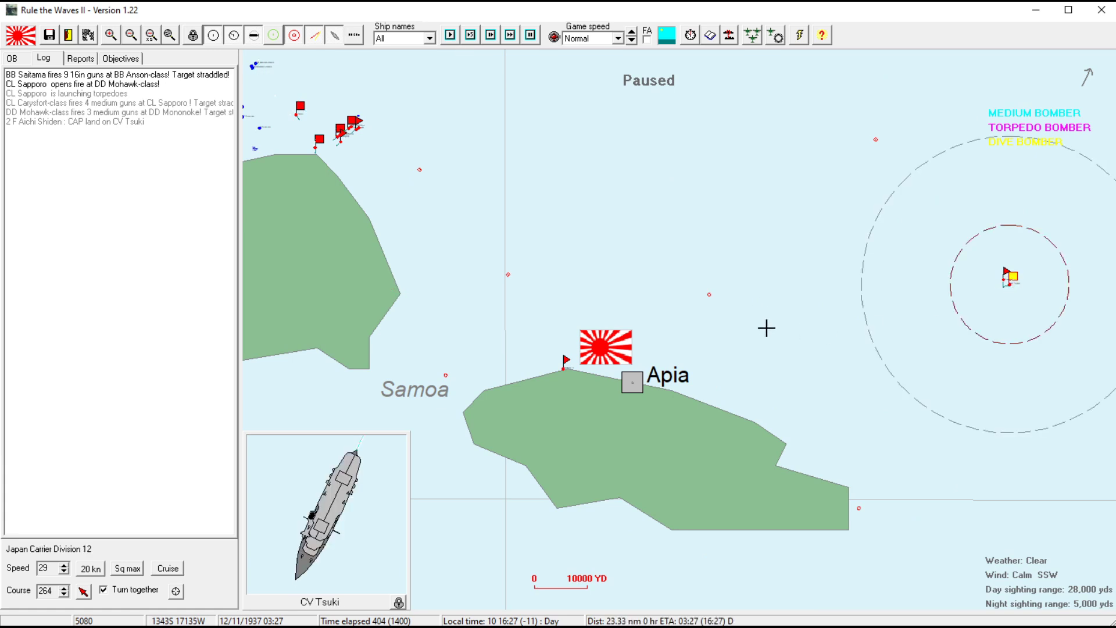
pyautogui.click(449, 33)
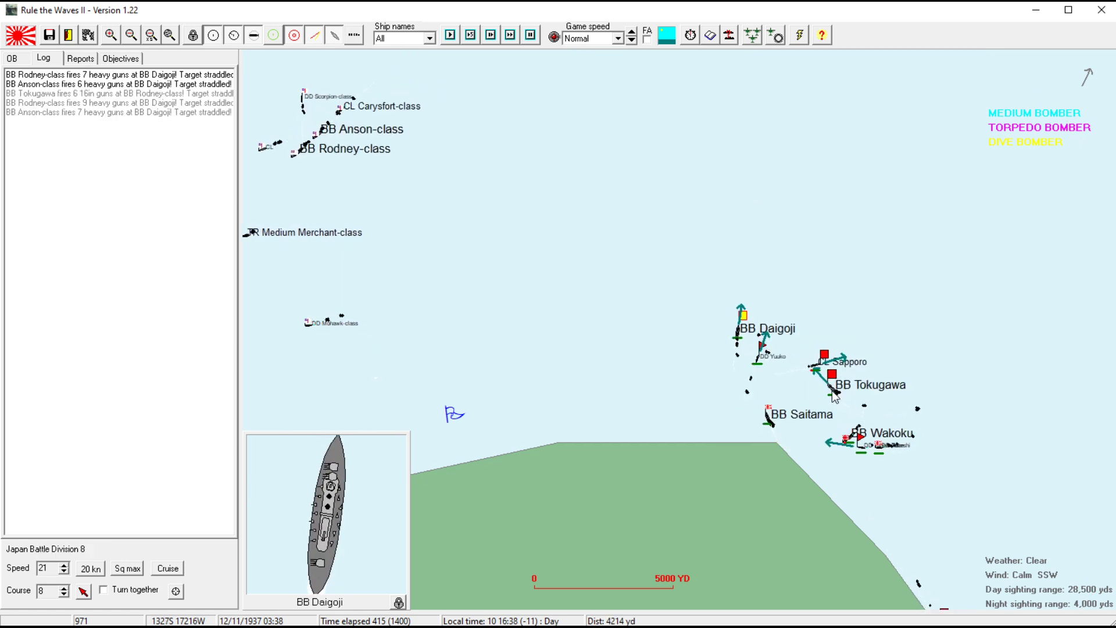
pyautogui.click(832, 385)
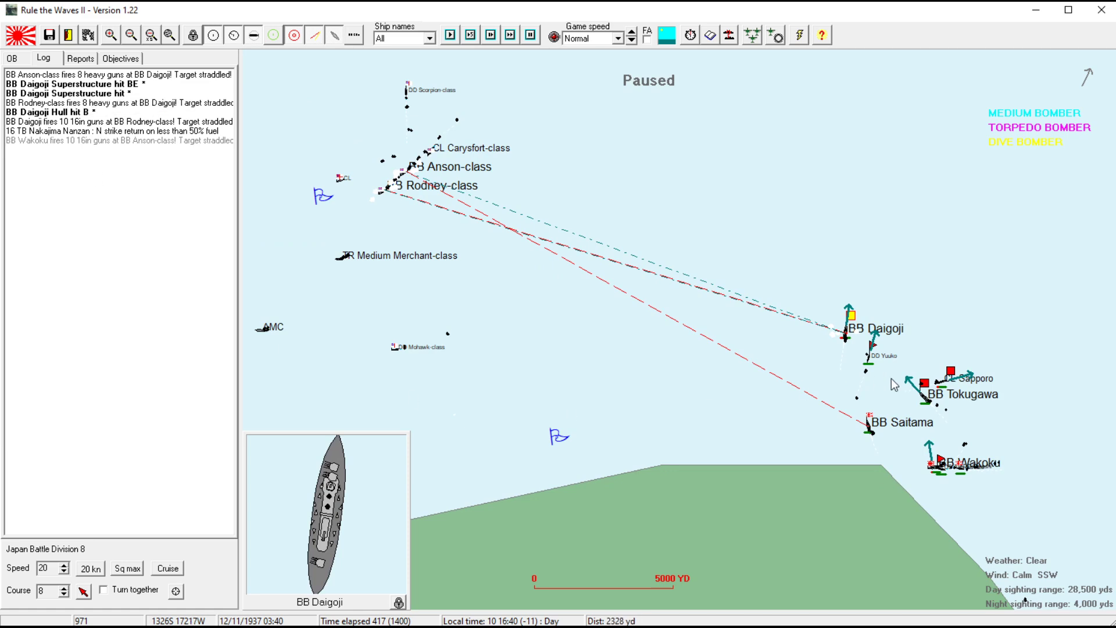
# - Ready the twelve-plane Nakajima Nanzan torpedo squadron, tick the ready four-plane squadron and select all ready
pyautogui.click(941, 383)
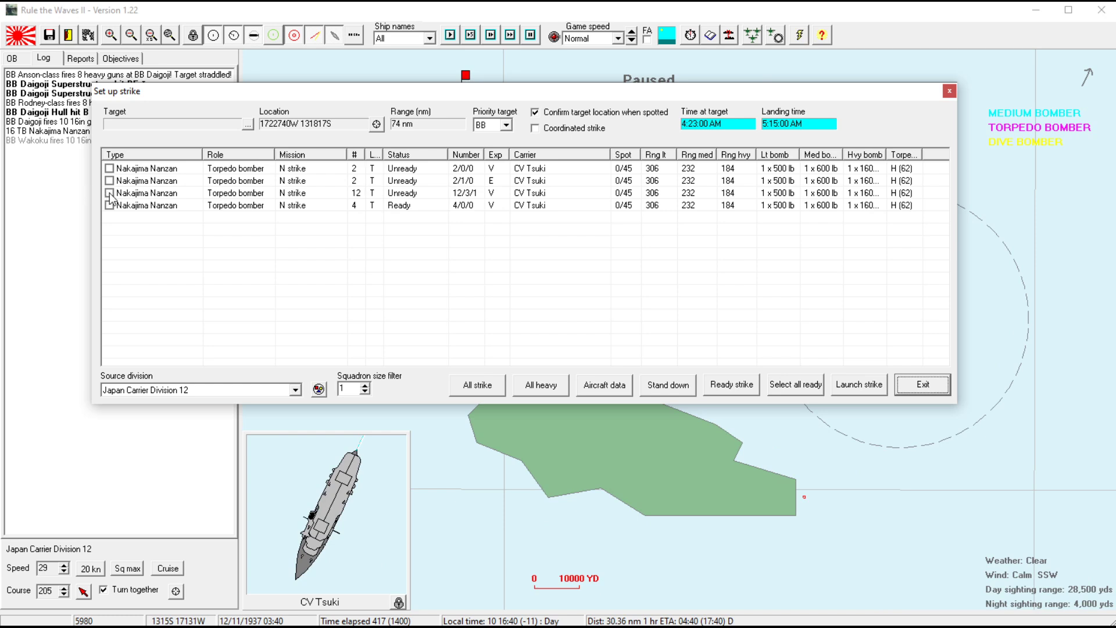
pyautogui.click(732, 385)
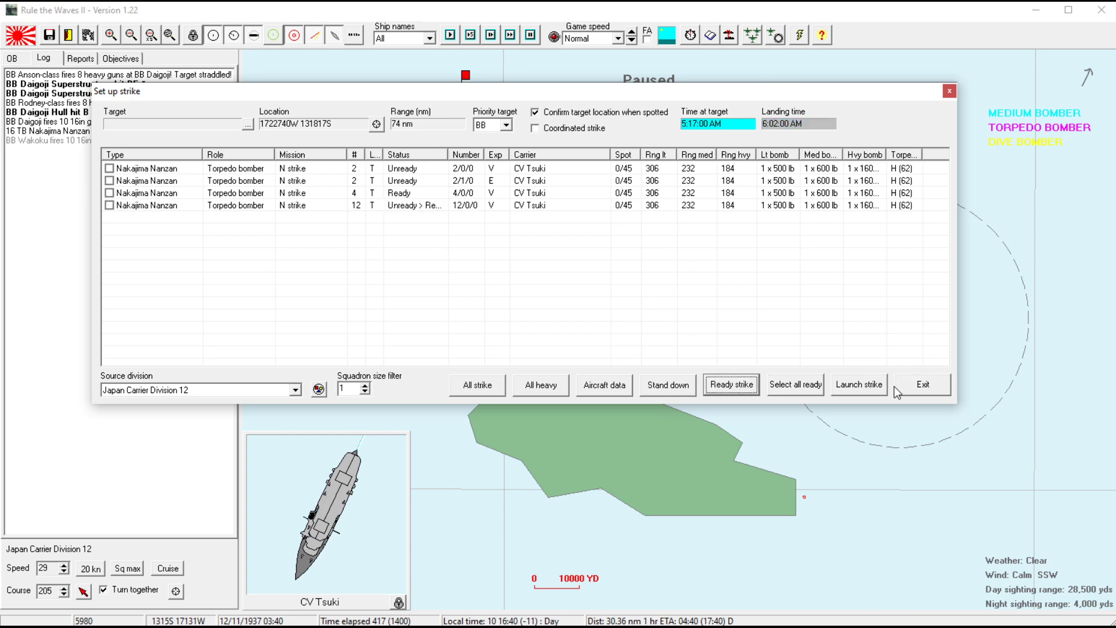
pyautogui.moveTo(118, 198)
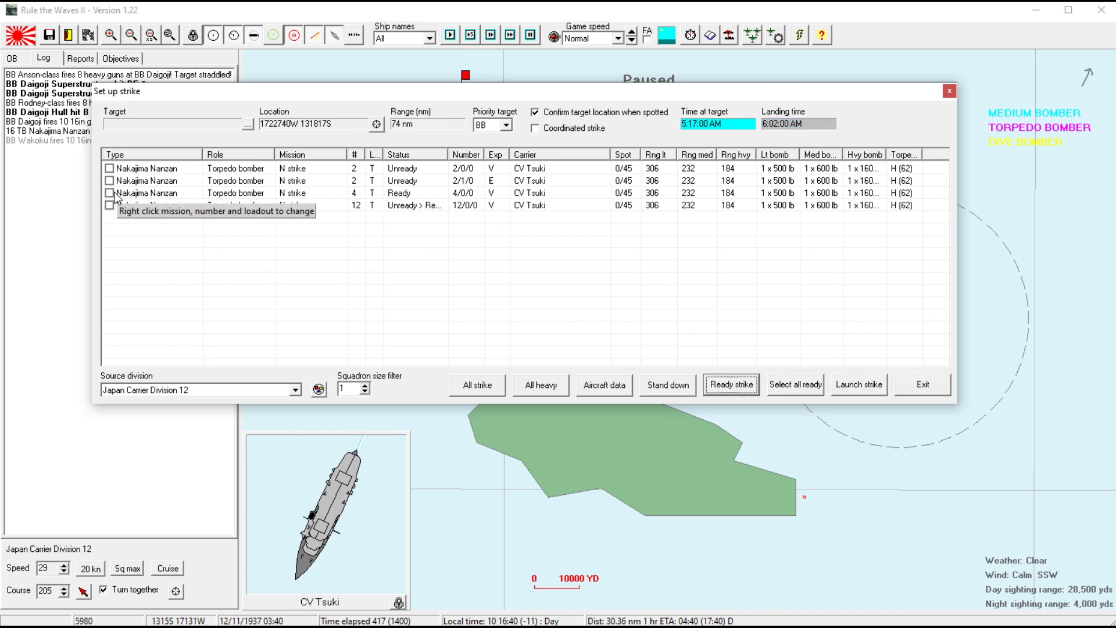
pyautogui.click(109, 193)
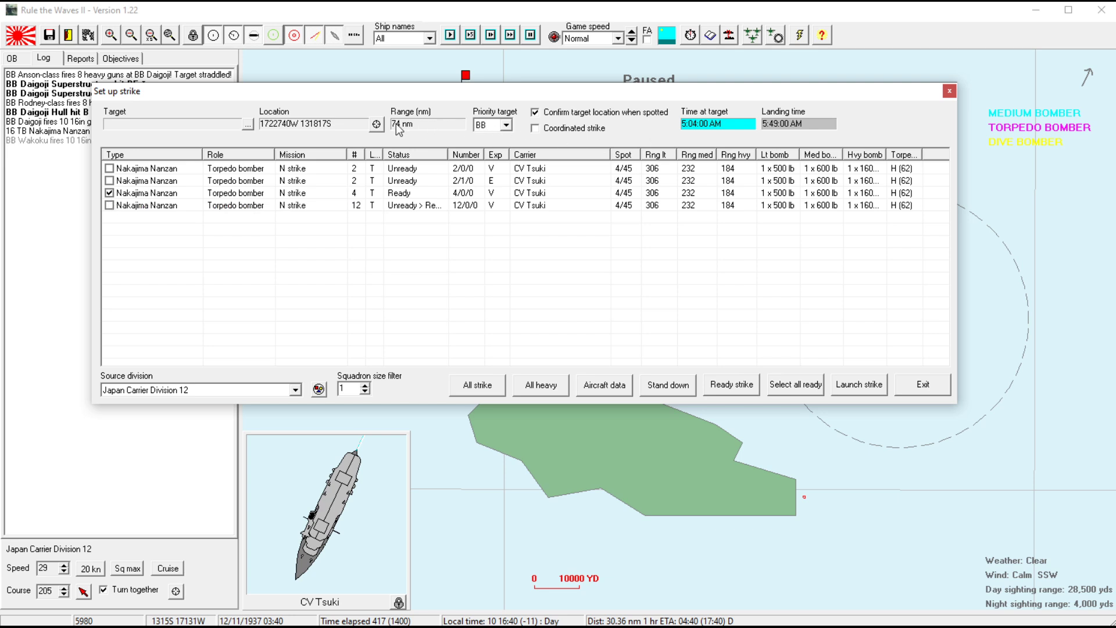
pyautogui.click(921, 385)
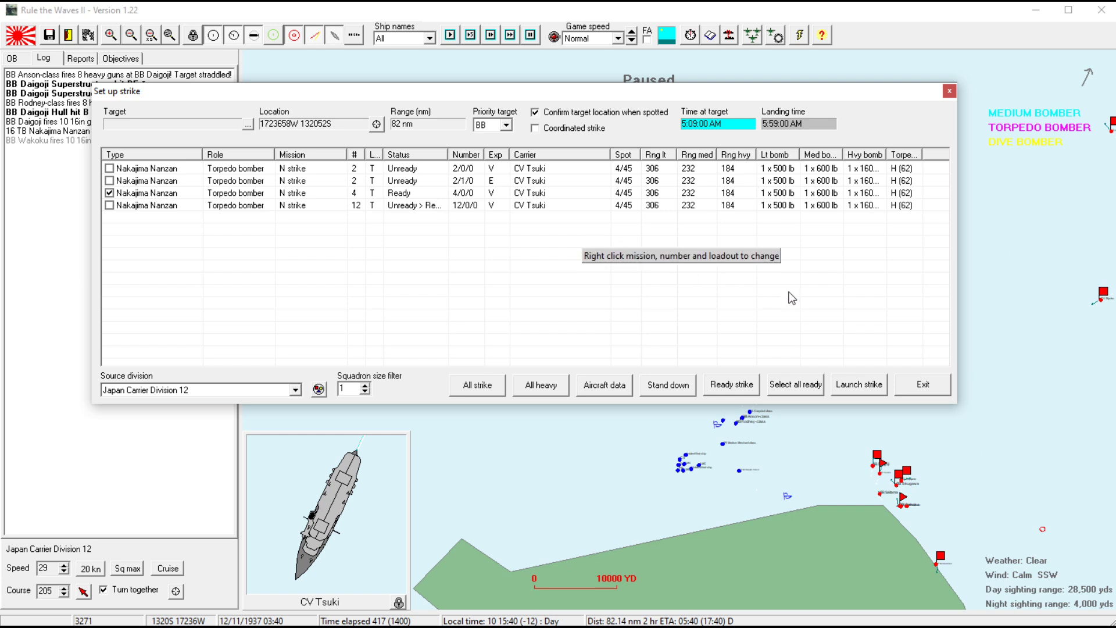
pyautogui.moveTo(818, 382)
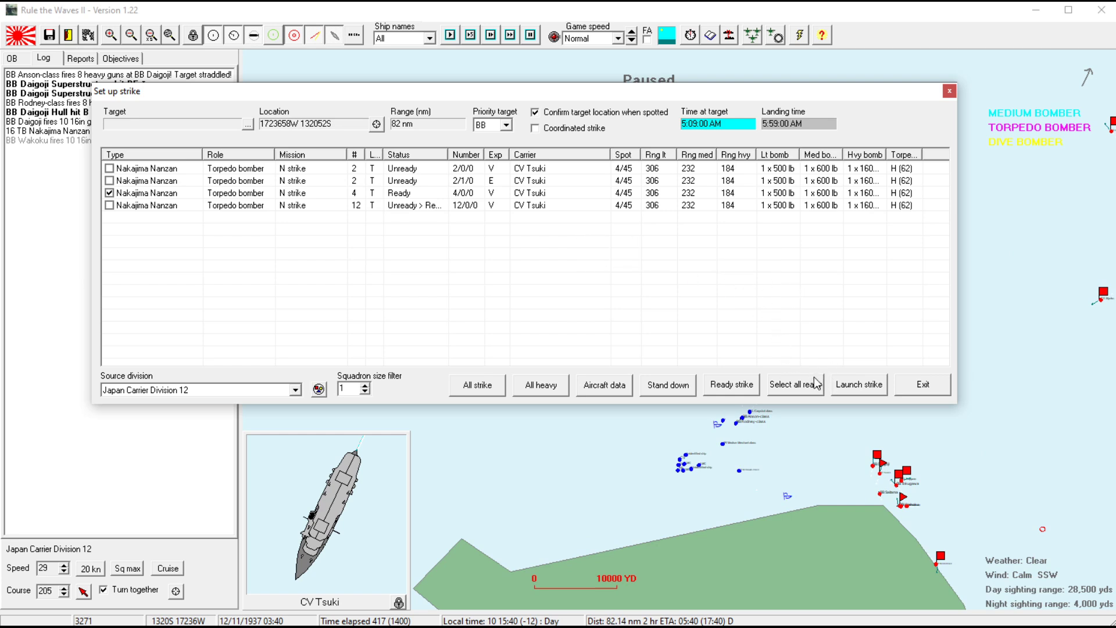
pyautogui.click(858, 385)
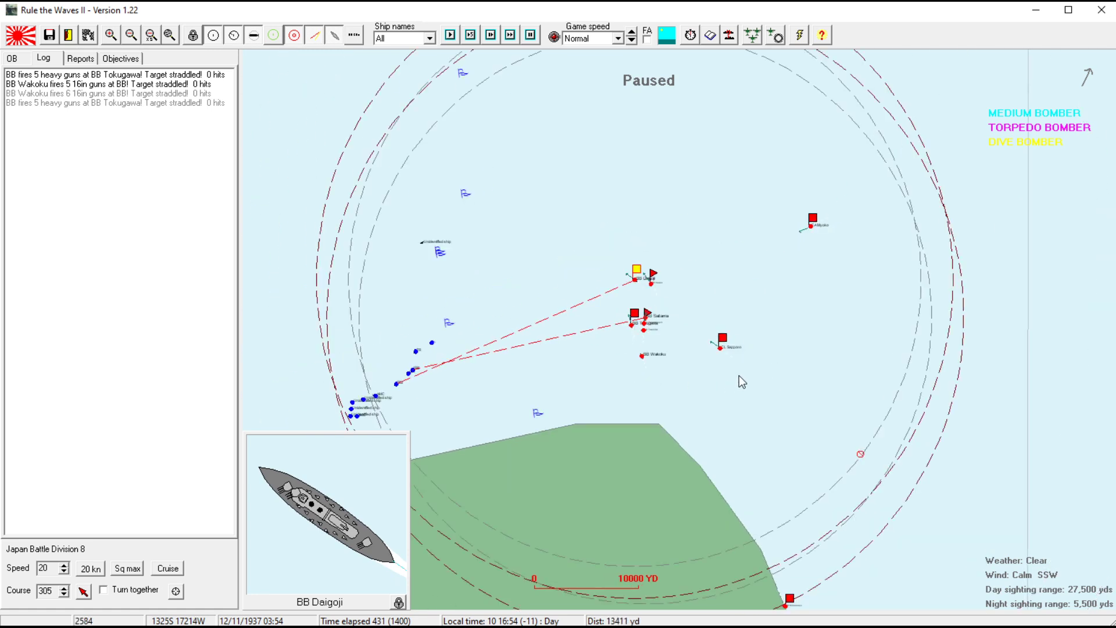
pyautogui.click(810, 220)
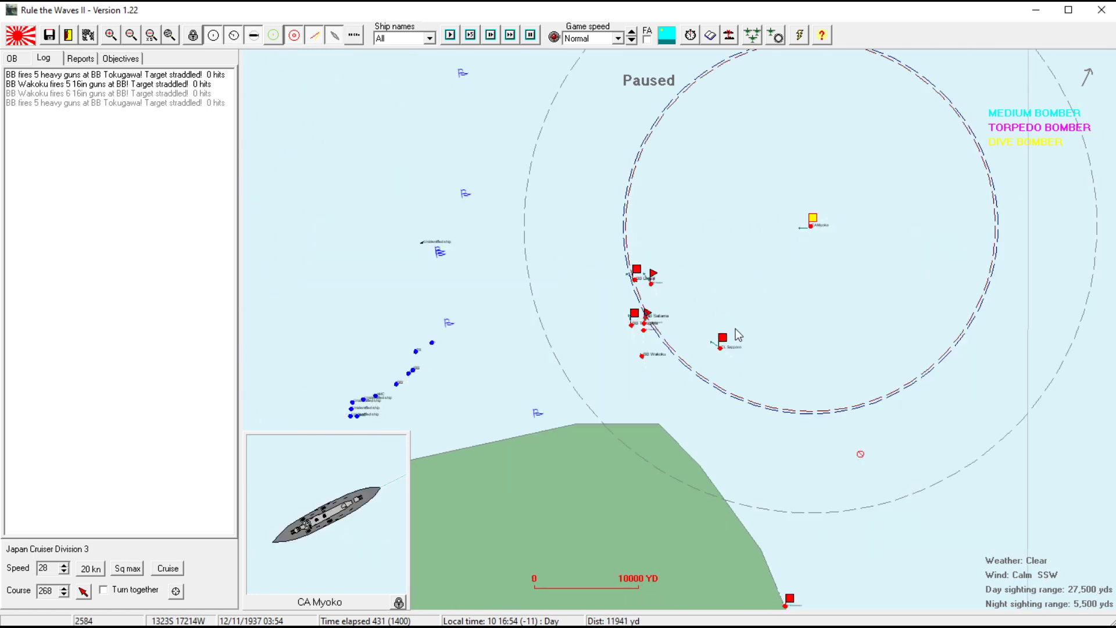
pyautogui.click(787, 605)
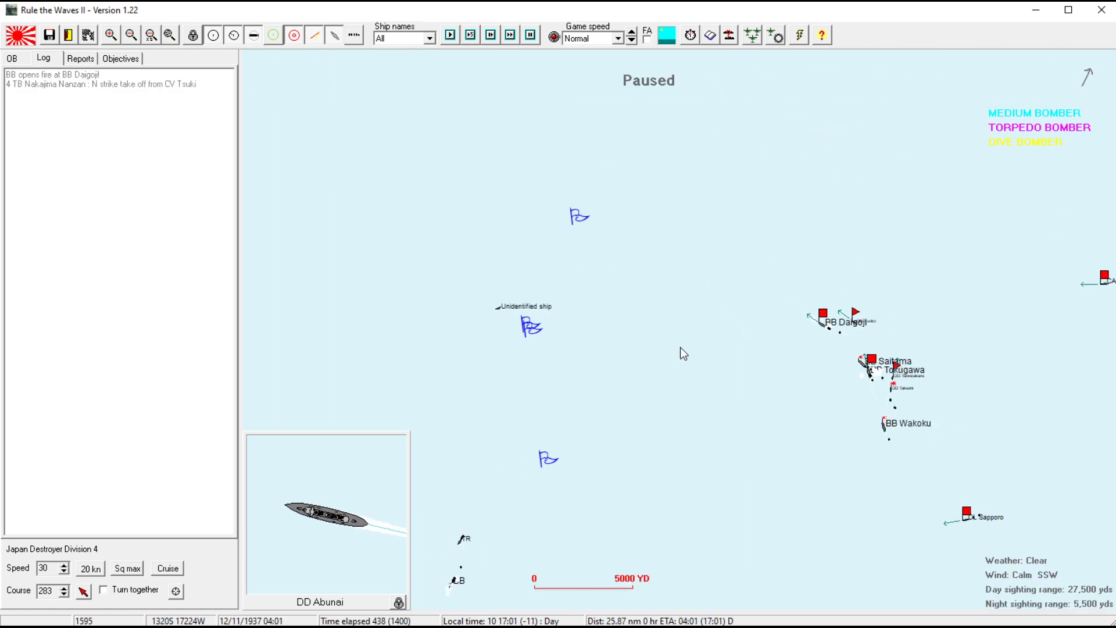
pyautogui.click(822, 316)
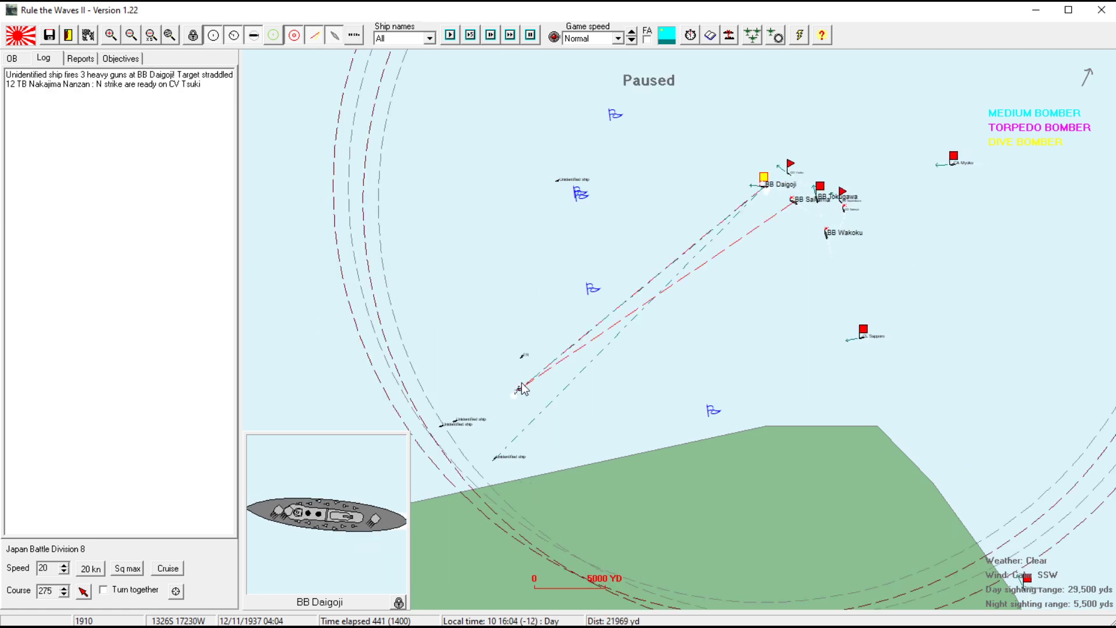
pyautogui.moveTo(518, 443)
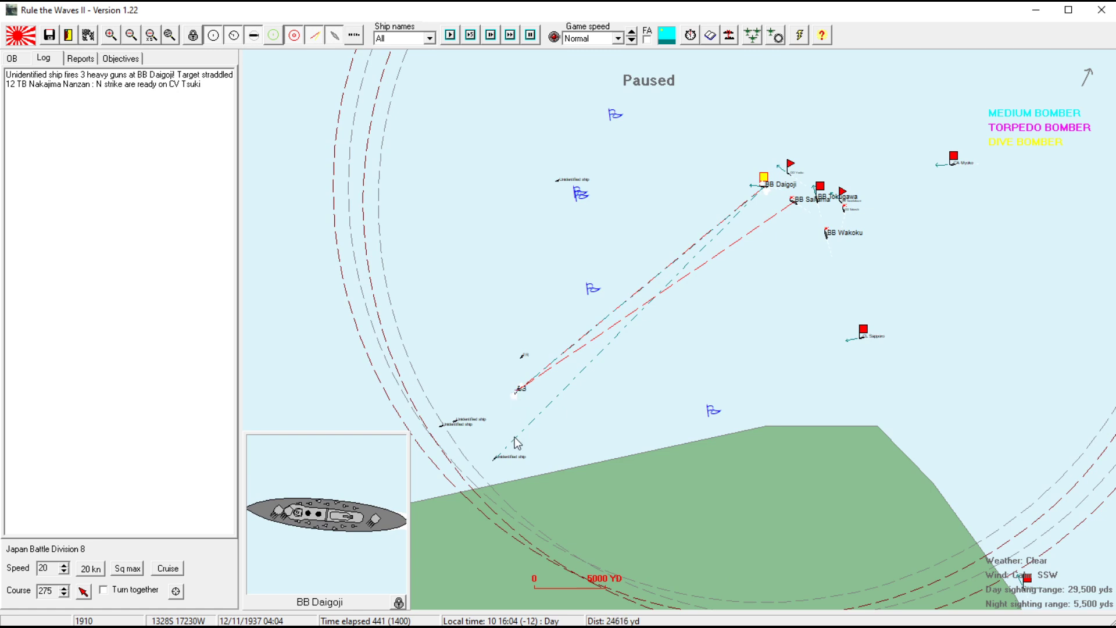
pyautogui.moveTo(535, 414)
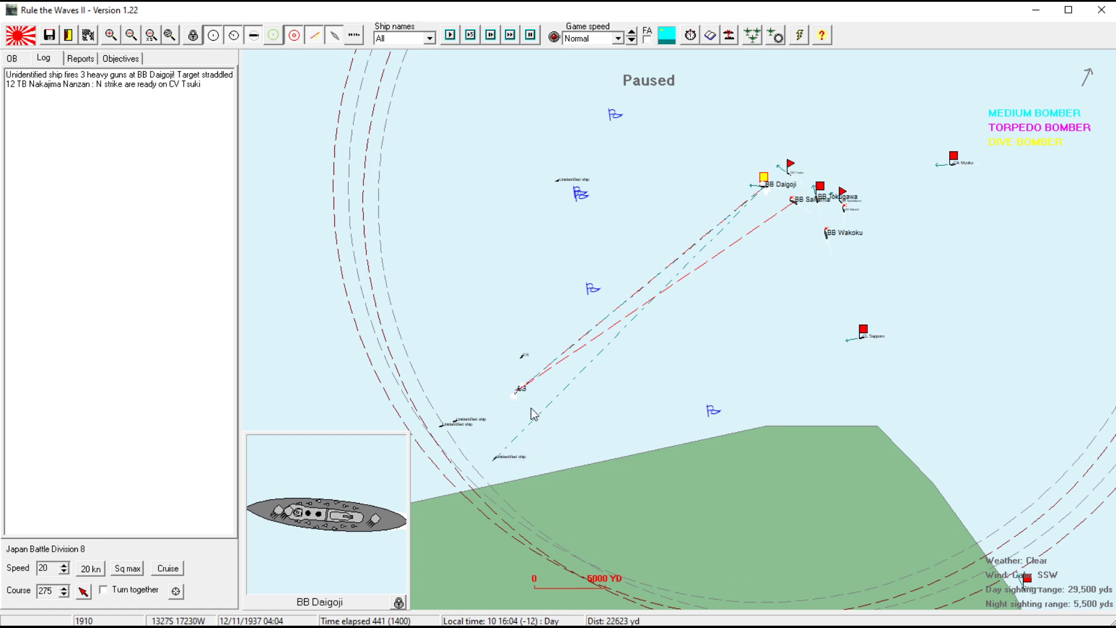
# - Select the task force east of Apia to bring up Destroyer Division 13's orders for DD Yokozuna
pyautogui.click(817, 184)
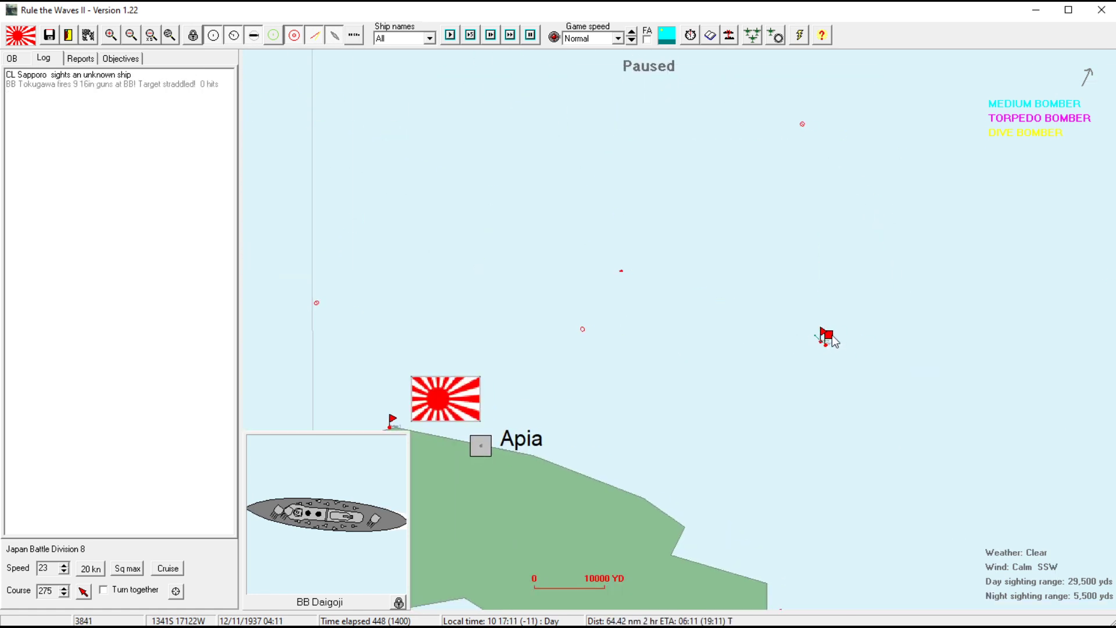
pyautogui.click(824, 334)
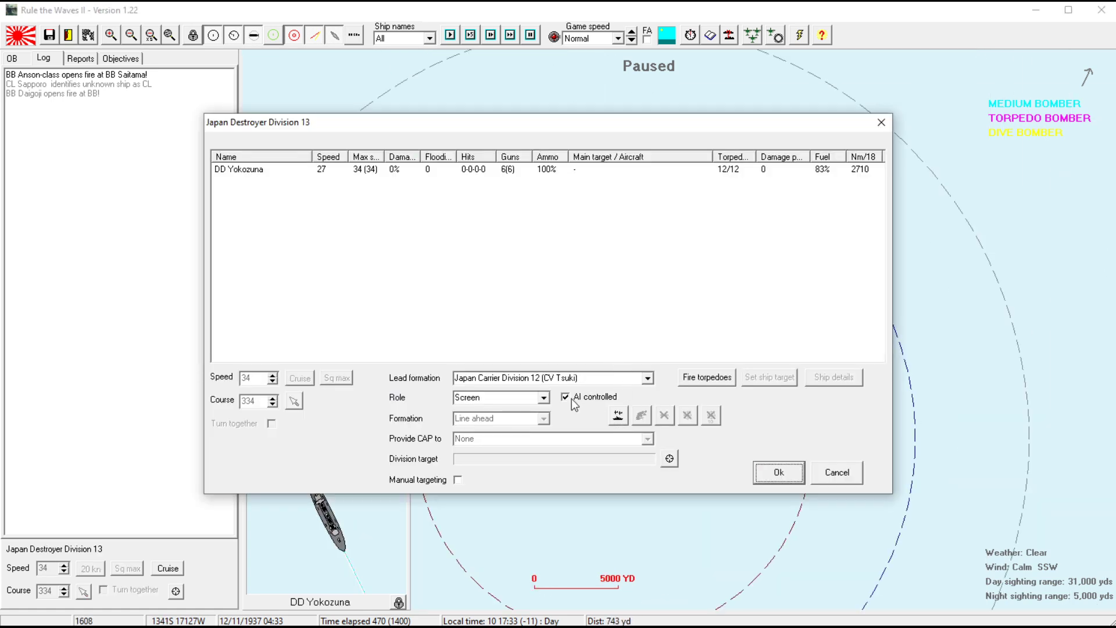
# - Set DD Yokozuna's division to Support with the Daigoji battle division as lead formation
pyautogui.click(496, 397)
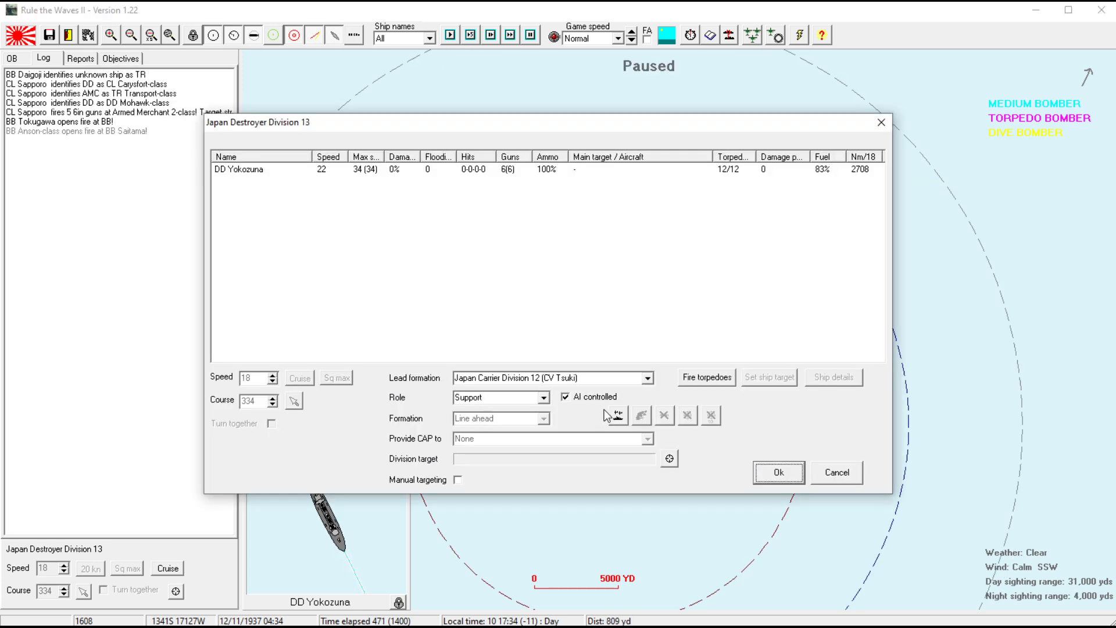
pyautogui.click(646, 377)
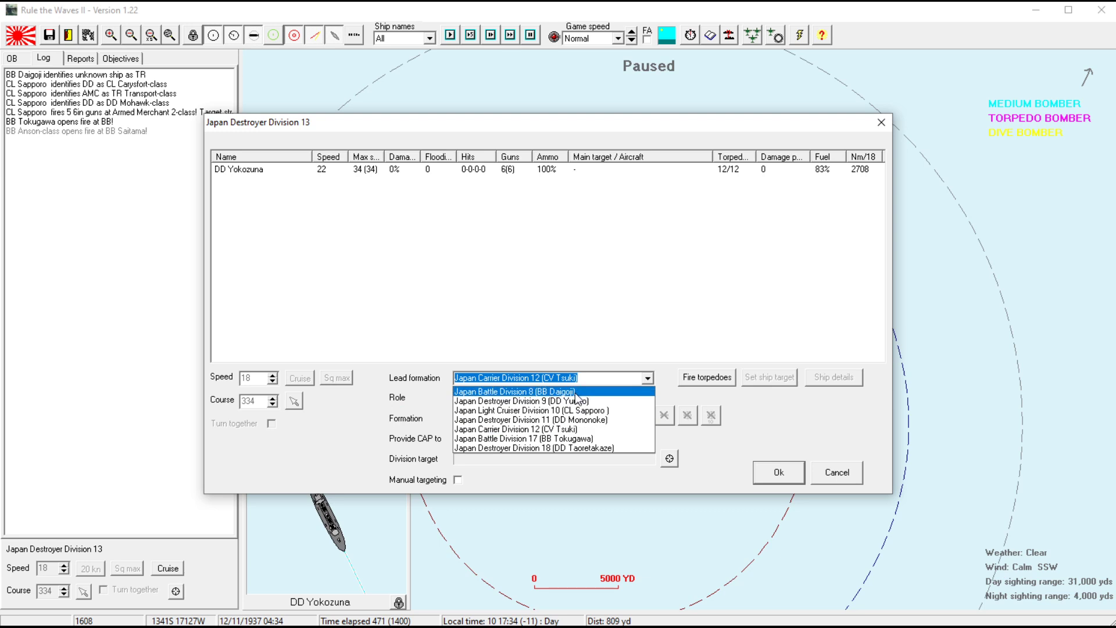
pyautogui.click(551, 438)
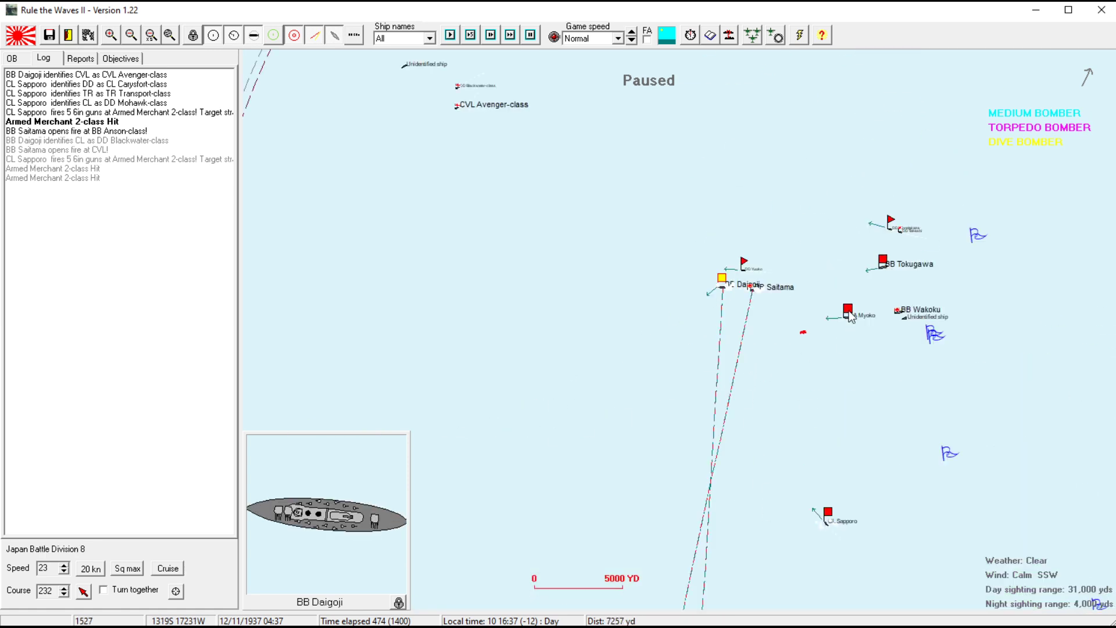
# - Check the cruiser Myoko and battleship Daigoji, then bring up Light Cruiser Division 10's orders
pyautogui.click(848, 313)
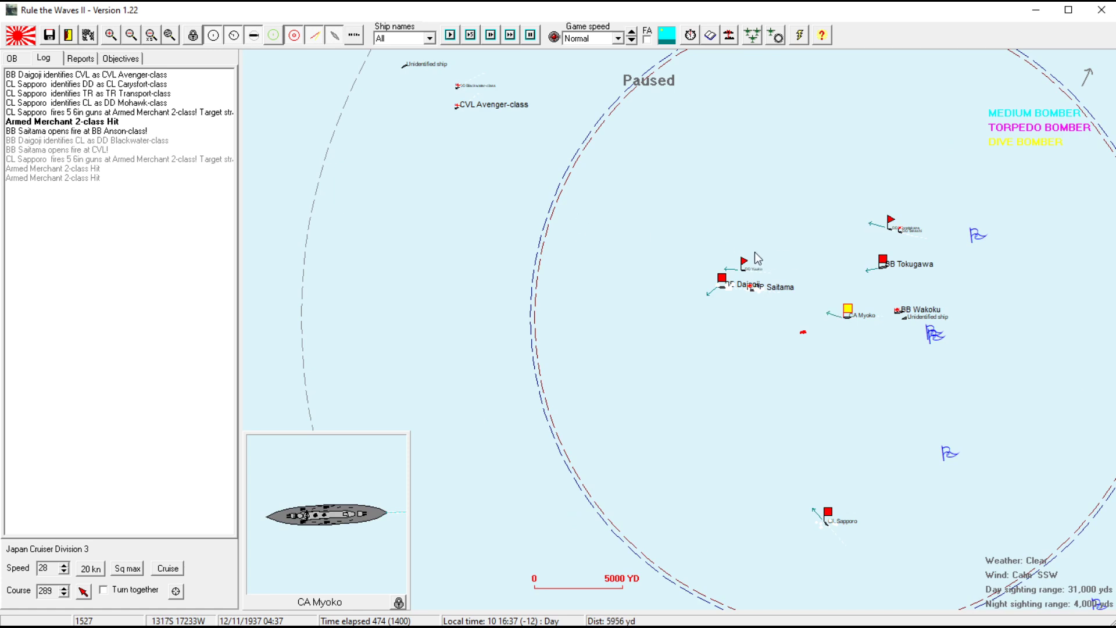
pyautogui.click(721, 278)
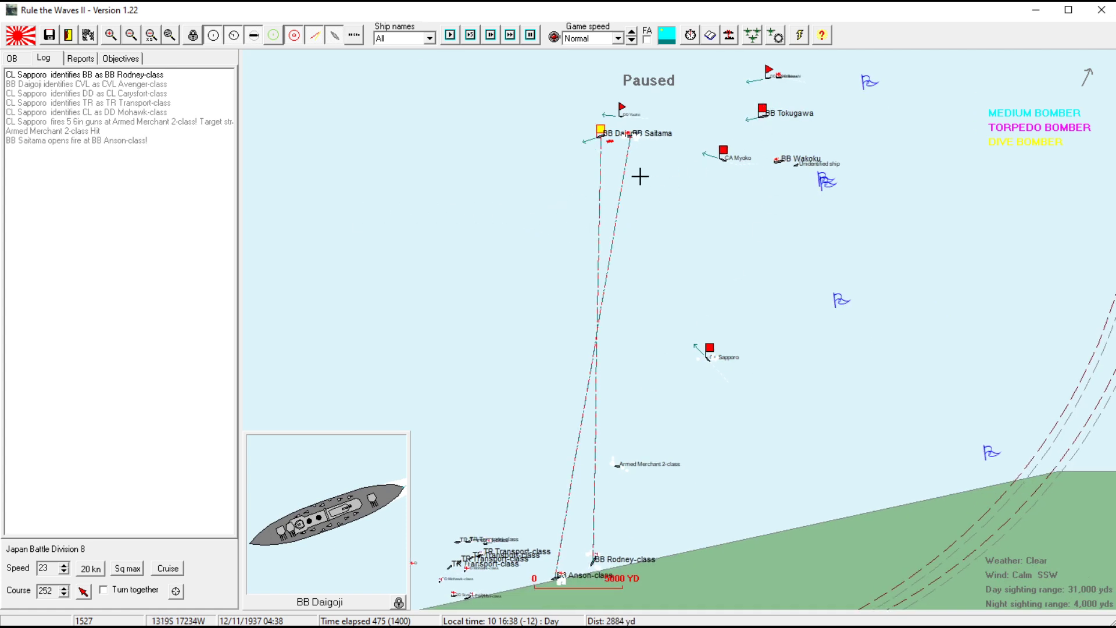
pyautogui.click(761, 112)
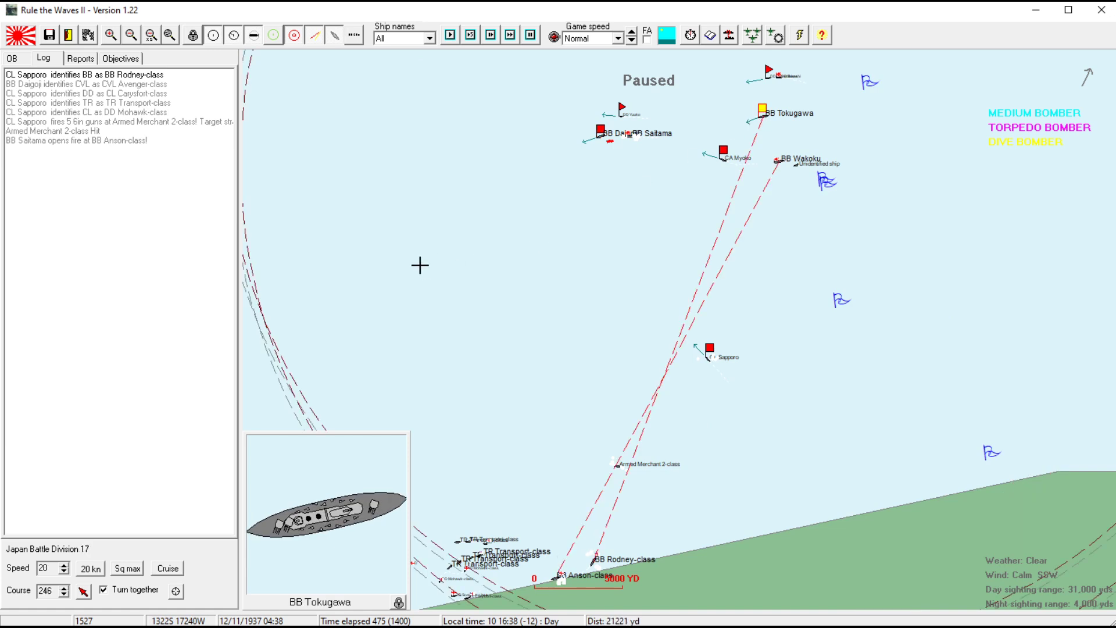
pyautogui.click(470, 34)
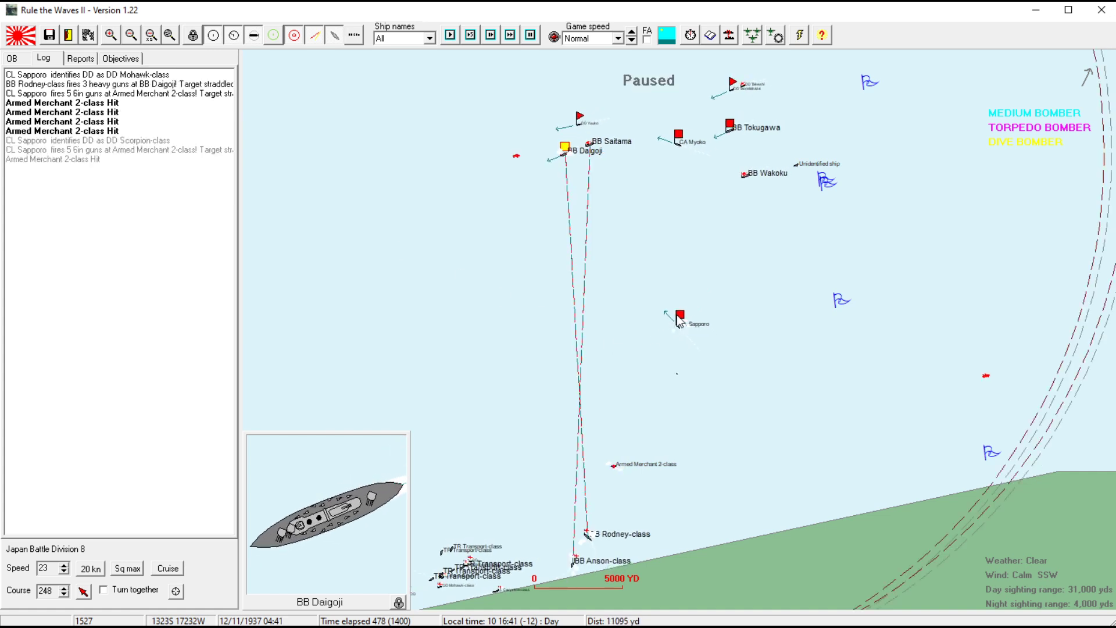
pyautogui.moveTo(683, 324)
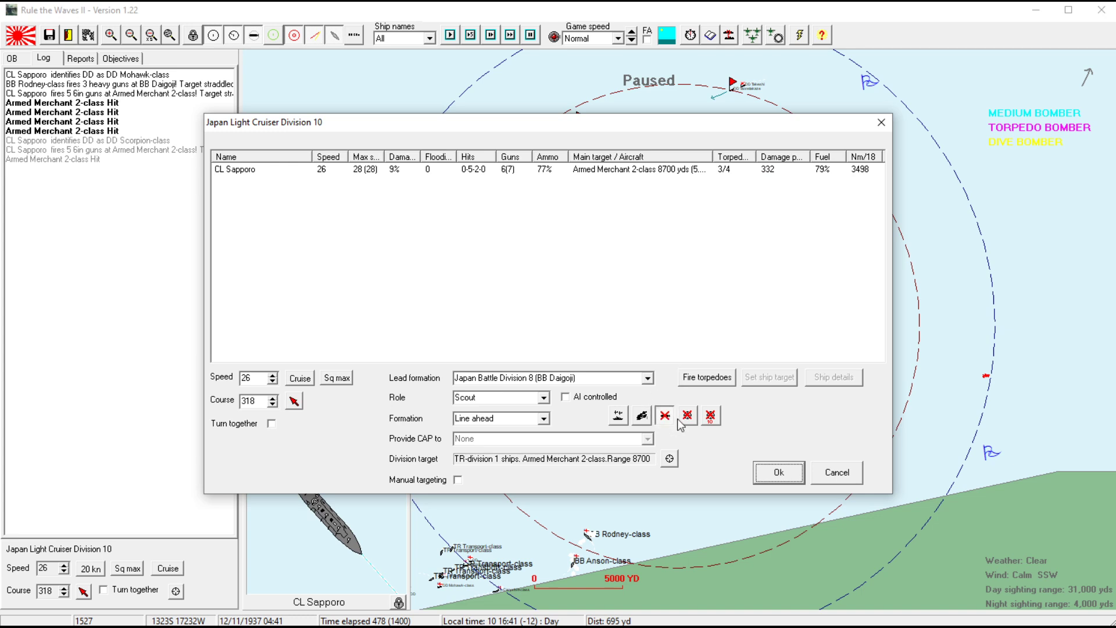
# - Confirm Sapporo's division turning from course 318 to 118 and resume until the 16:43 autosave
pyautogui.click(778, 472)
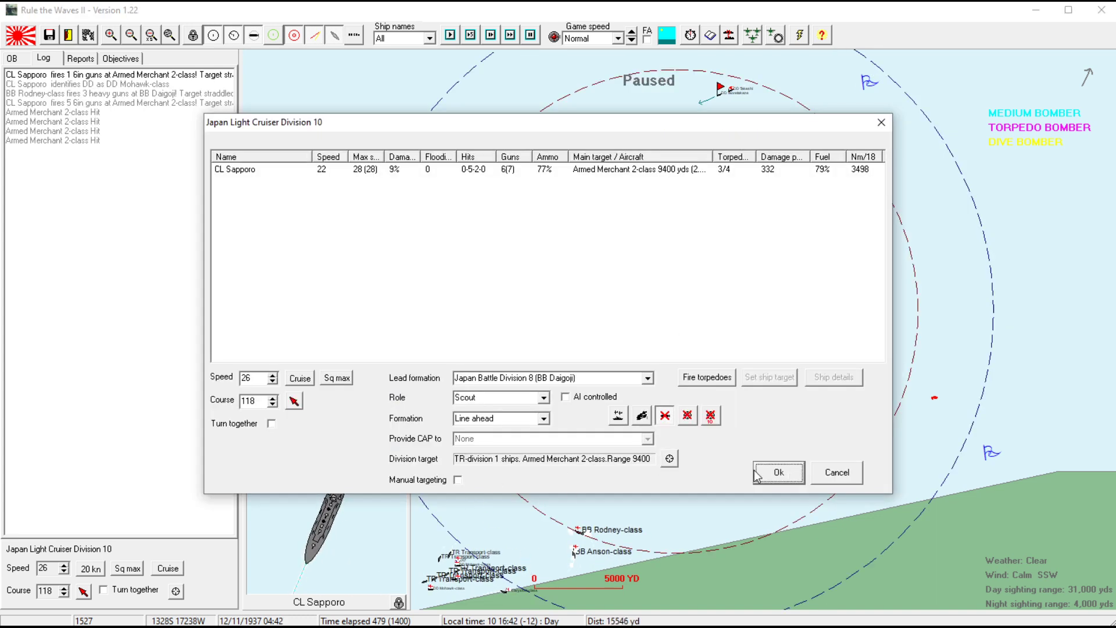
pyautogui.click(778, 472)
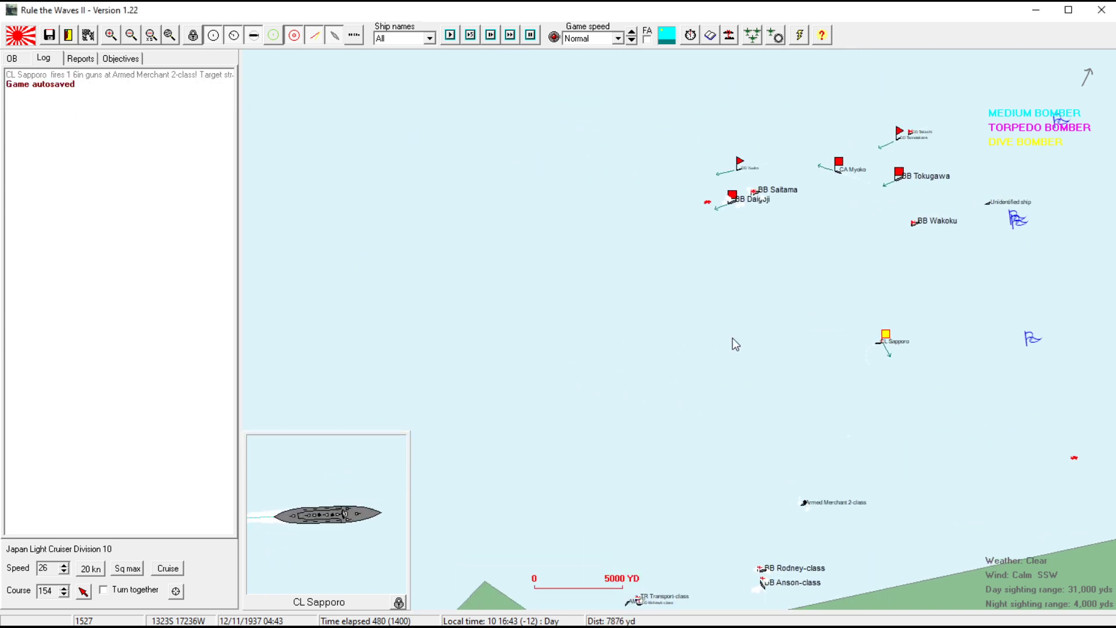
pyautogui.click(732, 198)
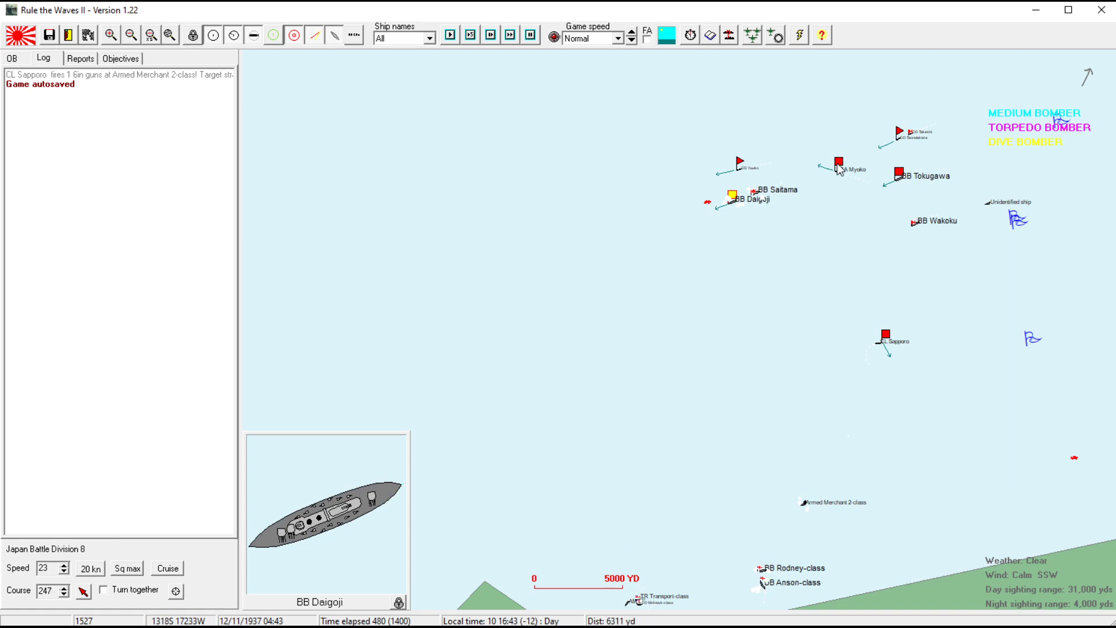
pyautogui.click(838, 168)
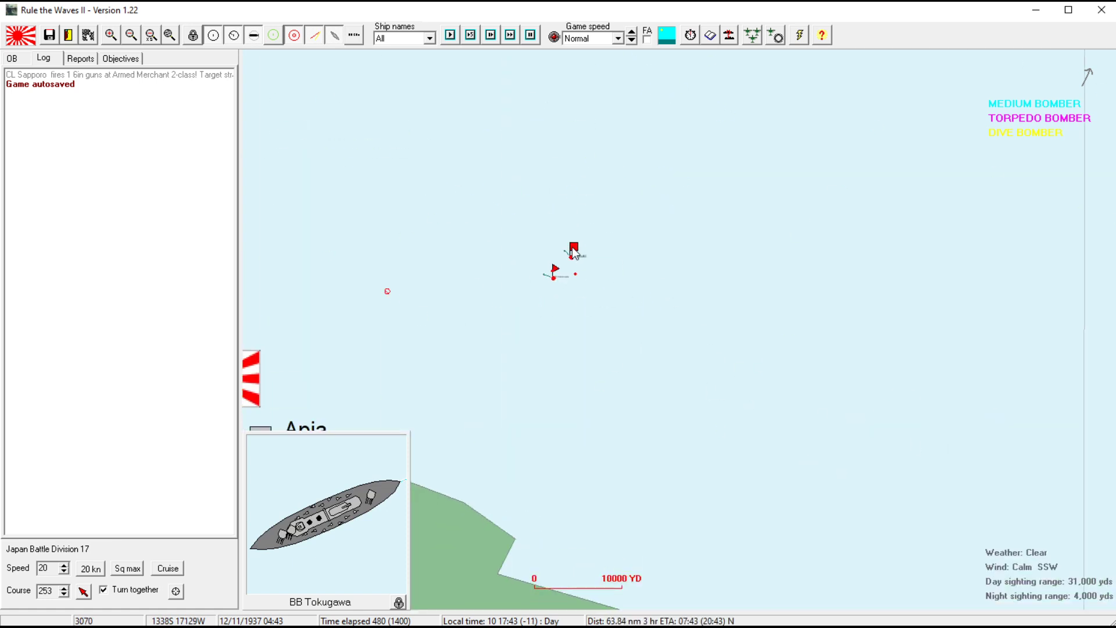
# - Launch CV Tsuki's ready twelve-plane torpedo squadron with battleships as priority target
pyautogui.click(573, 249)
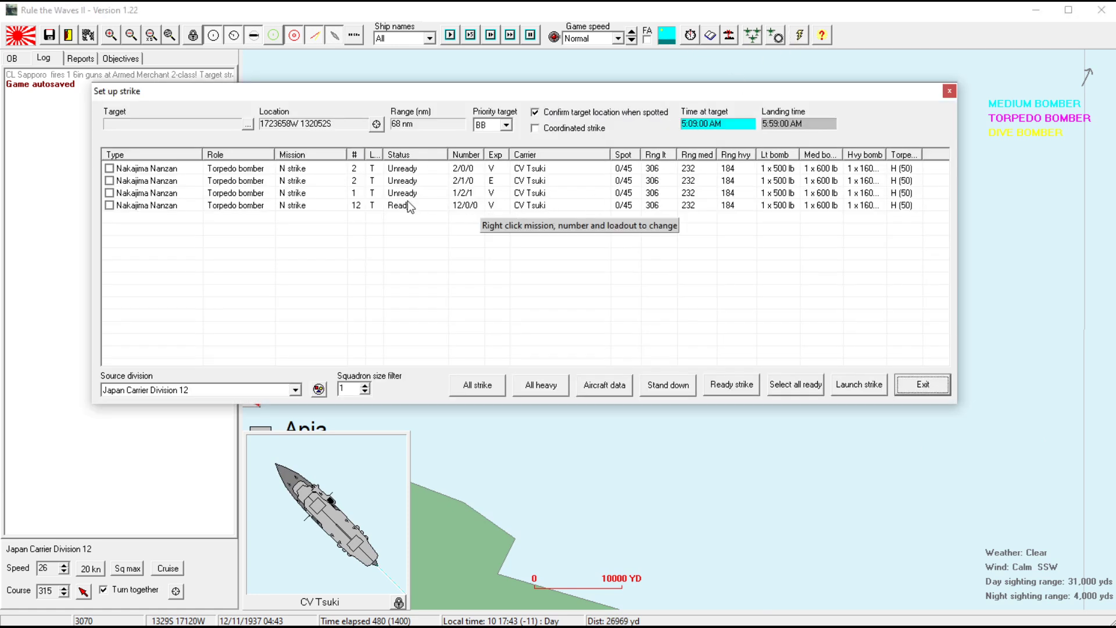
pyautogui.click(109, 205)
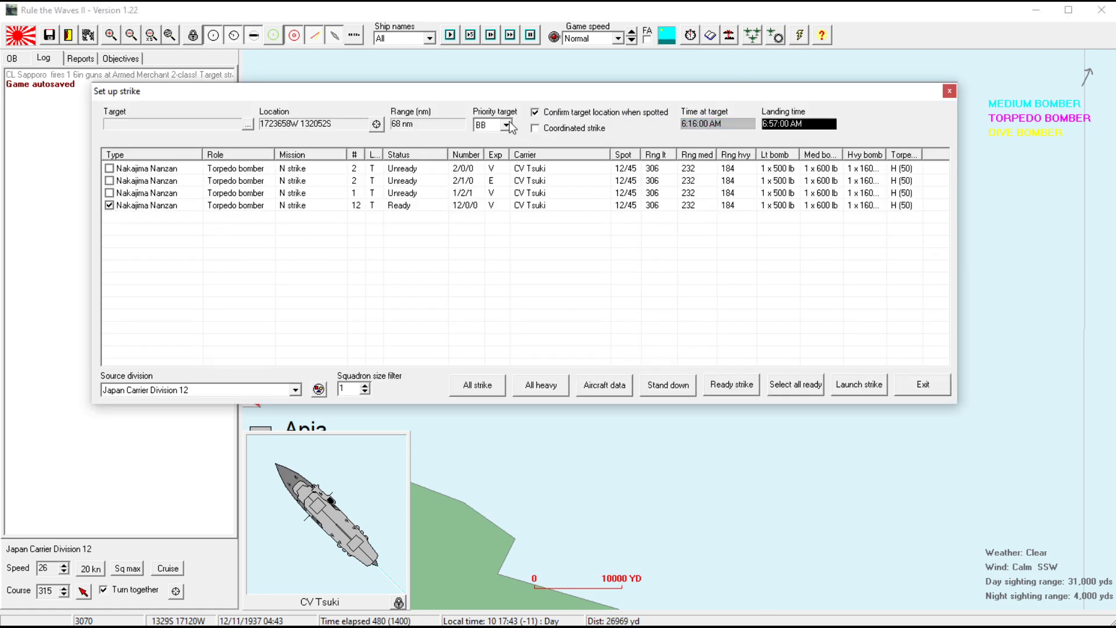
pyautogui.click(509, 124)
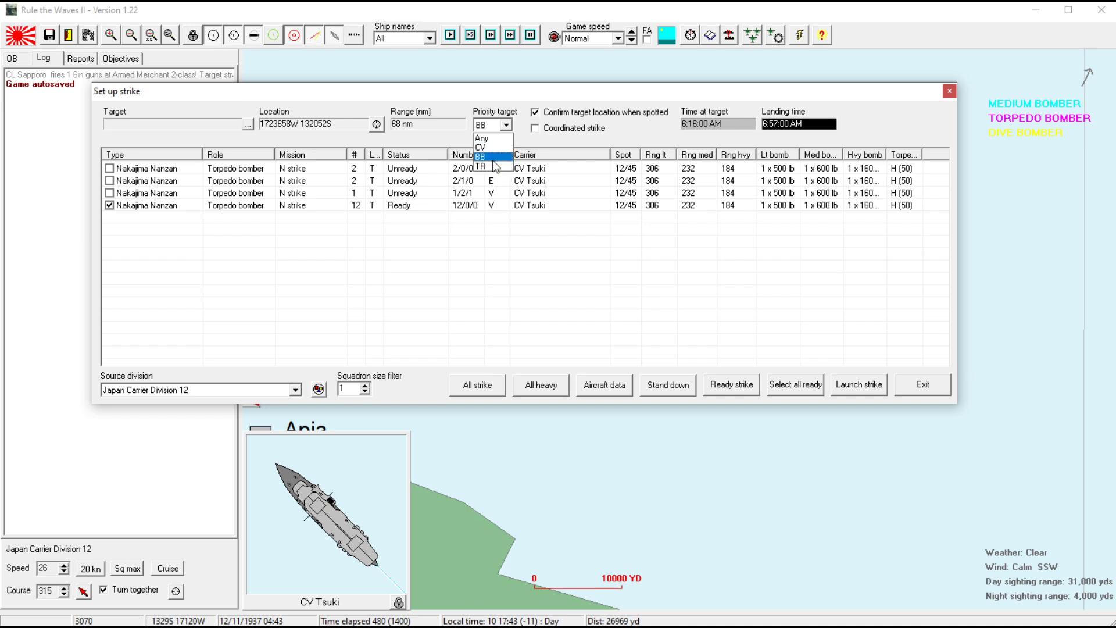
pyautogui.click(486, 155)
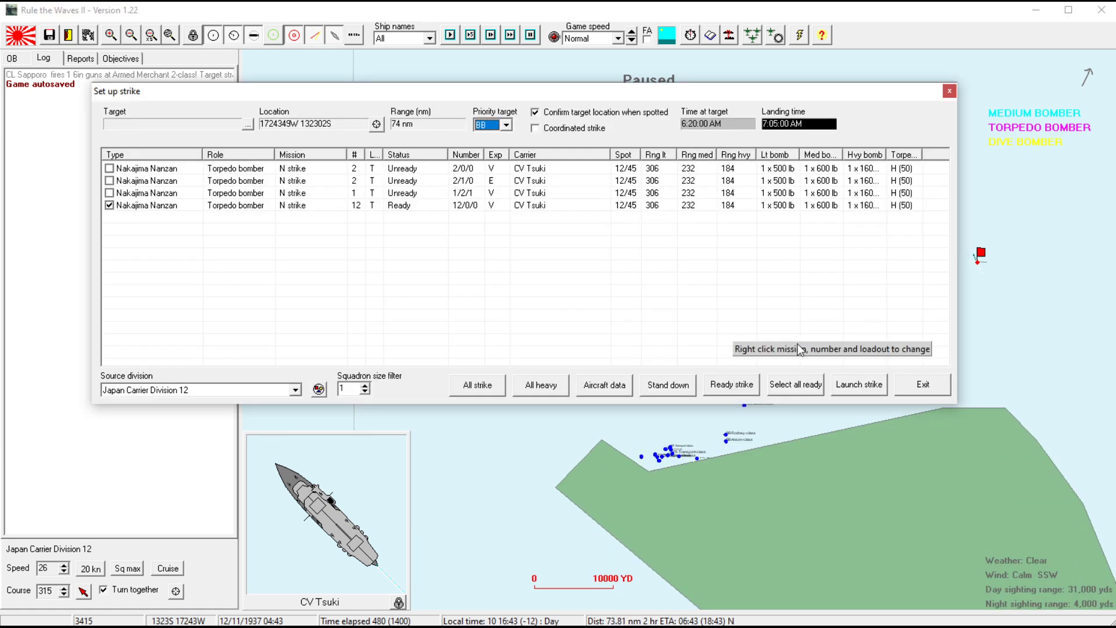
pyautogui.click(859, 385)
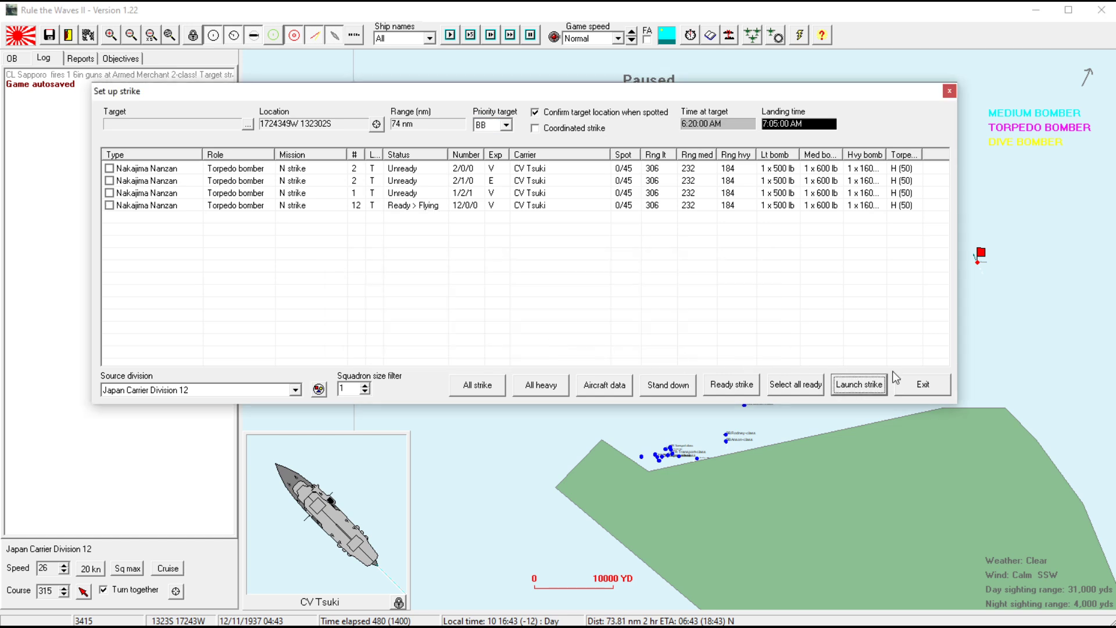
pyautogui.click(921, 385)
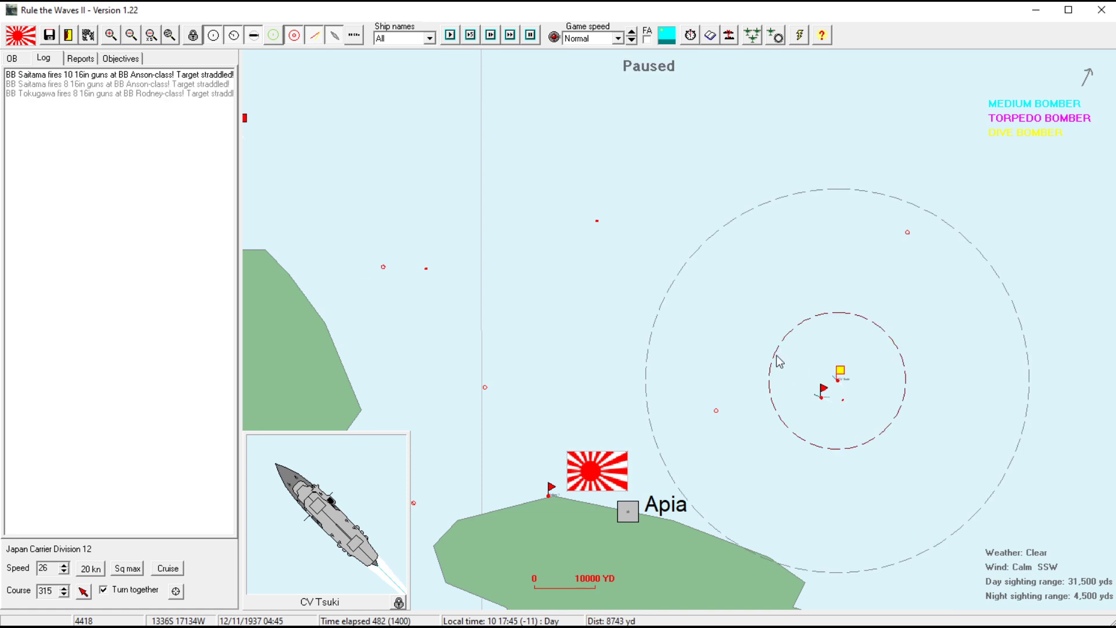
pyautogui.moveTo(304, 446)
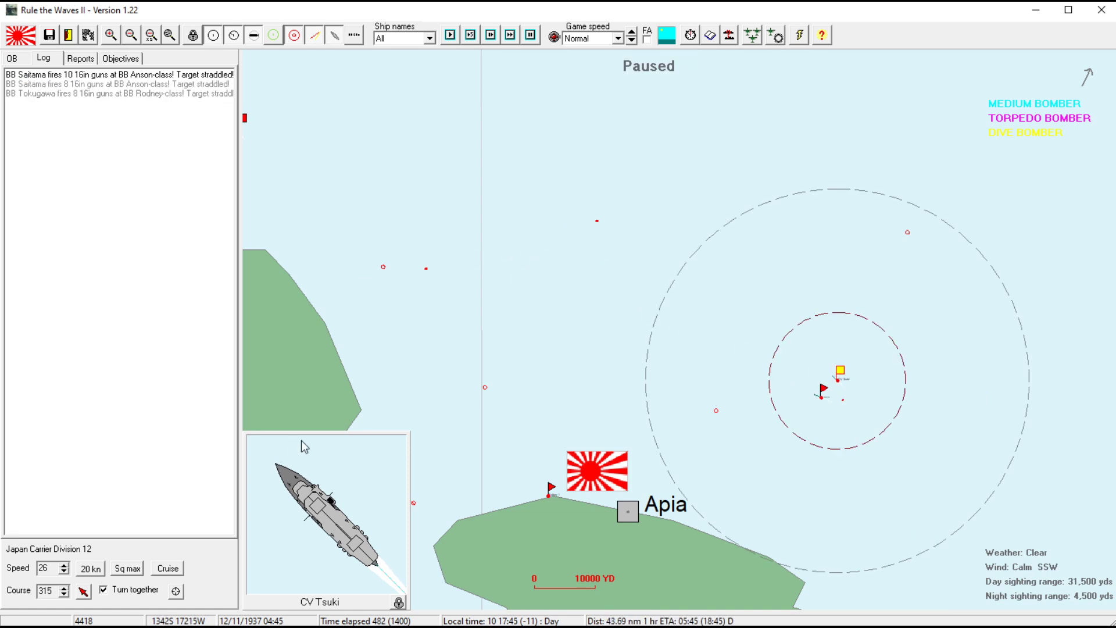
# - Resume the gunnery exchange briefly and select battleship Tokugawa to follow the action
pyautogui.click(64, 565)
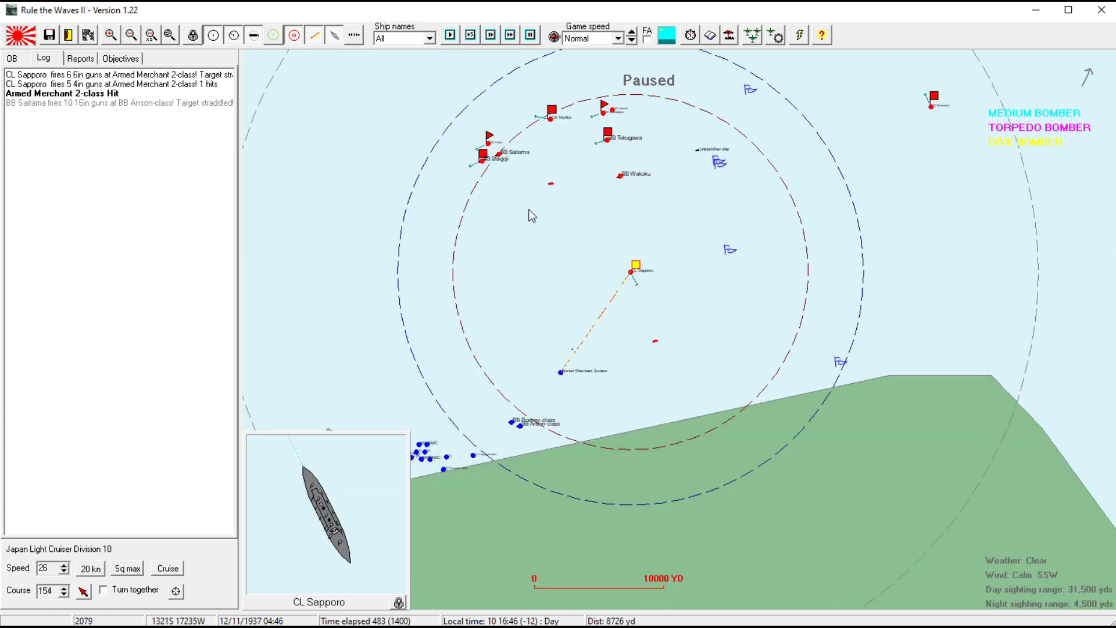
pyautogui.click(482, 157)
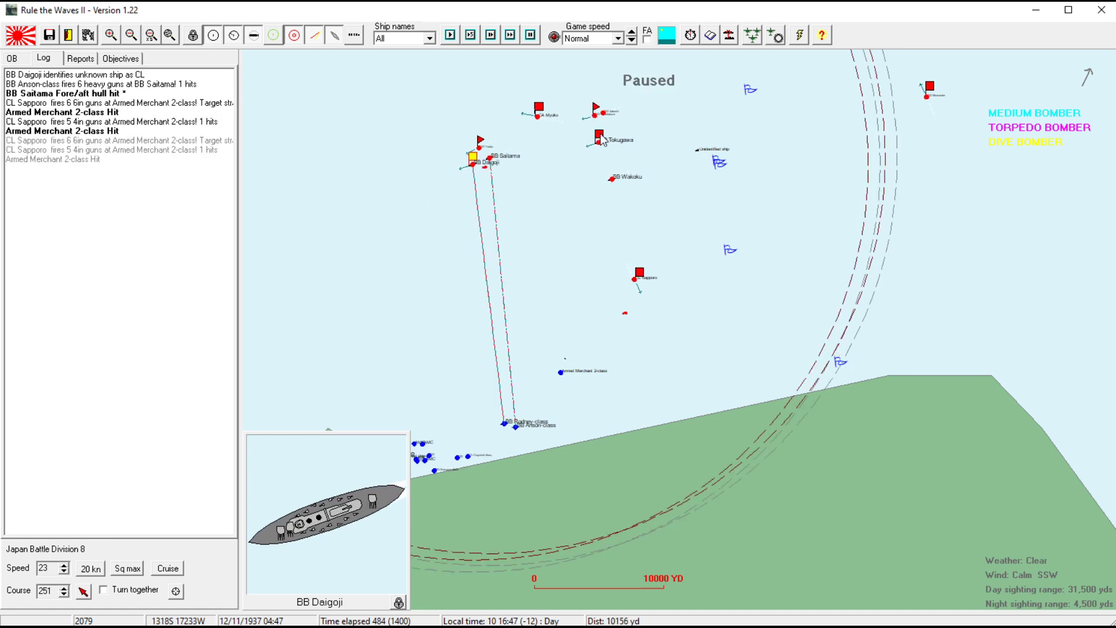
pyautogui.click(598, 138)
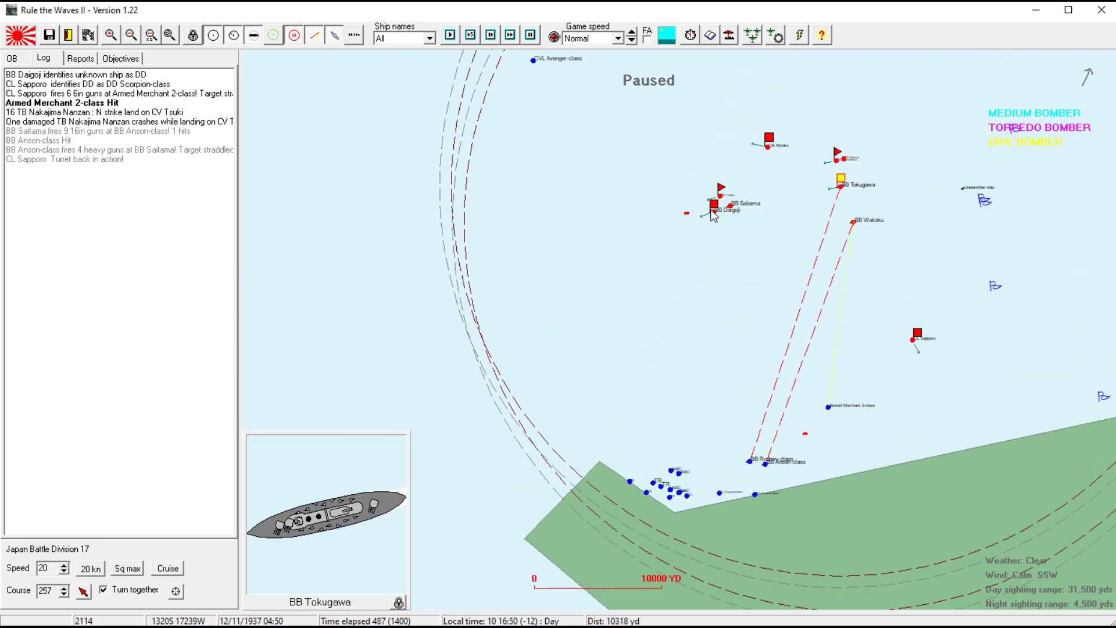
pyautogui.click(712, 209)
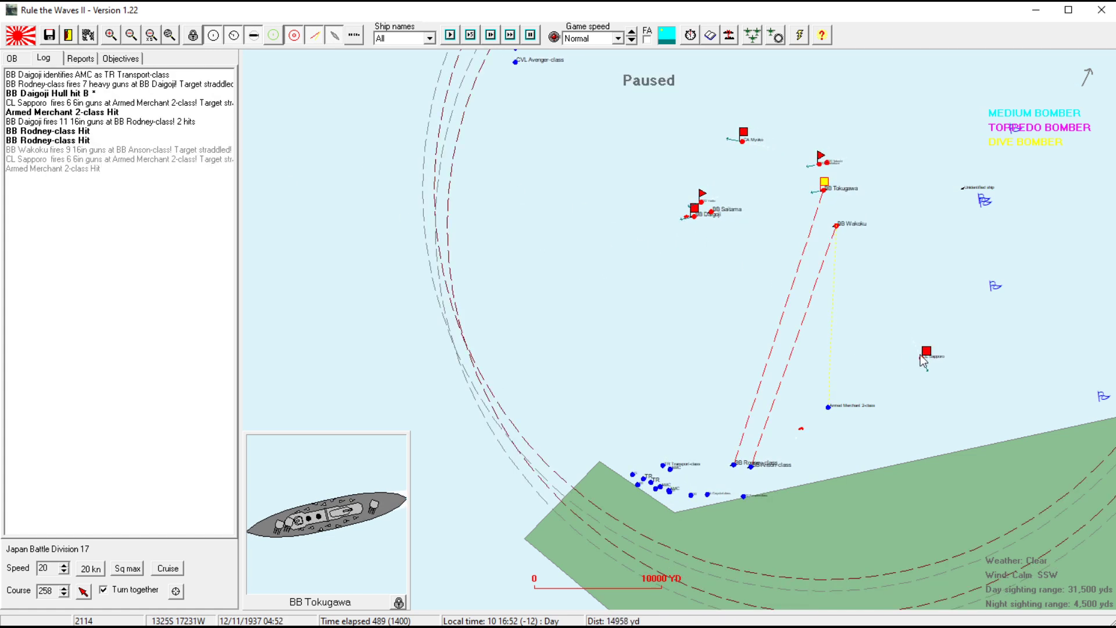
# - Zoom the map out over Samoa and both fleets, selecting a friendly ship near the convoy
pyautogui.click(930, 355)
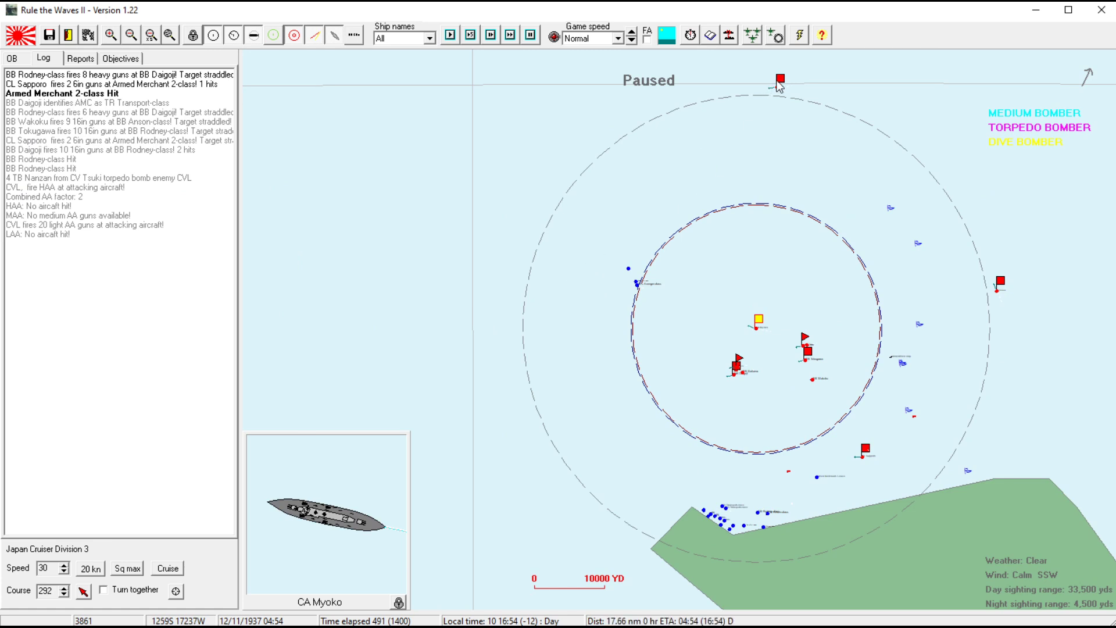
pyautogui.click(779, 78)
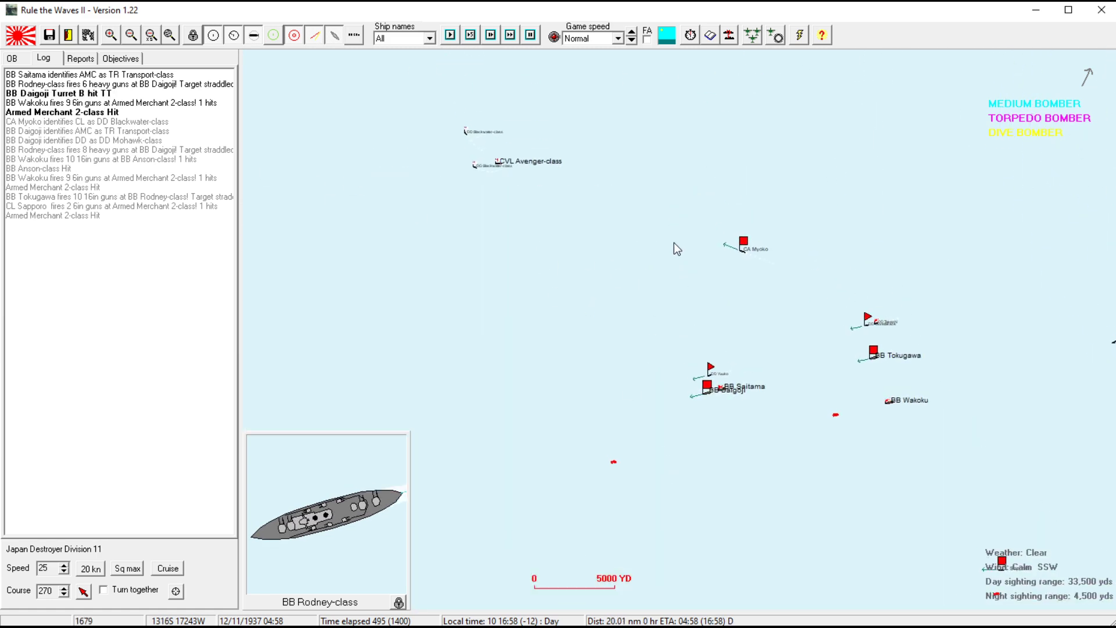
pyautogui.click(741, 240)
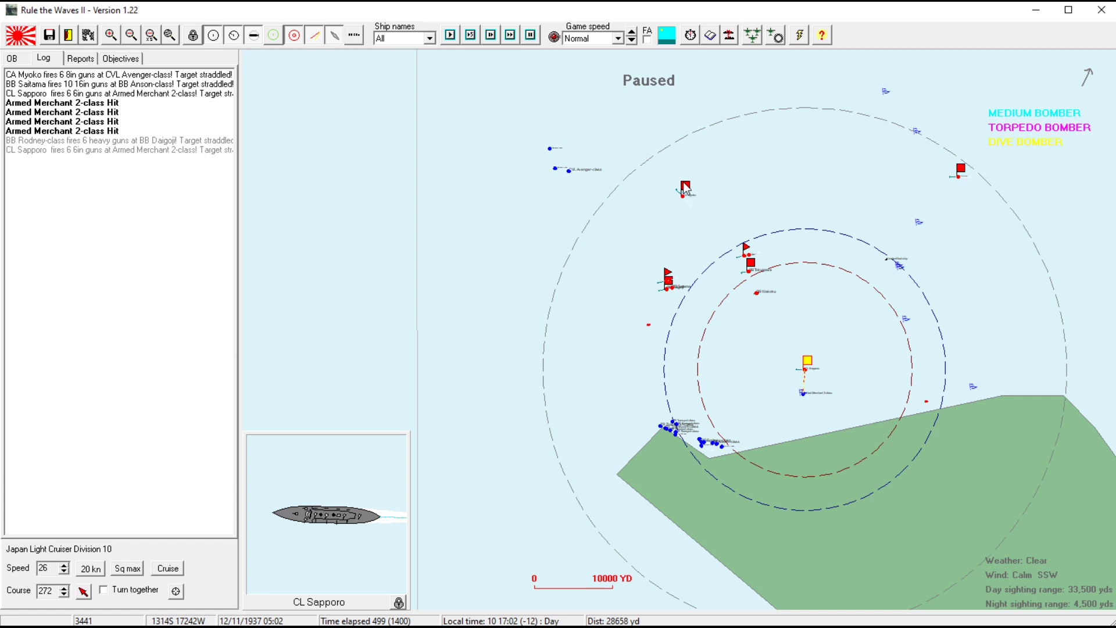
pyautogui.moveTo(572, 376)
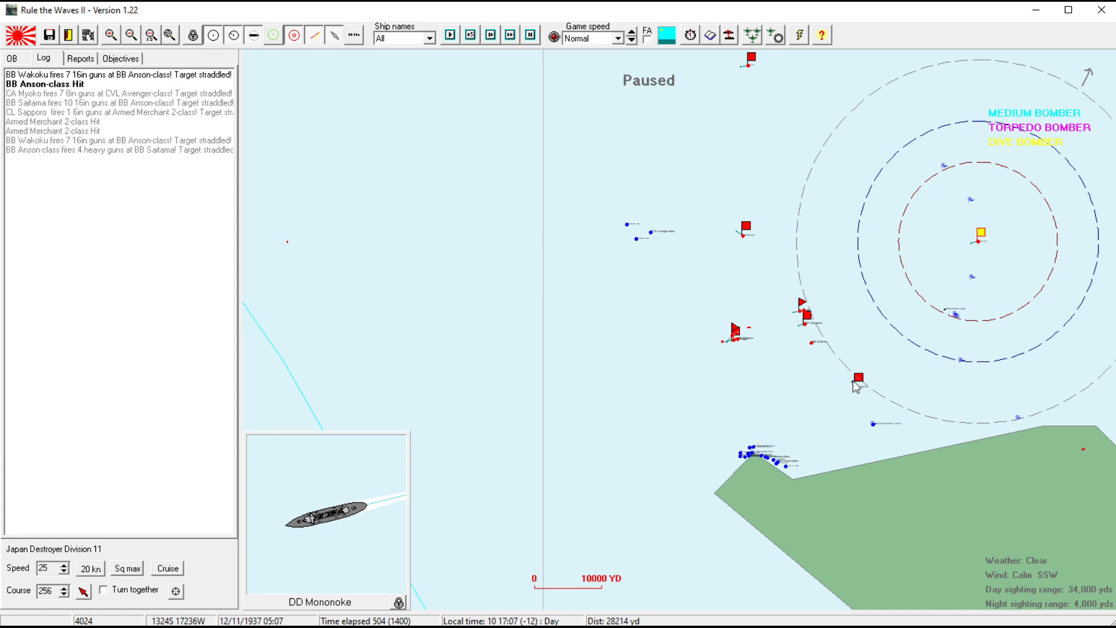
pyautogui.click(860, 375)
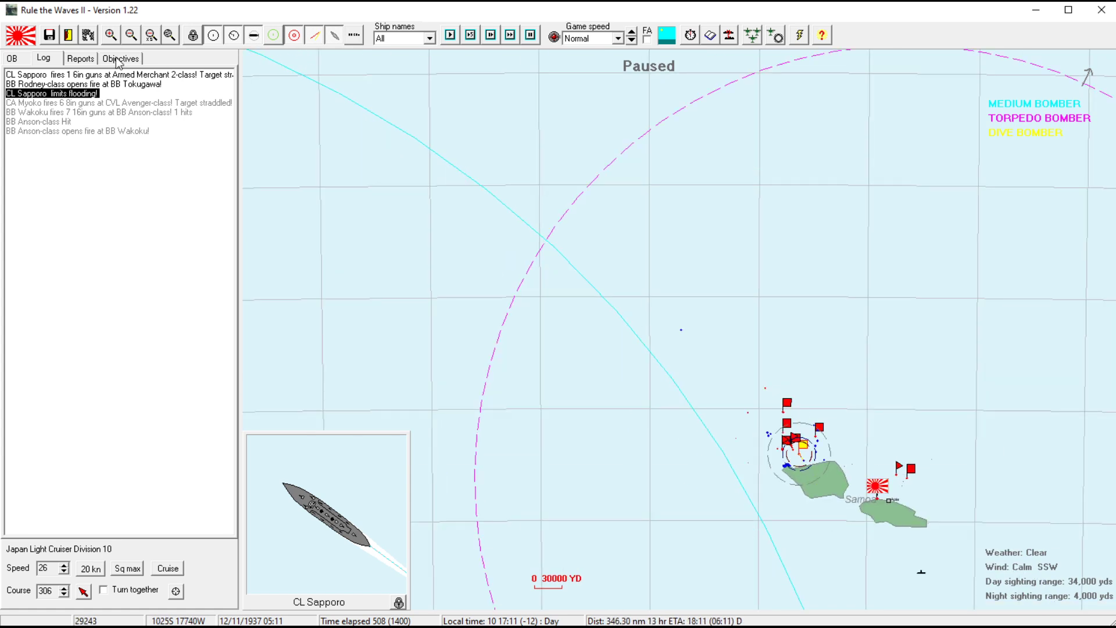
# - Review the contact reports, then bring up the enemy BB Anson-class ship card
pyautogui.click(80, 59)
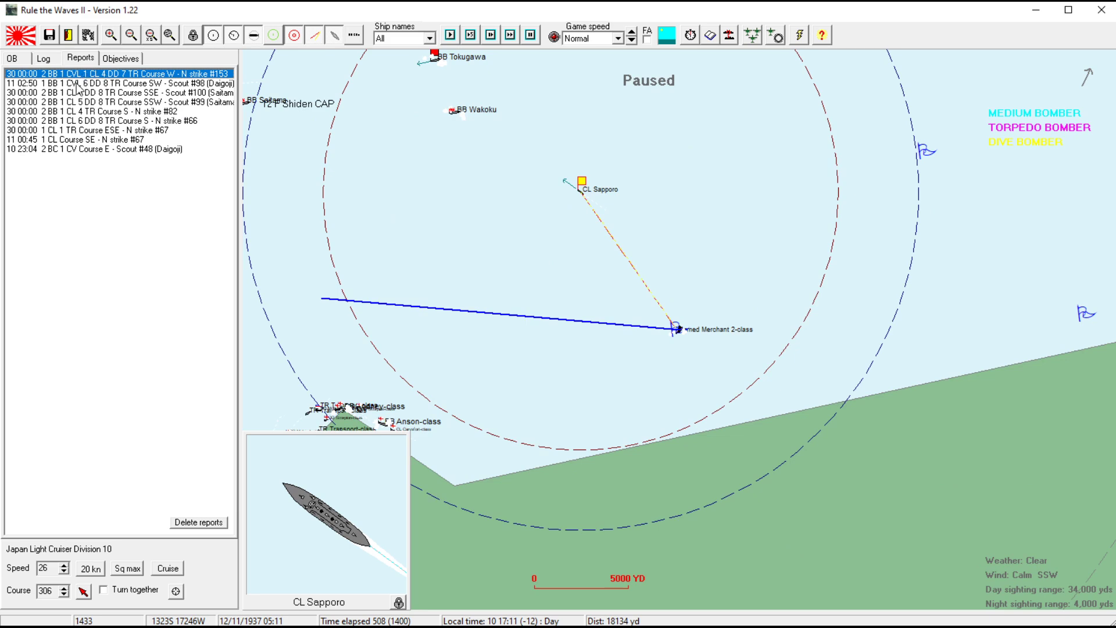
pyautogui.moveTo(621, 230)
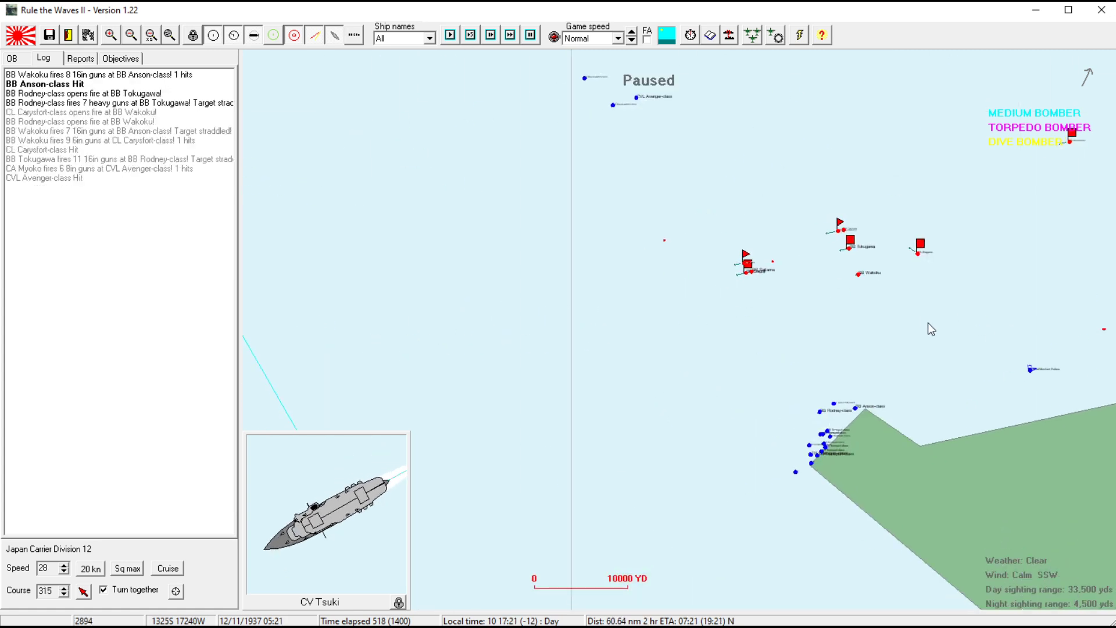
pyautogui.click(747, 272)
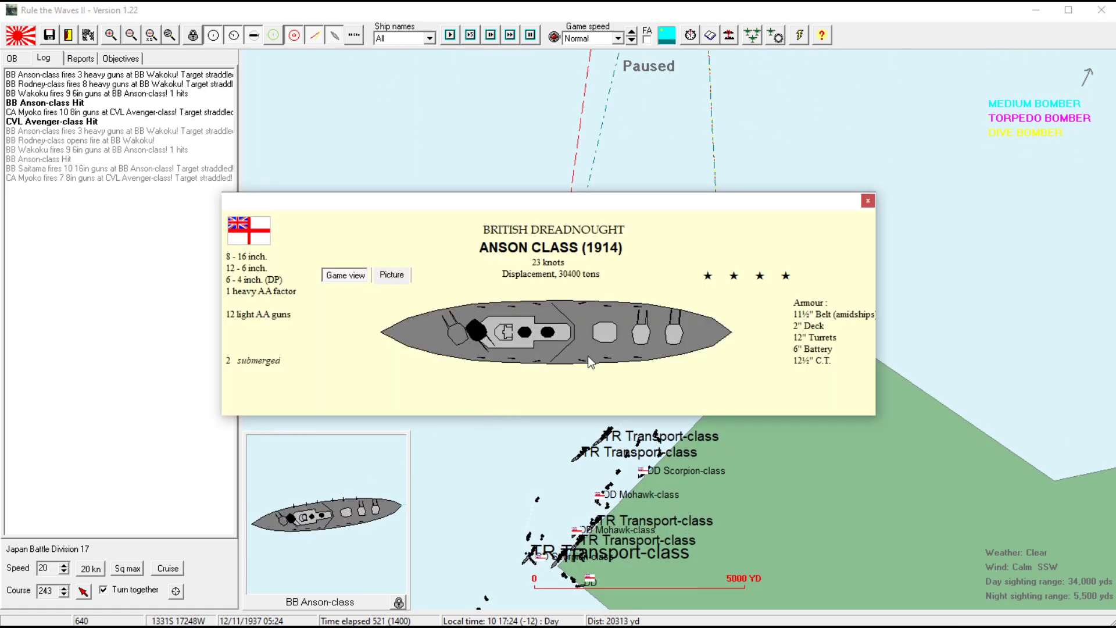
# - Confirm the destroyer divisions' and Battle Division 8's orders against the Rodney-class and unpause
pyautogui.click(867, 201)
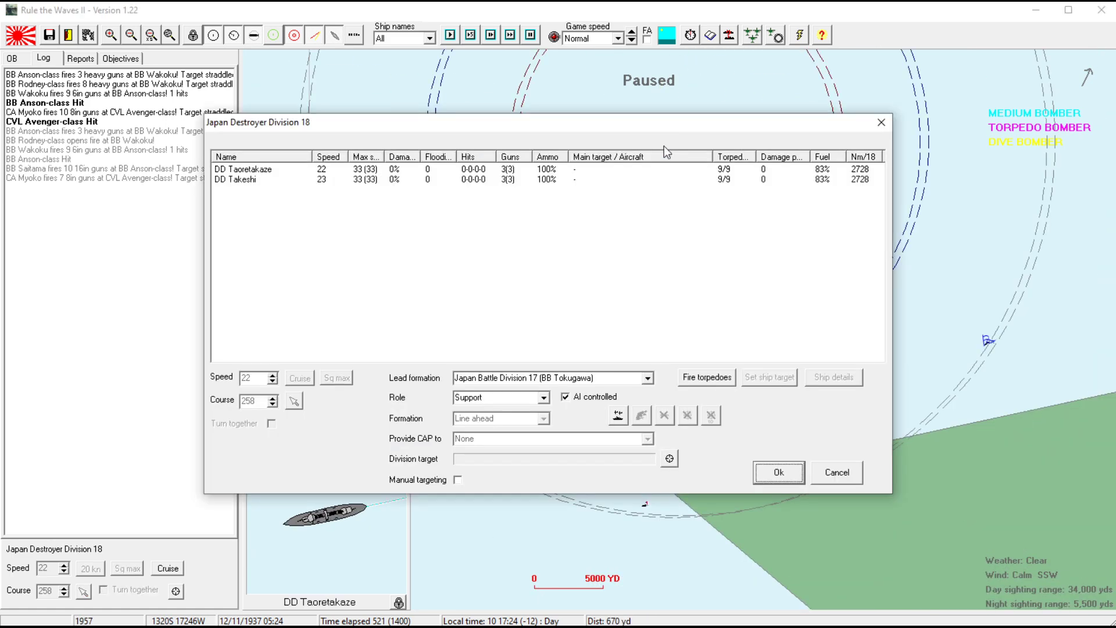
pyautogui.click(778, 472)
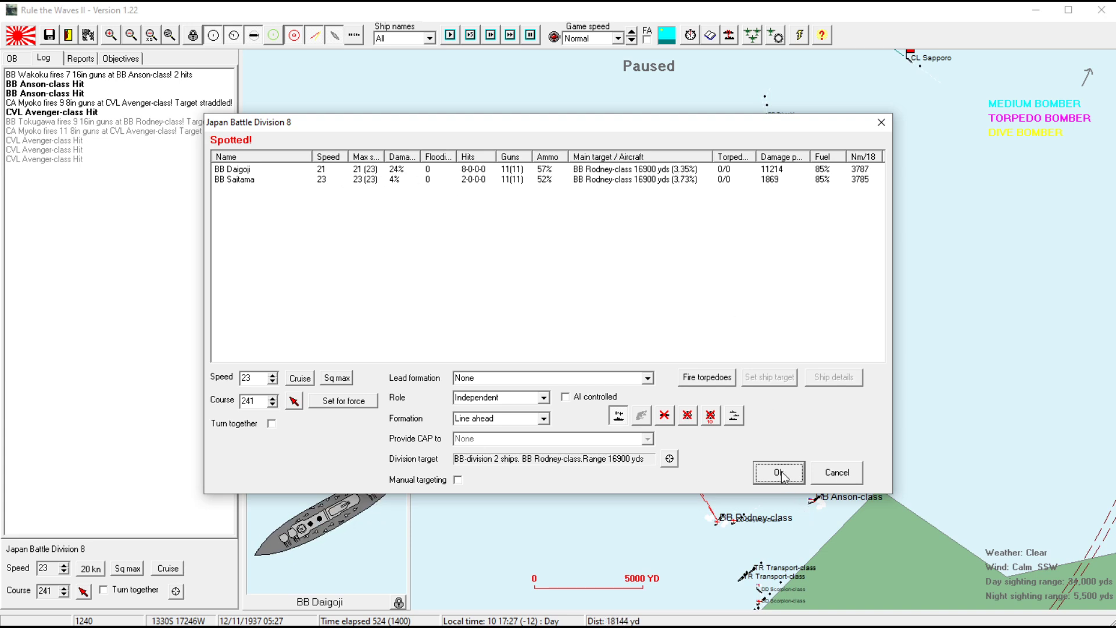
pyautogui.click(778, 472)
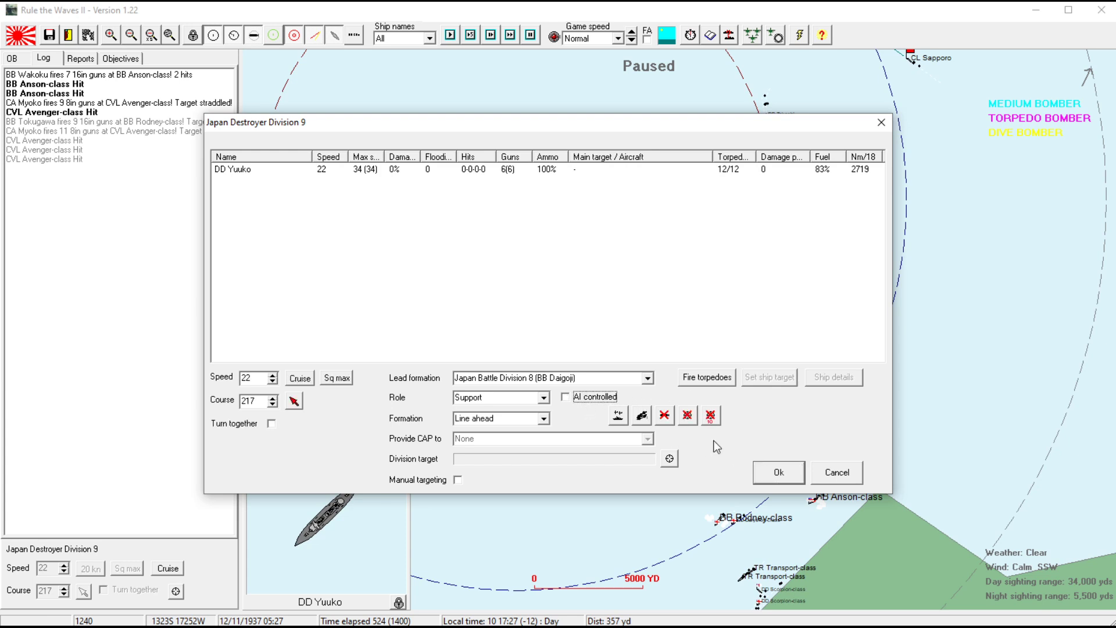
pyautogui.click(778, 472)
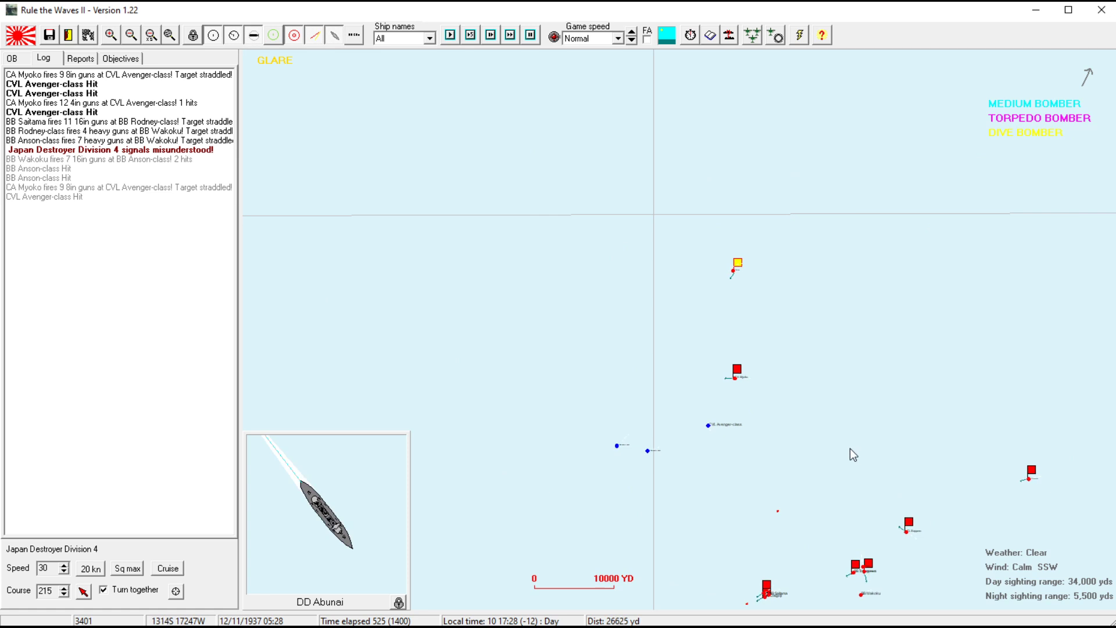
pyautogui.click(530, 34)
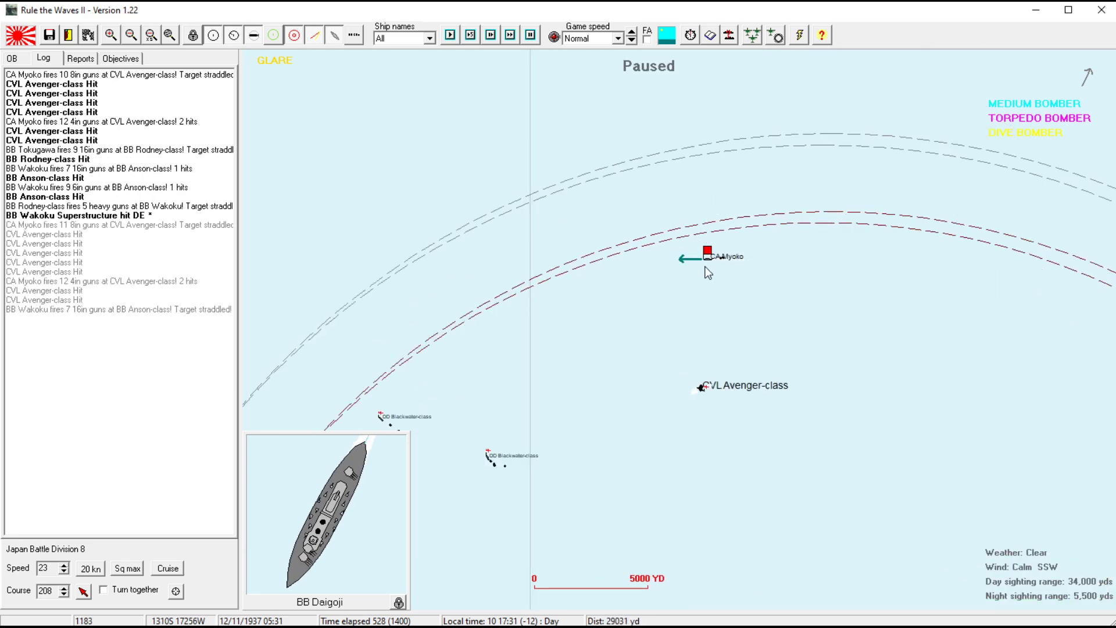
# - Select CA Myoko and confirm Cruiser Division 3's attack orders on the Avenger-class carrier
pyautogui.click(700, 389)
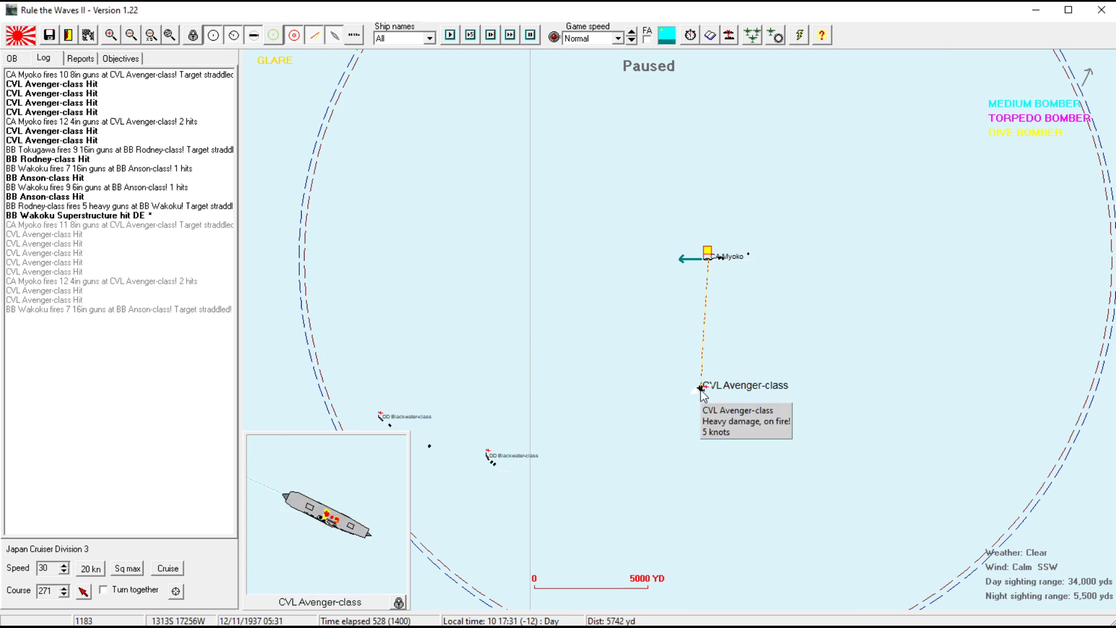
pyautogui.moveTo(520, 428)
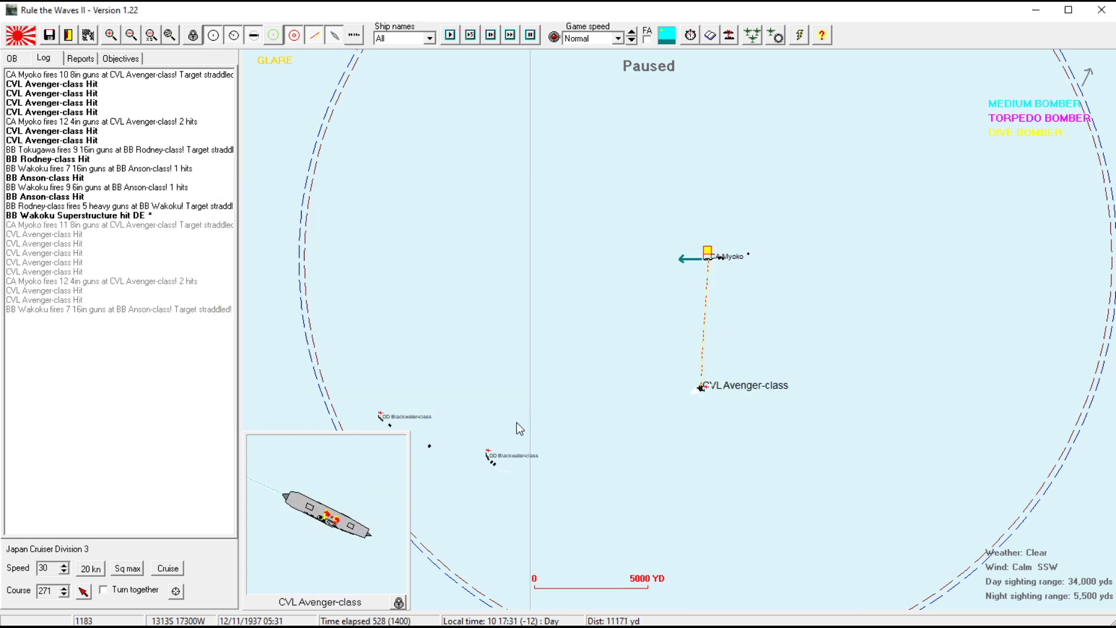
pyautogui.moveTo(710, 258)
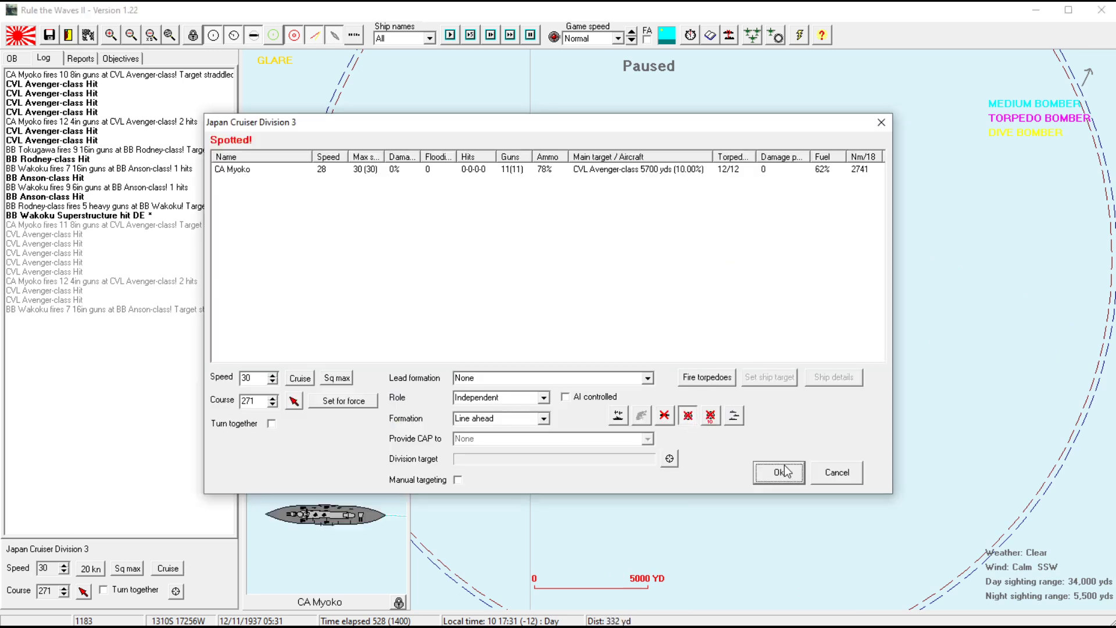
pyautogui.click(778, 472)
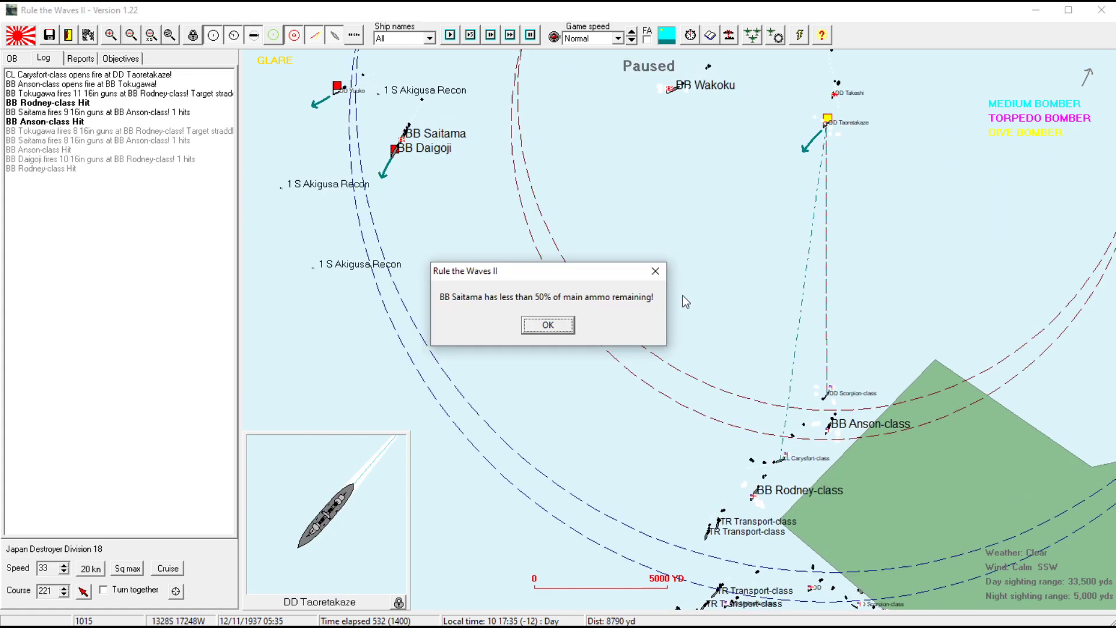
# - Confirm Destroyer Division 18's and Battle Division 17's orders to keep engaging the Anson-class
pyautogui.click(548, 325)
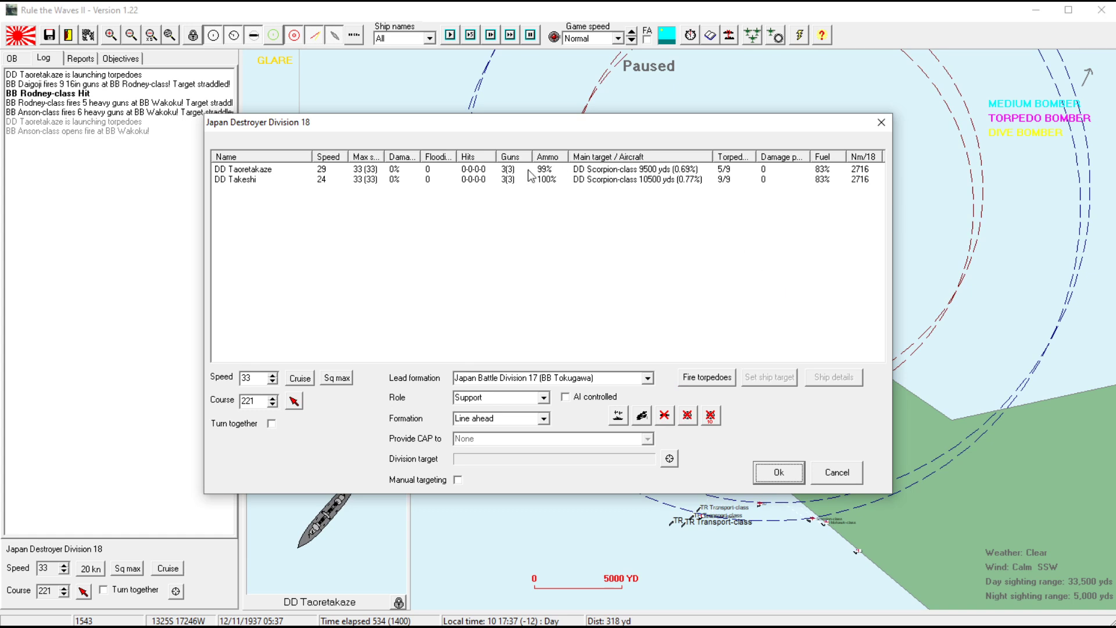
pyautogui.click(778, 472)
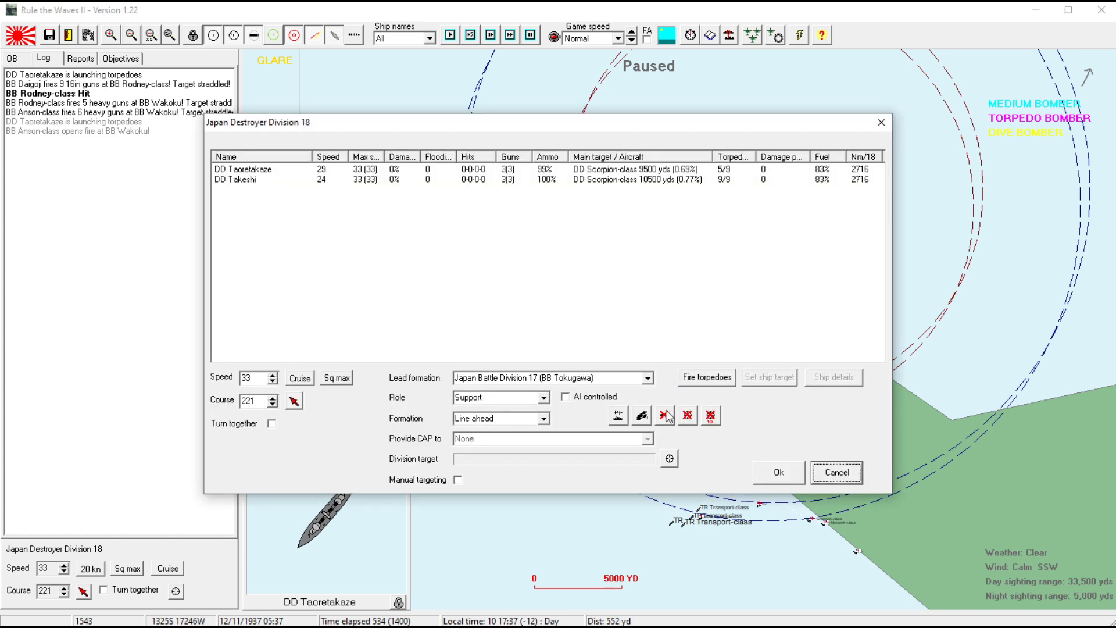
pyautogui.click(779, 472)
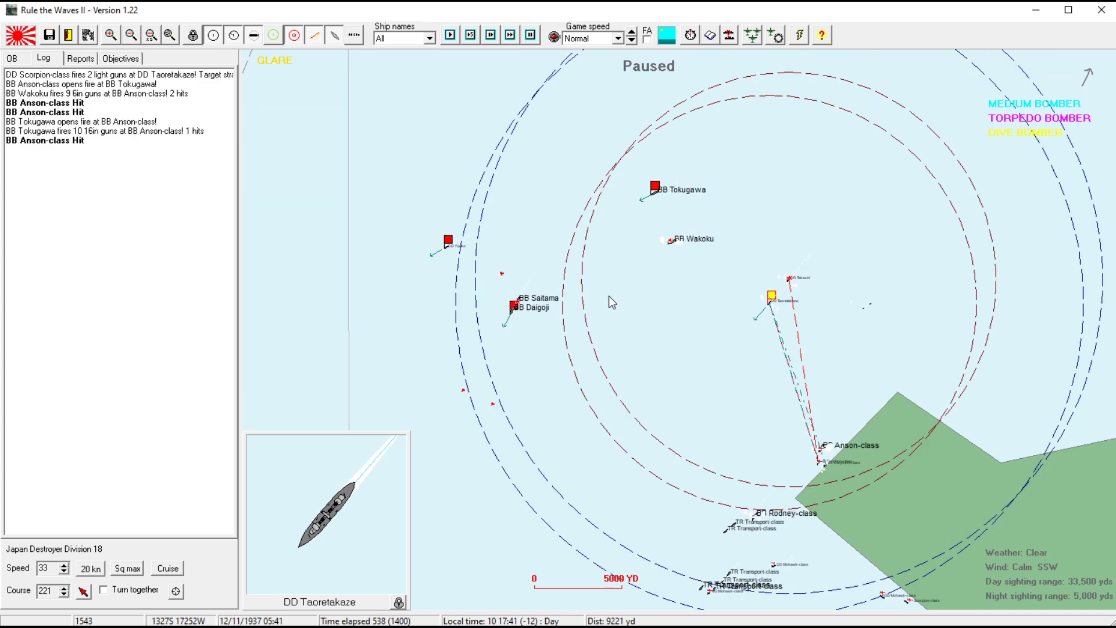
pyautogui.moveTo(524, 329)
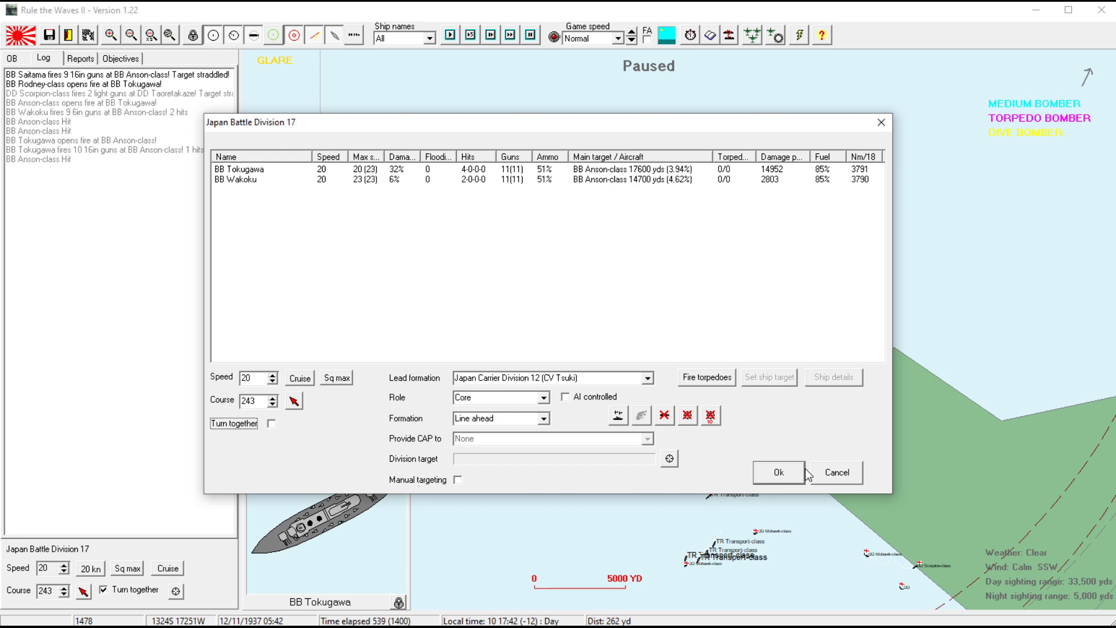
pyautogui.click(778, 472)
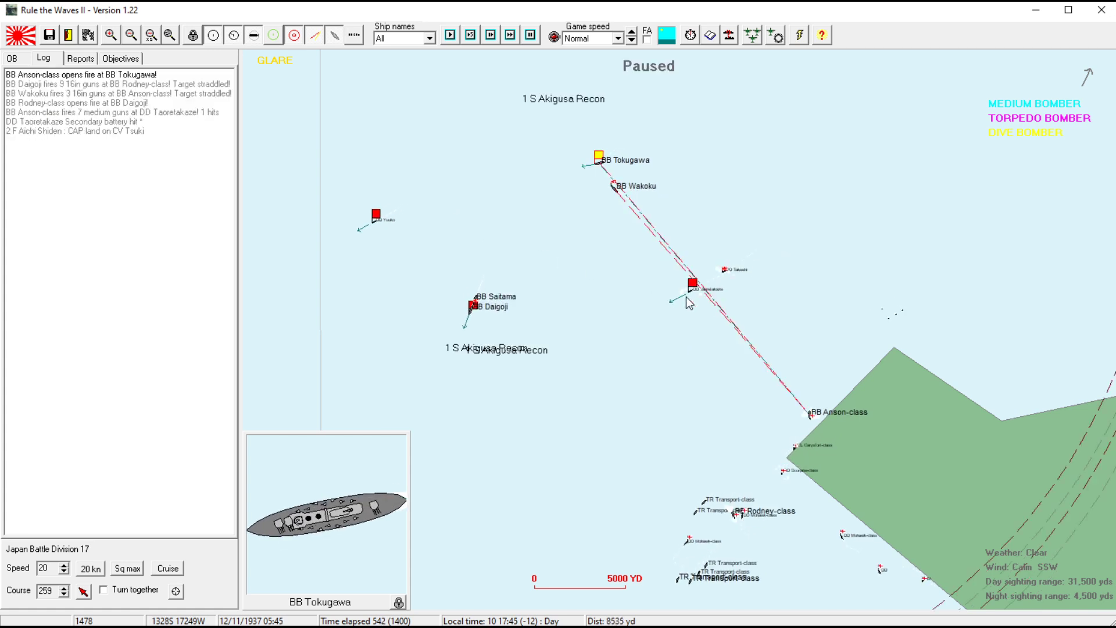
# - Dismiss the Daigoji and Wakoku low-ammo warnings while checking cruiser Myoko
pyautogui.click(694, 289)
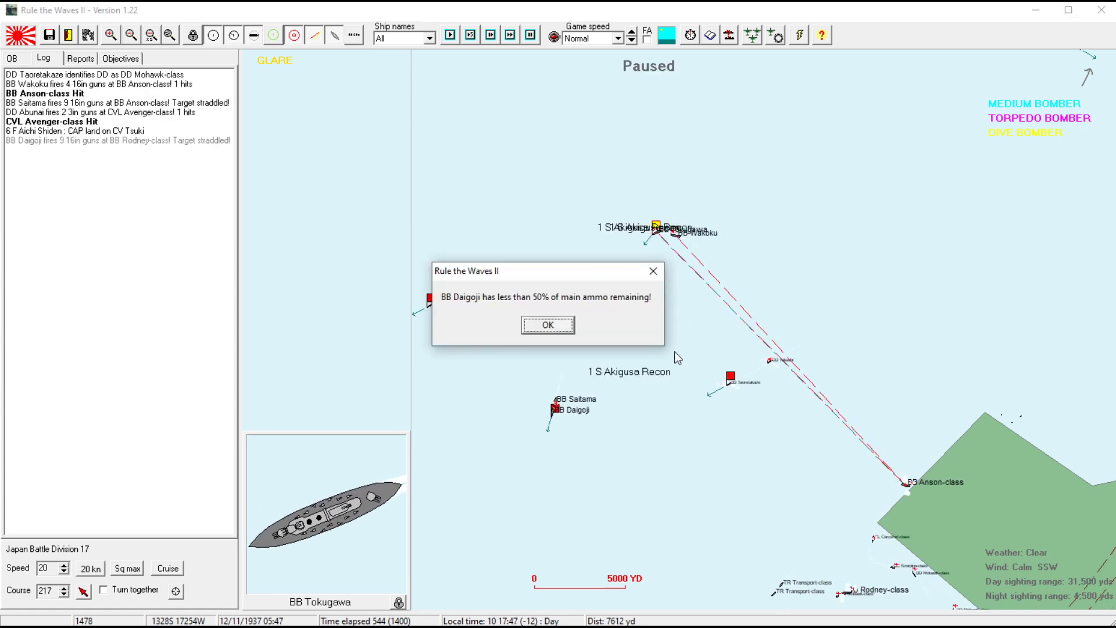
pyautogui.click(547, 324)
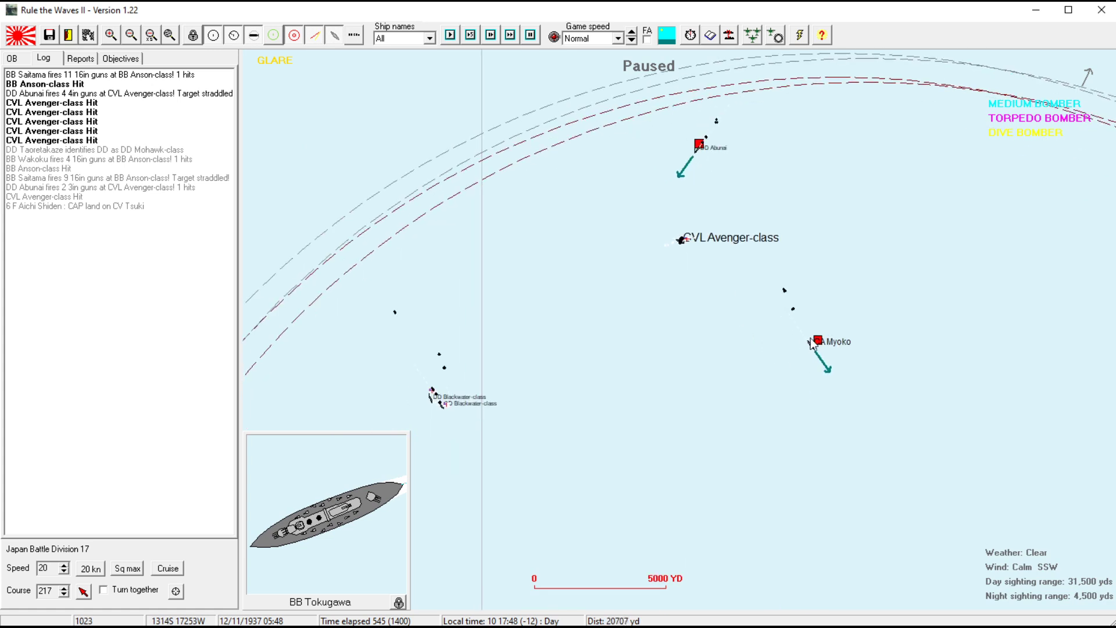
pyautogui.click(818, 340)
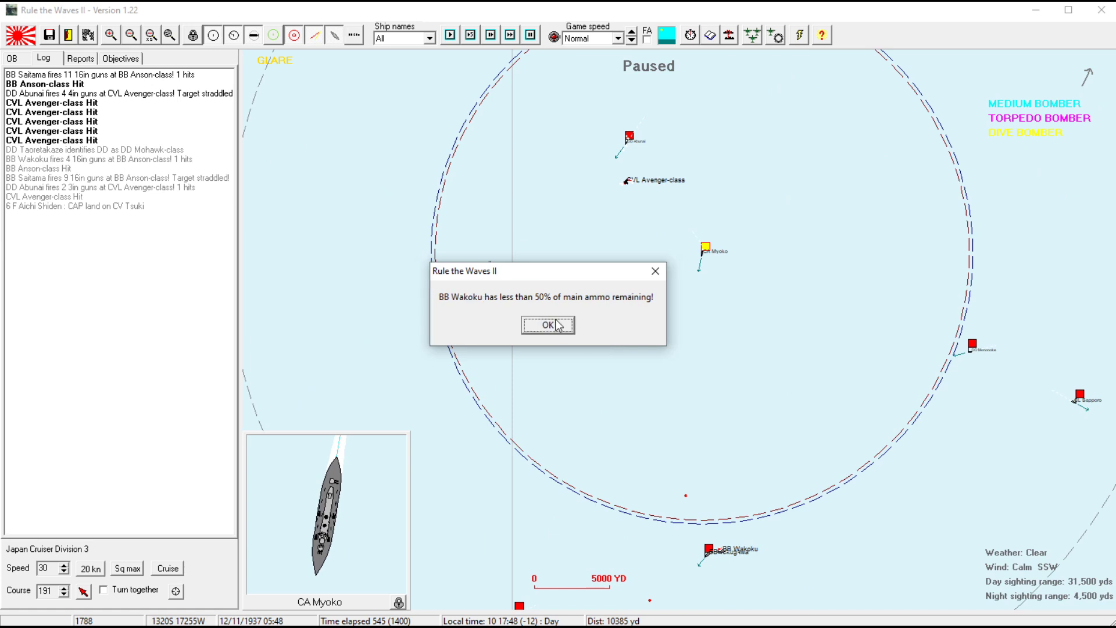
pyautogui.click(547, 325)
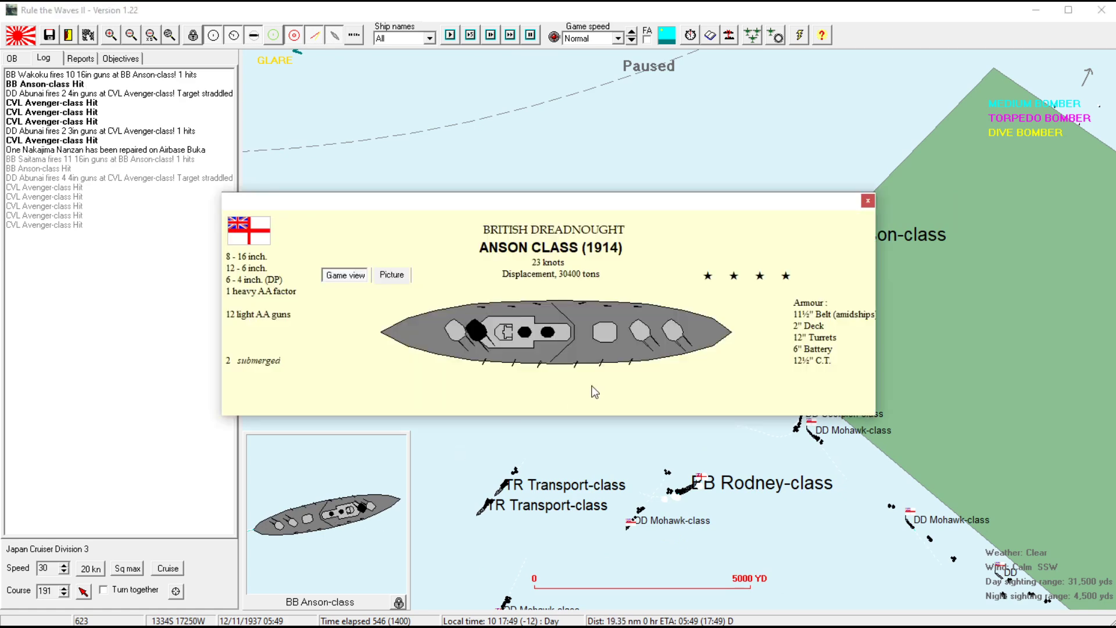
# - Close the Anson card and run on to twilight, zoomed out to the 30000 yd scale over Samoa
pyautogui.click(867, 201)
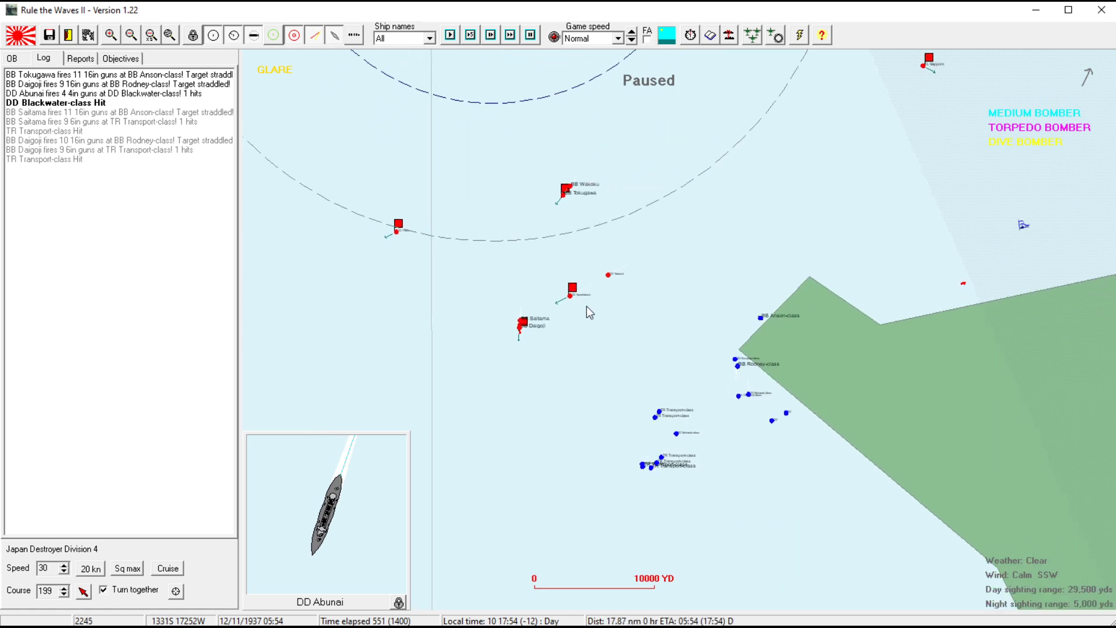
pyautogui.click(574, 287)
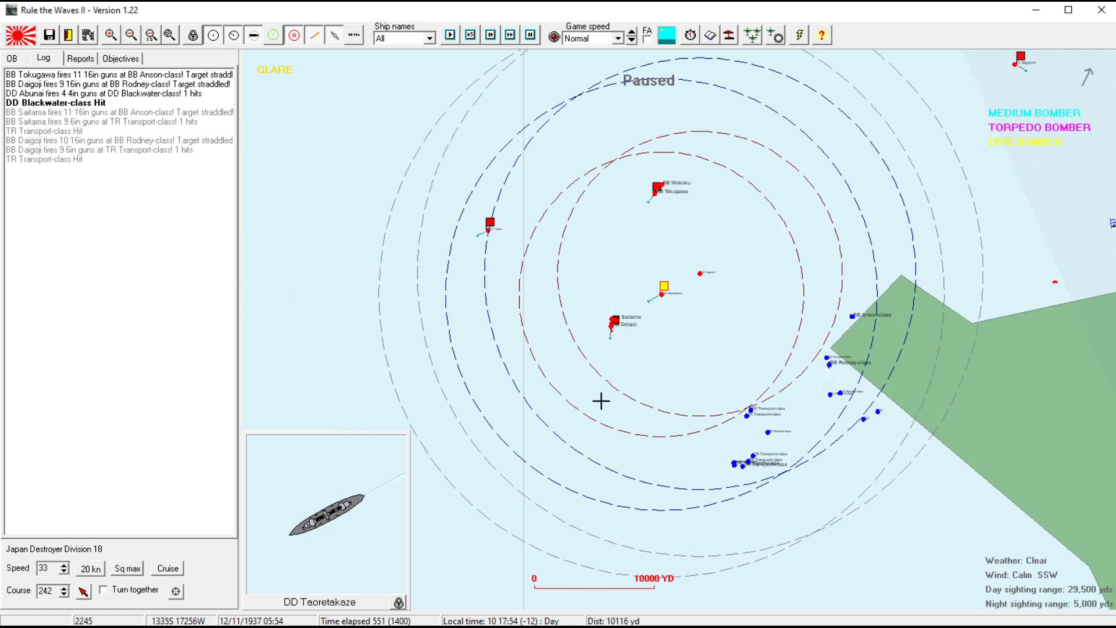
pyautogui.click(658, 186)
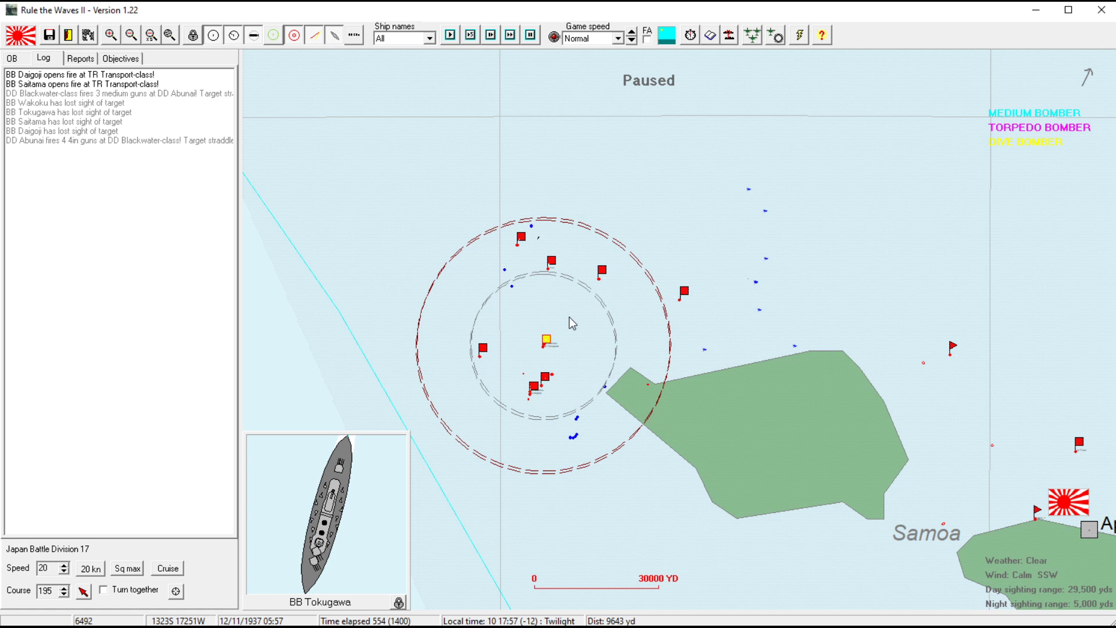
pyautogui.moveTo(588, 272)
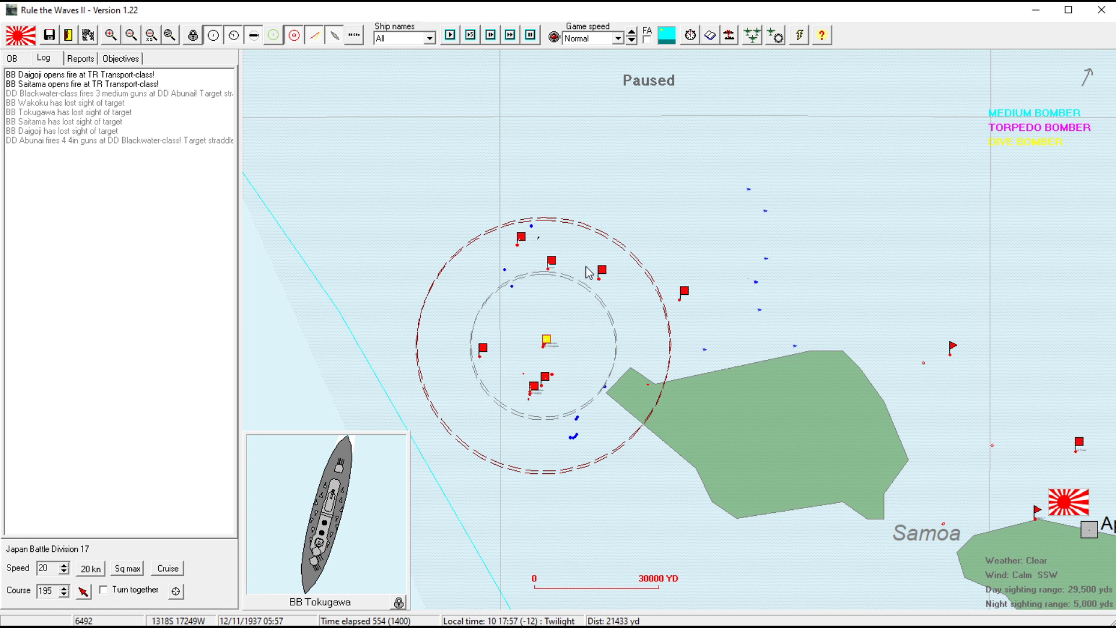
pyautogui.moveTo(584, 447)
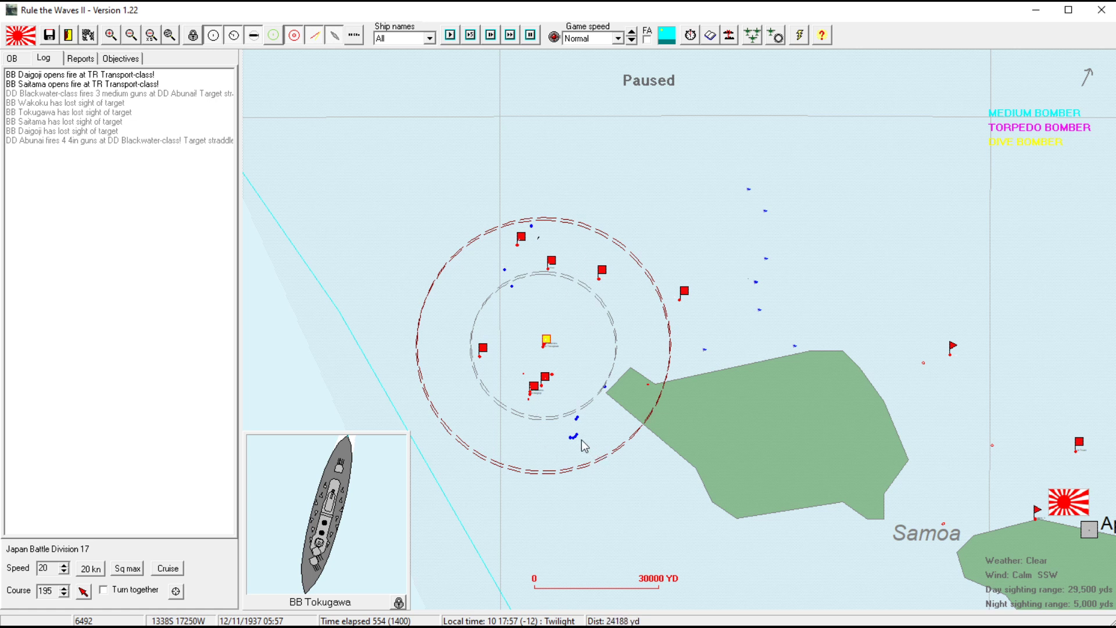
pyautogui.moveTo(595, 416)
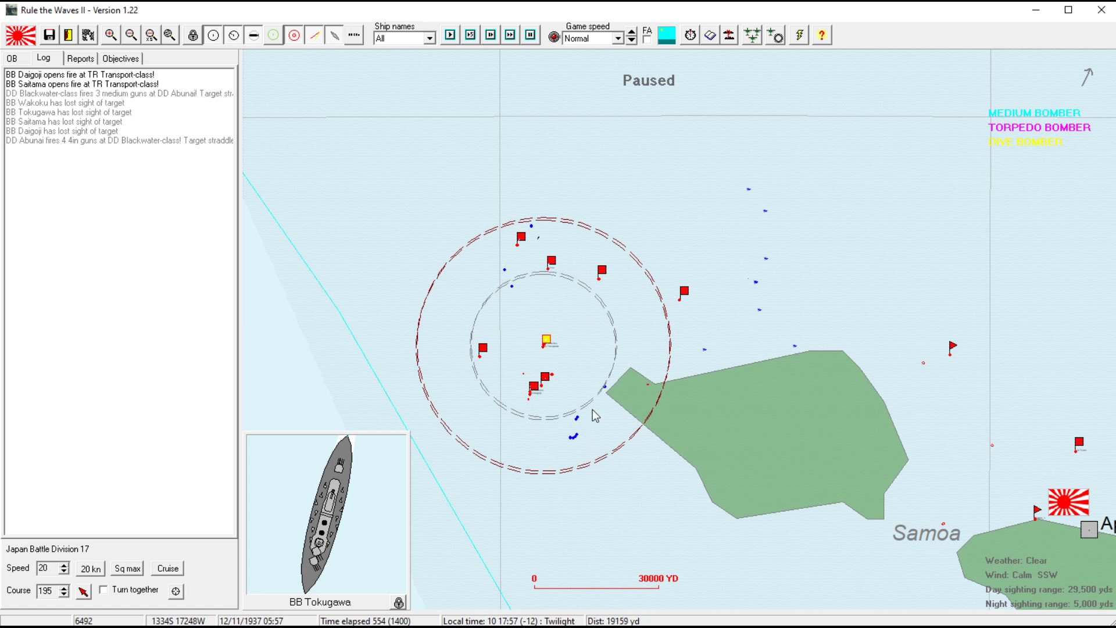
pyautogui.moveTo(616, 434)
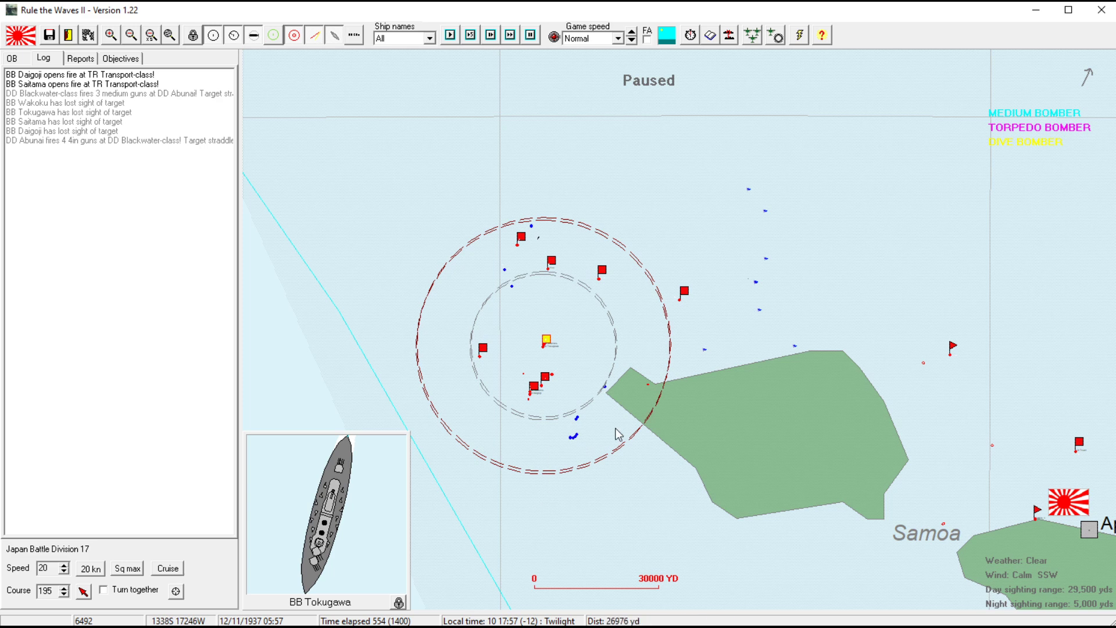